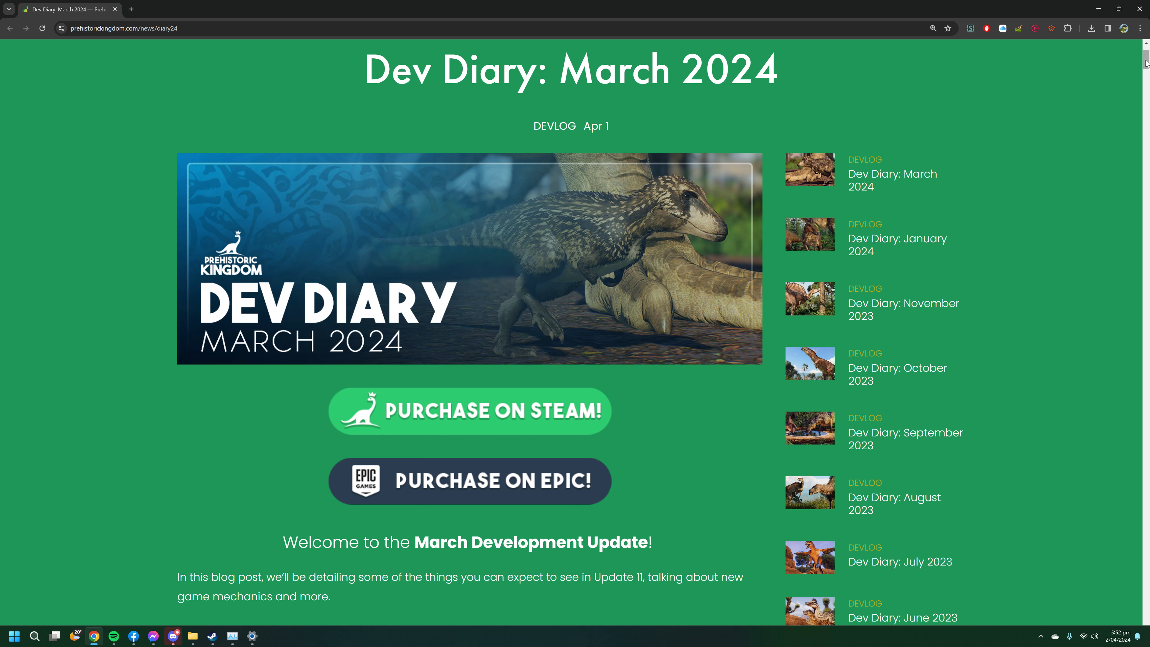
- Scroll to the State of Development heading and the Brontosaurus/Charonosaurus dialogue sheet
scroll(down, 3)
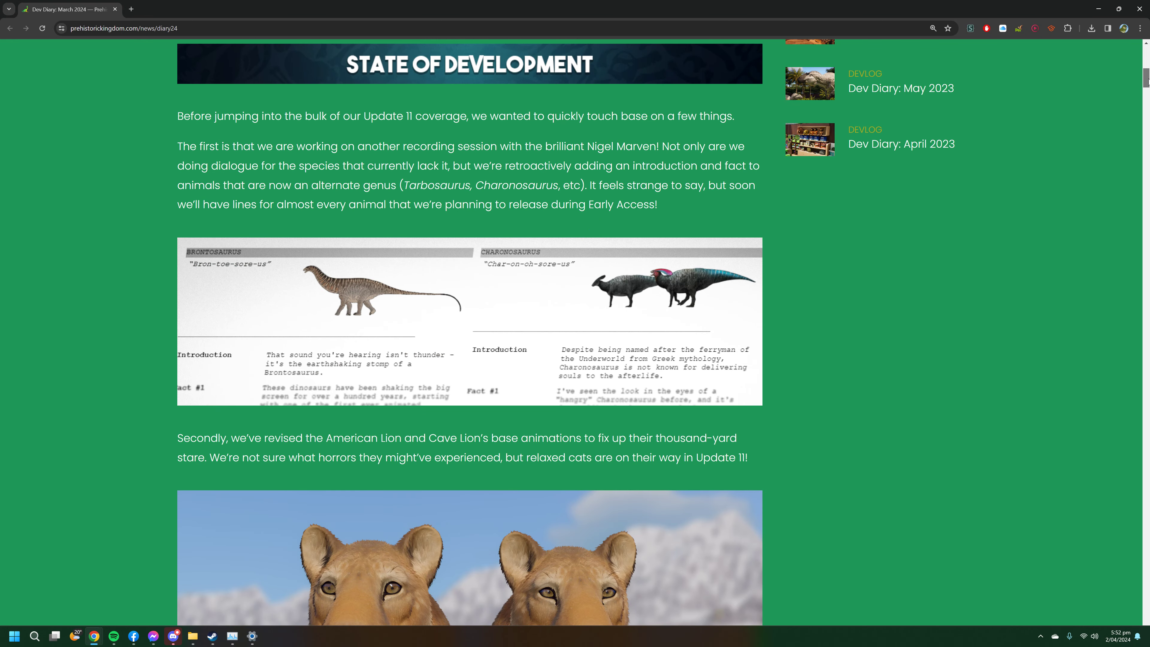
mouse_move(1137, 97)
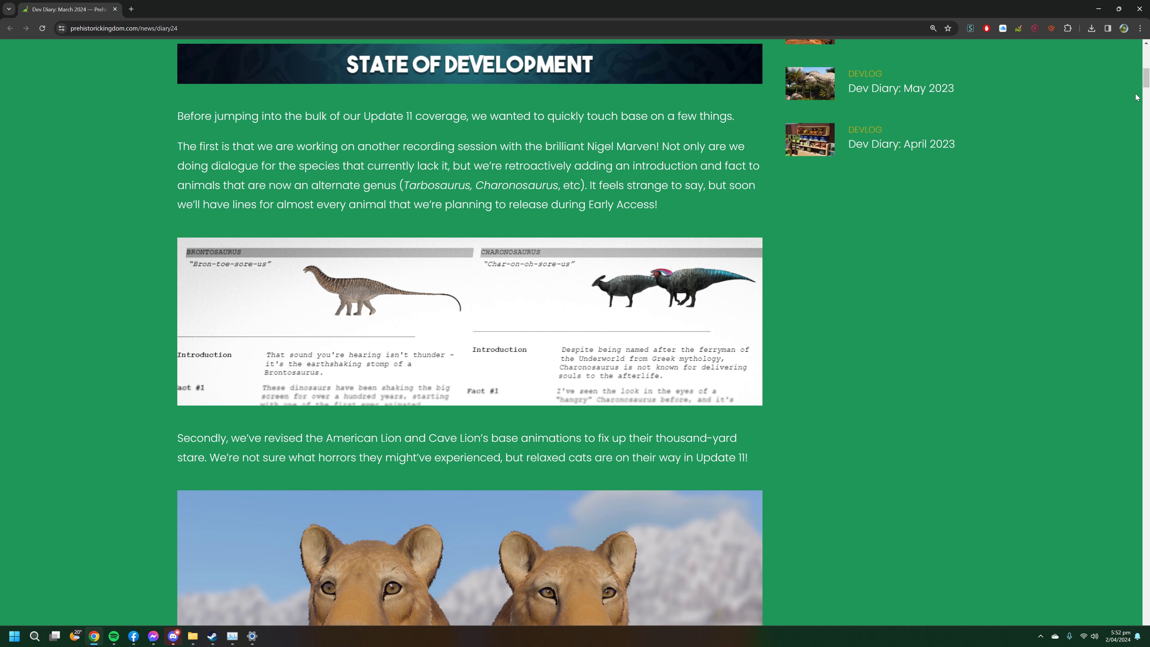
click(469, 321)
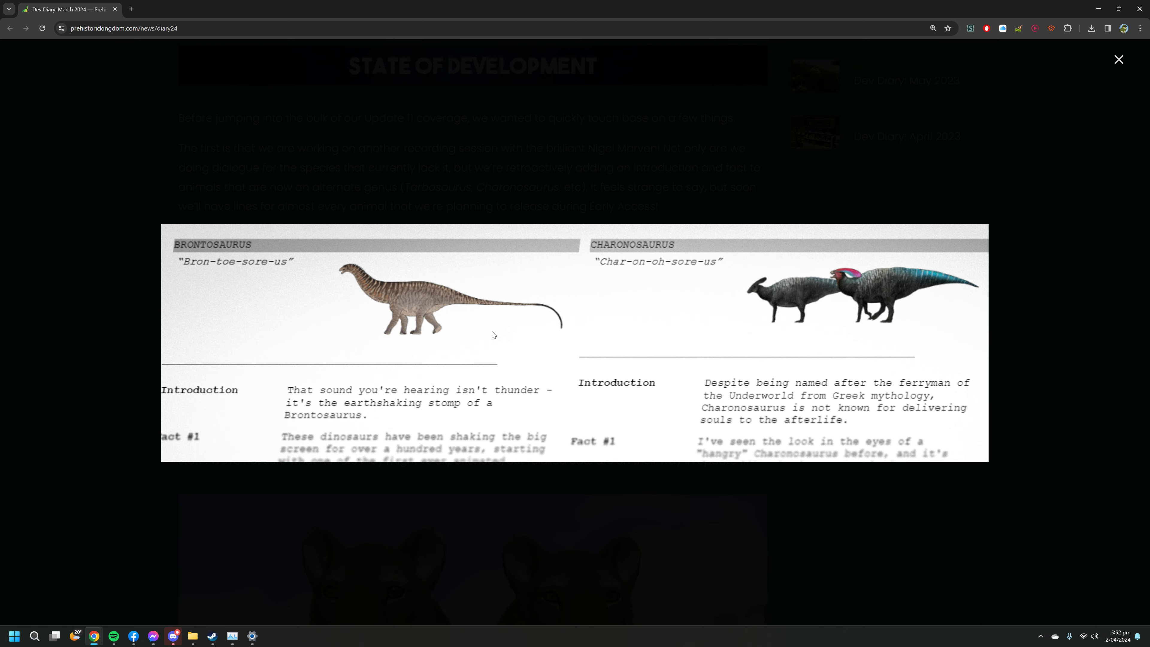
mouse_move(341, 383)
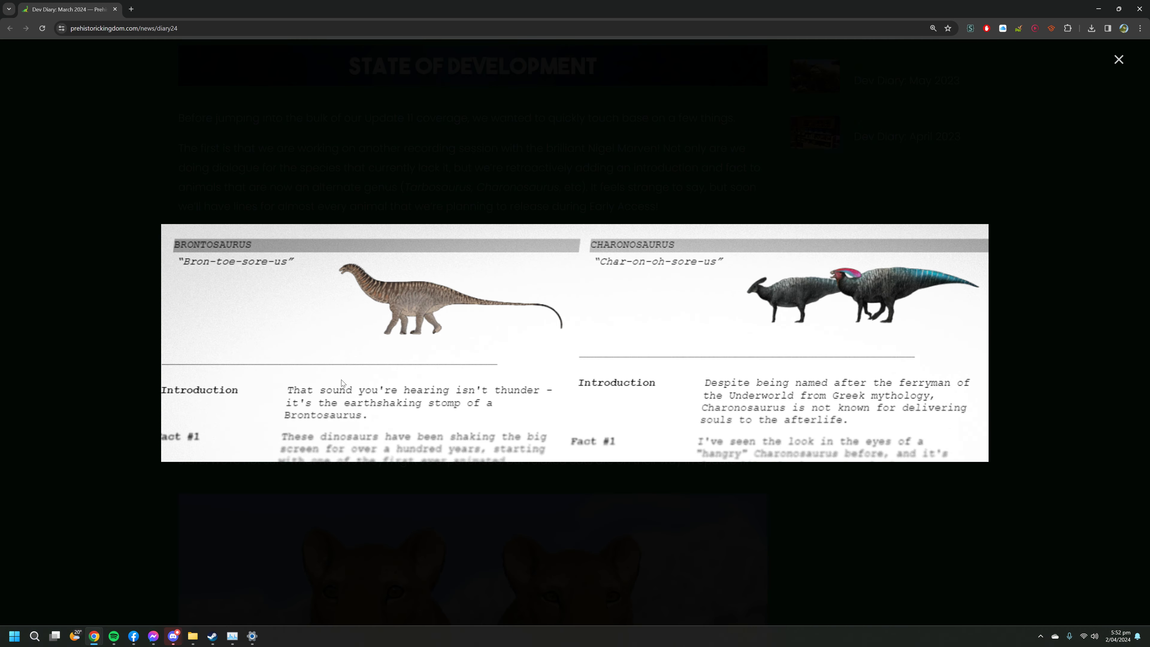
mouse_move(912, 370)
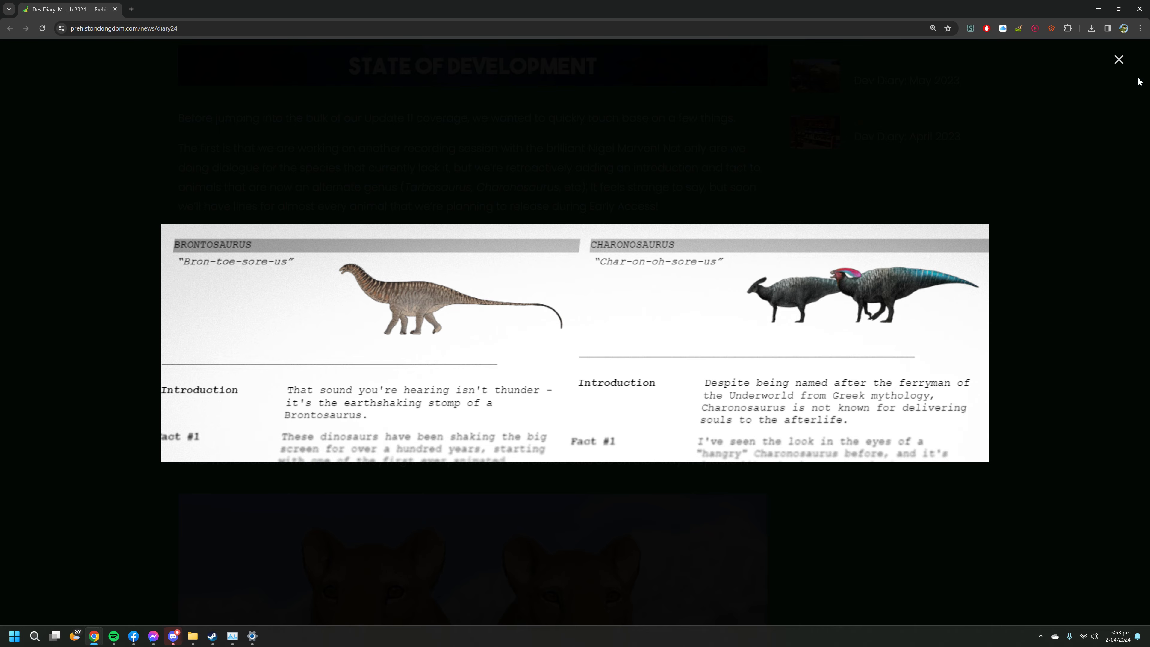
click(1118, 59)
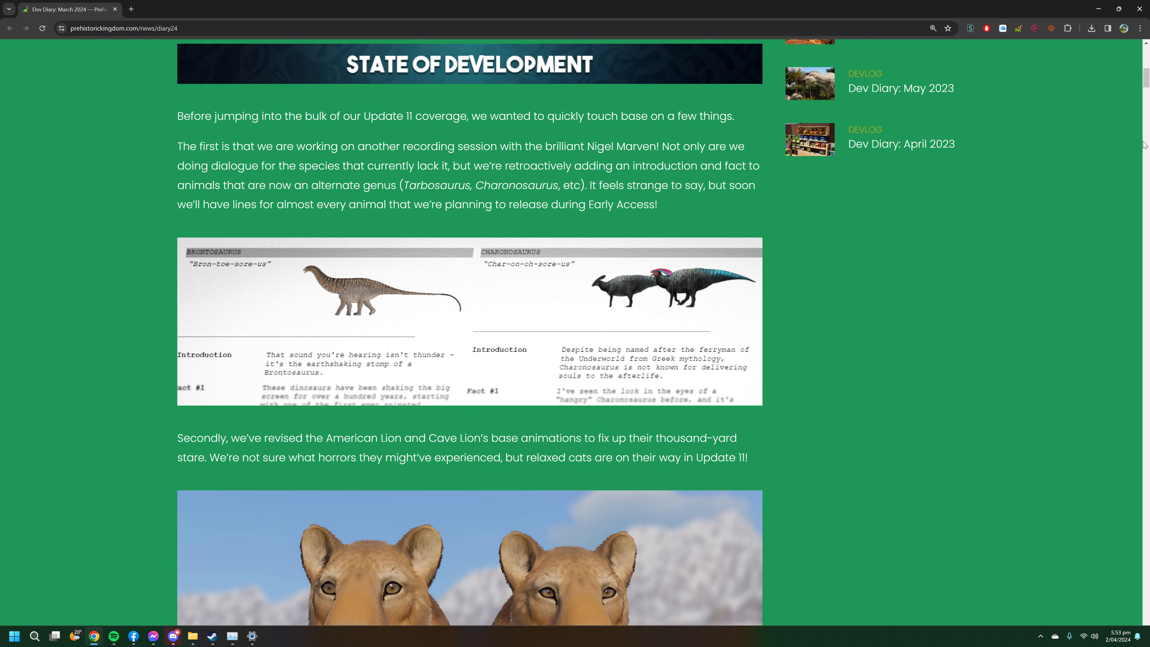
- Scroll past the Update 10/11 lion eye comparison to the Supporter Bundle banner
scroll(down, 3)
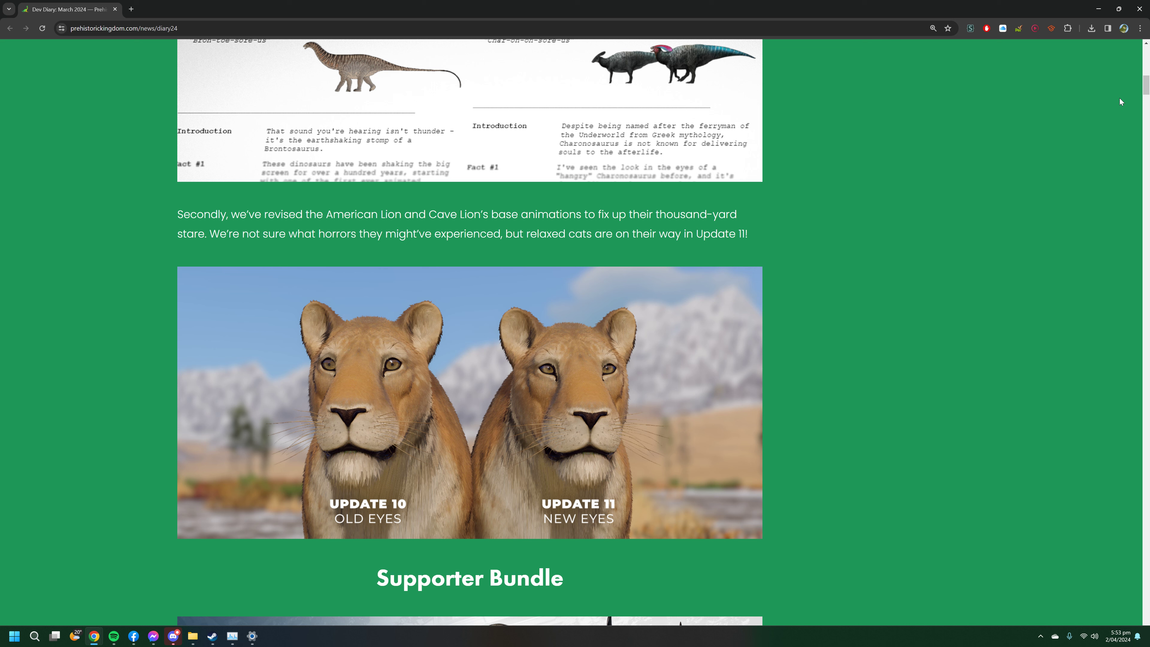
mouse_move(396, 346)
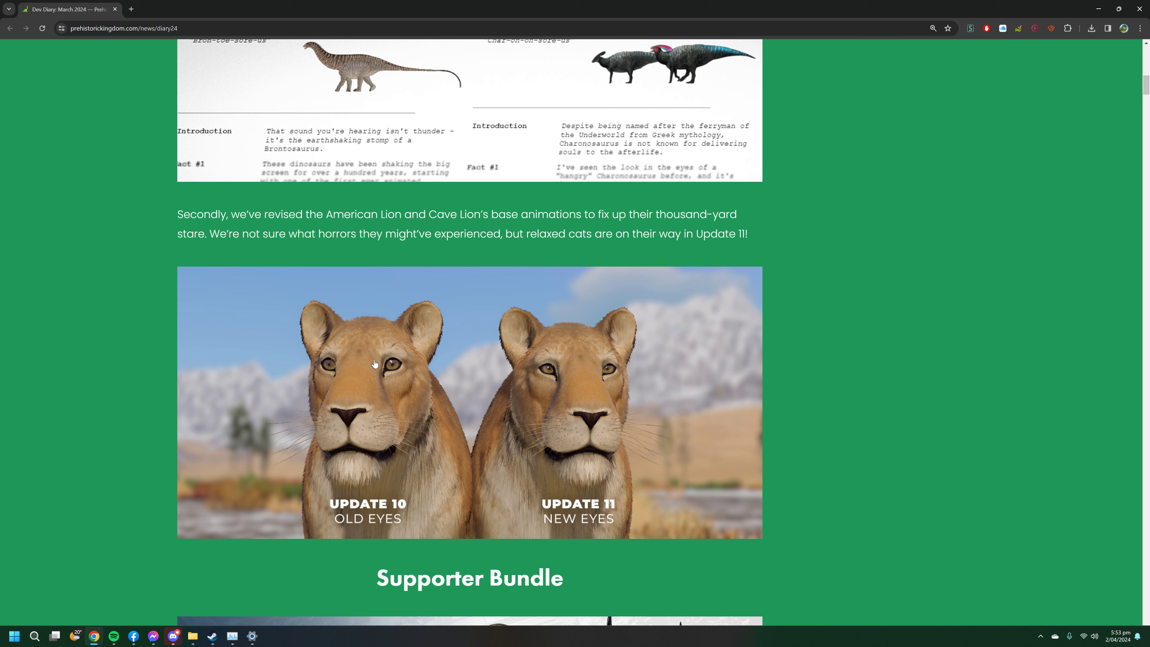
mouse_move(466, 371)
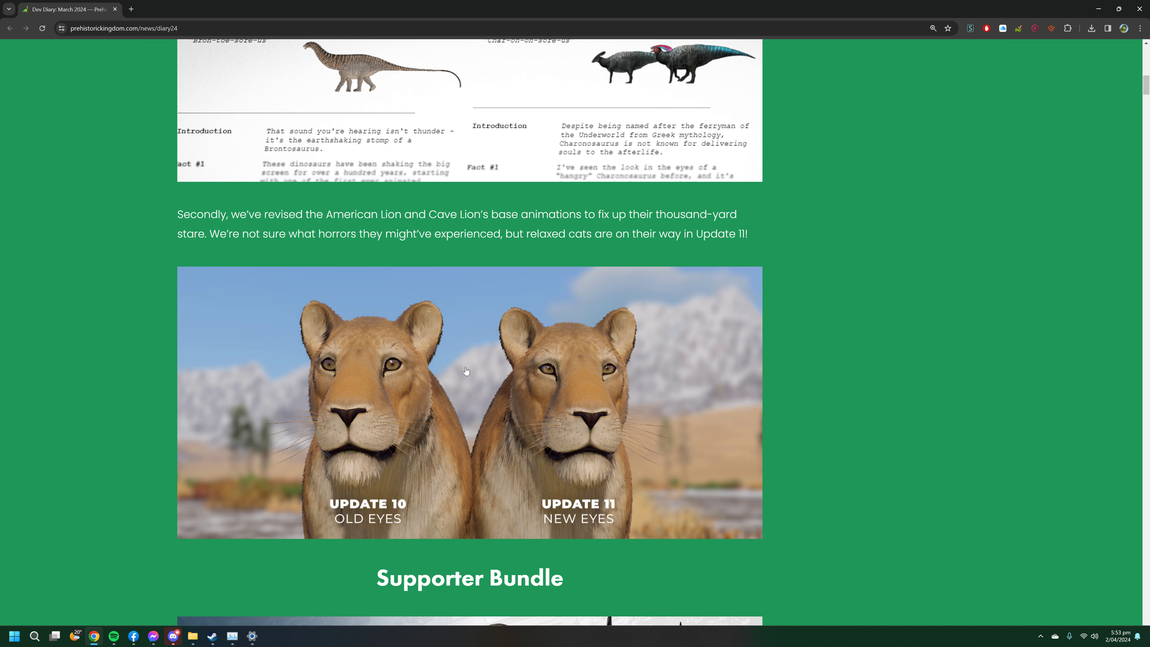
mouse_move(541, 377)
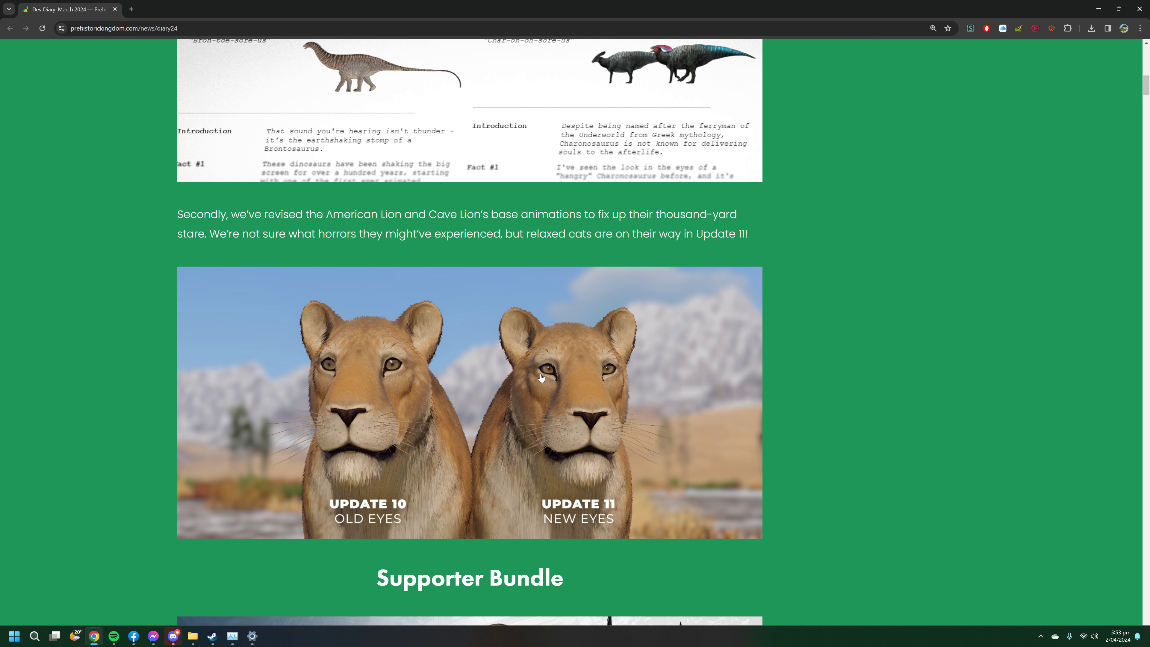
mouse_move(620, 379)
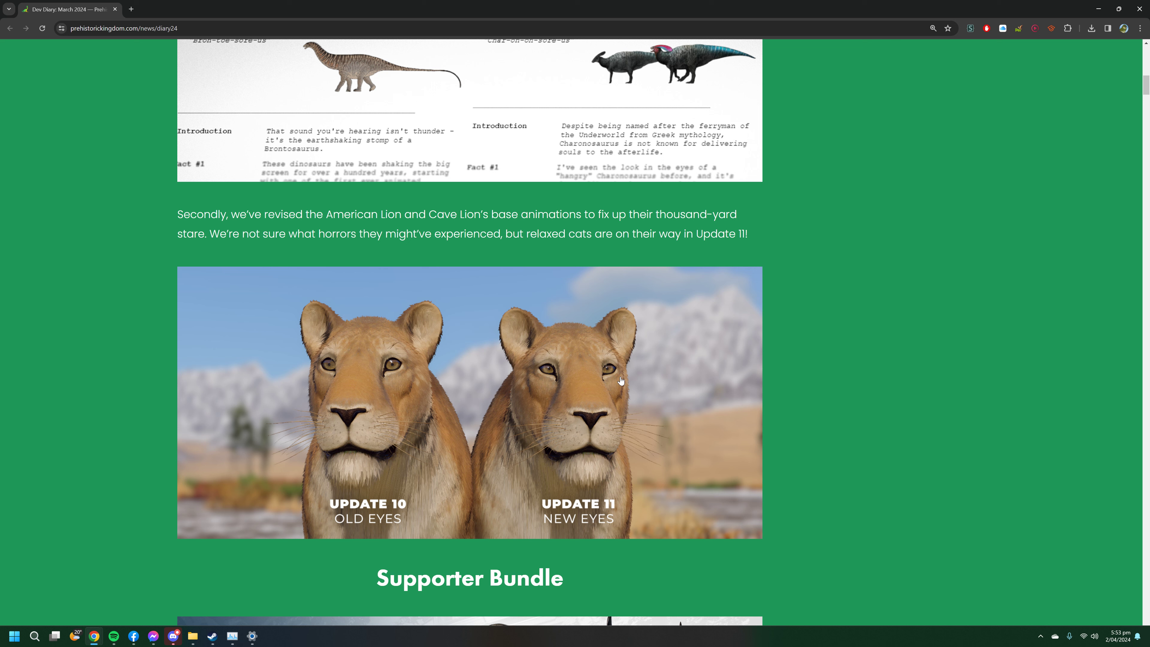
mouse_move(789, 310)
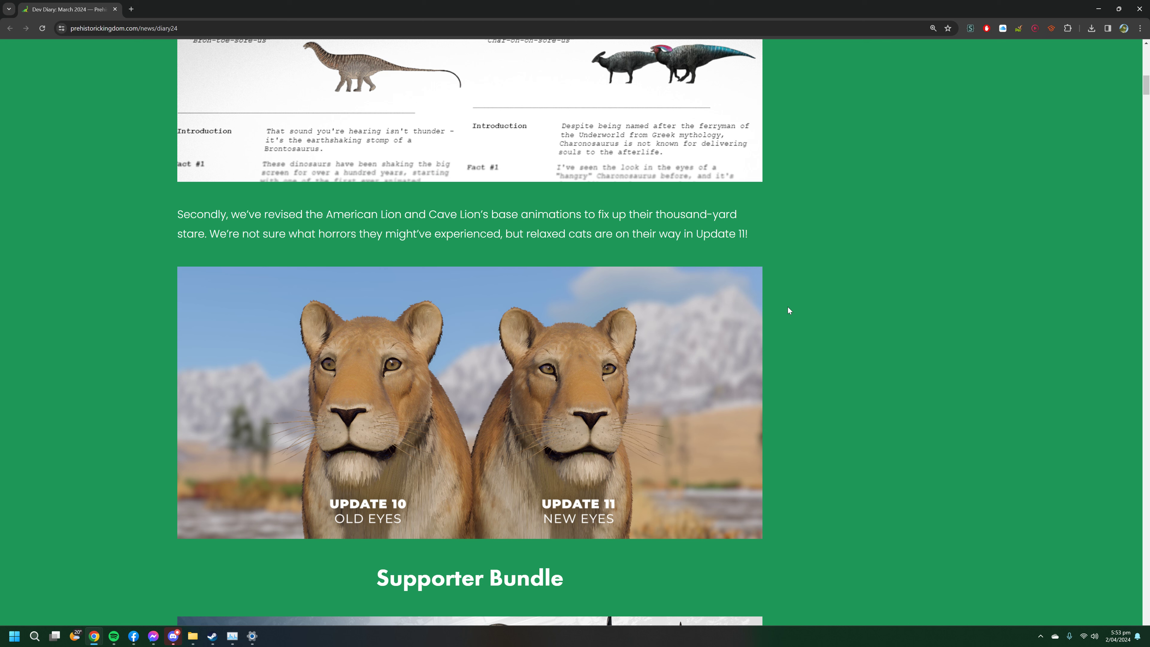
mouse_move(803, 301)
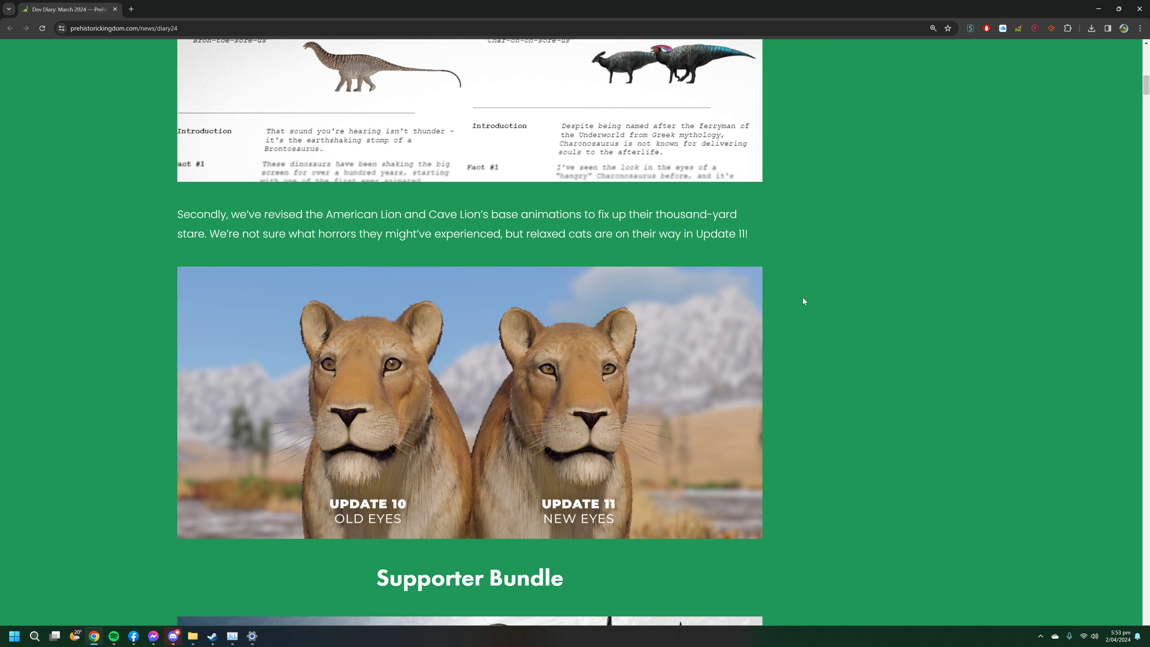
scroll(down, 3)
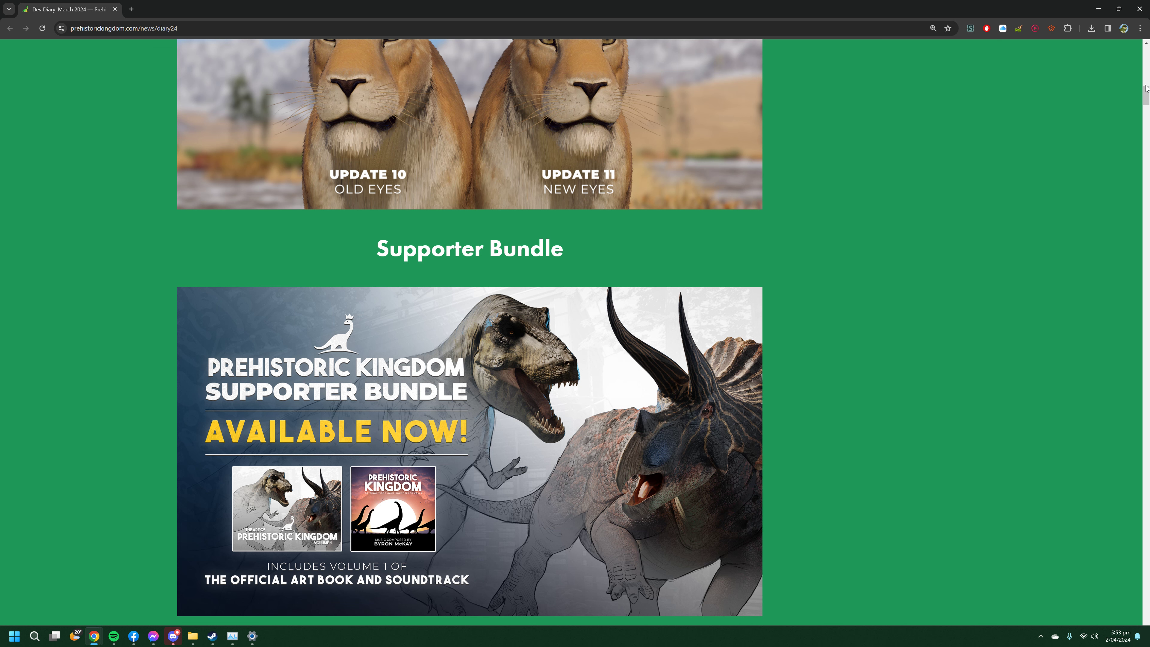
- Scroll to the 200-page art book paragraphs and the Pachyrhinosaurus art page
scroll(down, 3)
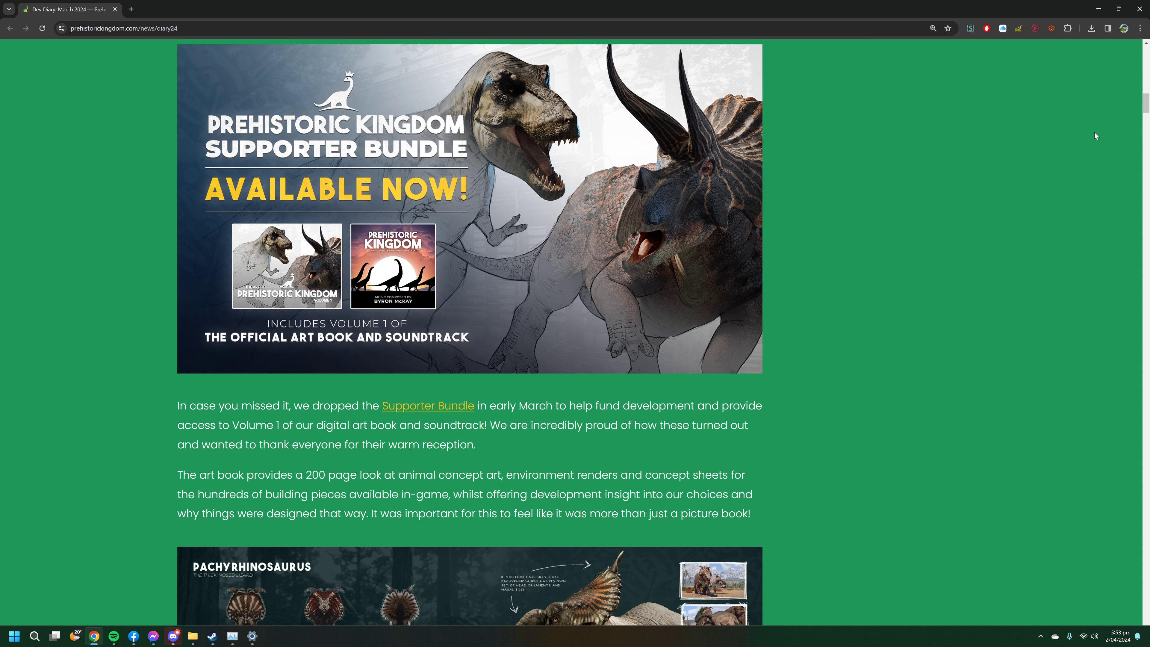
mouse_move(974, 206)
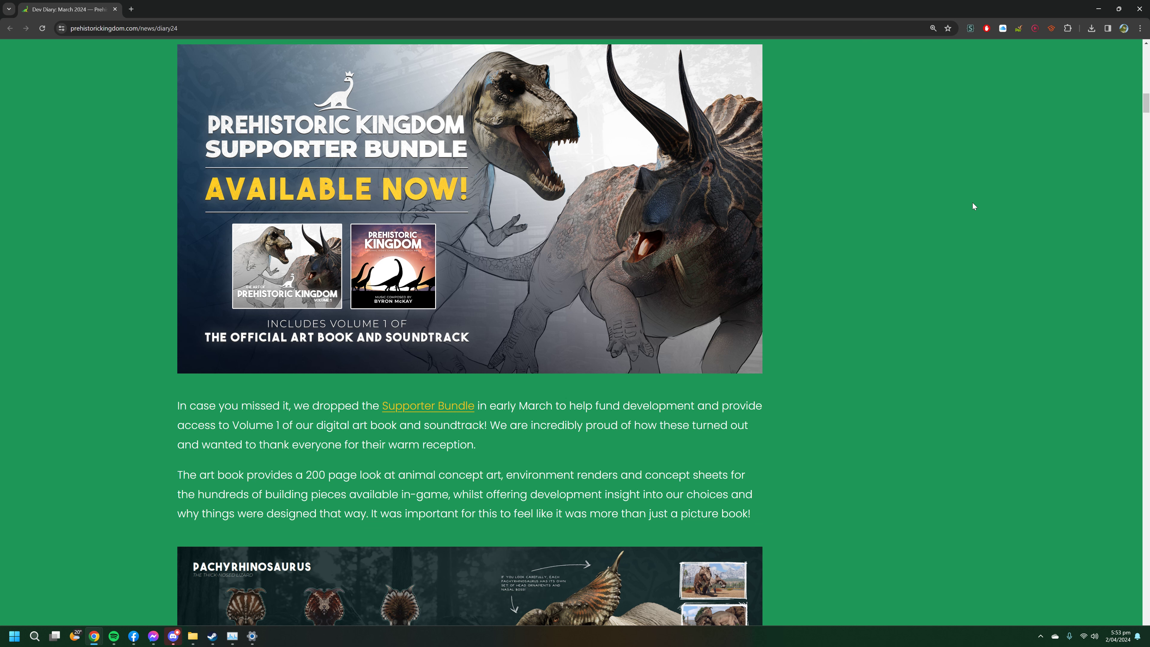
mouse_move(1142, 107)
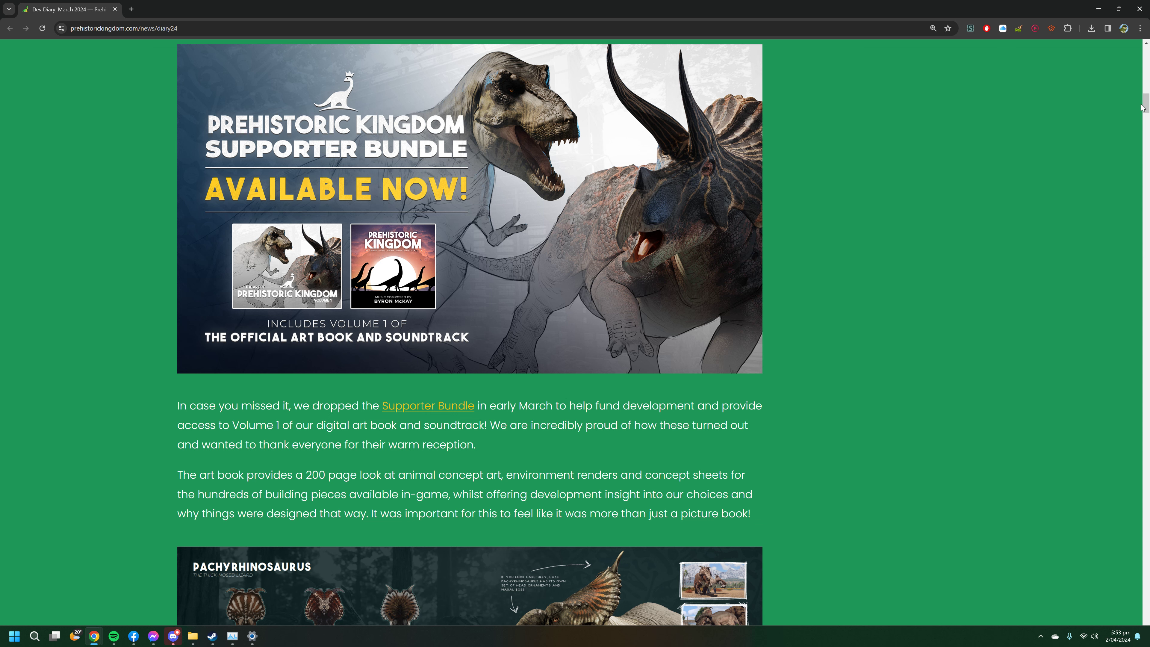
scroll(down, 3)
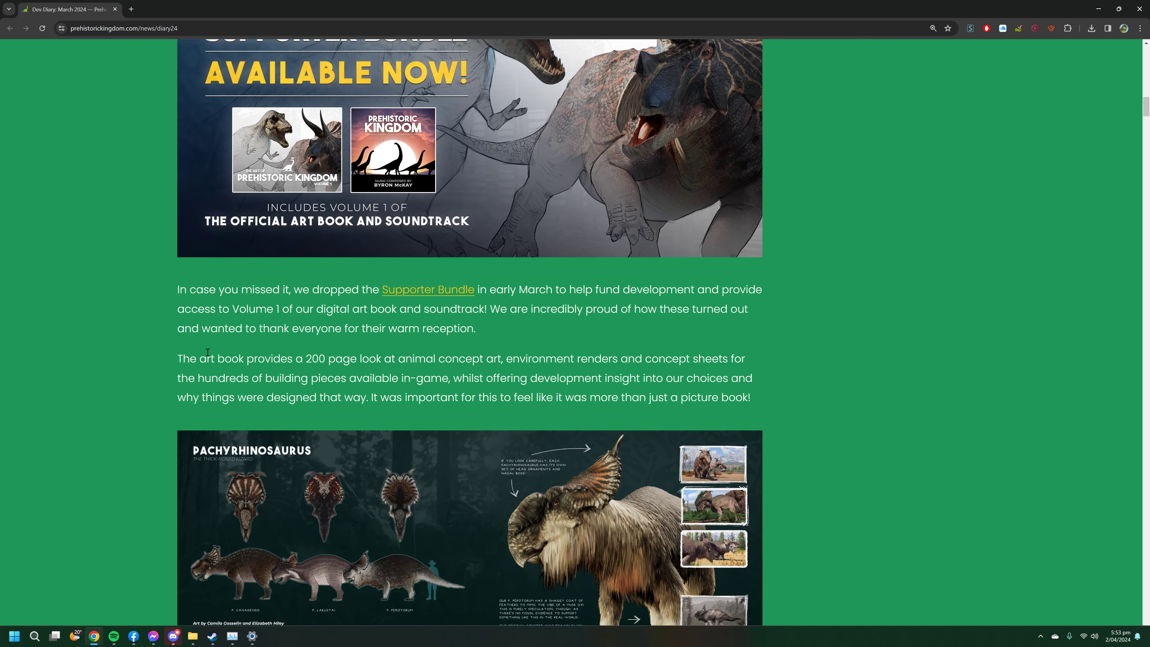
mouse_move(582, 331)
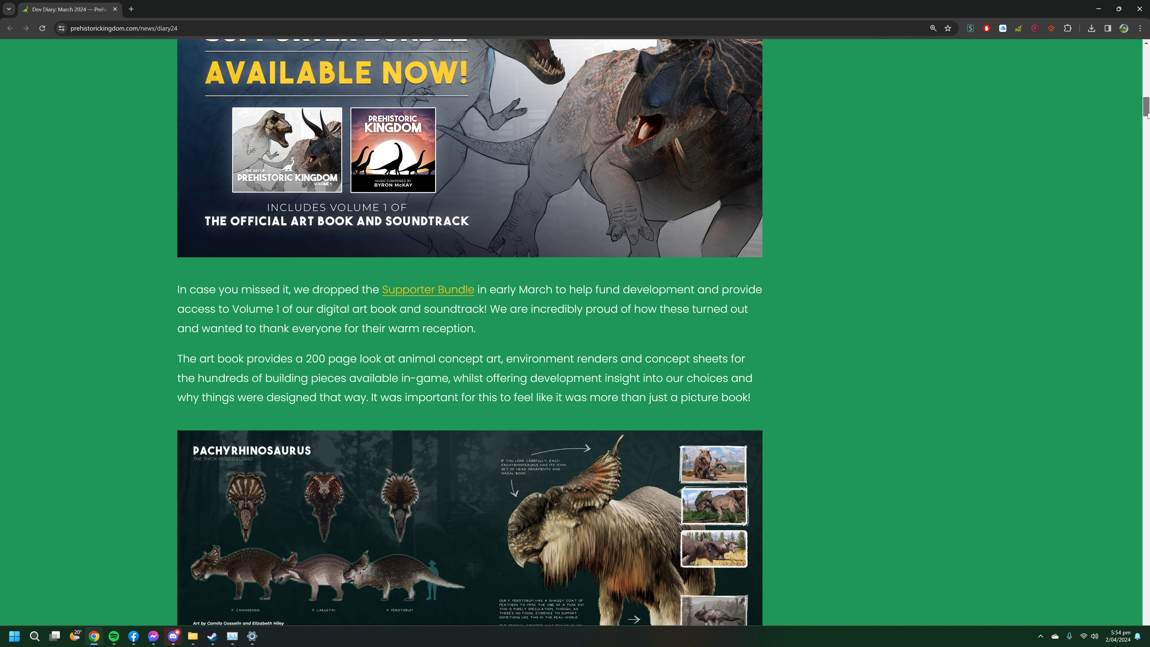
- Enlarge the Pachyrhinosaurus art book spread showing species variants and concept notes
click(470, 529)
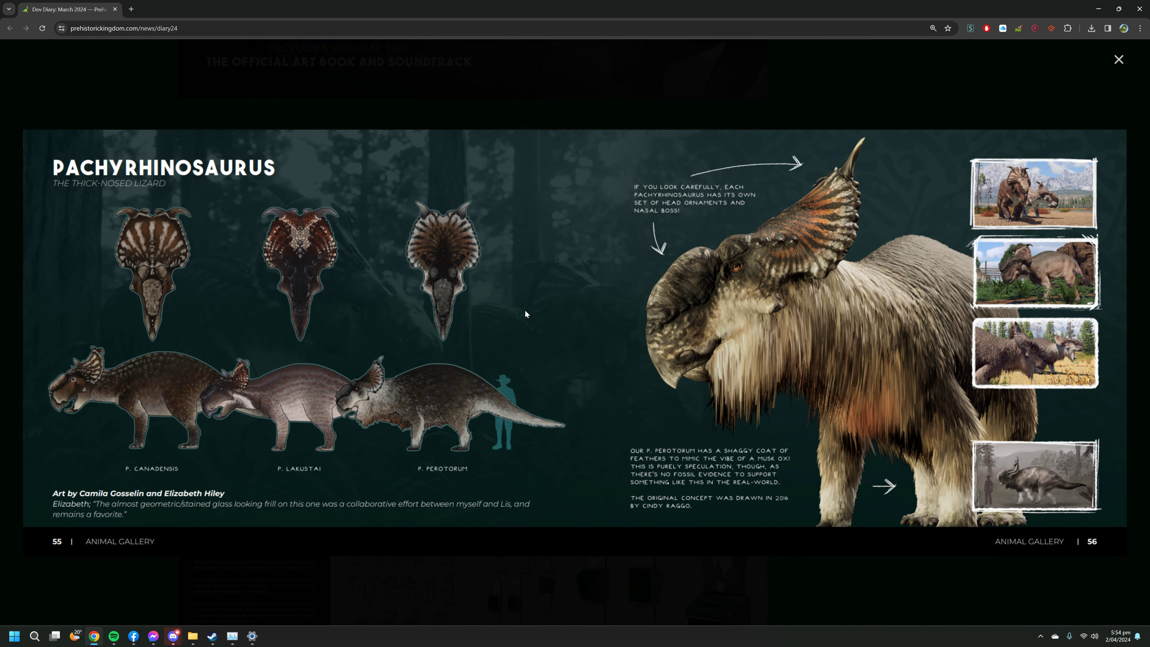
mouse_move(91, 507)
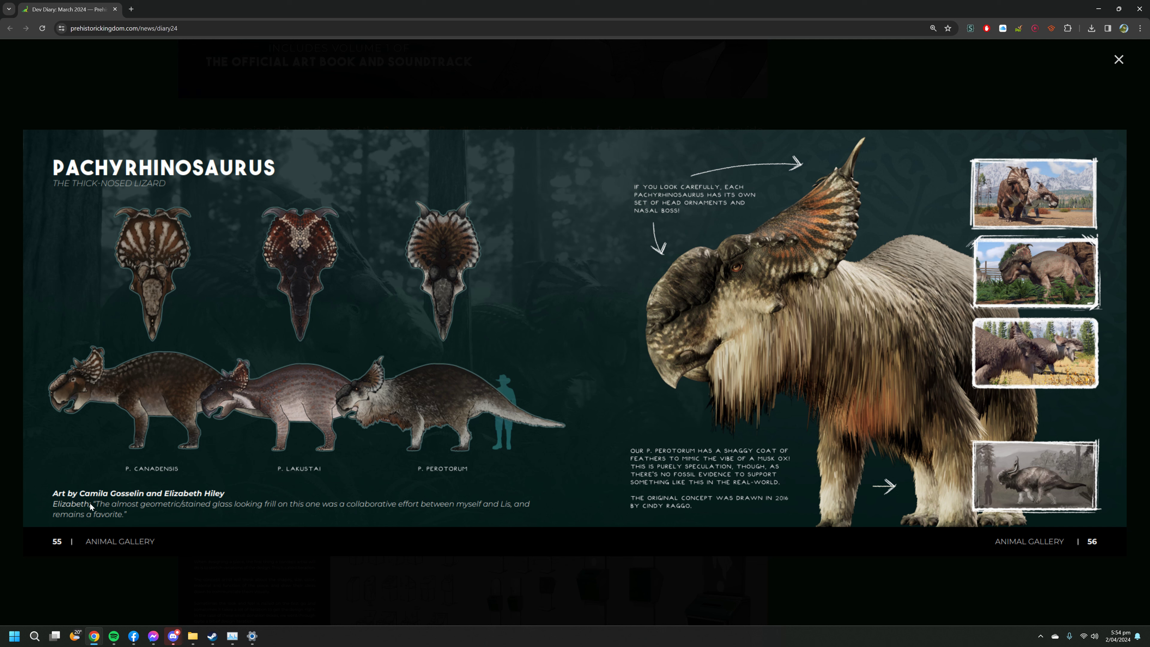
mouse_move(439, 543)
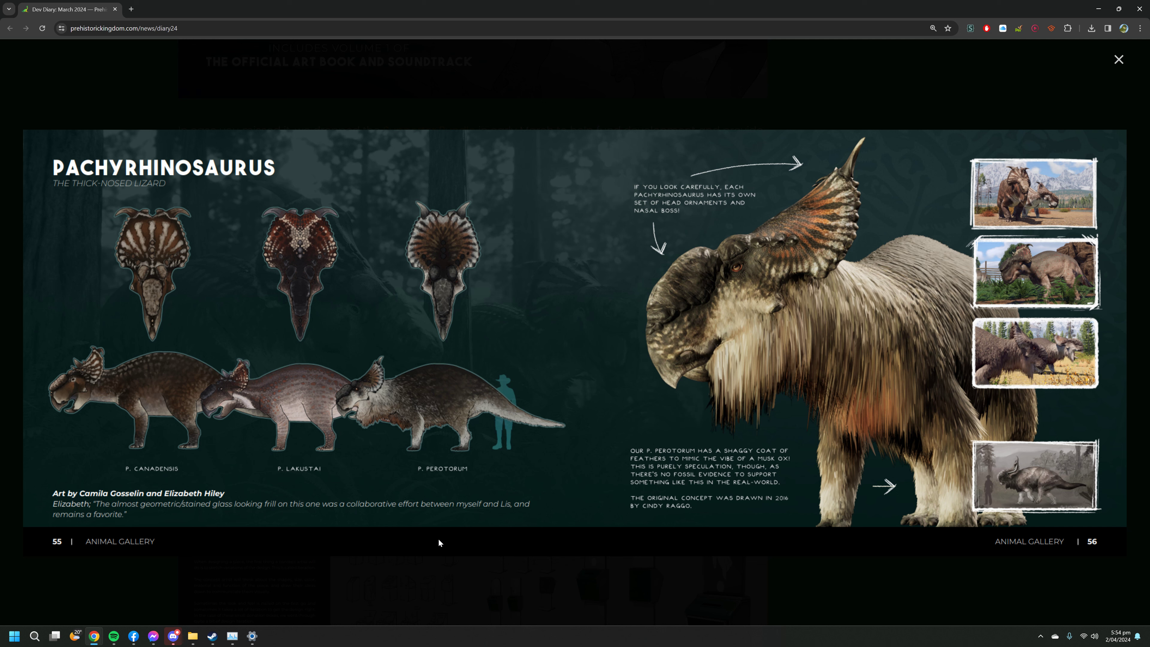
mouse_move(296, 513)
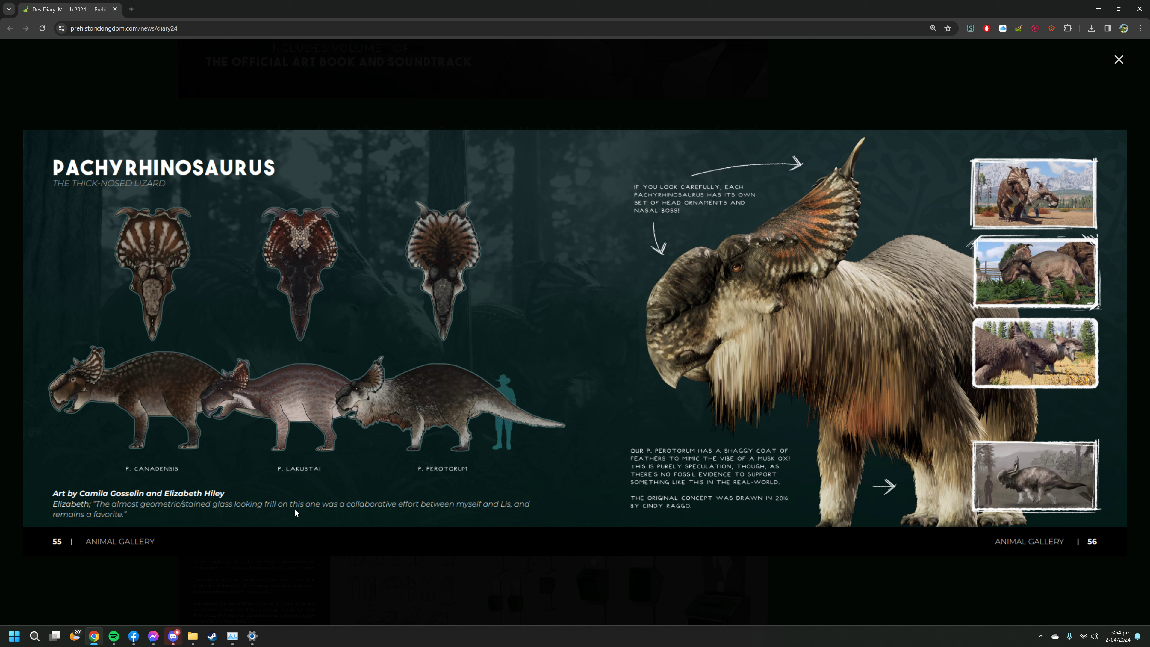
mouse_move(314, 399)
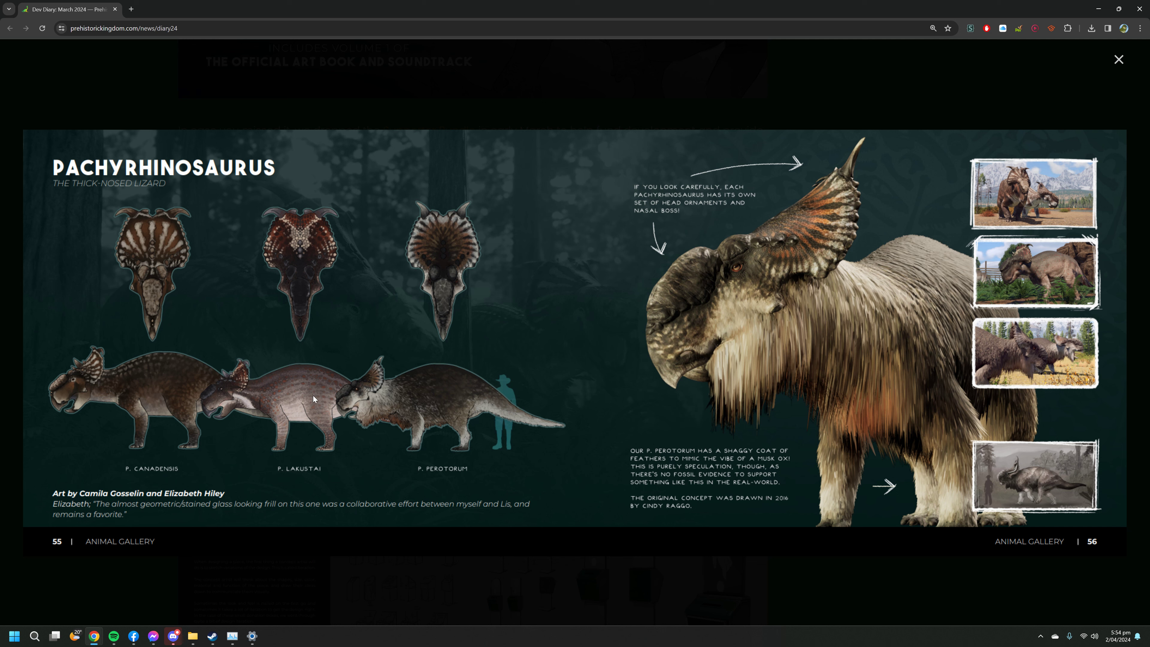
mouse_move(690, 311)
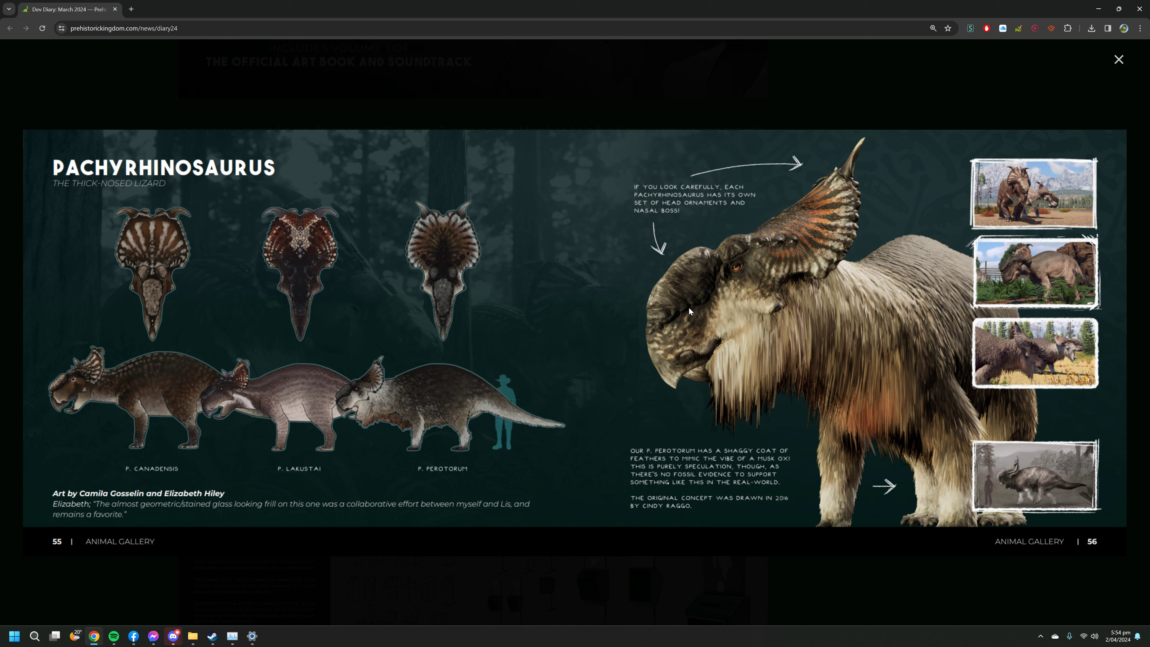
mouse_move(760, 441)
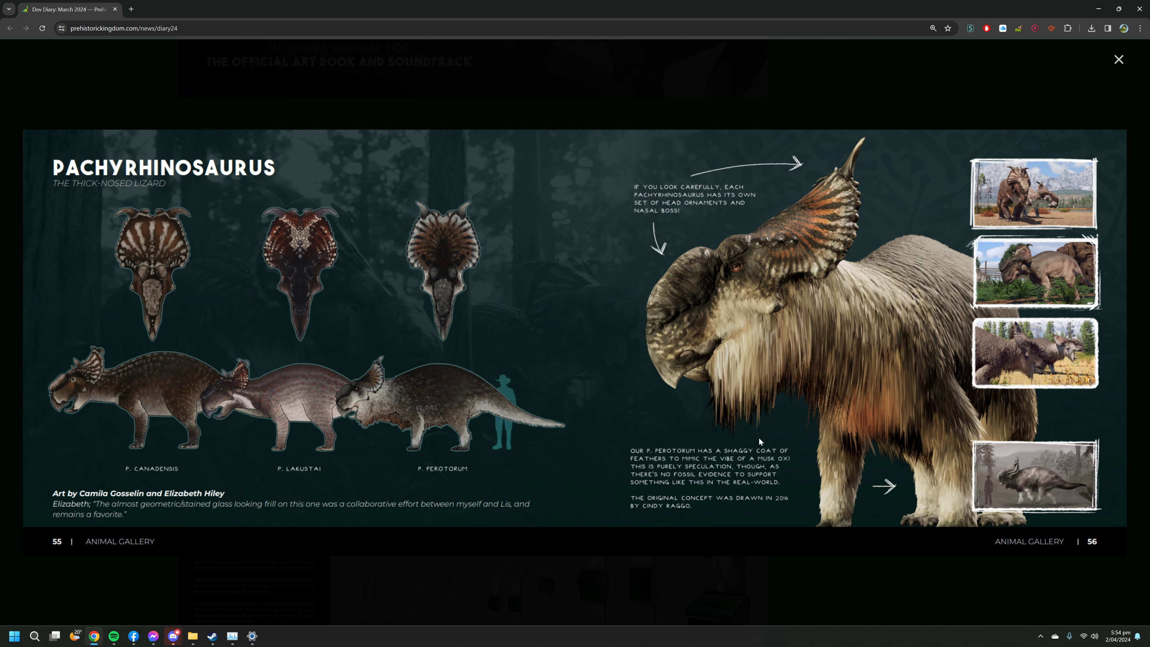
mouse_move(716, 458)
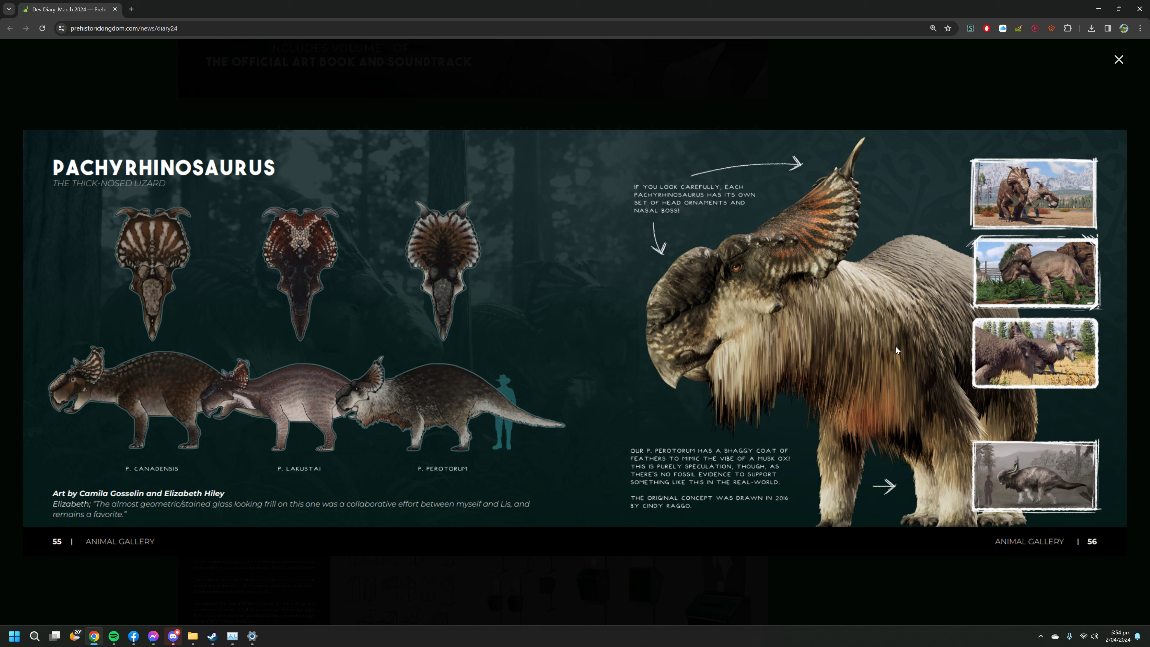
mouse_move(912, 326)
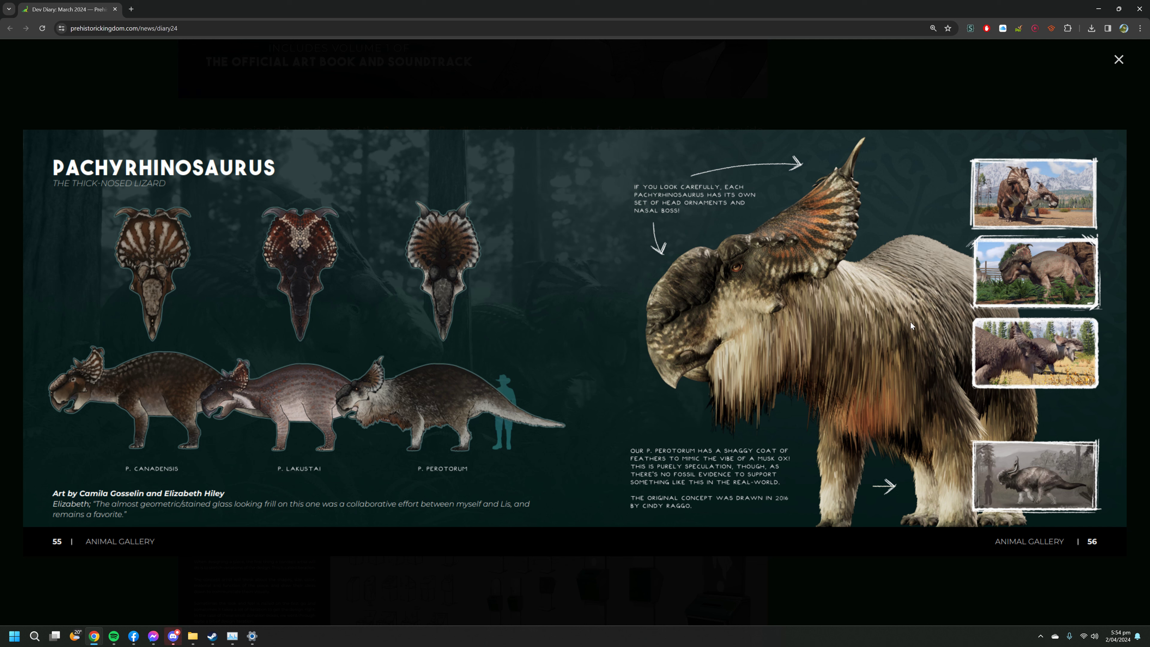
mouse_move(946, 277)
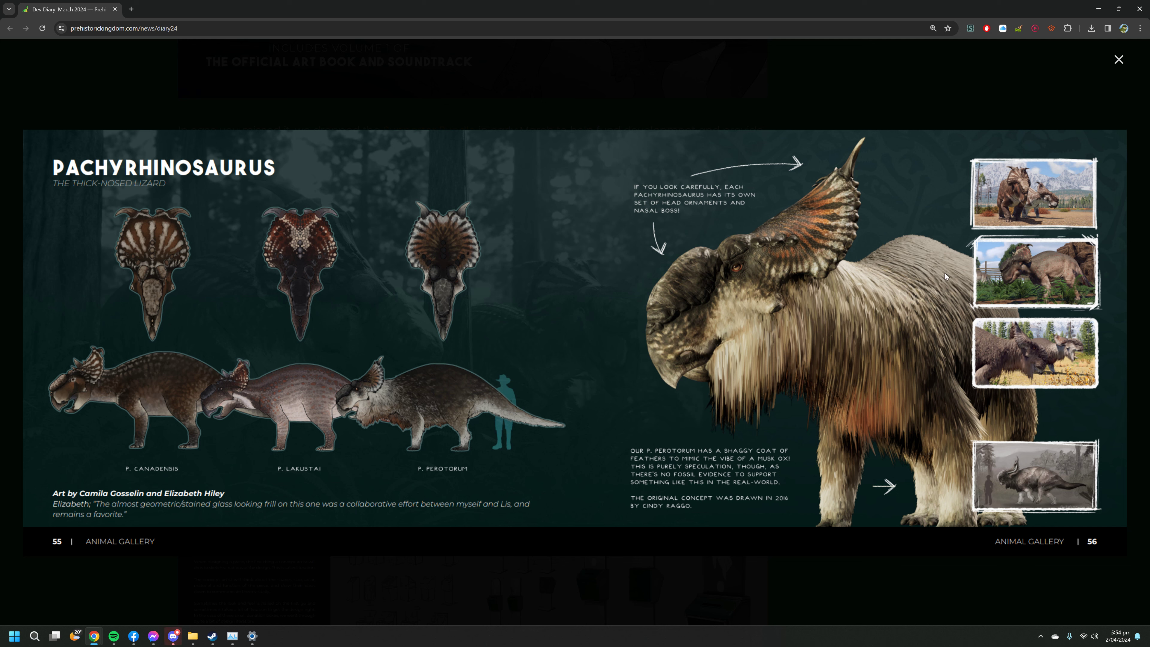
mouse_move(1062, 187)
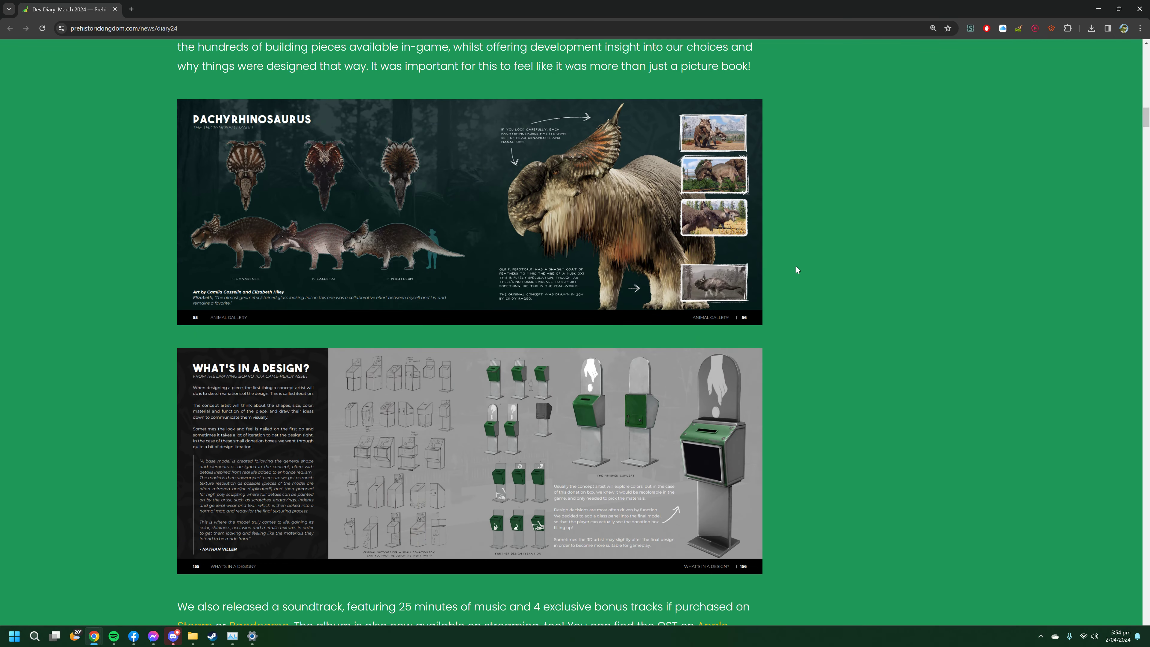
- Enlarge the What's in a Design? spread about donation box concept iterations
click(462, 455)
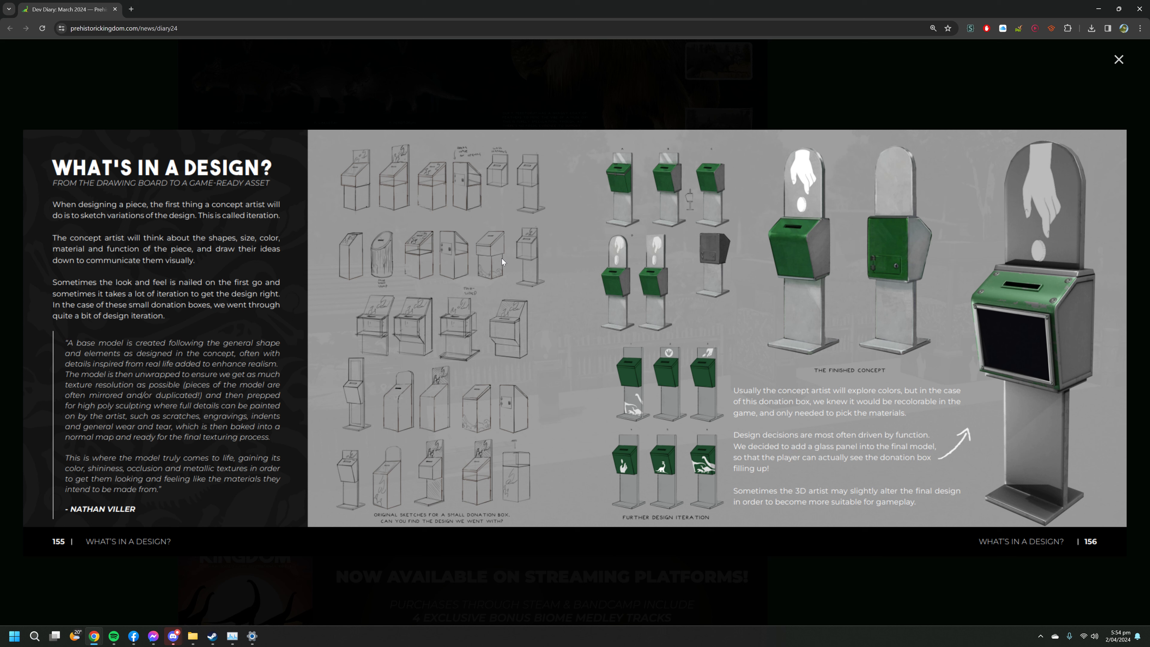
mouse_move(798, 207)
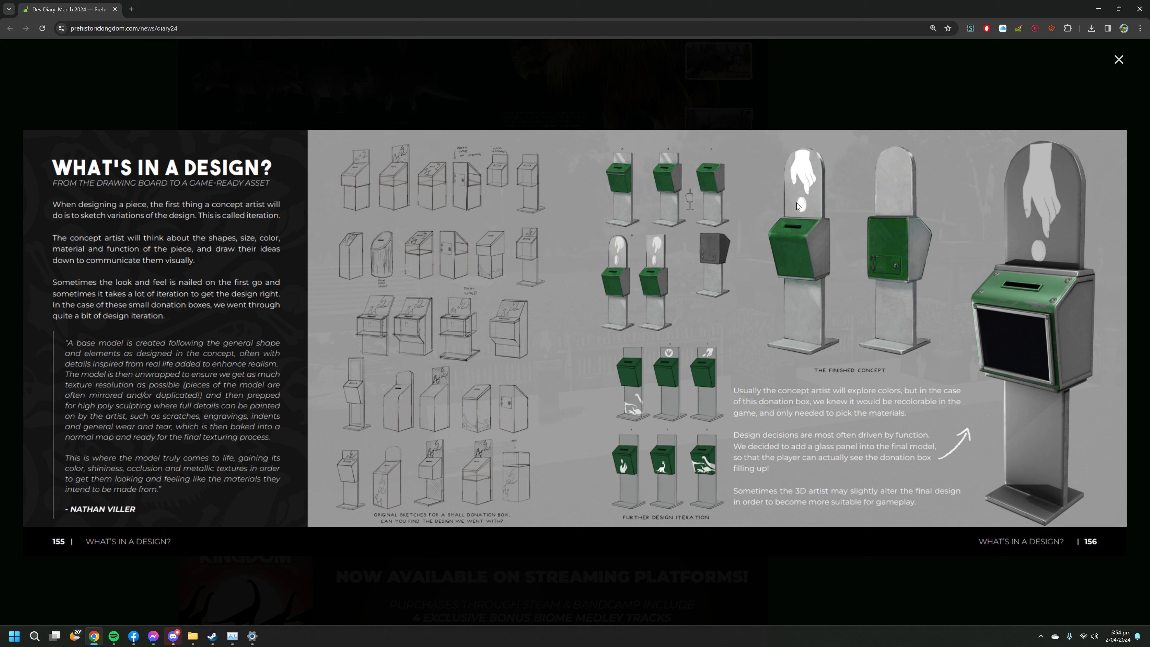
mouse_move(175, 212)
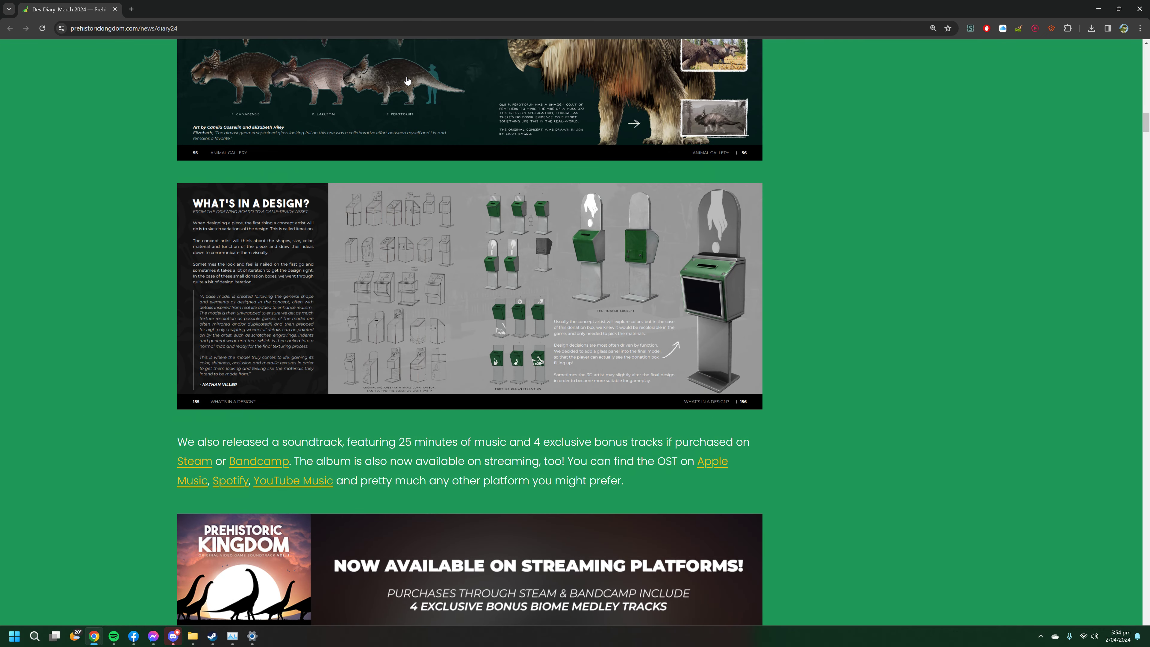
mouse_move(359, 406)
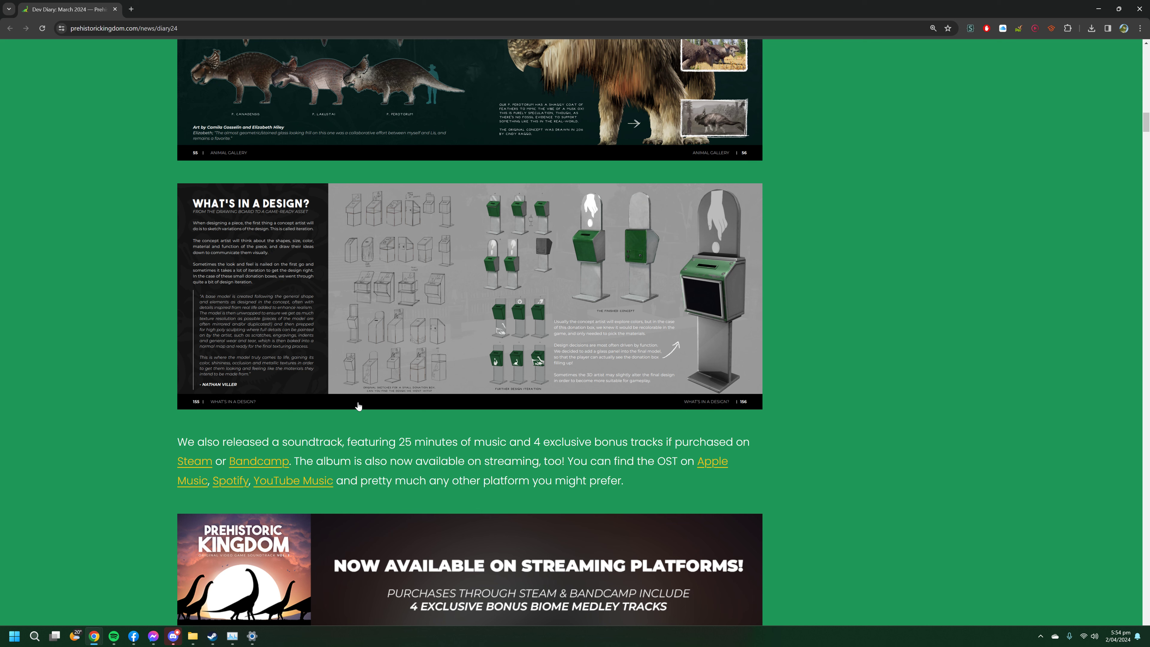
mouse_move(684, 434)
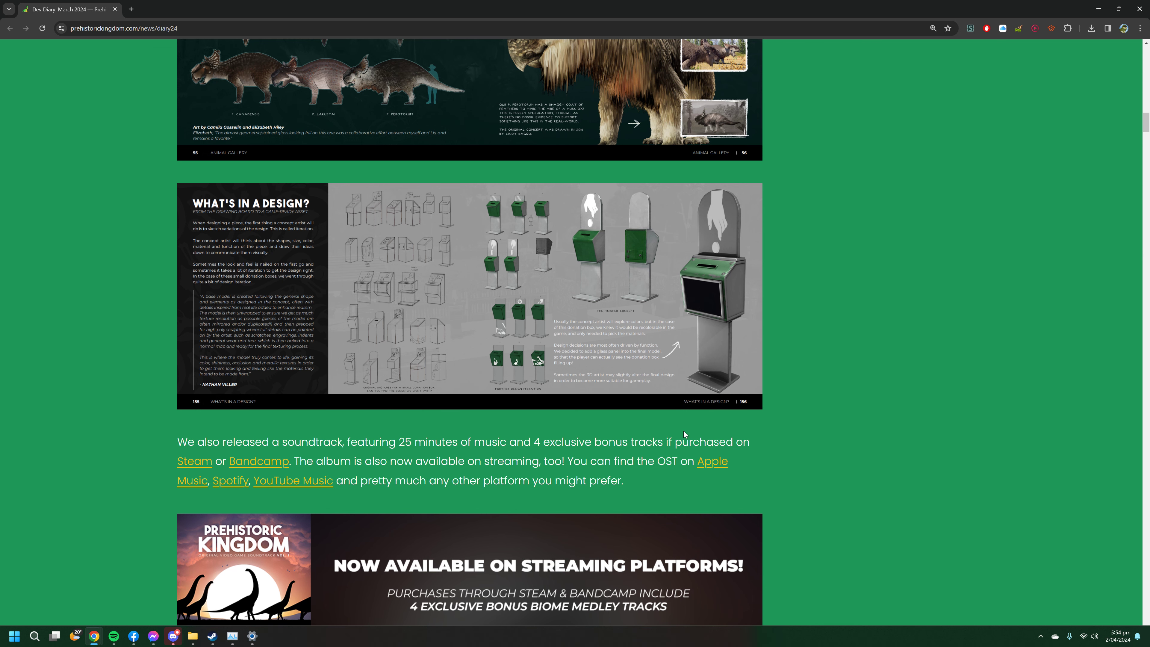
mouse_move(779, 445)
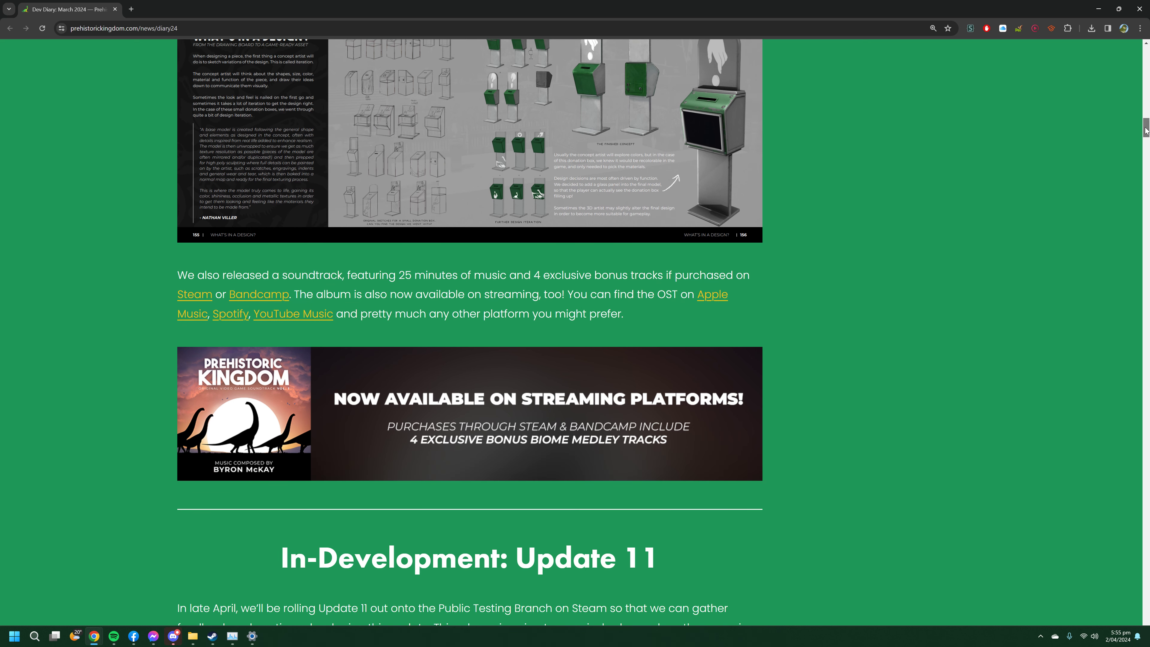
- Scroll into the Update 11 New Species section and enlarge the Leaellynasaura portrait
scroll(down, 3)
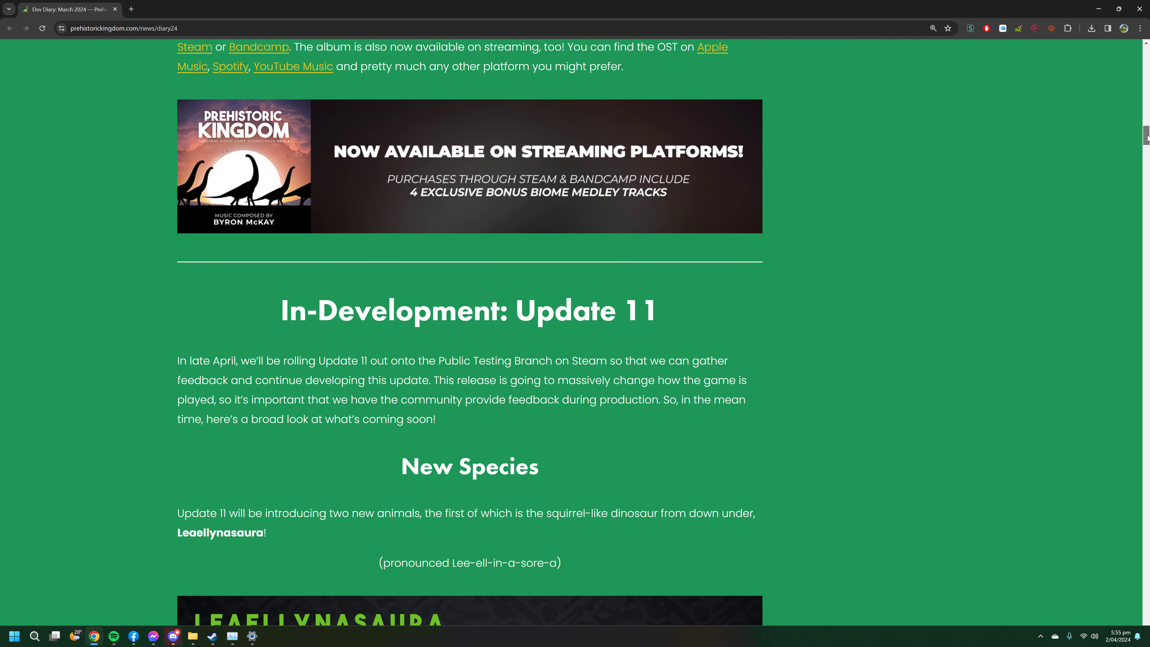
scroll(down, 3)
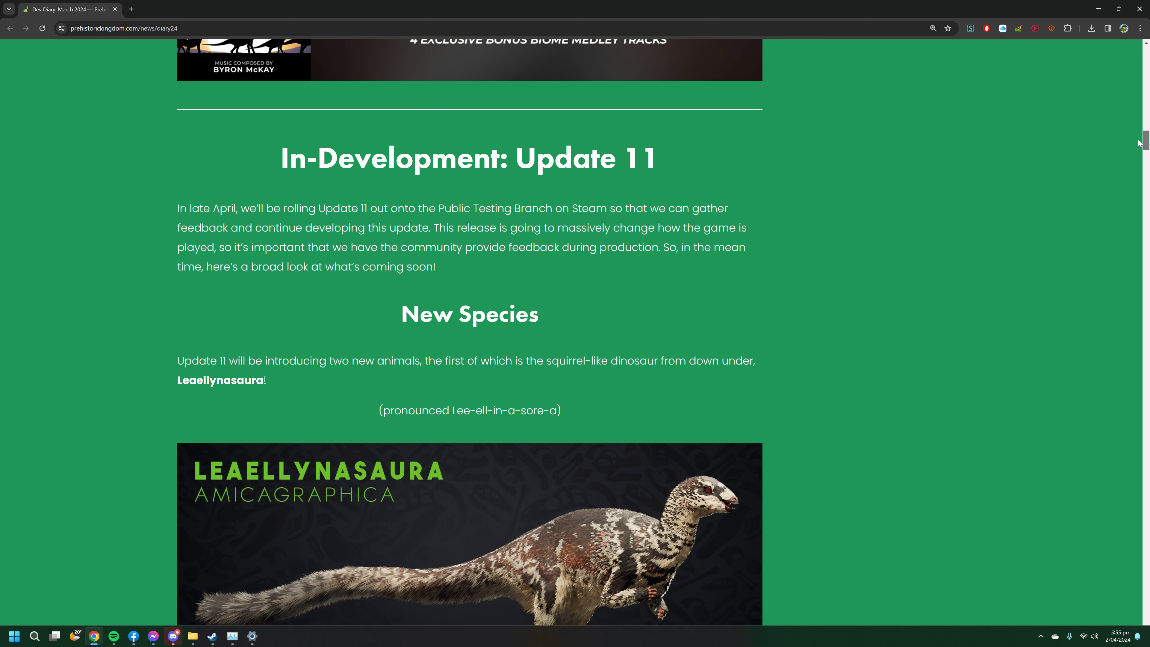
mouse_move(661, 135)
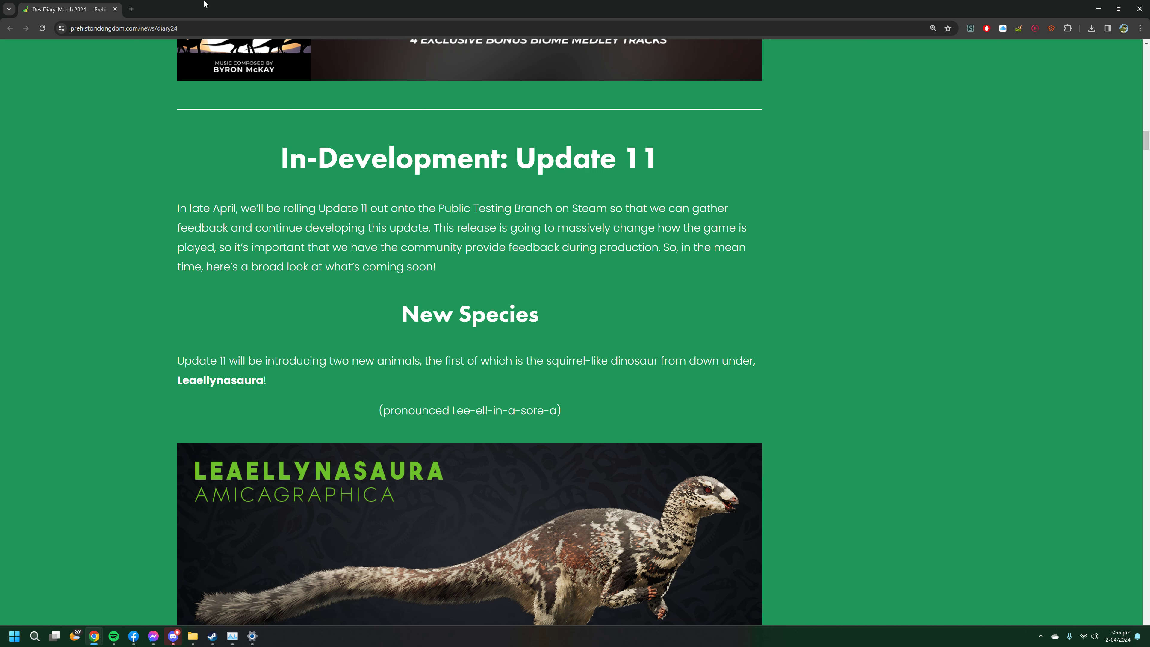
mouse_move(623, 155)
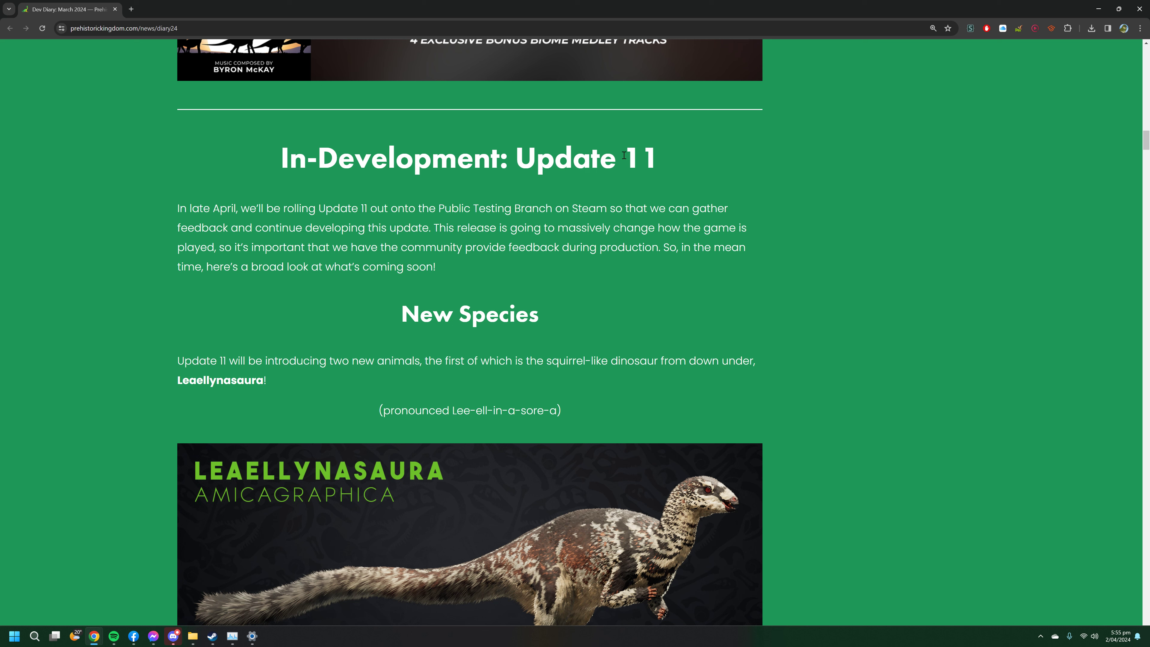
mouse_move(289, 226)
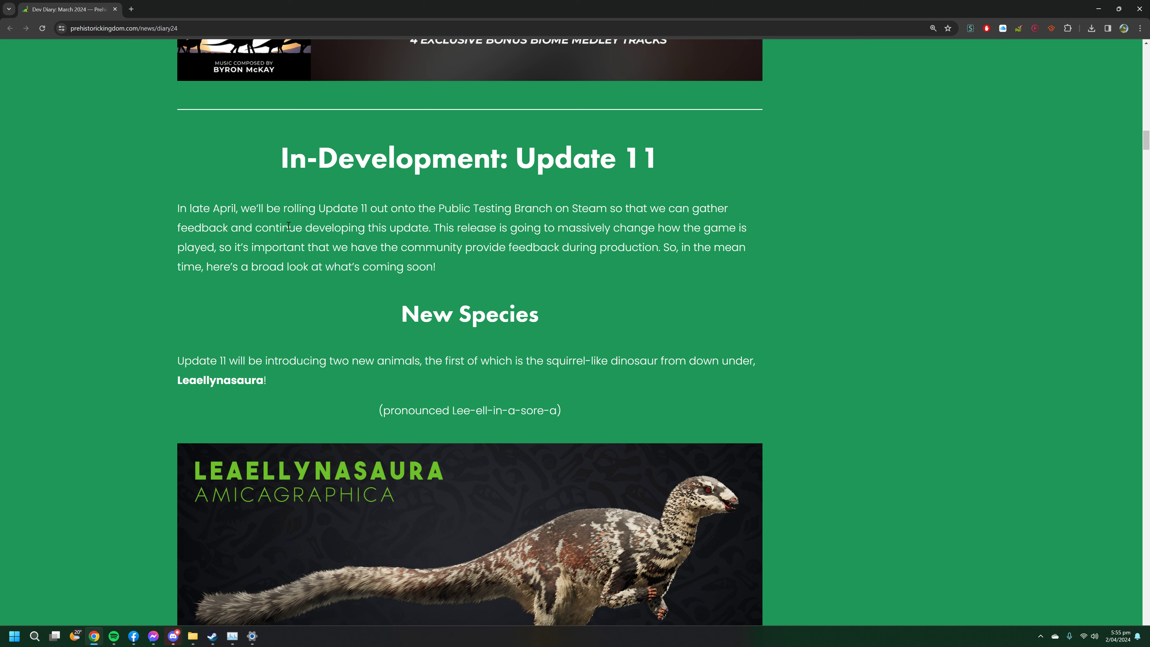
mouse_move(1049, 180)
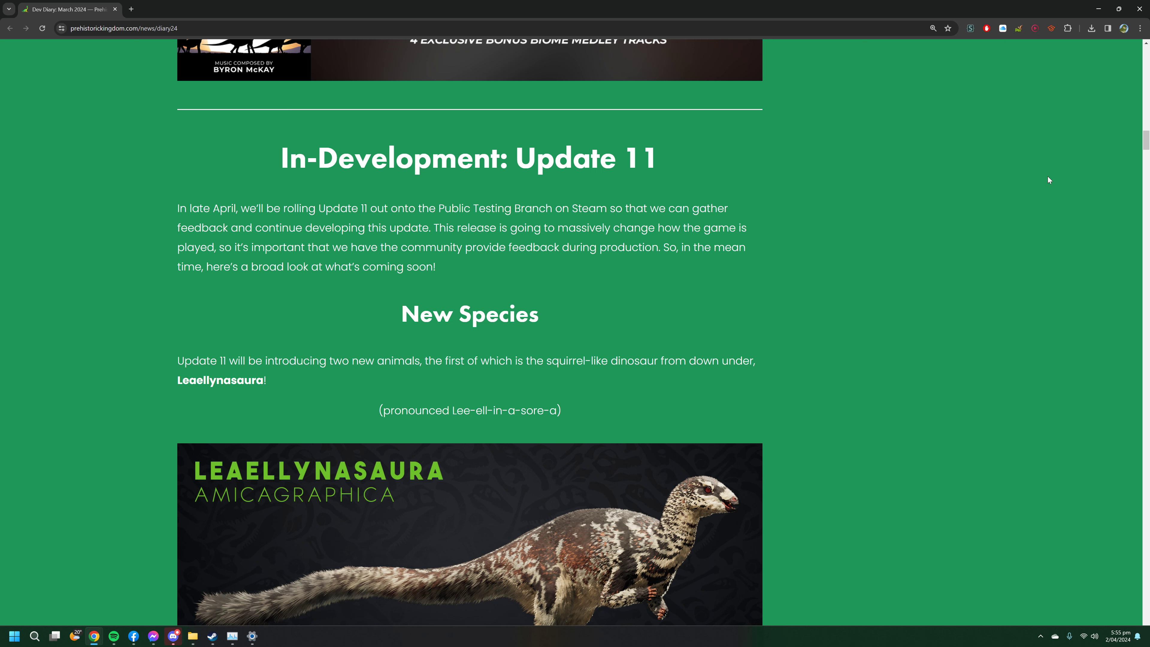
scroll(down, 3)
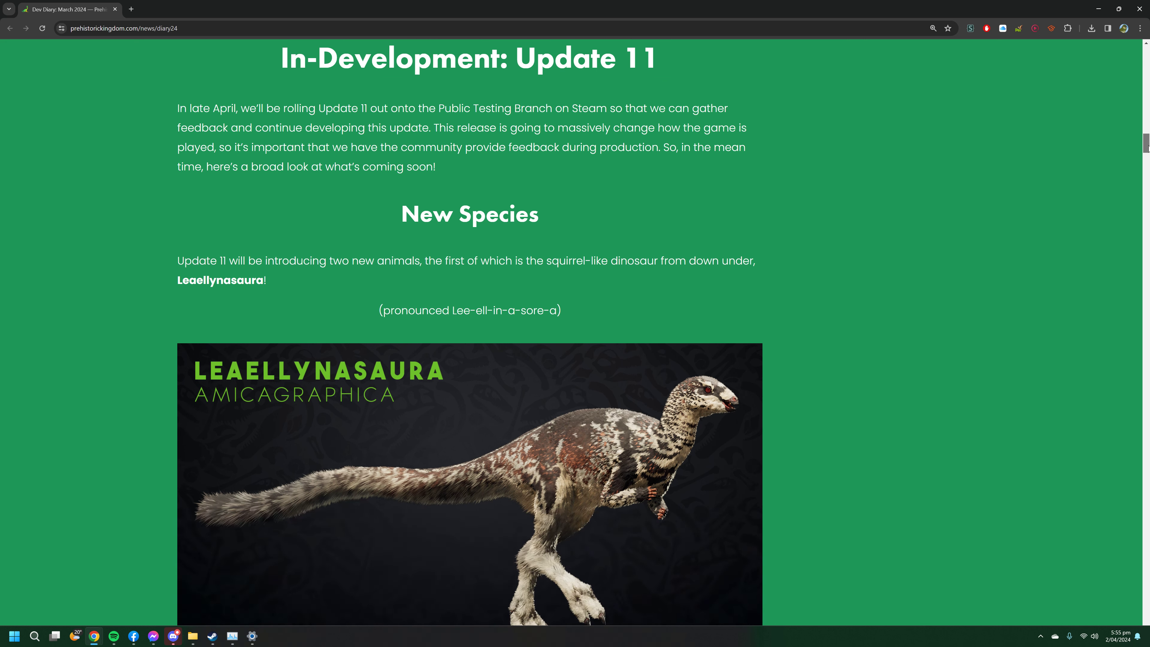
scroll(down, 3)
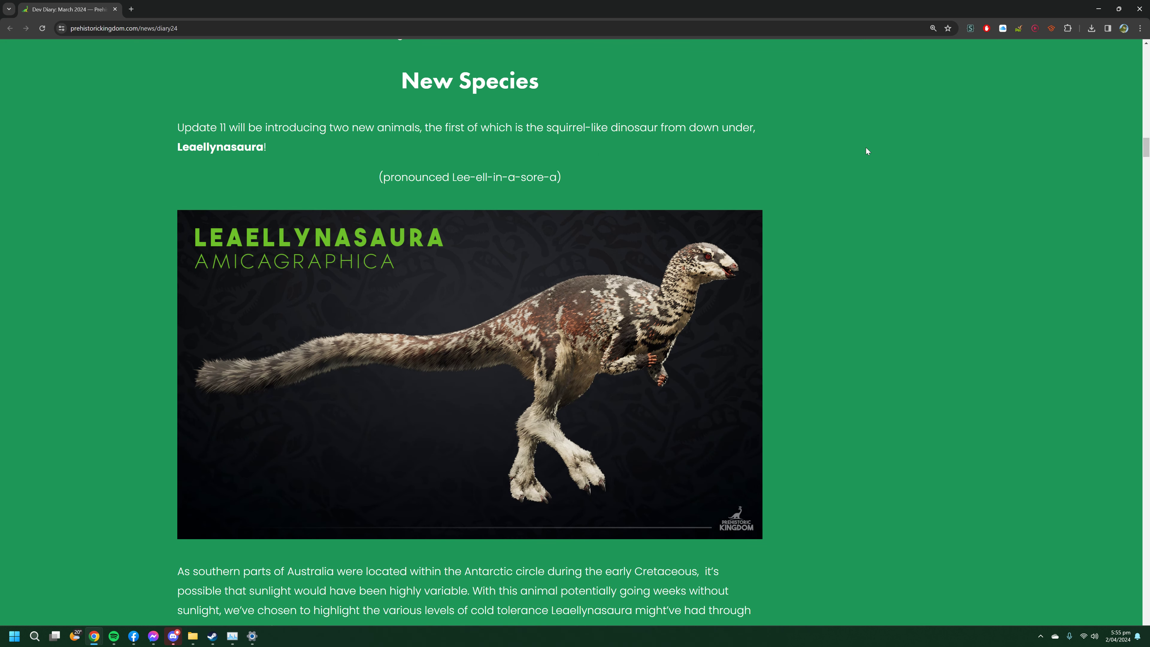
mouse_move(799, 150)
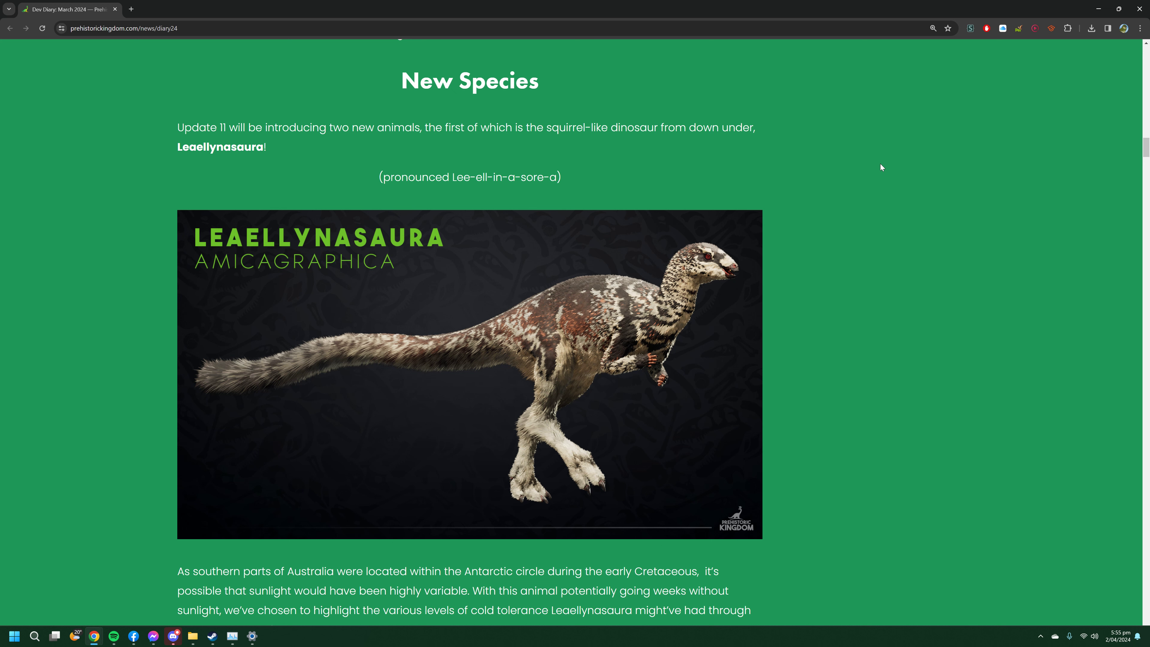
click(470, 373)
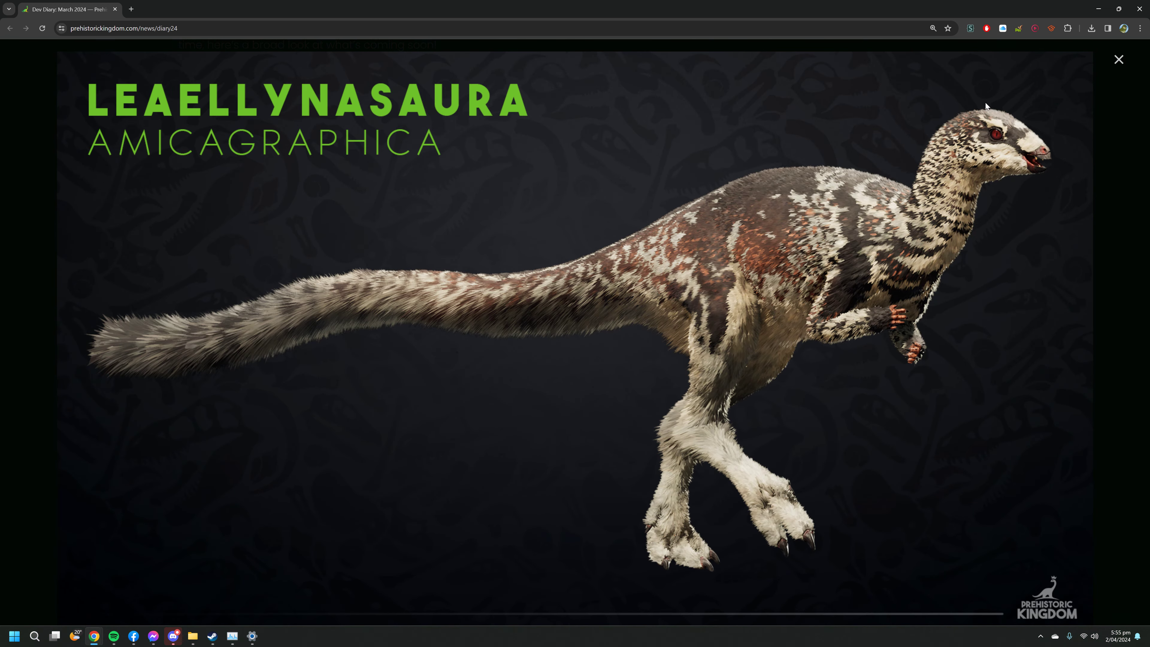
mouse_move(817, 215)
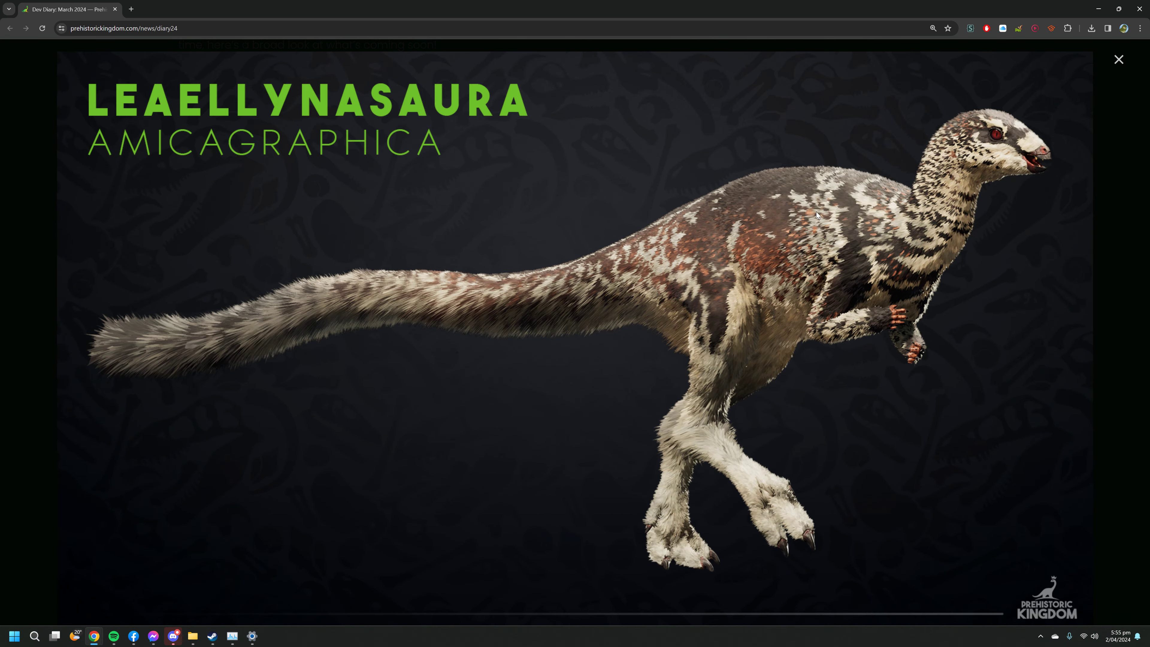
mouse_move(765, 255)
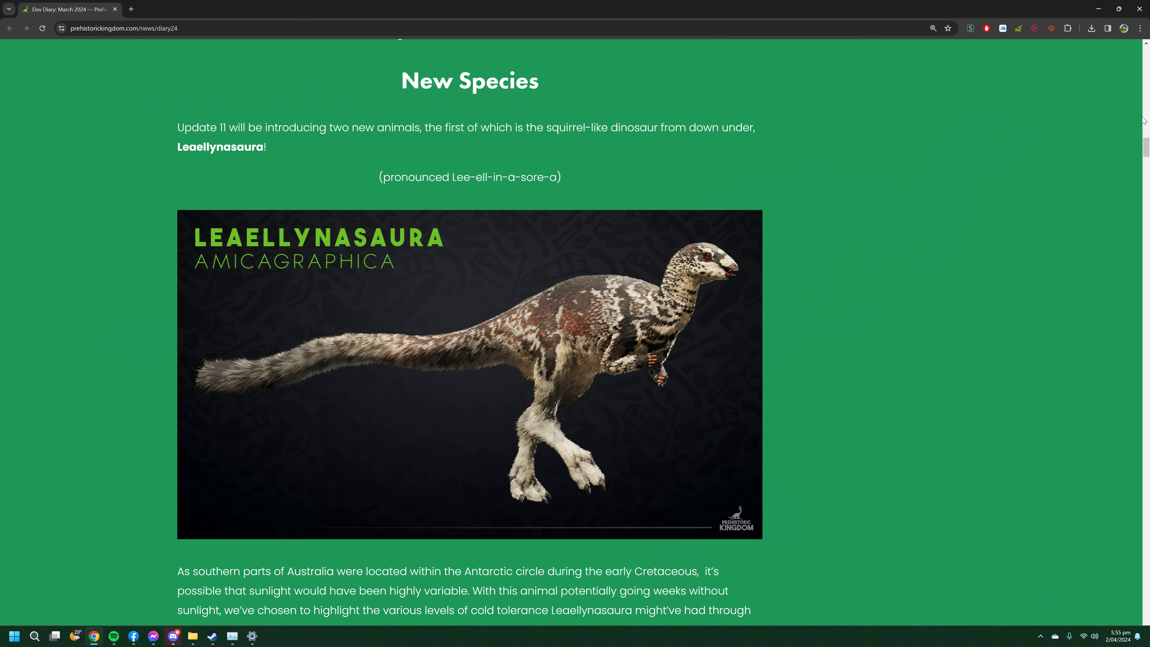
- Read the dentition sentence, view the forest image enlarged, then enlarge the Leaellynasaura teeth close-up
scroll(down, 3)
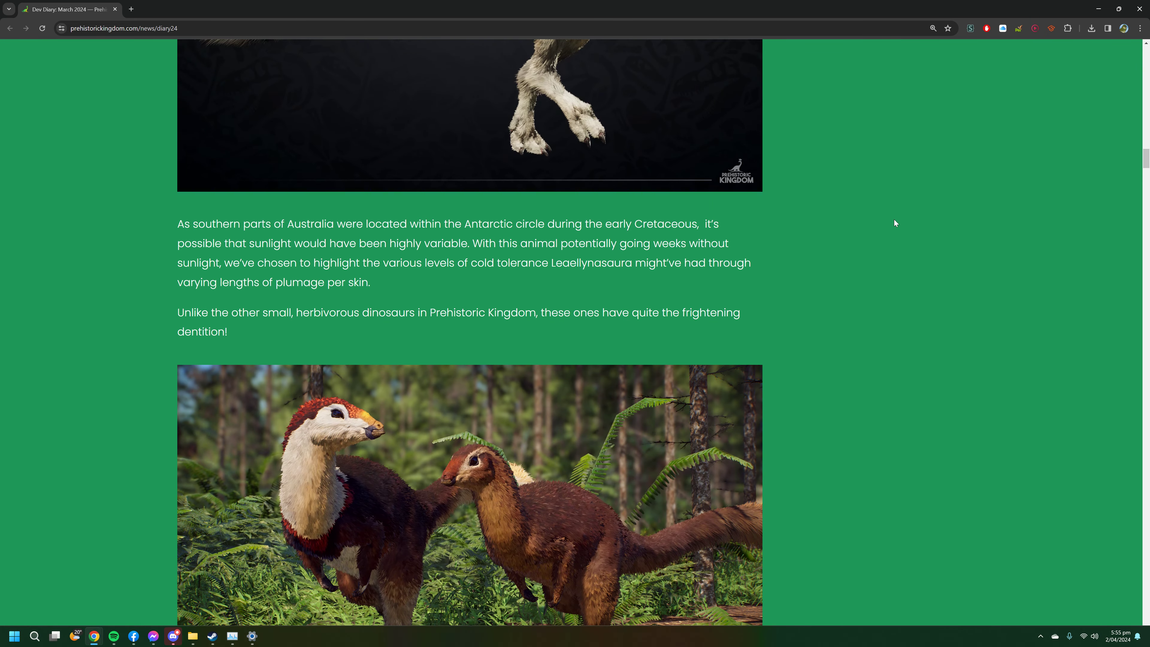
mouse_move(886, 210)
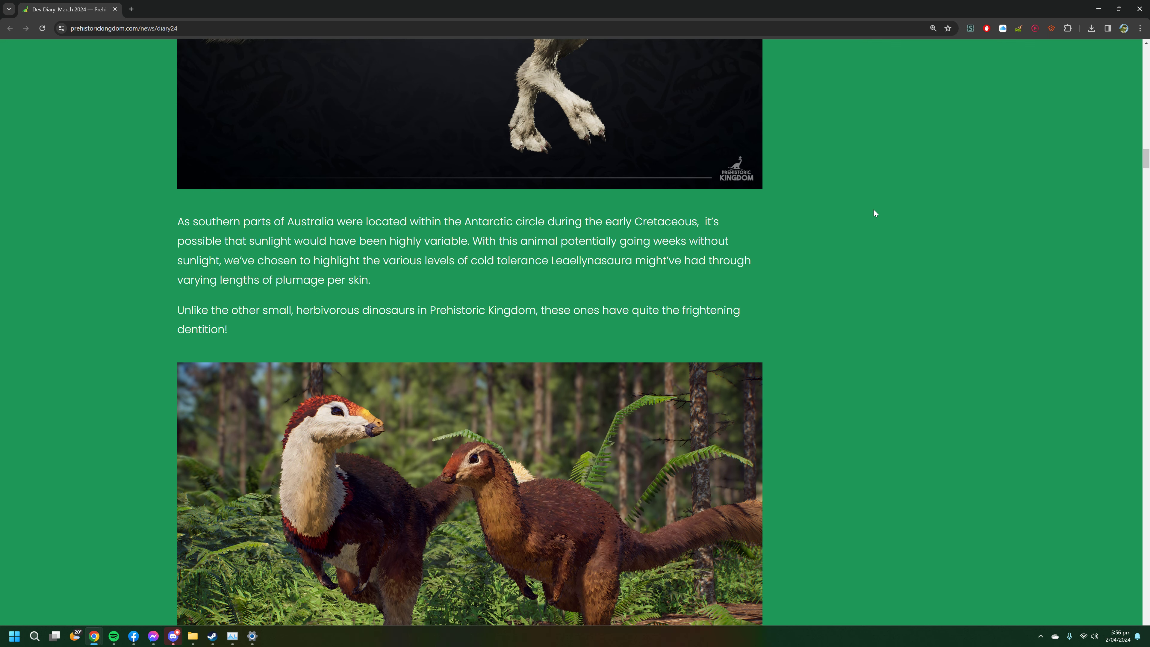
scroll(down, 3)
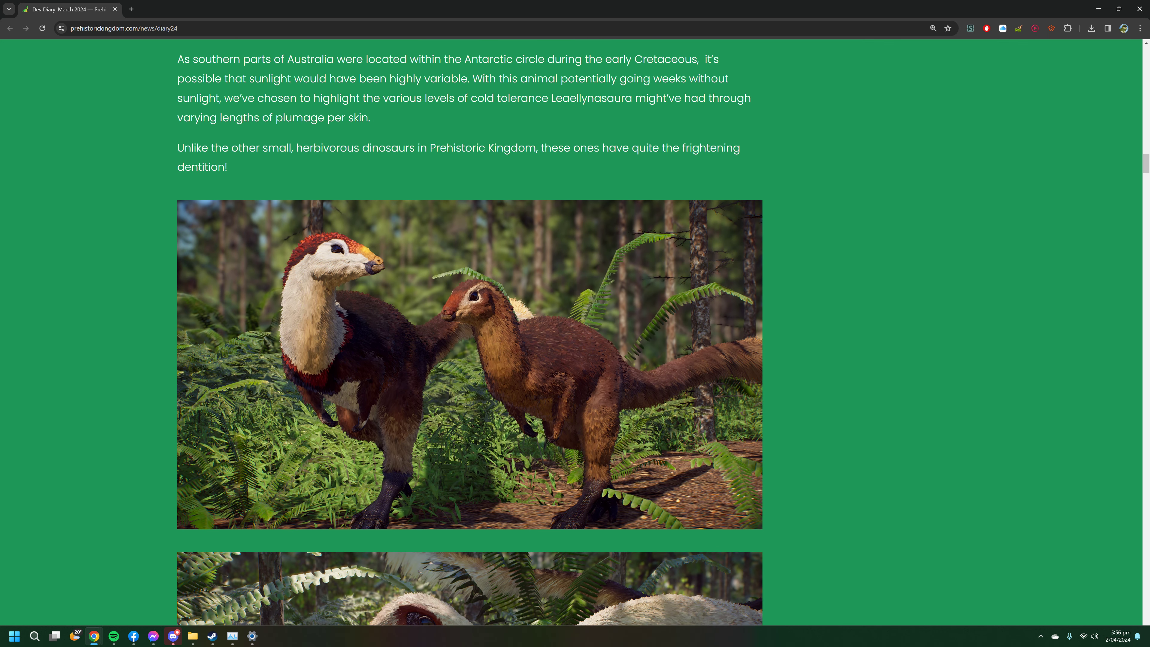
drag(232, 148, 301, 148)
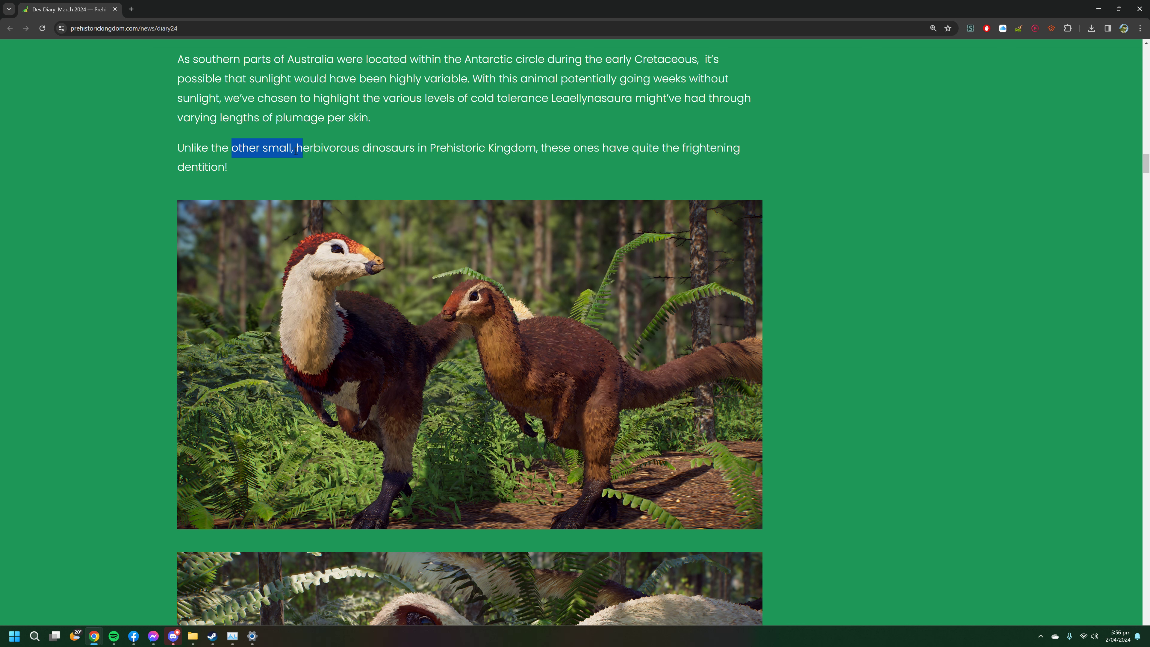
click(912, 236)
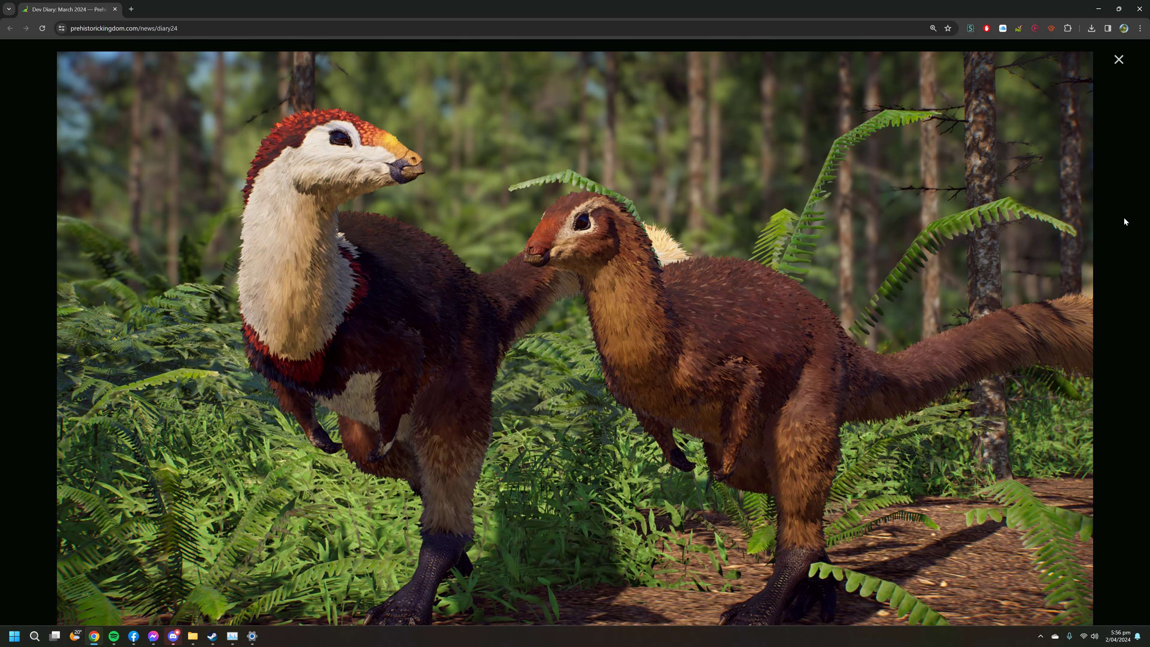
click(1118, 60)
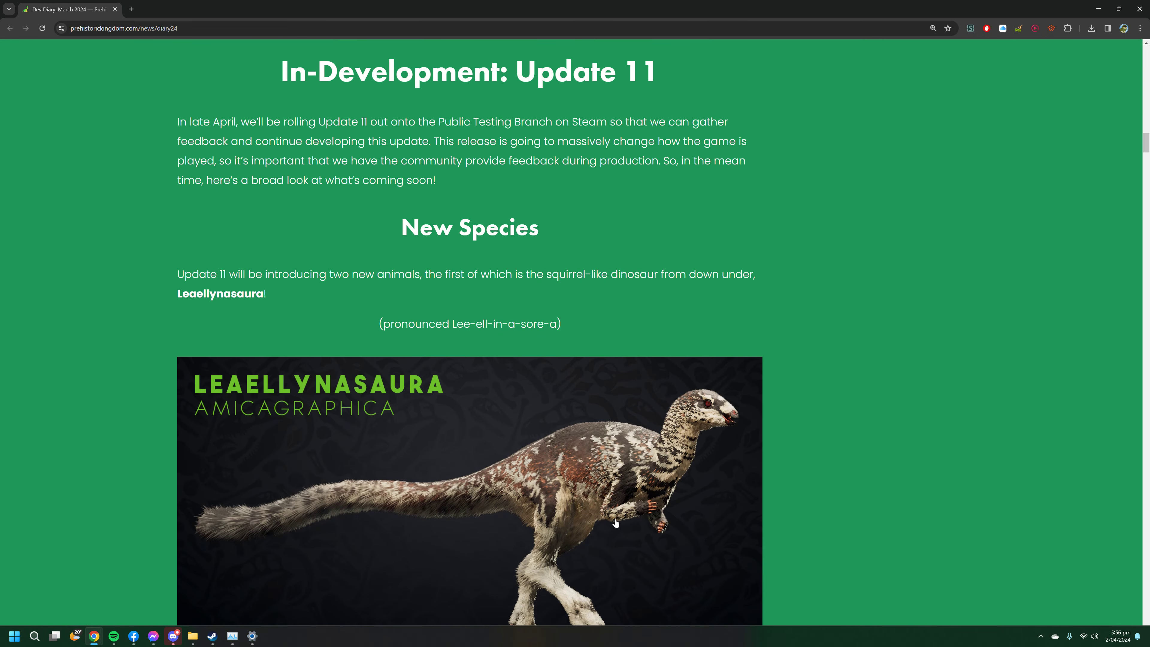
click(470, 488)
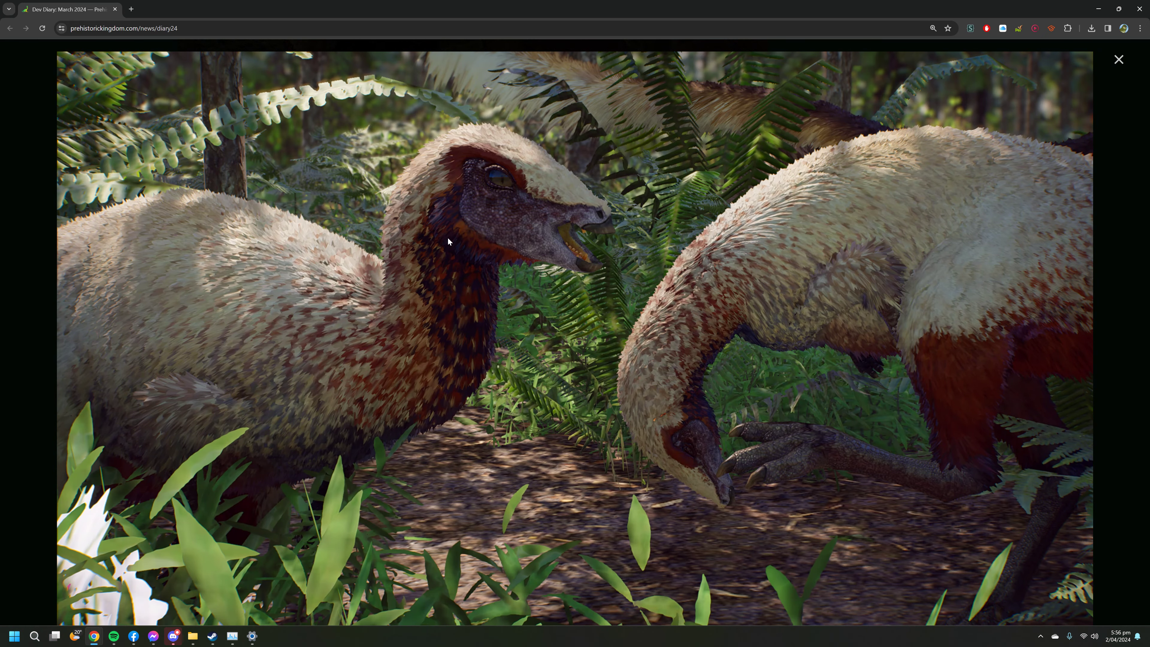
mouse_move(1114, 95)
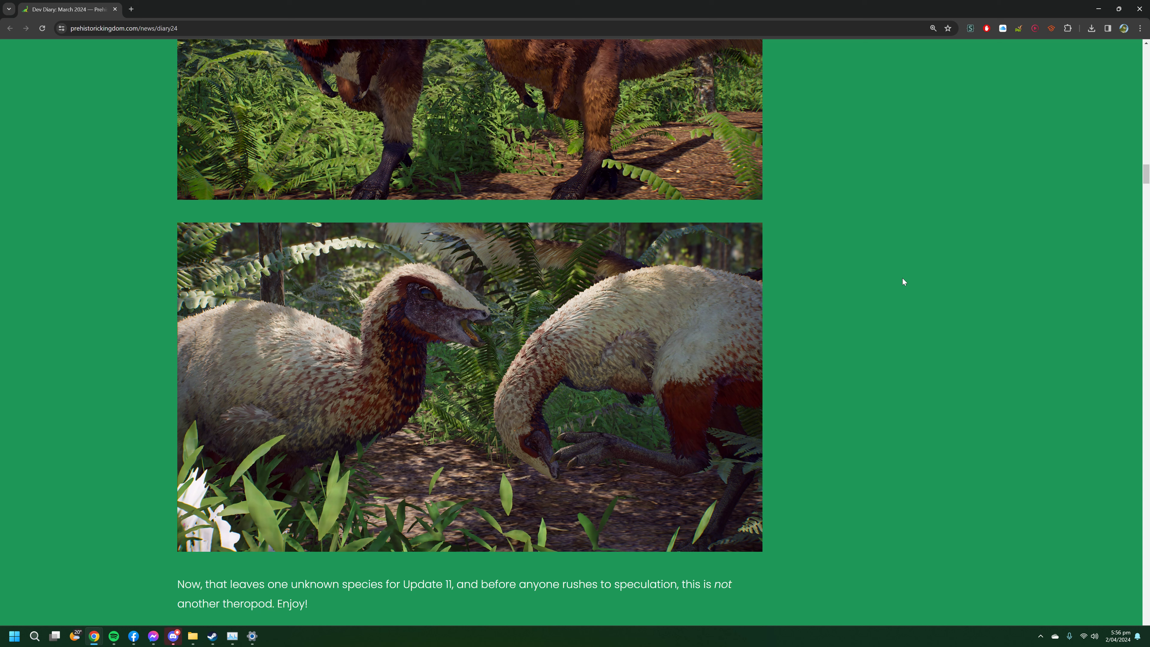
mouse_move(906, 273)
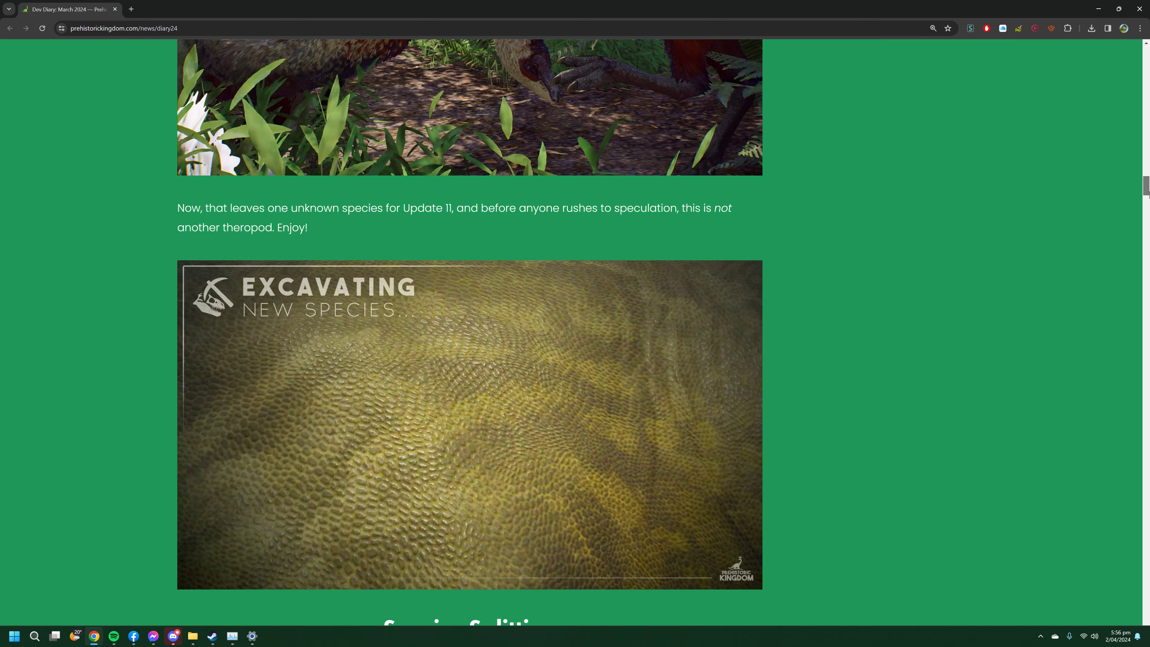
- Scroll past the Species Splitting mammal roster to the Early Staff & Logistics Gameplay heading
scroll(down, 3)
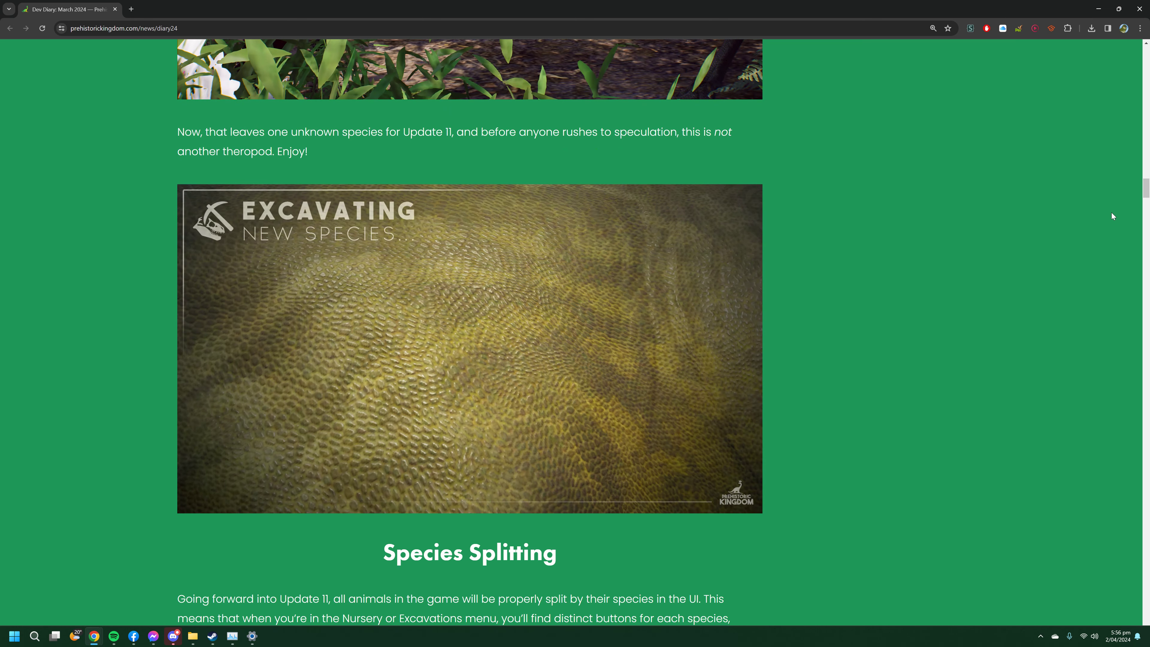
scroll(down, 3)
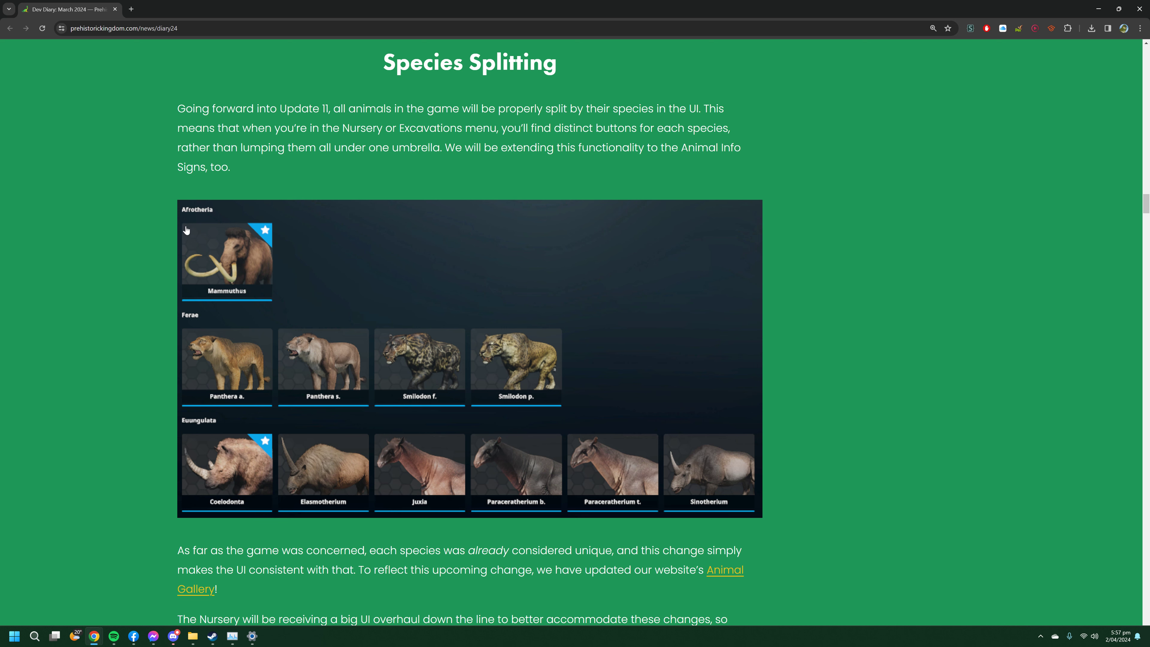
mouse_move(219, 385)
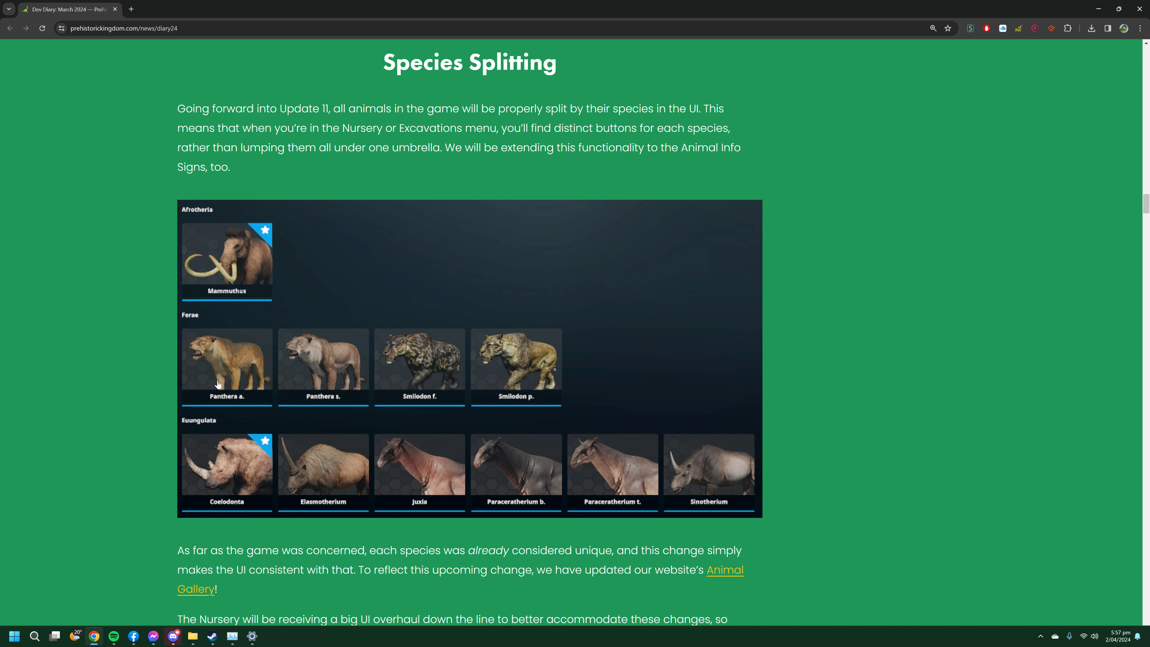
mouse_move(364, 364)
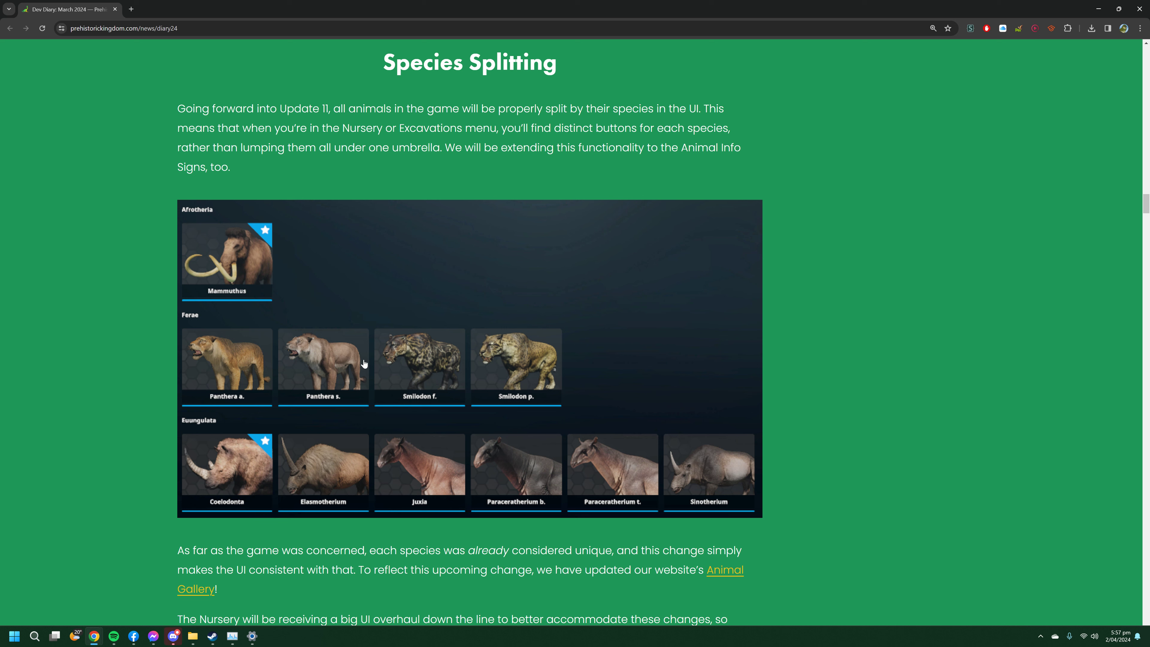
mouse_move(344, 377)
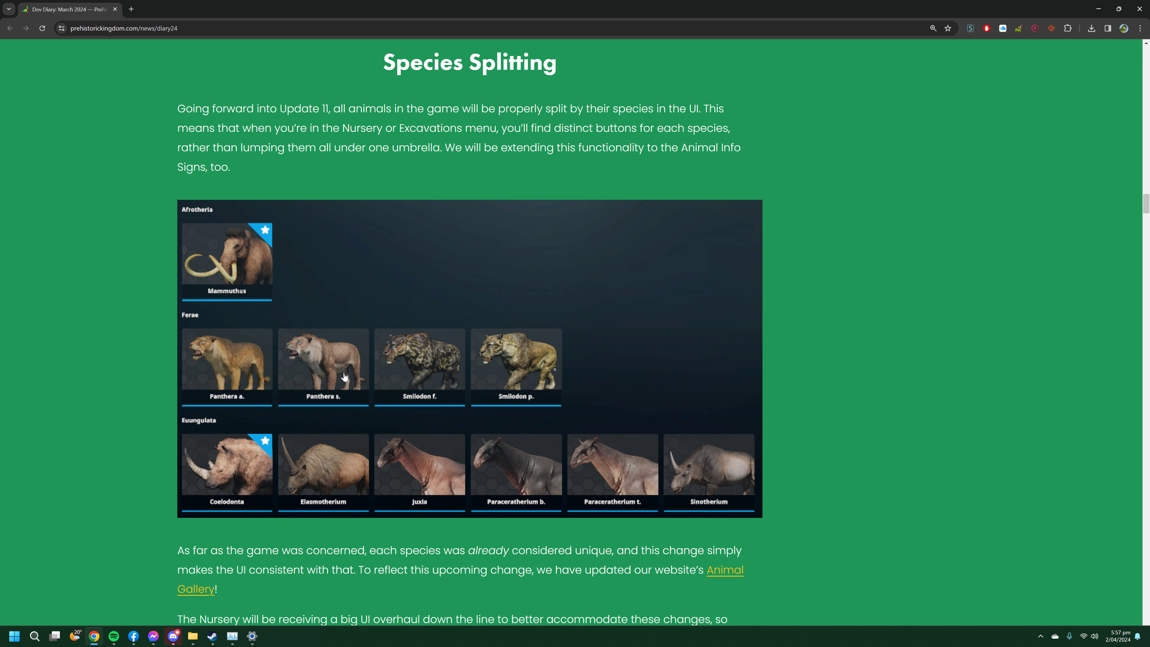
mouse_move(345, 374)
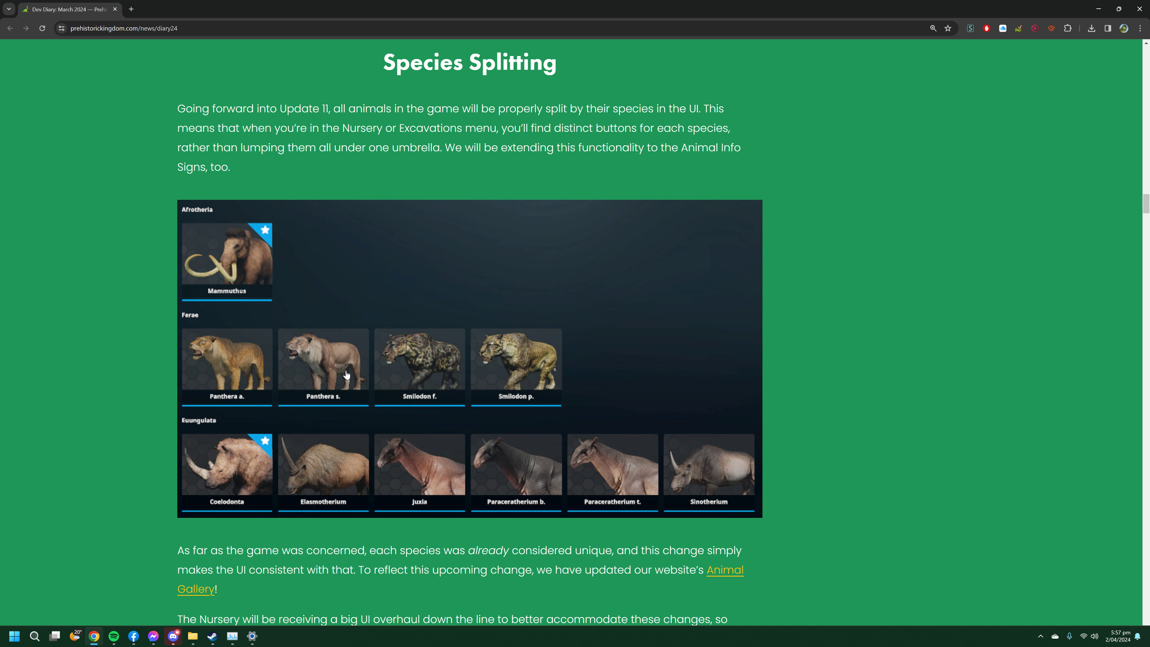
mouse_move(451, 332)
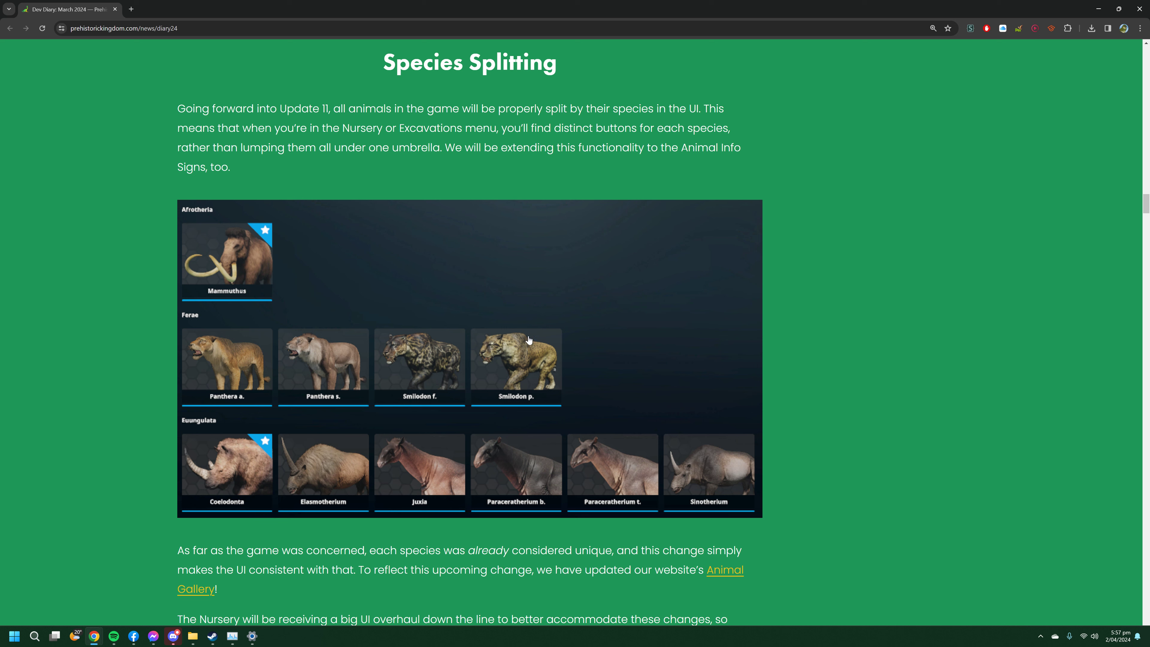
mouse_move(350, 479)
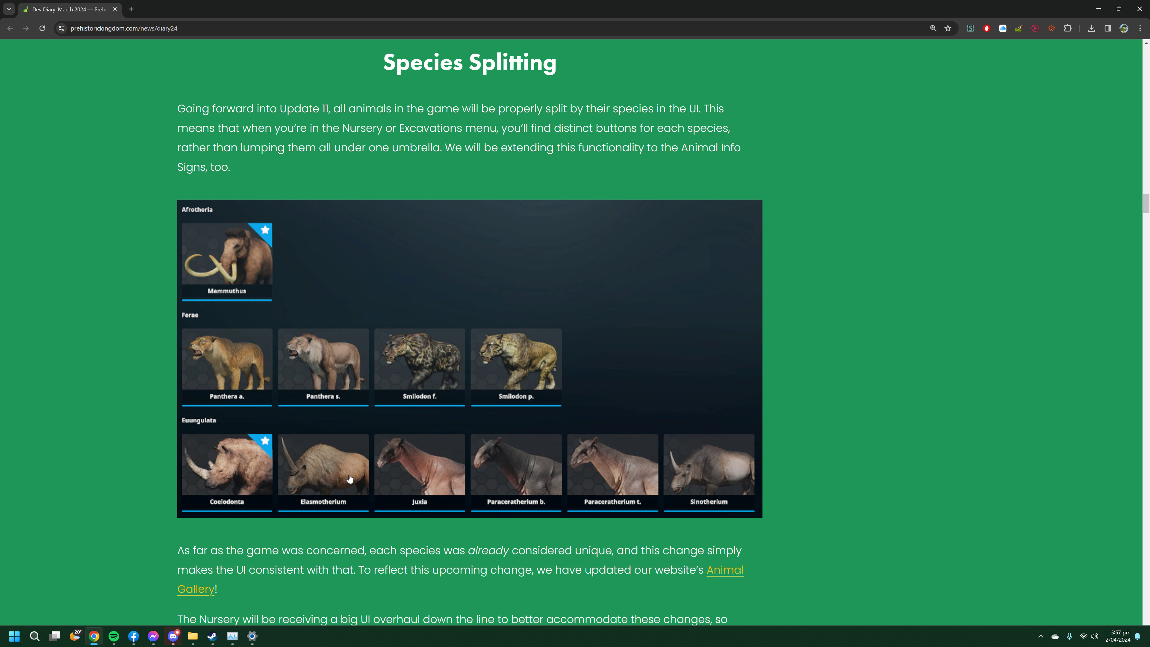
mouse_move(719, 468)
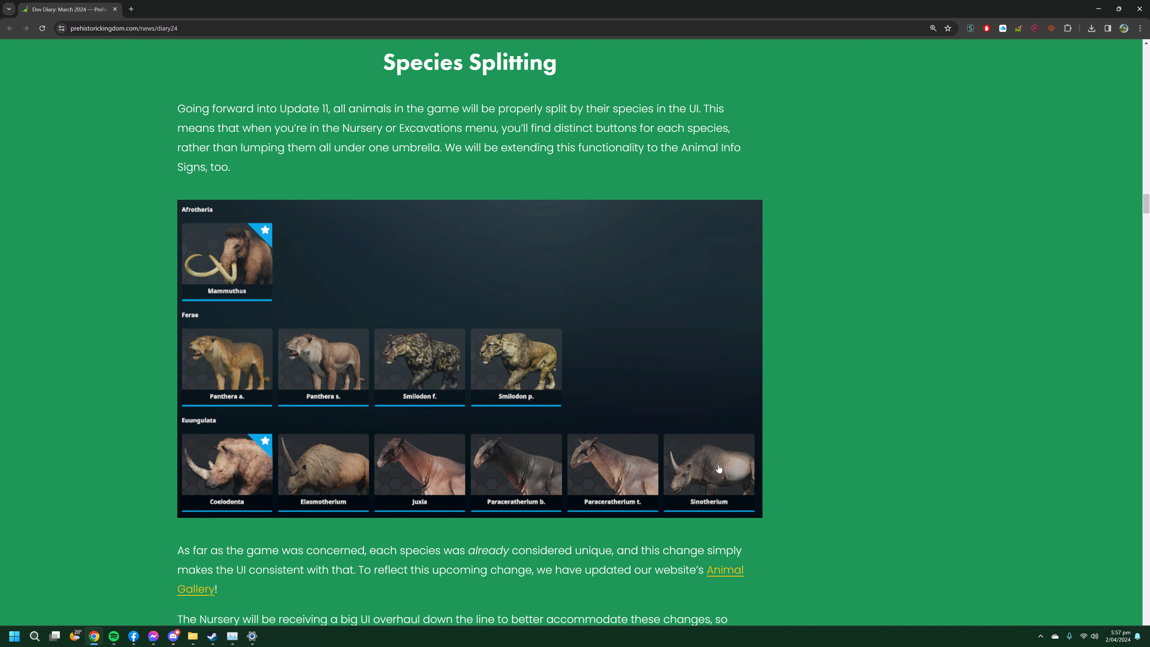
mouse_move(476, 471)
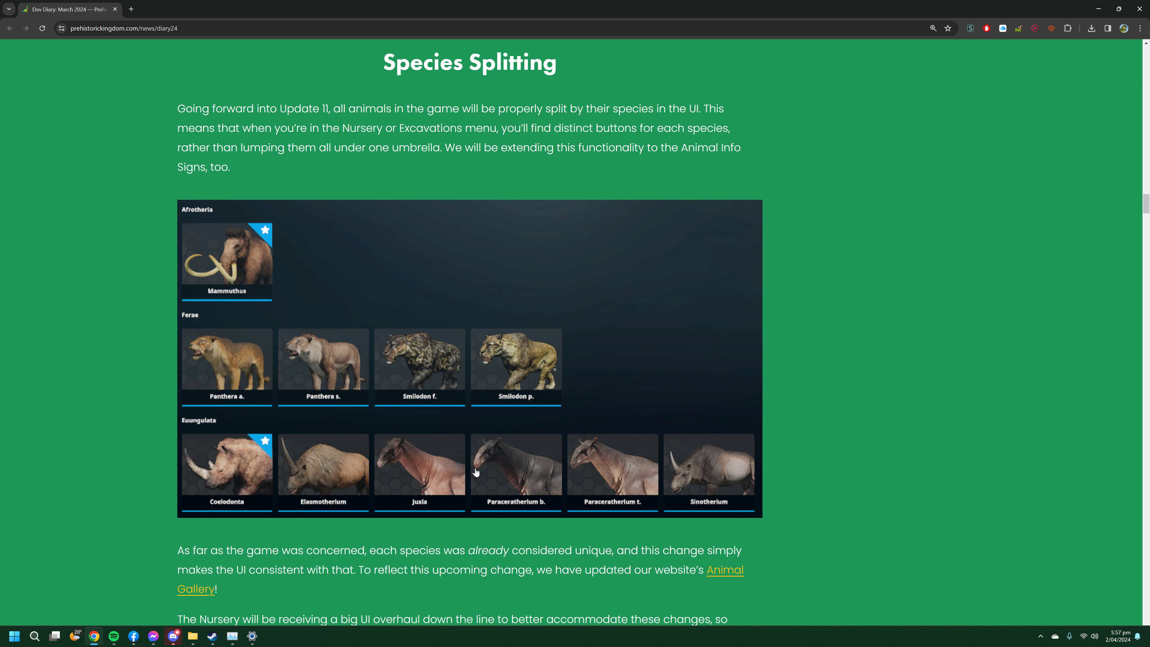
mouse_move(990, 388)
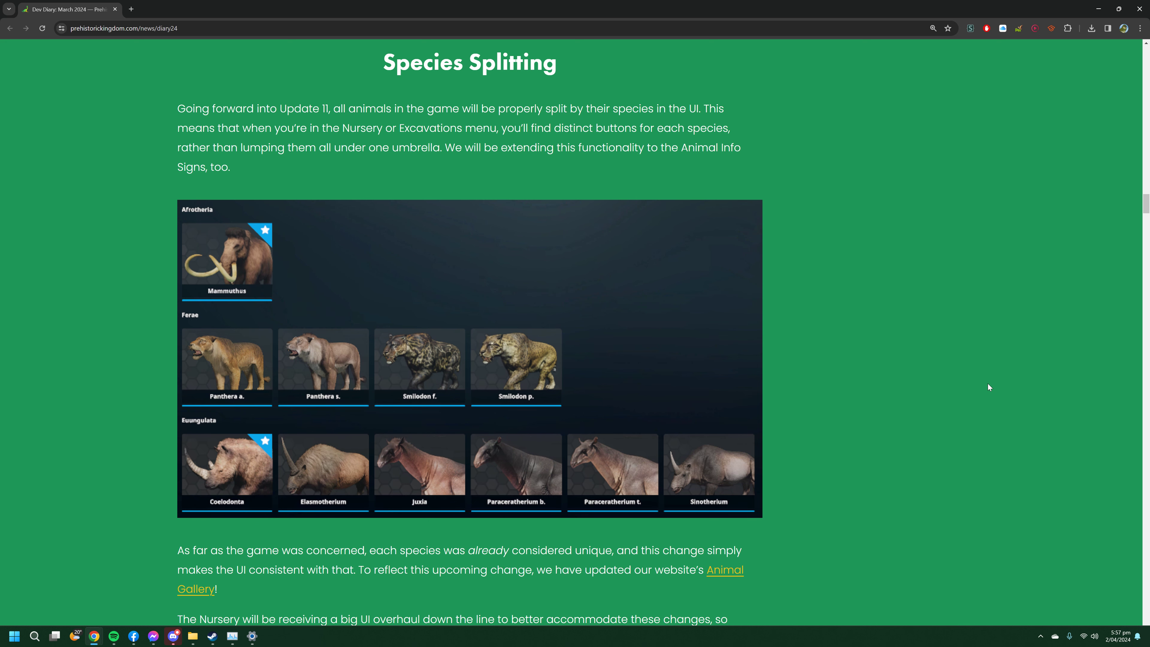
scroll(down, 3)
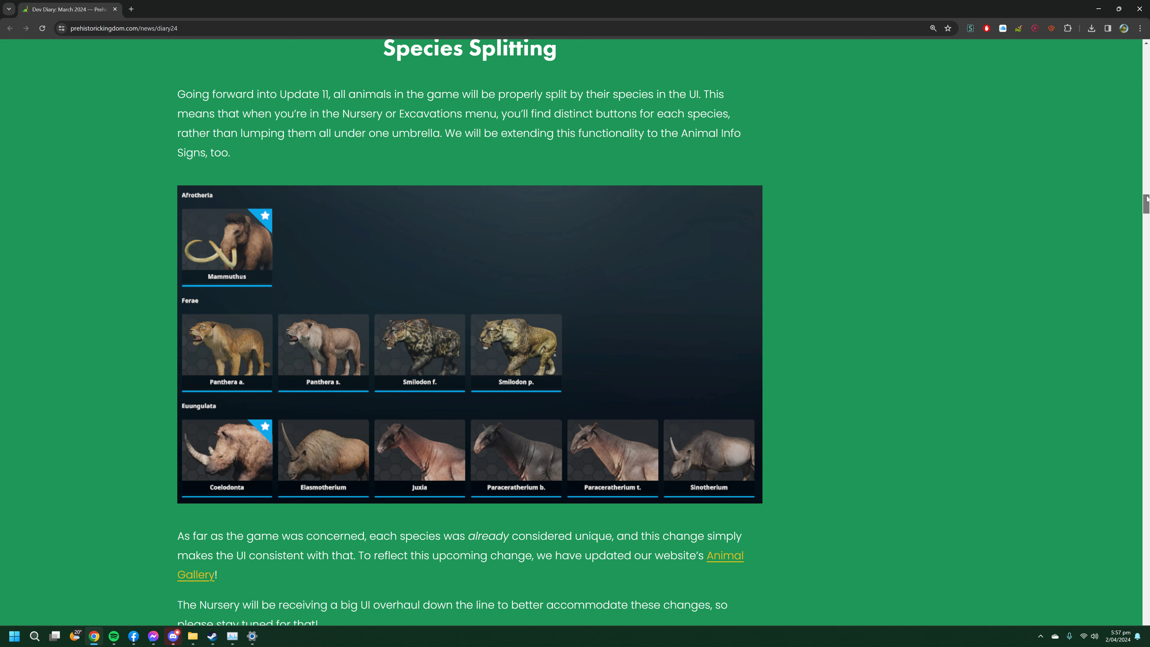
scroll(down, 3)
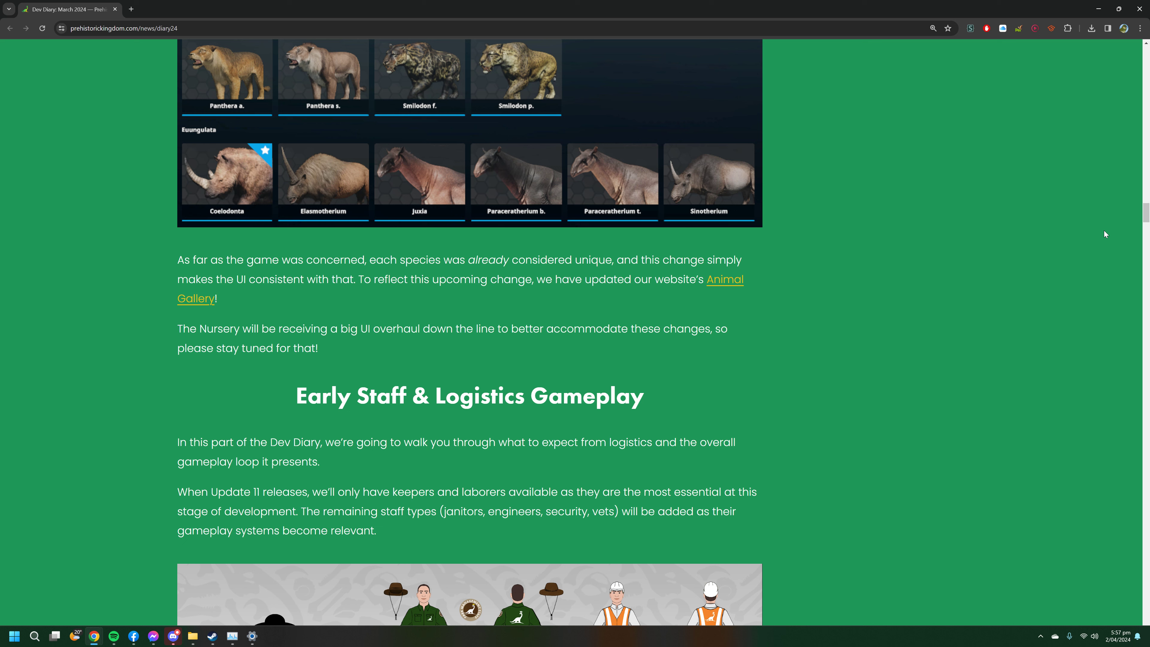
mouse_move(350, 331)
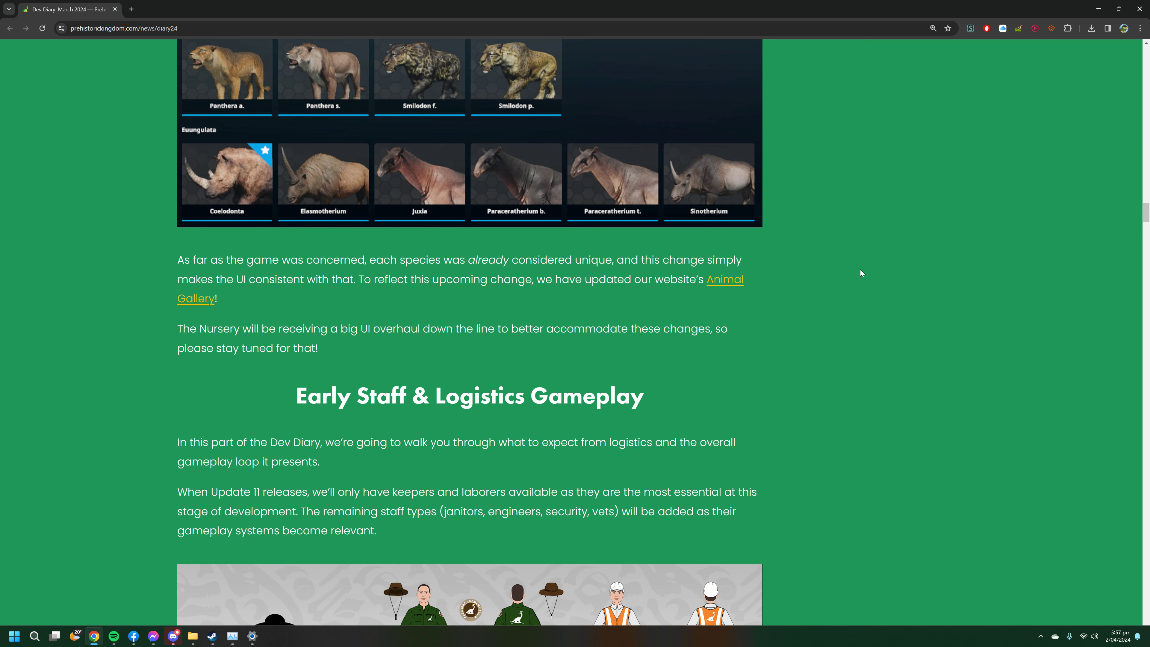
- Scroll to and enlarge the Update 11 Staff Types keeper and laborer illustration
scroll(down, 3)
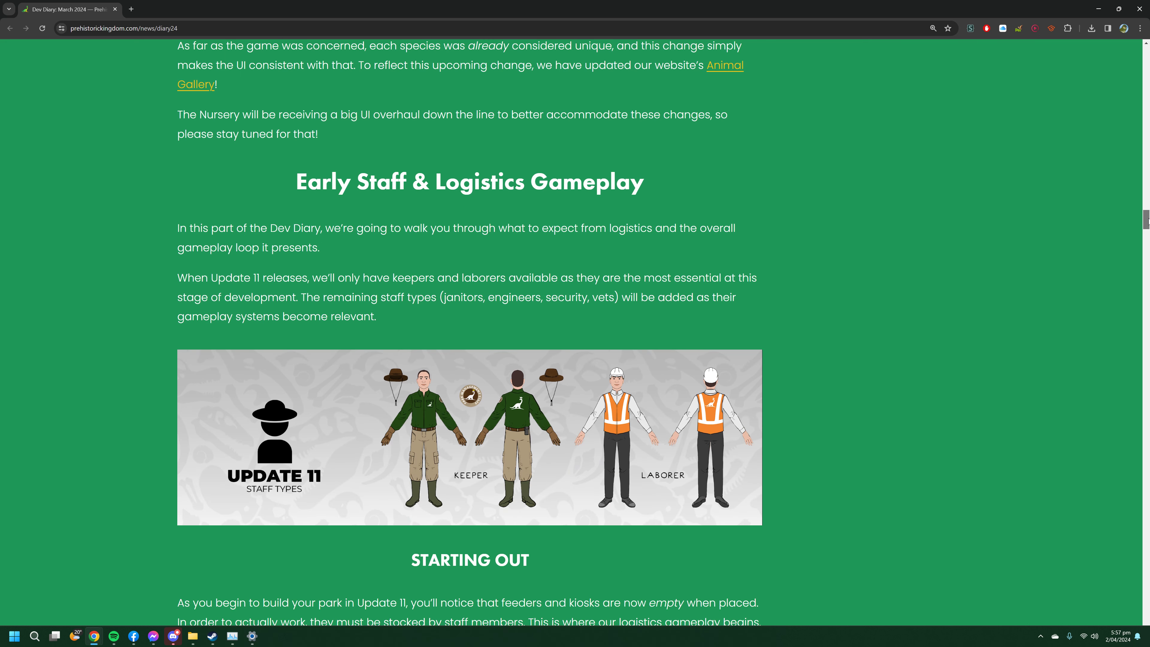
scroll(down, 3)
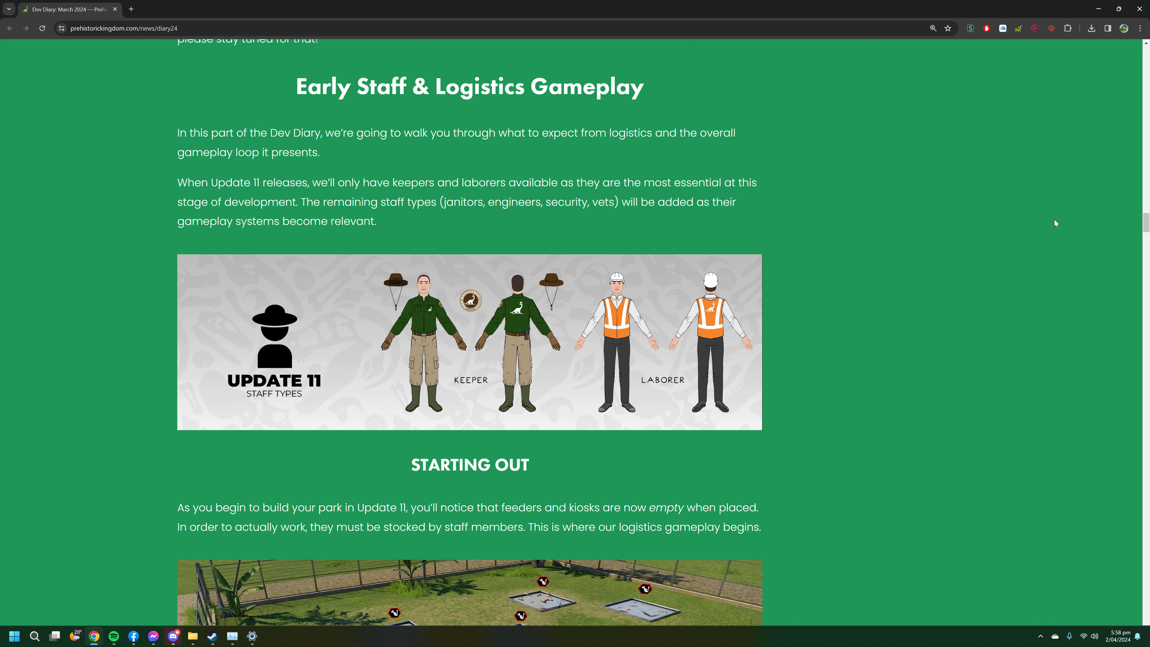
click(470, 341)
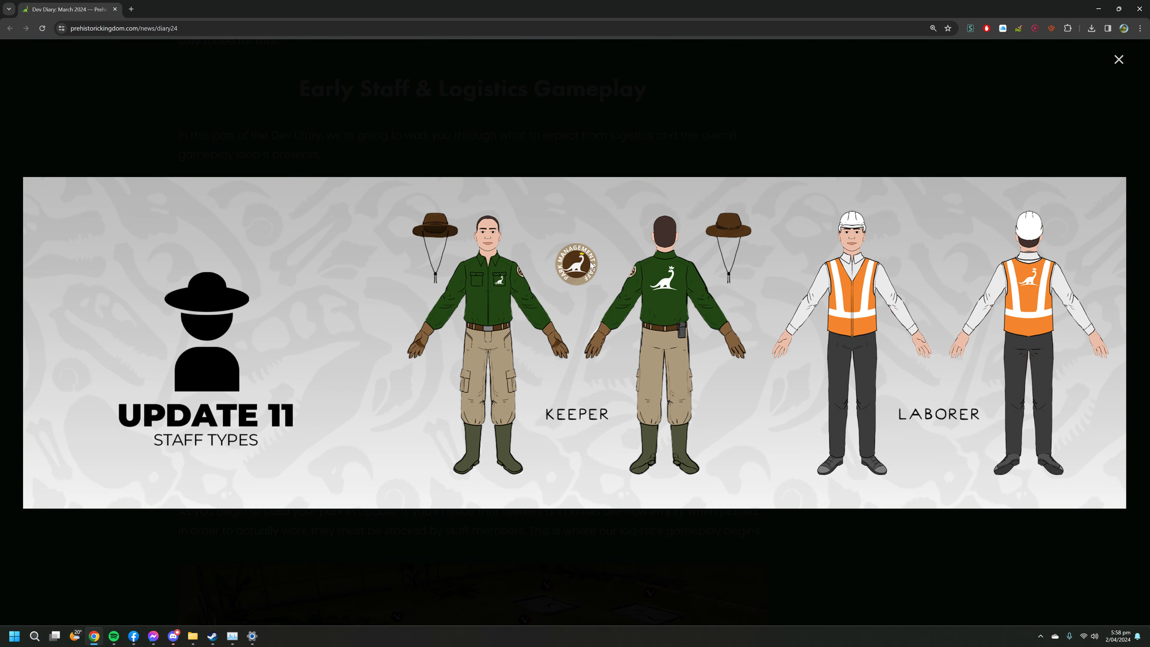
mouse_move(1103, 73)
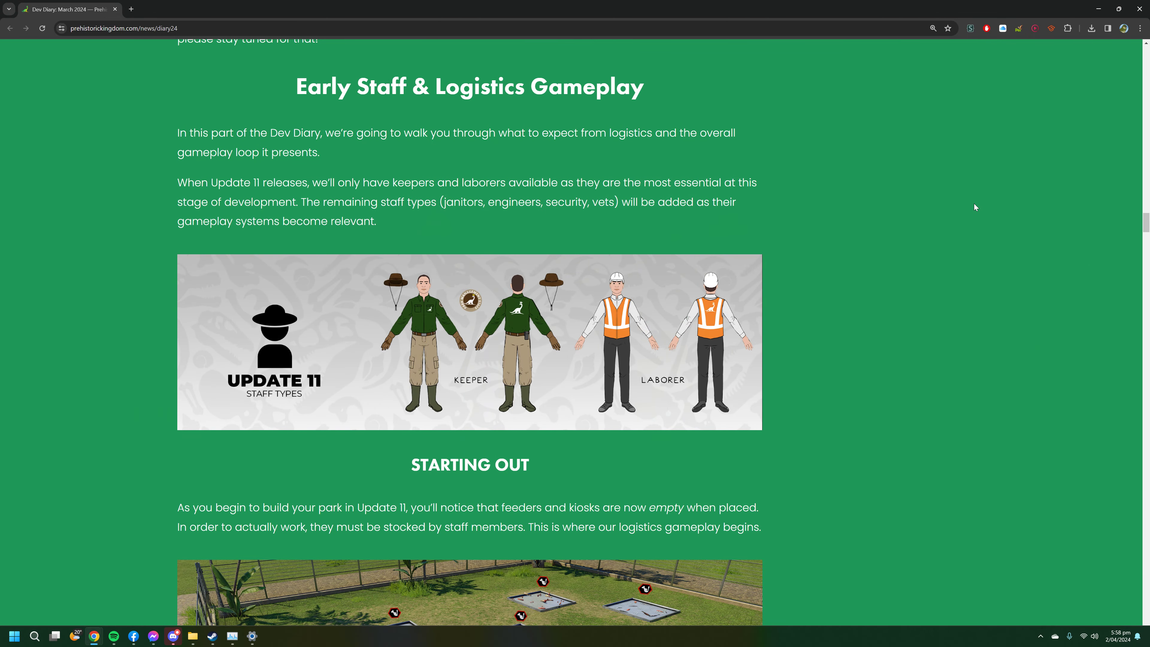
mouse_move(1147, 220)
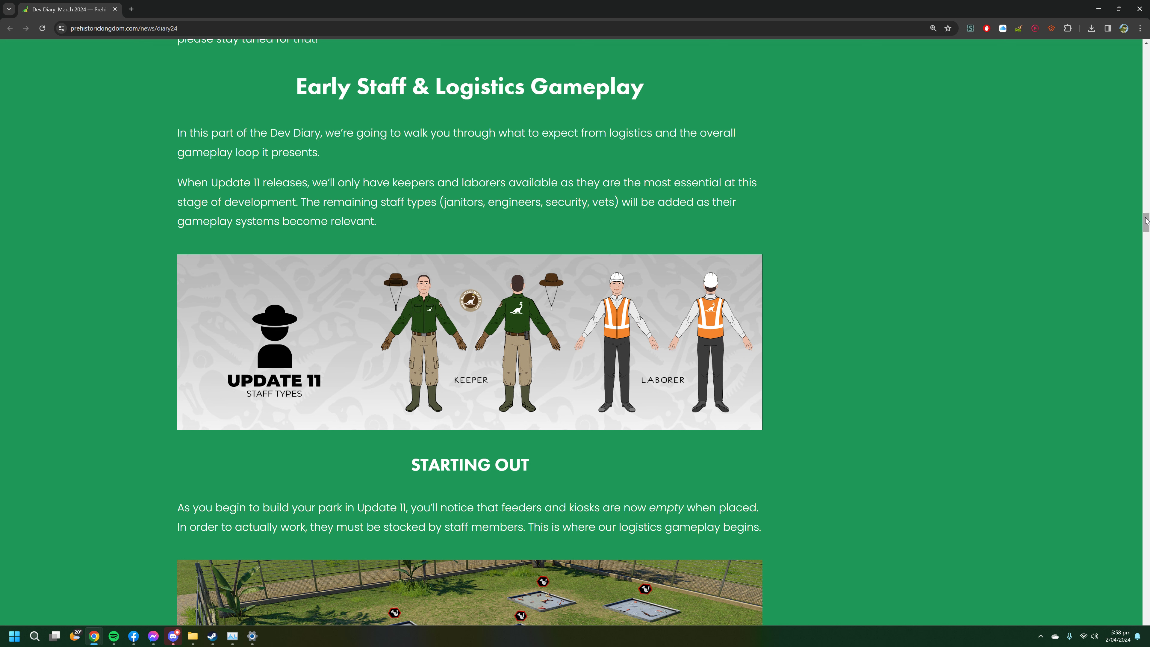
- Scroll through the Starting Out logistics text to the Loading Bay screenshot
scroll(down, 3)
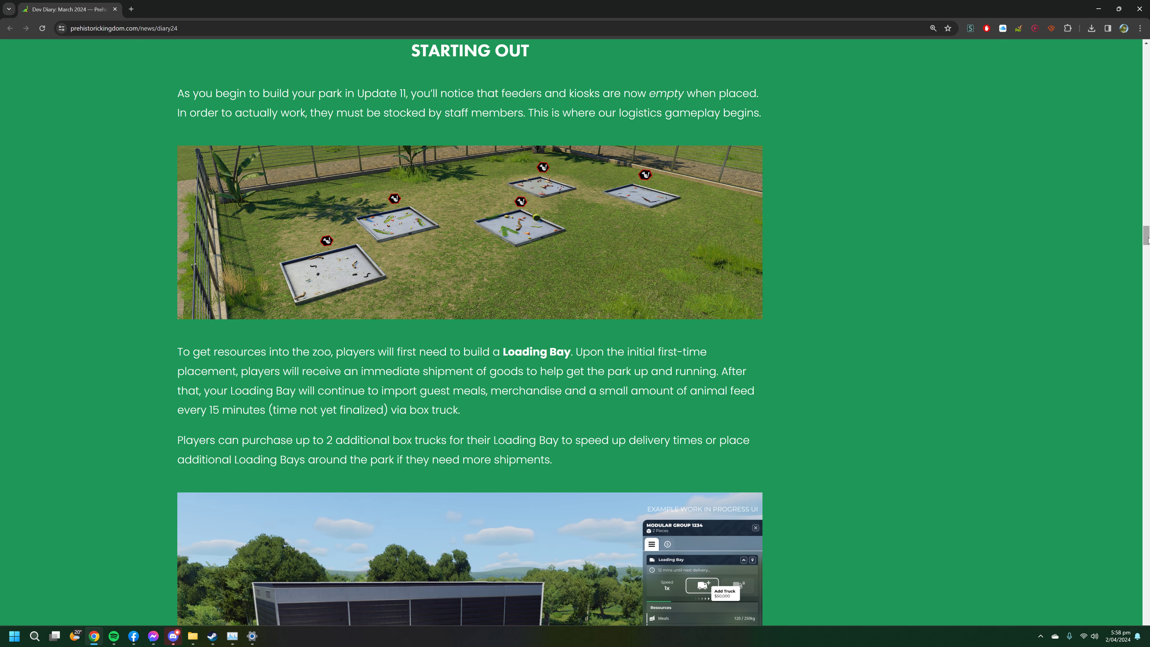
scroll(down, 3)
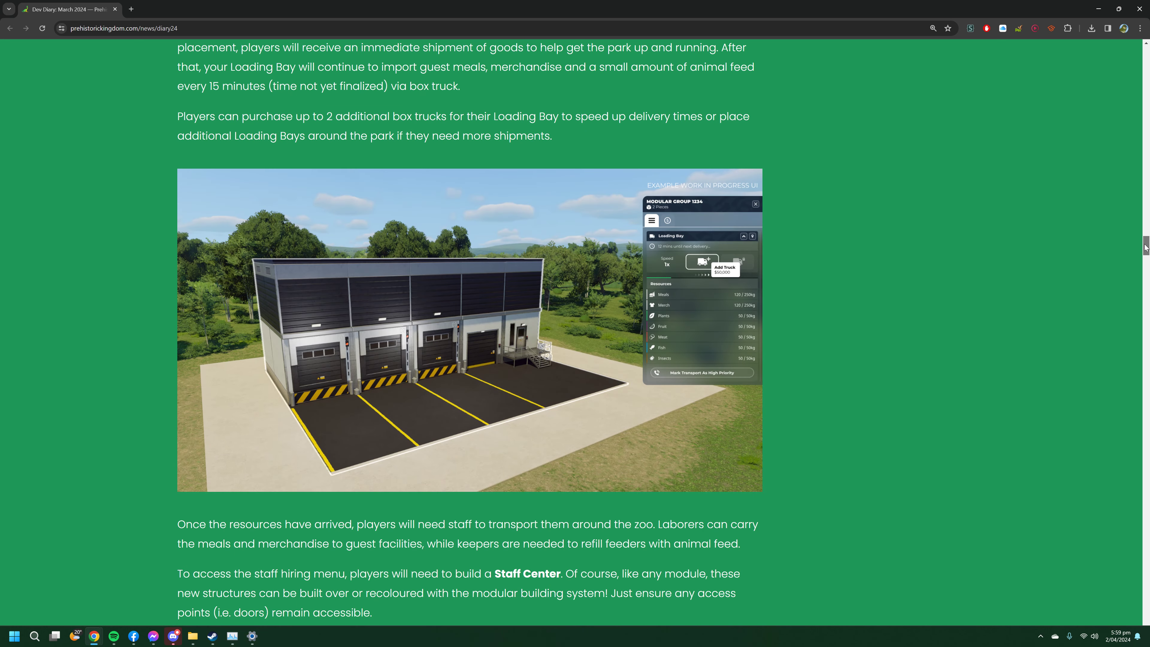
mouse_move(917, 217)
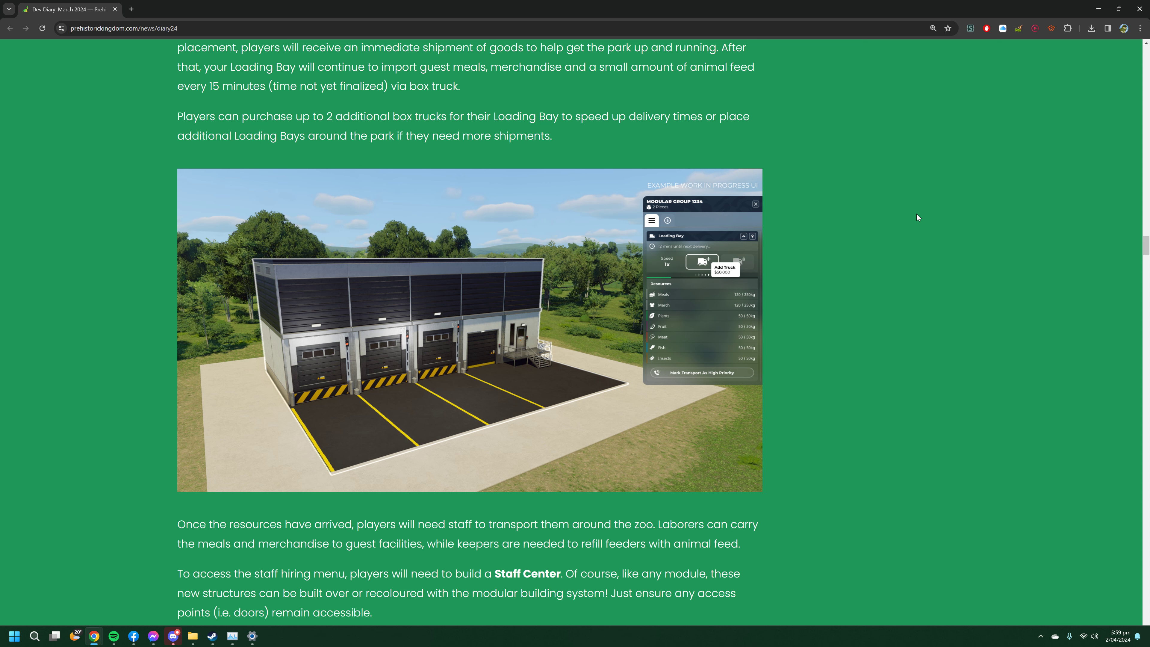
scroll(down, 3)
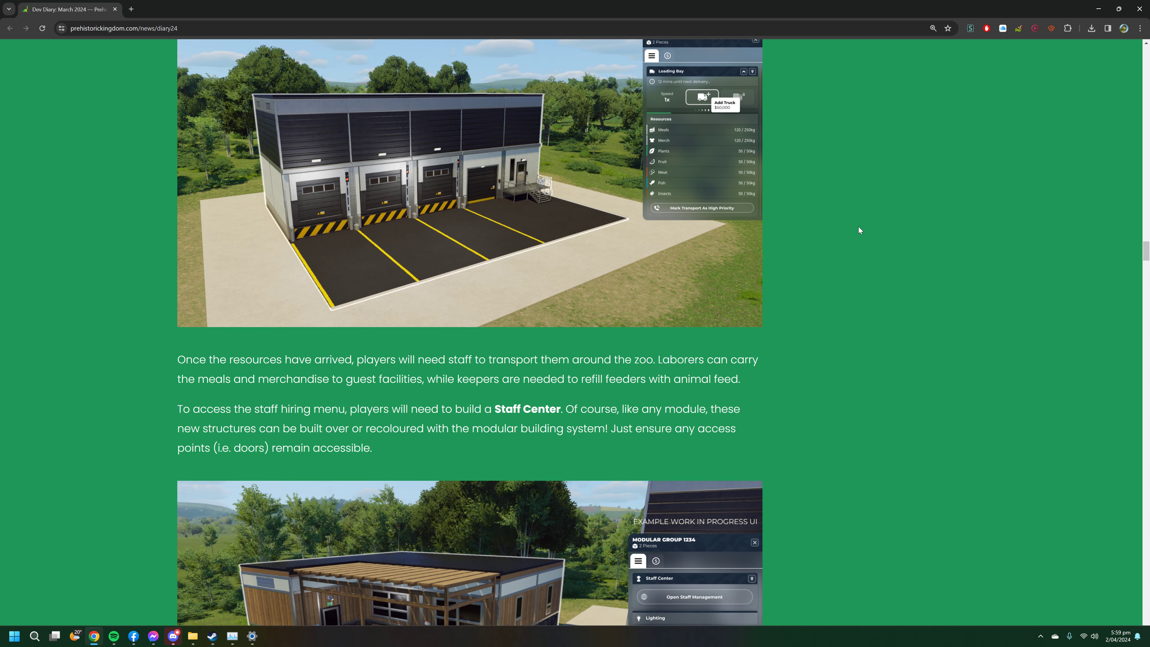
scroll(down, 3)
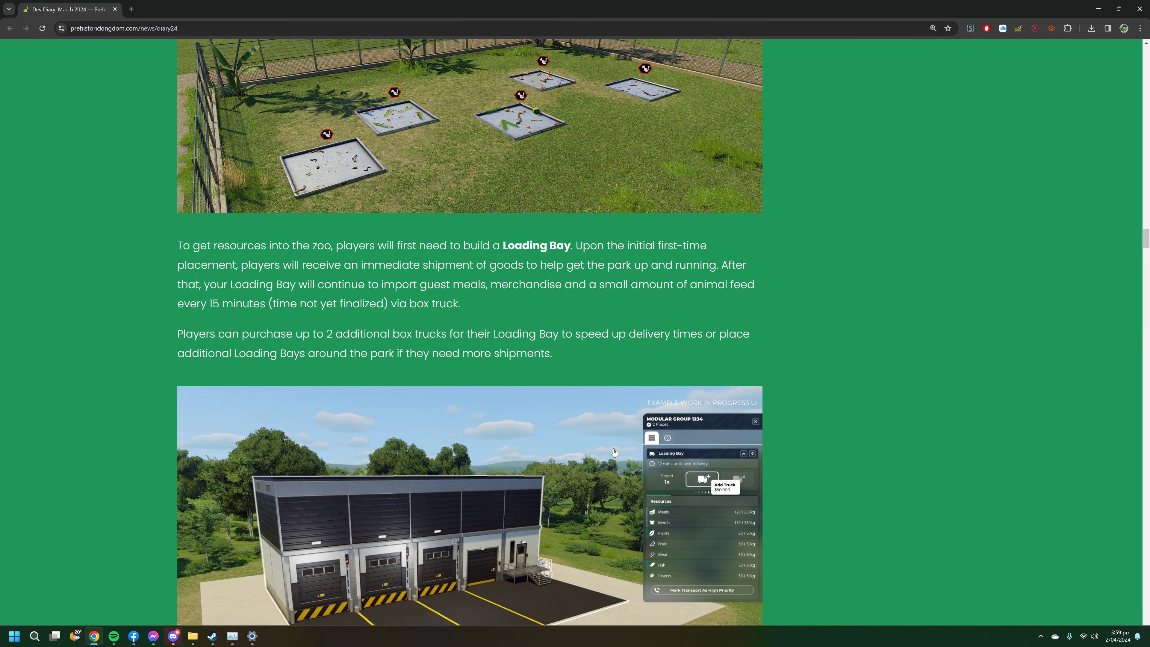
- View the Loading Bay image and continue to the Staff Center paragraph and screenshot
click(469, 504)
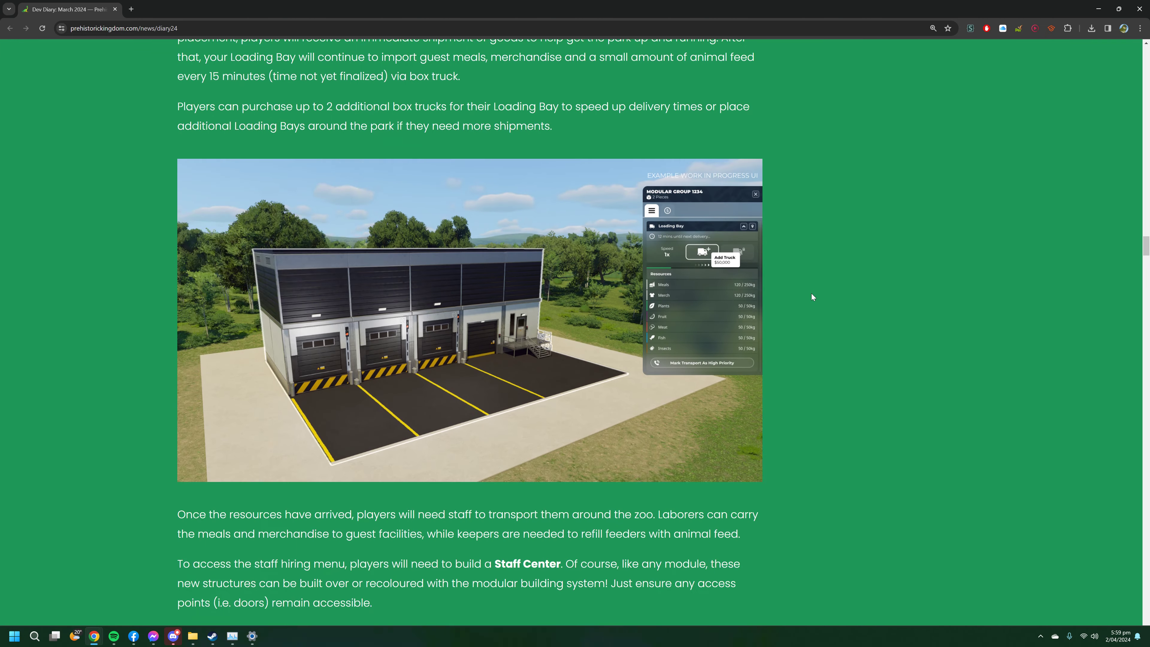
scroll(down, 3)
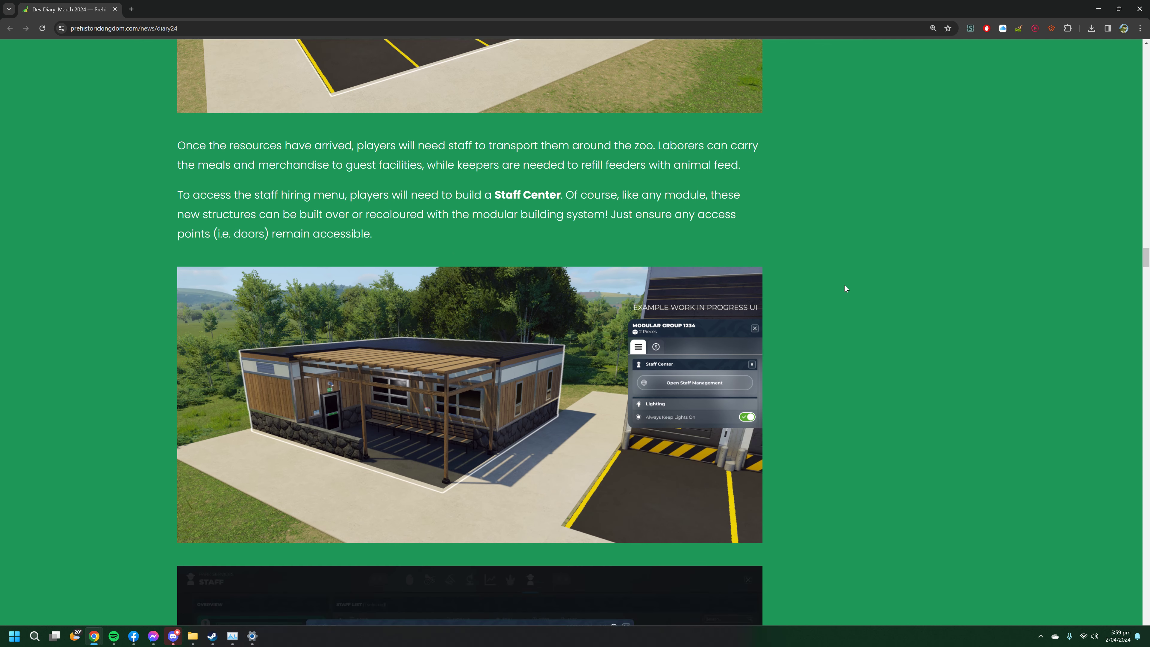
scroll(down, 3)
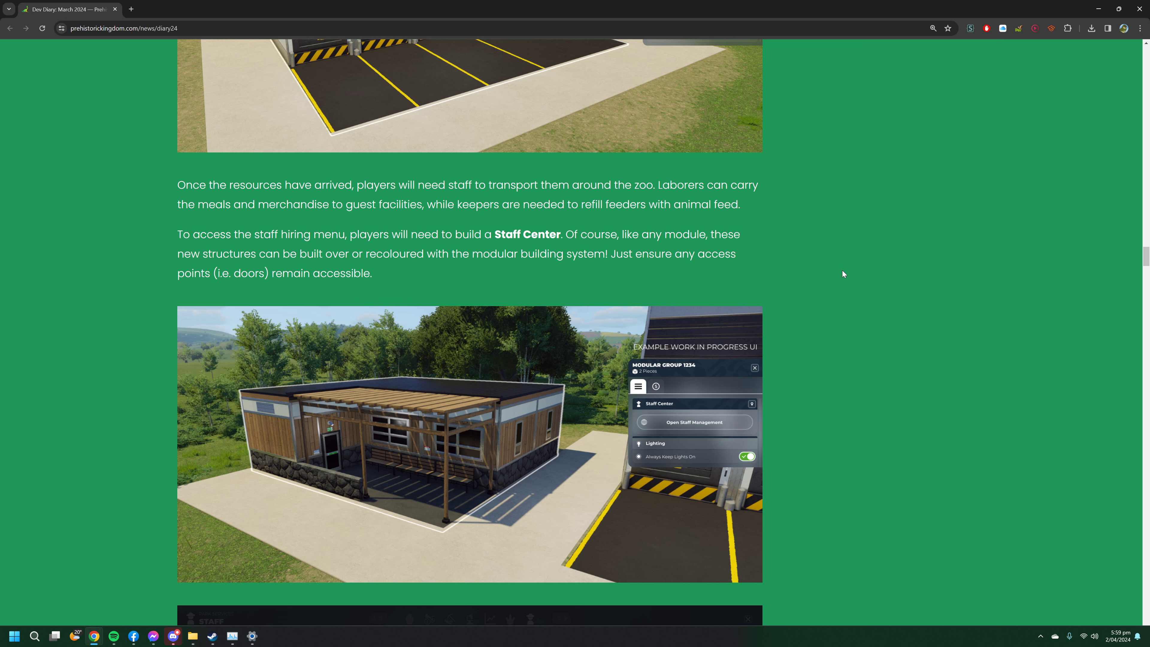
mouse_move(243, 206)
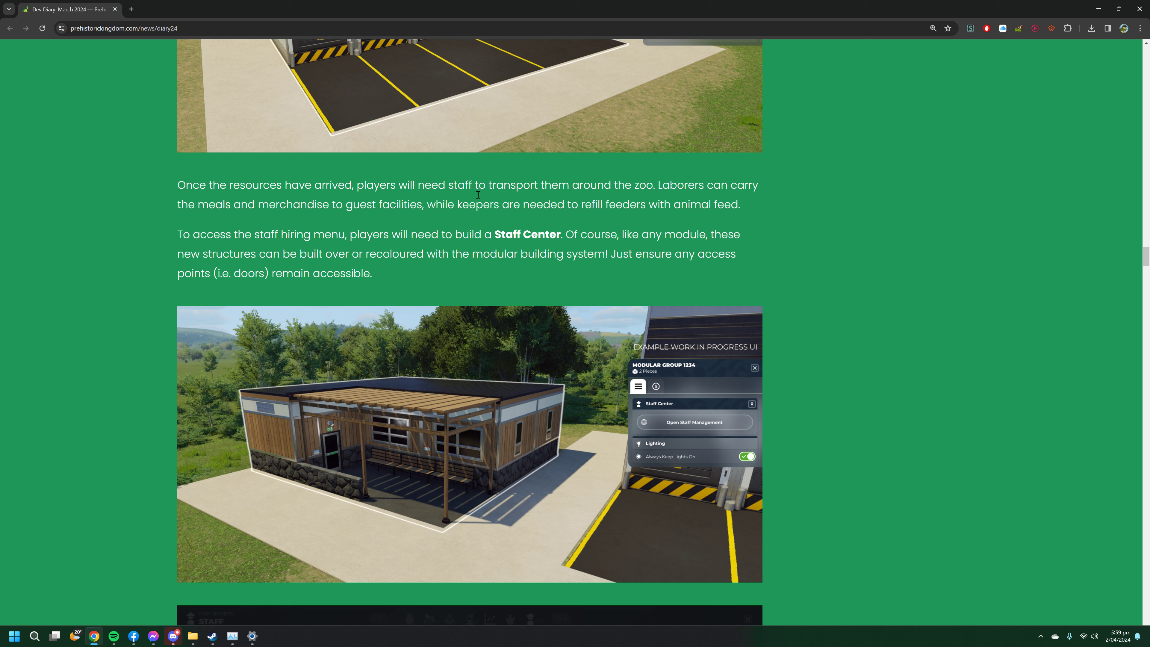
mouse_move(758, 197)
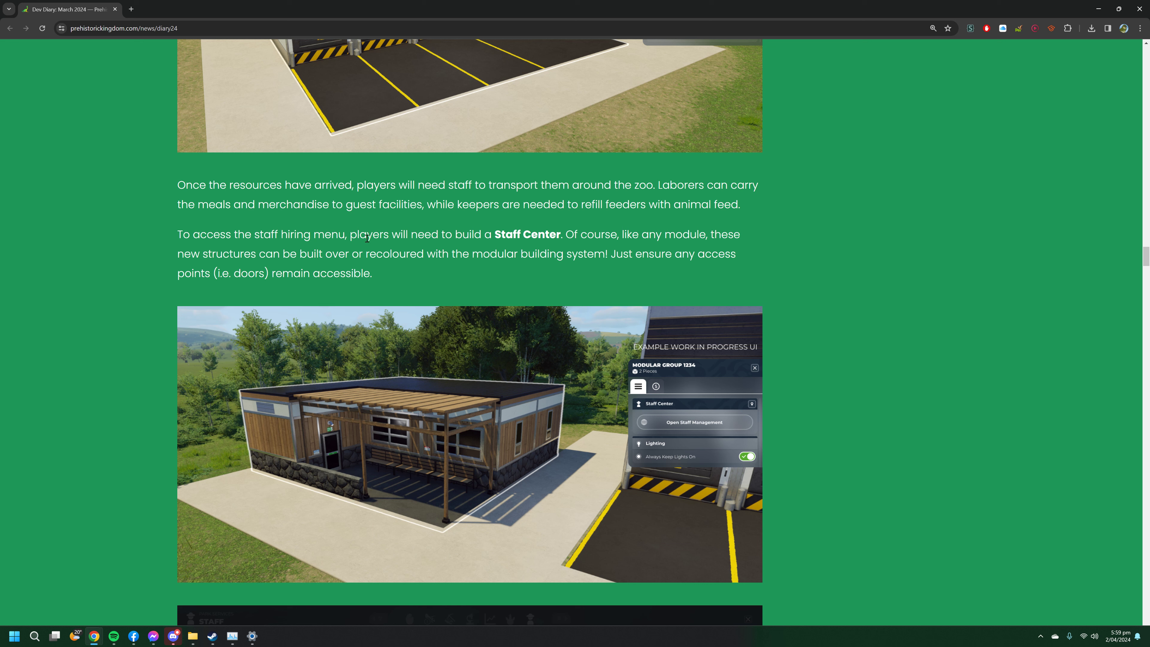
mouse_move(540, 272)
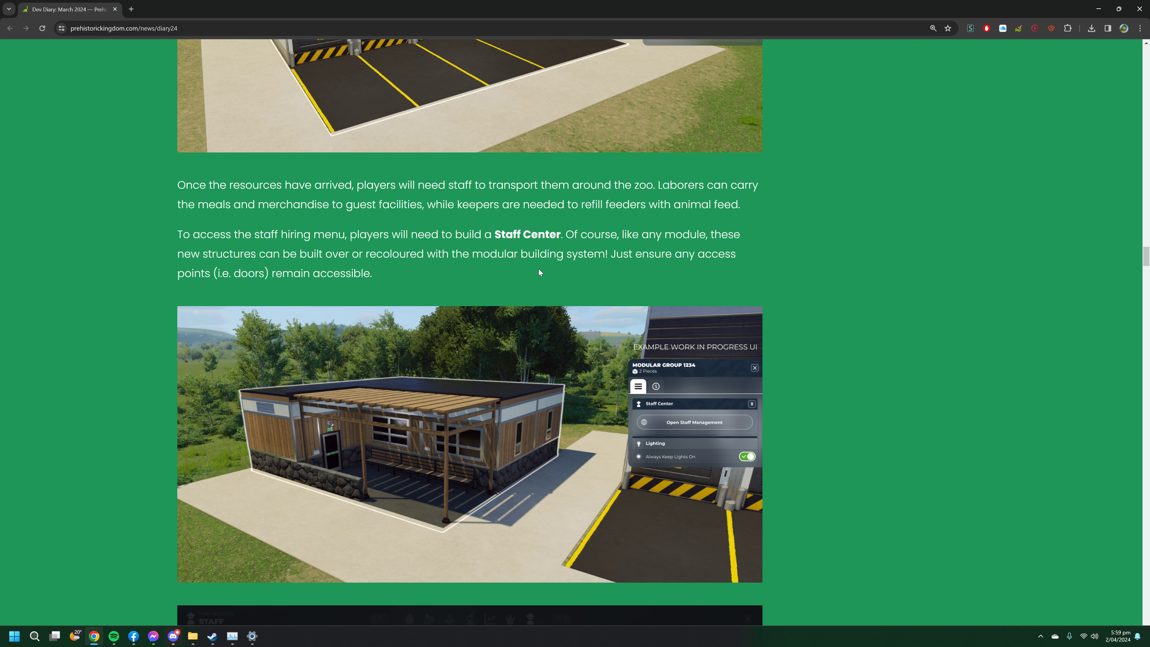
mouse_move(546, 403)
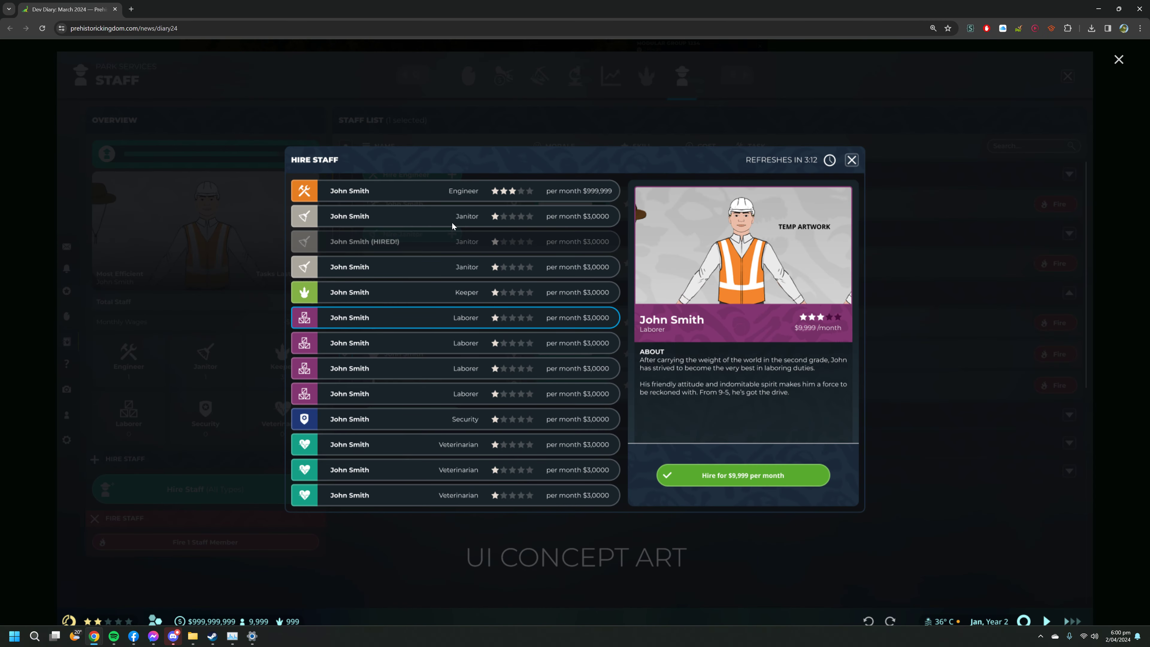
mouse_move(422, 226)
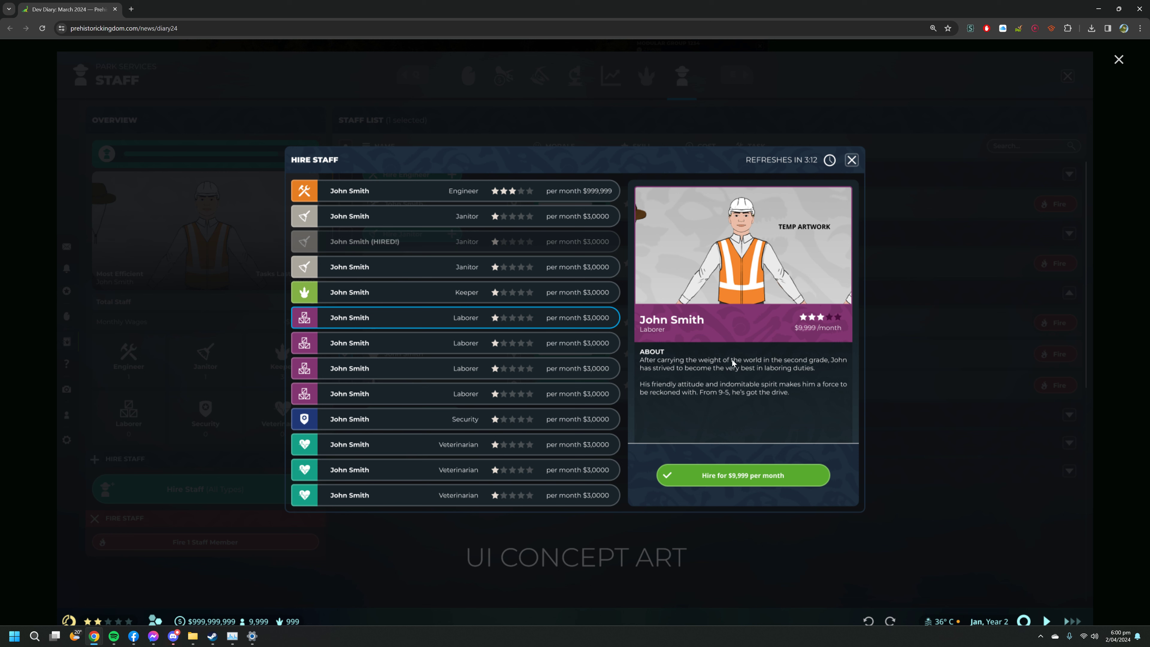
mouse_move(1065, 127)
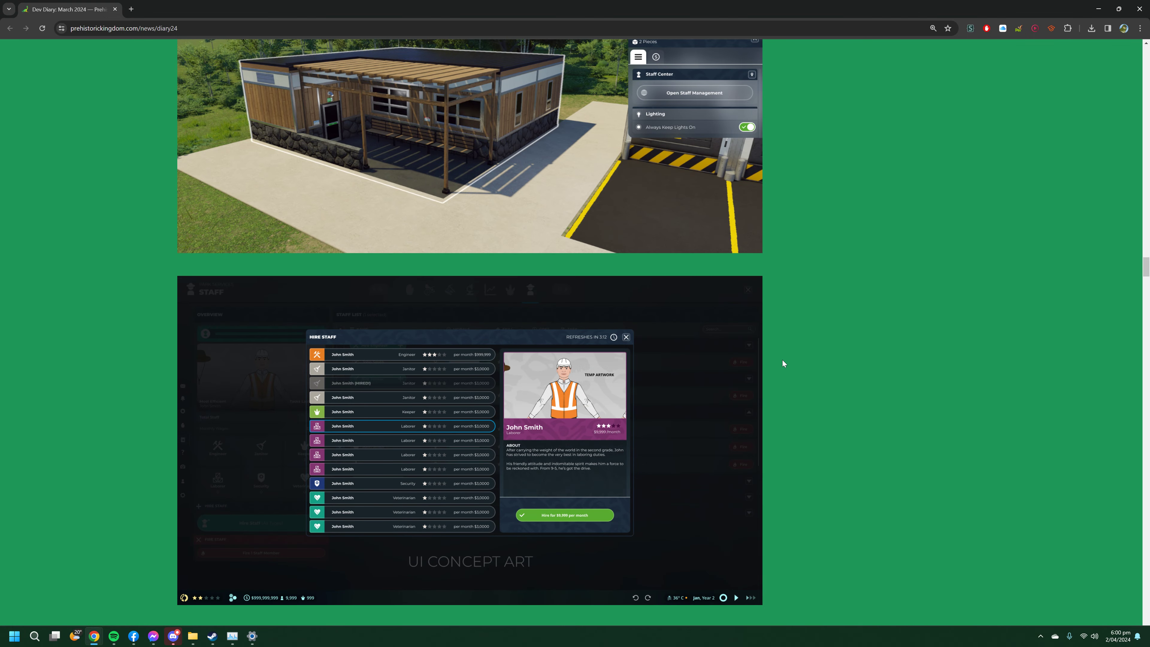
mouse_move(1042, 467)
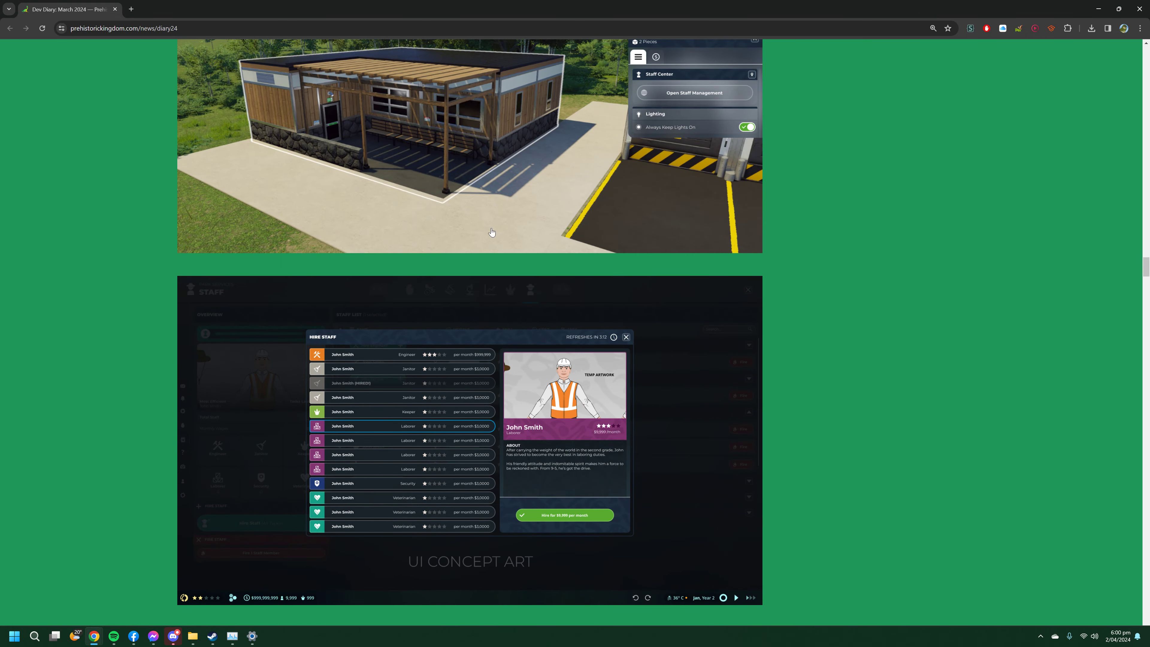
- Scroll down from the Hire Staff UI concept art to the Expanding Storage heading
scroll(down, 3)
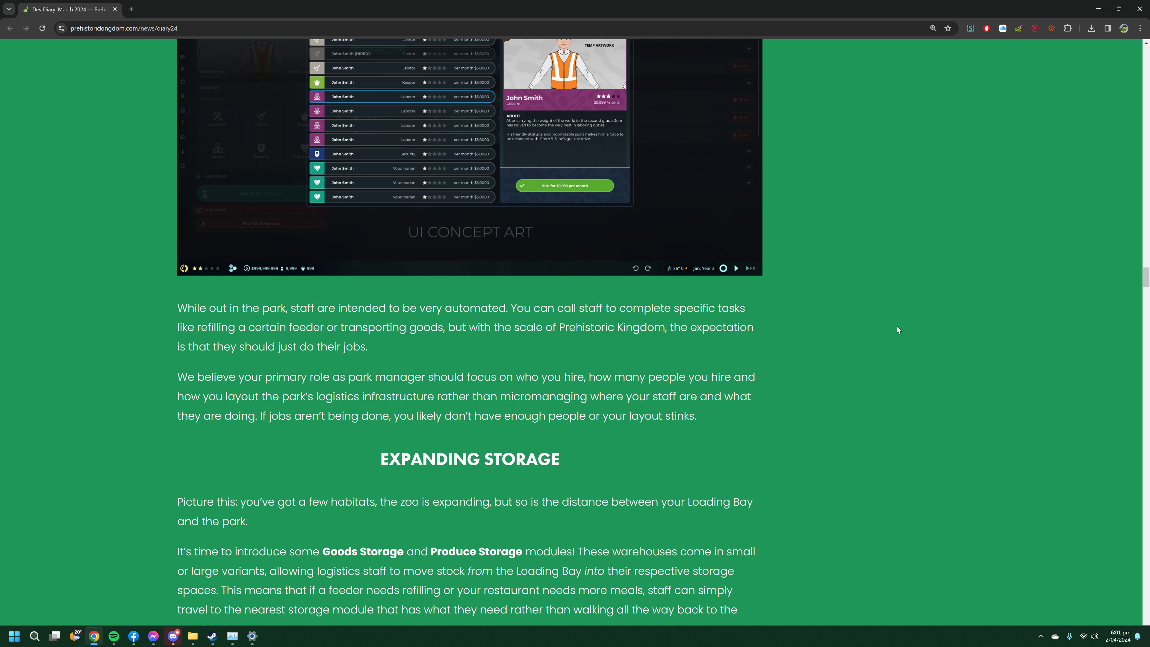
- Scroll past the Expanding Storage warehouses image to the 'You Smell That?' Compost Heap paragraph
scroll(down, 3)
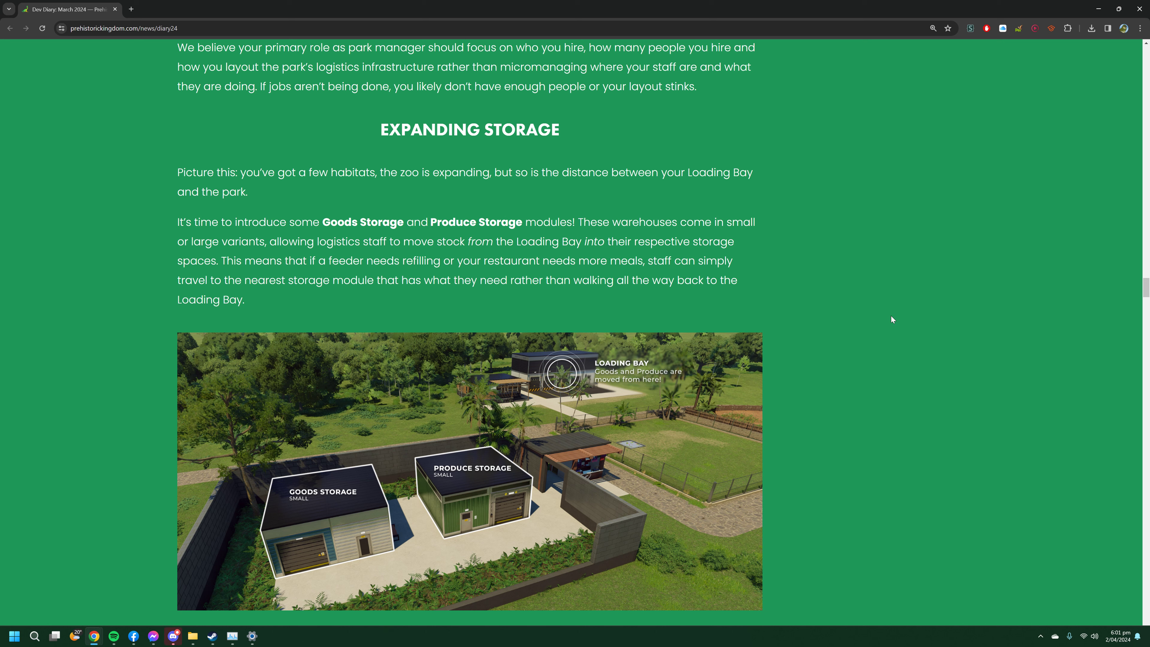
mouse_move(847, 302)
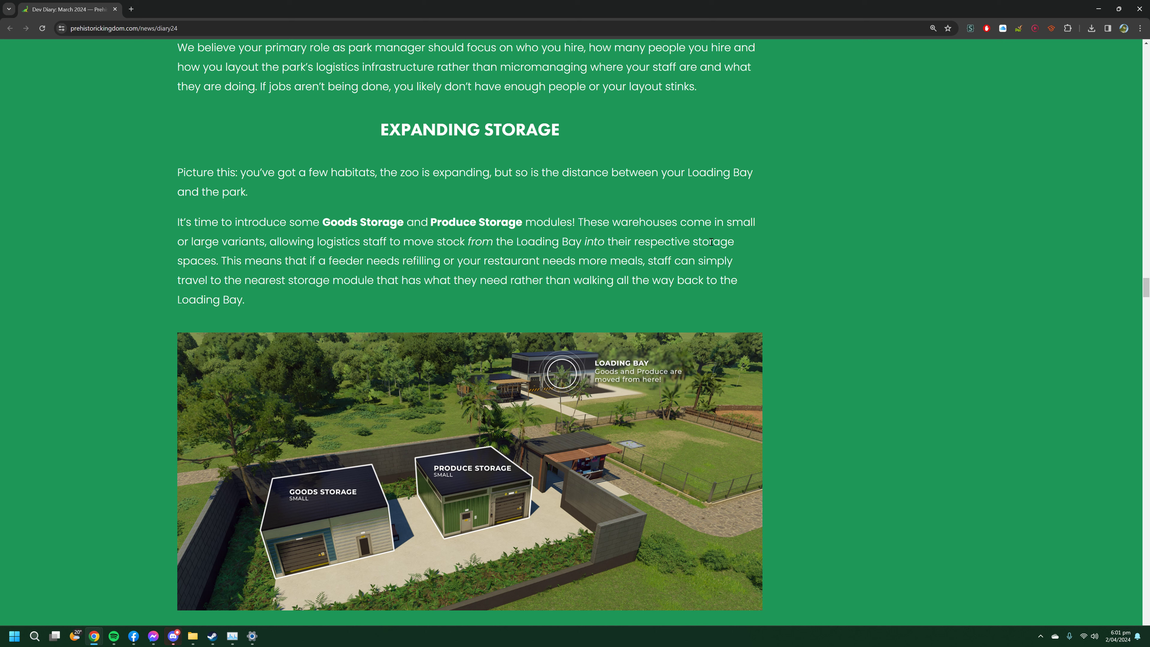
mouse_move(731, 223)
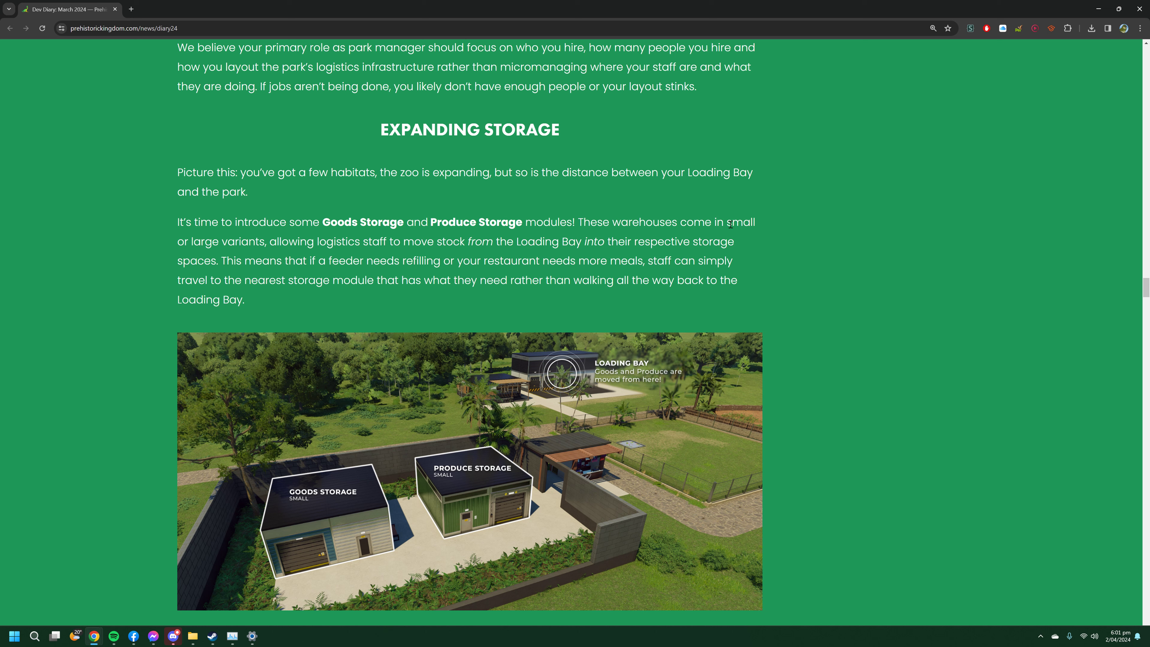
scroll(down, 3)
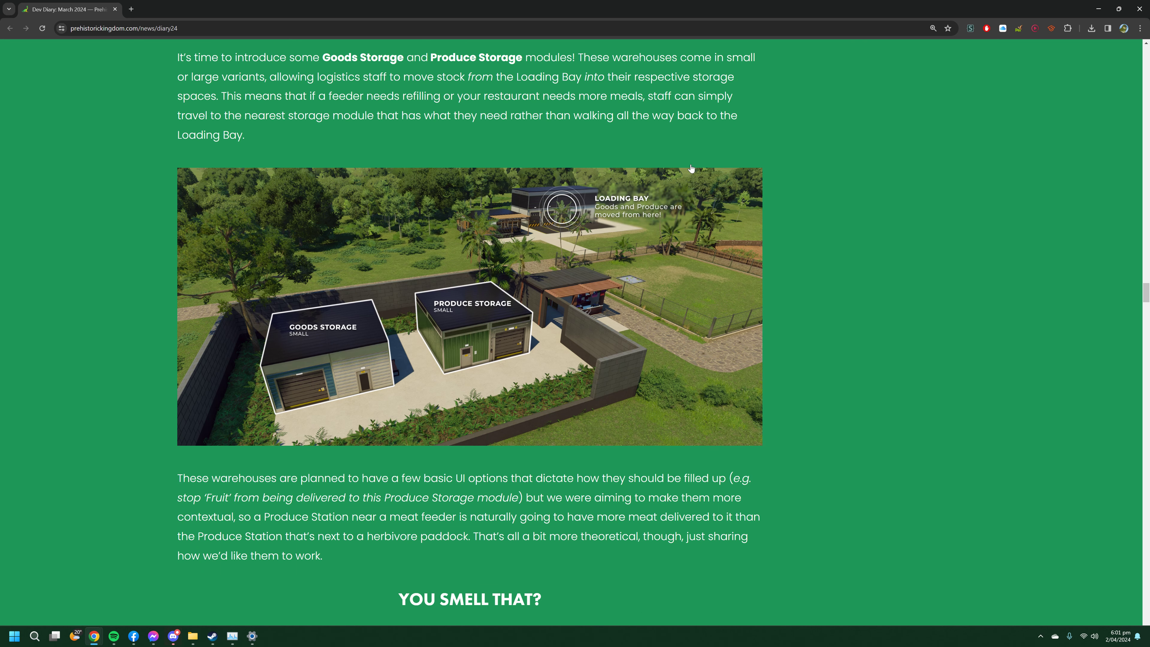
mouse_move(702, 365)
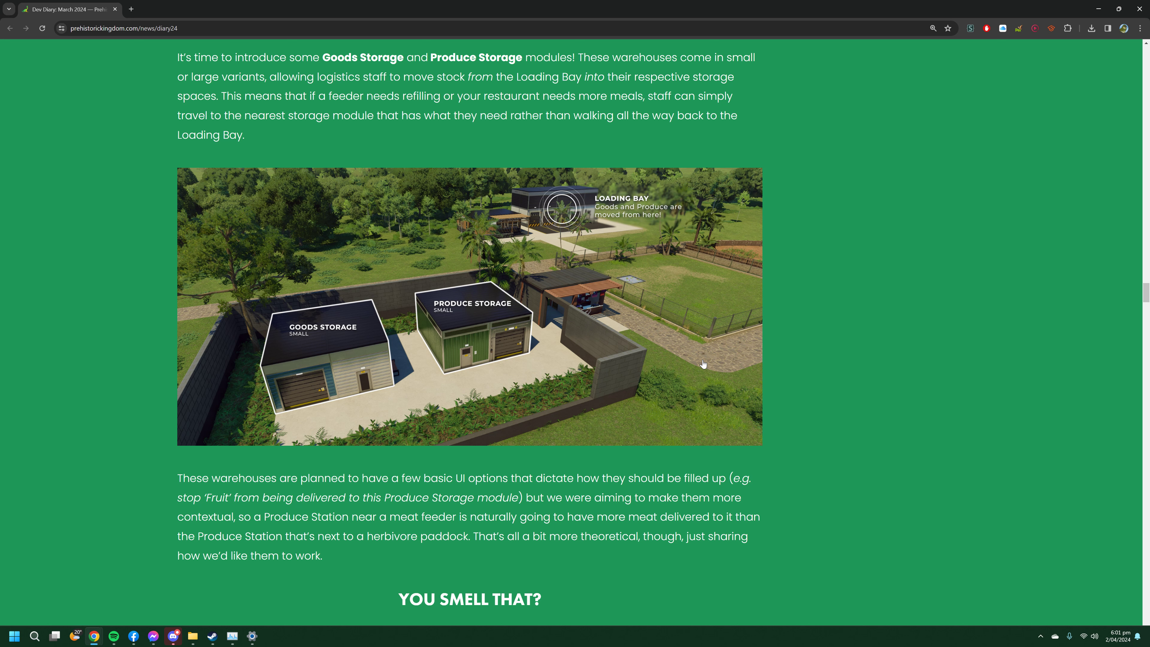
mouse_move(813, 382)
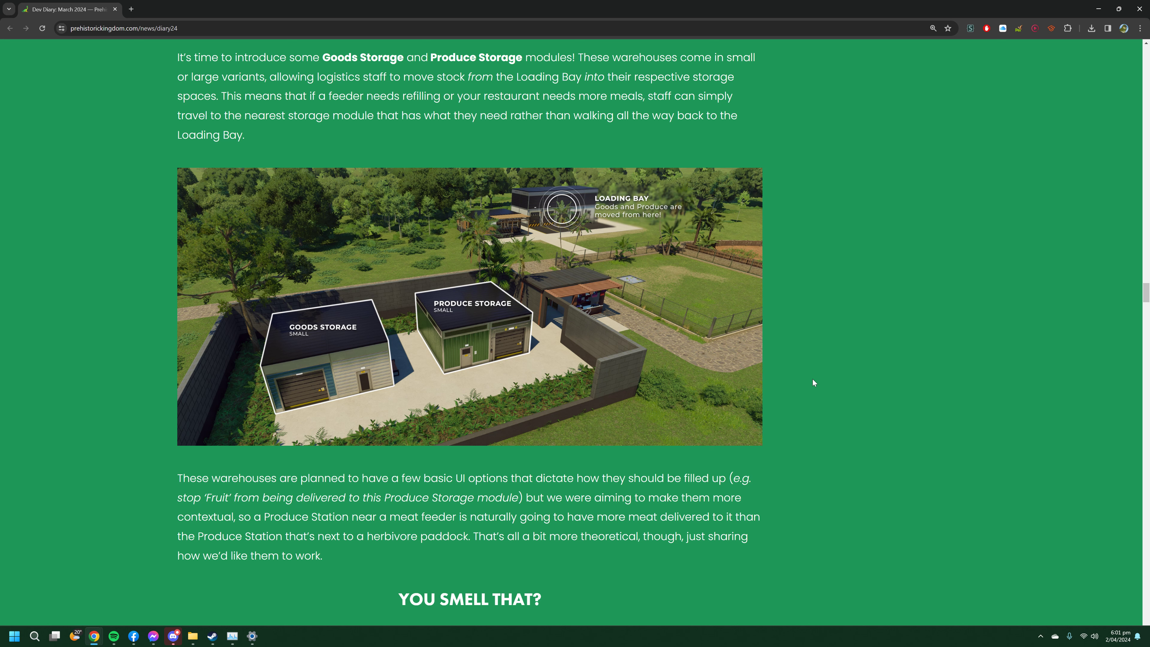
scroll(down, 3)
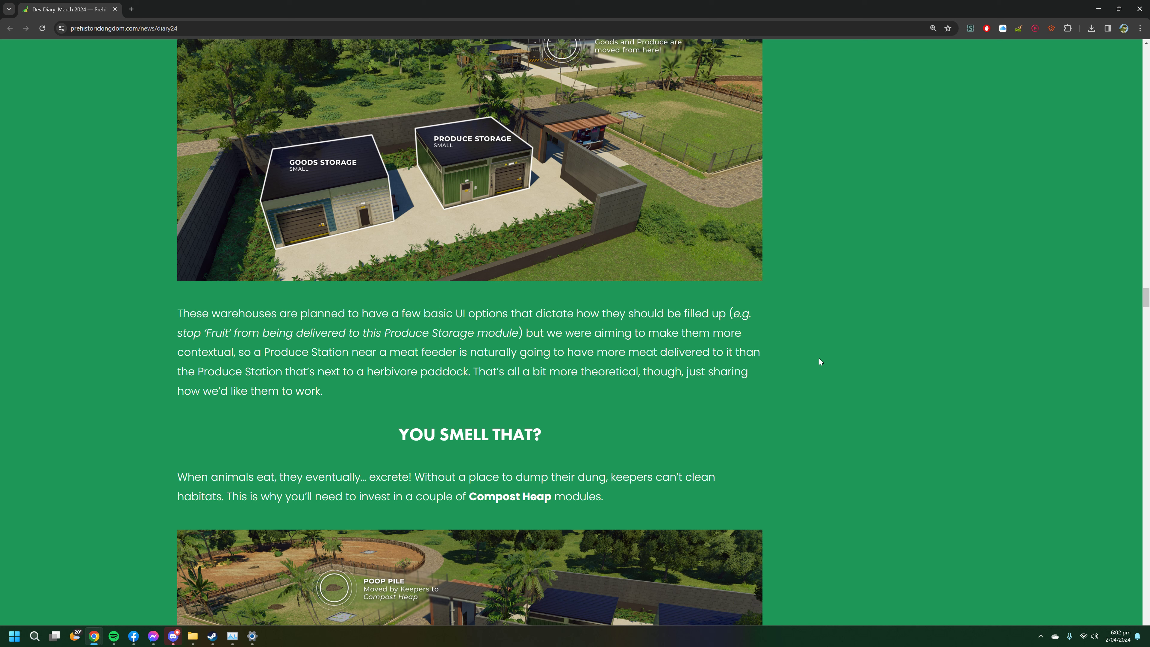
mouse_move(902, 273)
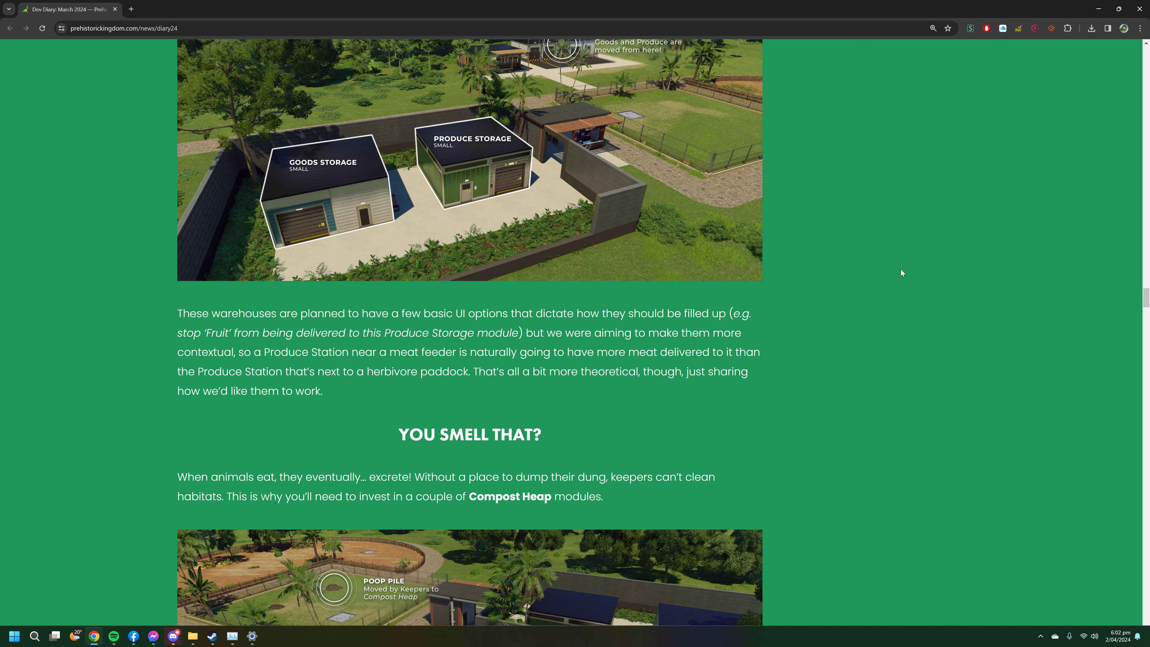
mouse_move(1027, 242)
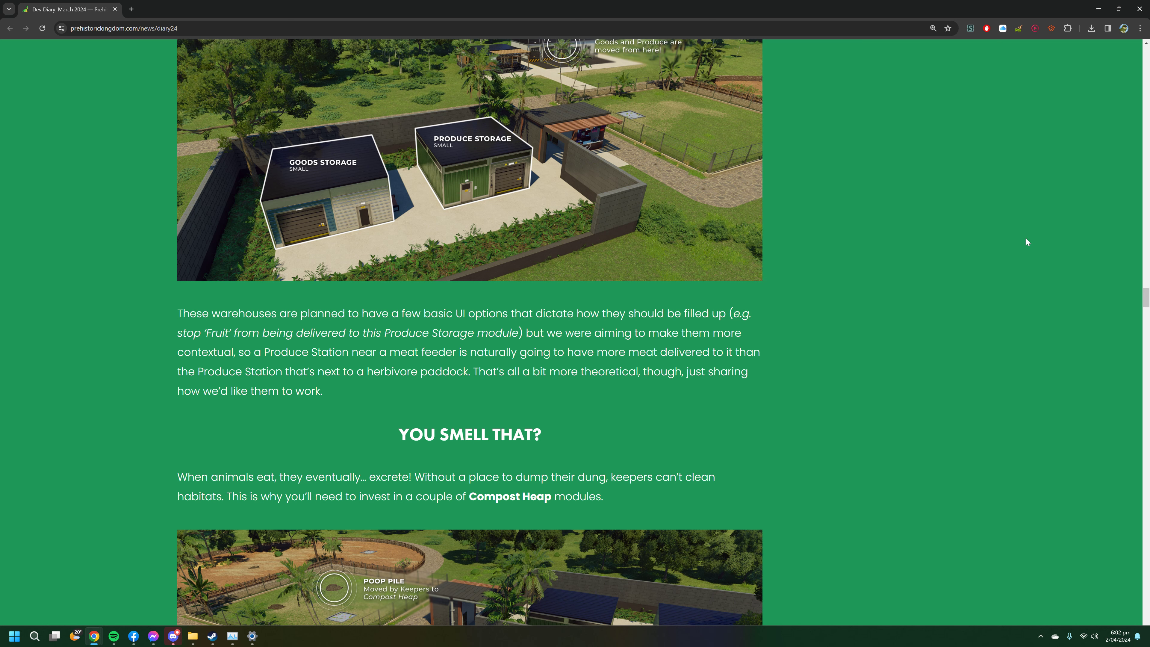
- View the poop pile screenshot enlarged, close it, and reach the Compost Heap concept art
scroll(down, 3)
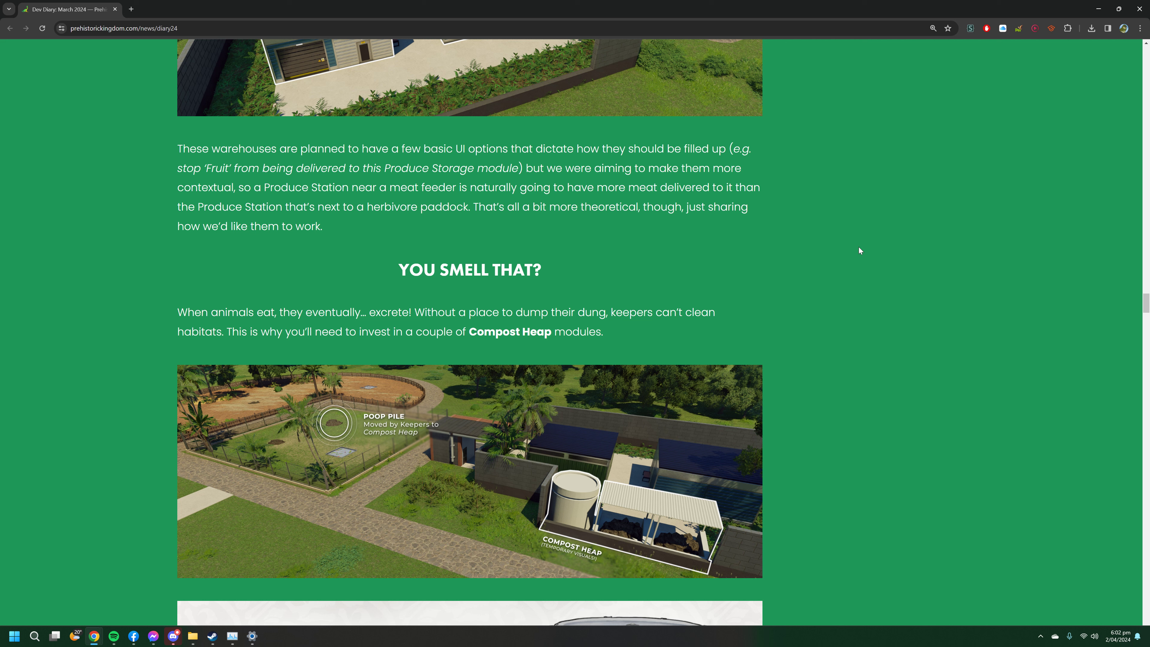
mouse_move(911, 392)
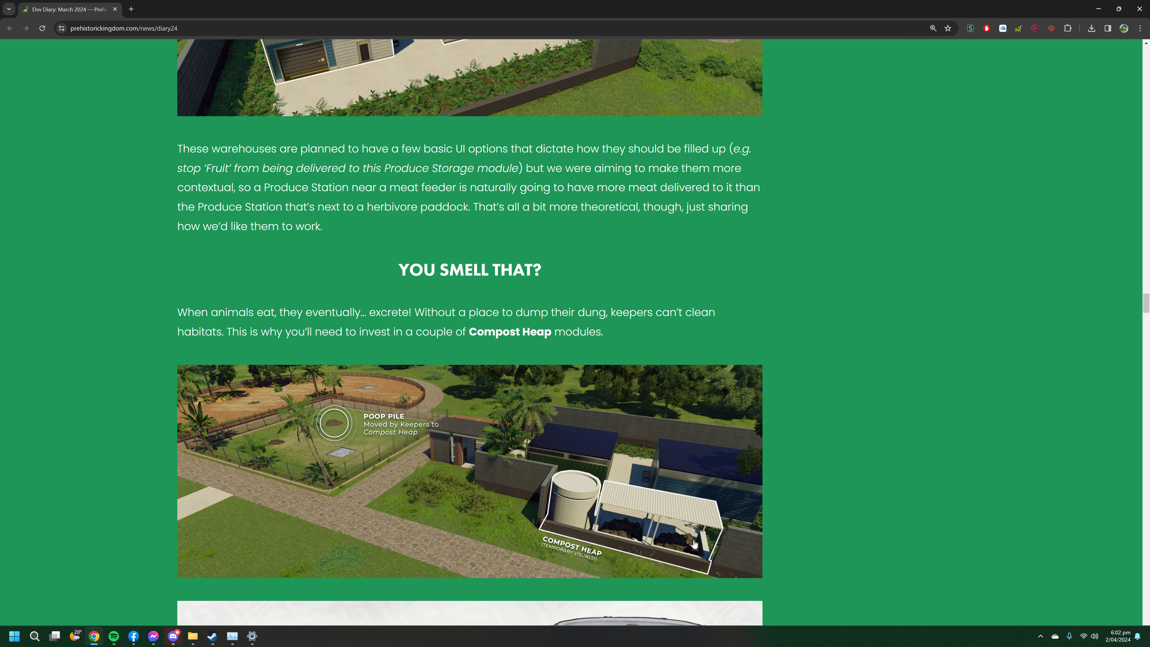
scroll(down, 3)
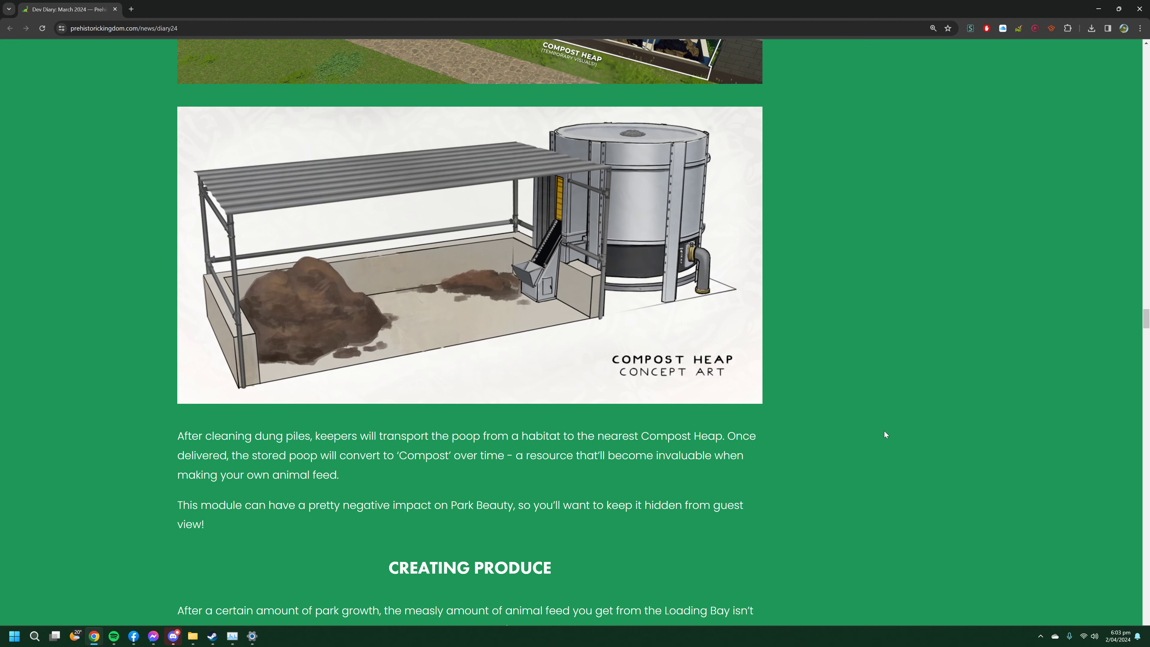
mouse_move(681, 73)
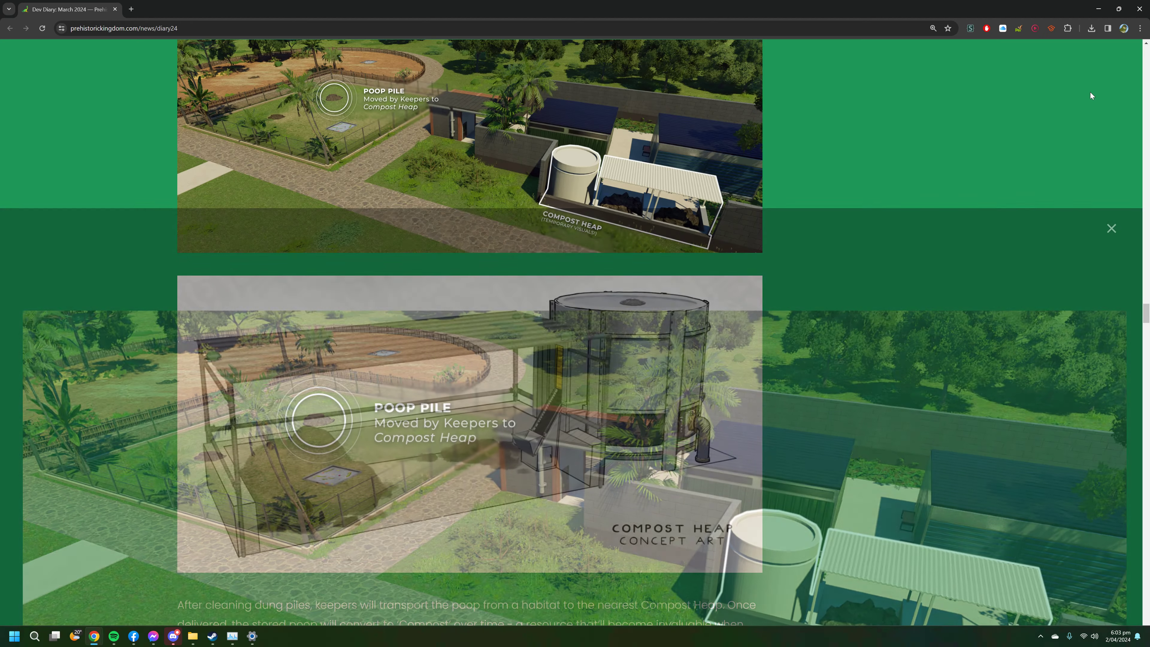
click(1111, 229)
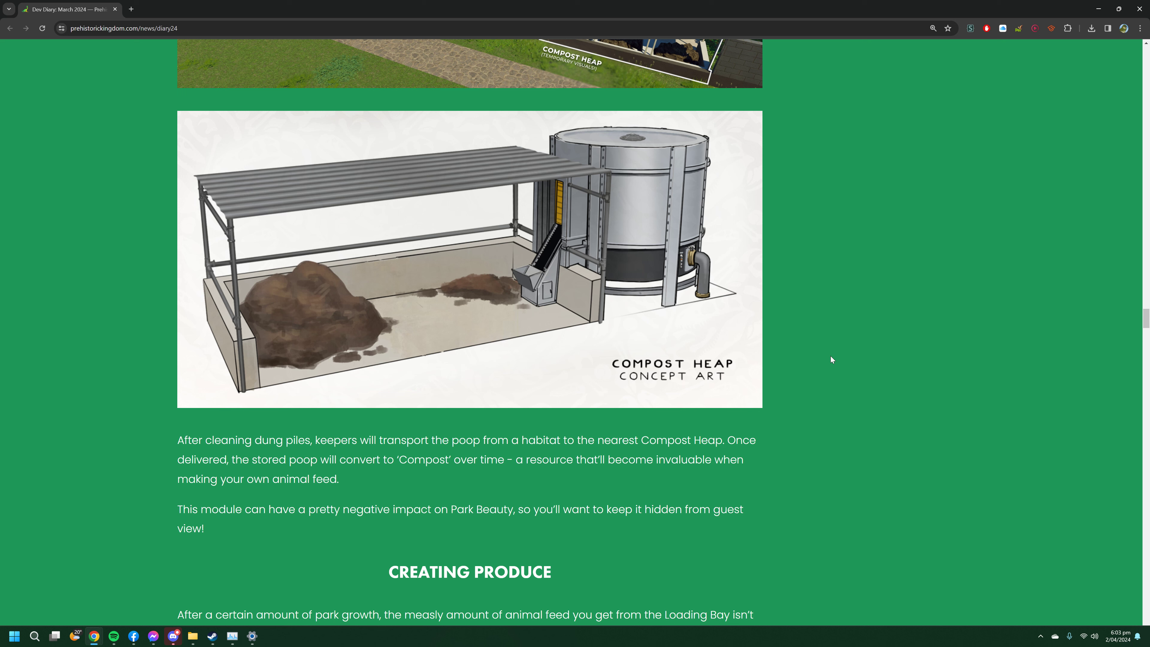
mouse_move(830, 363)
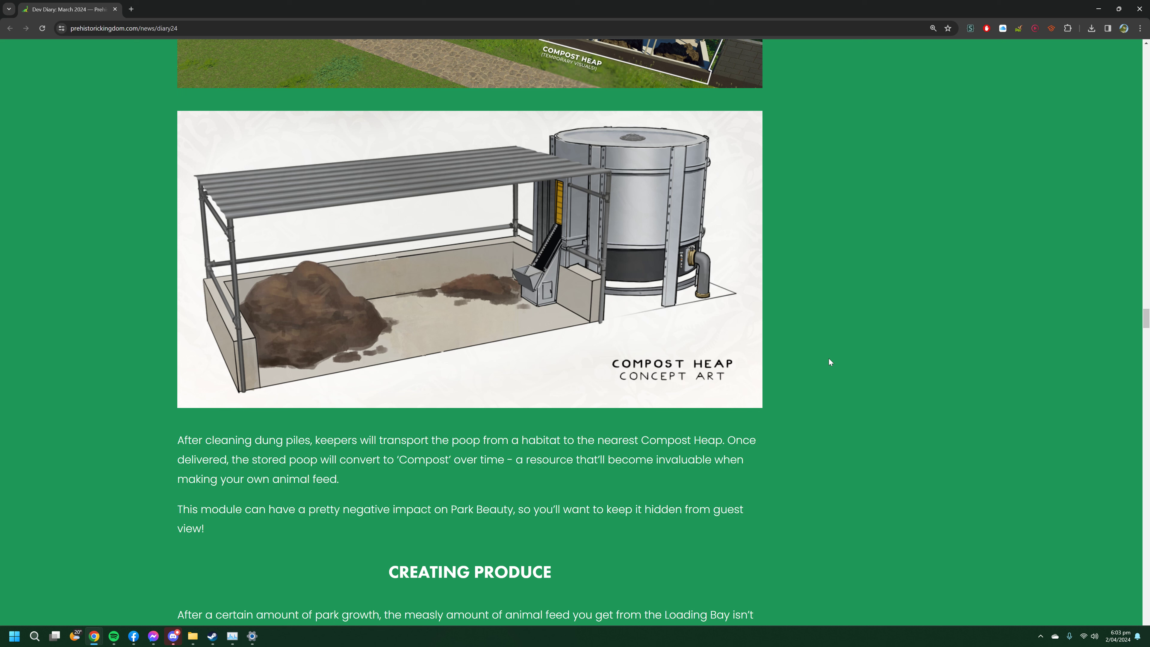
mouse_move(855, 242)
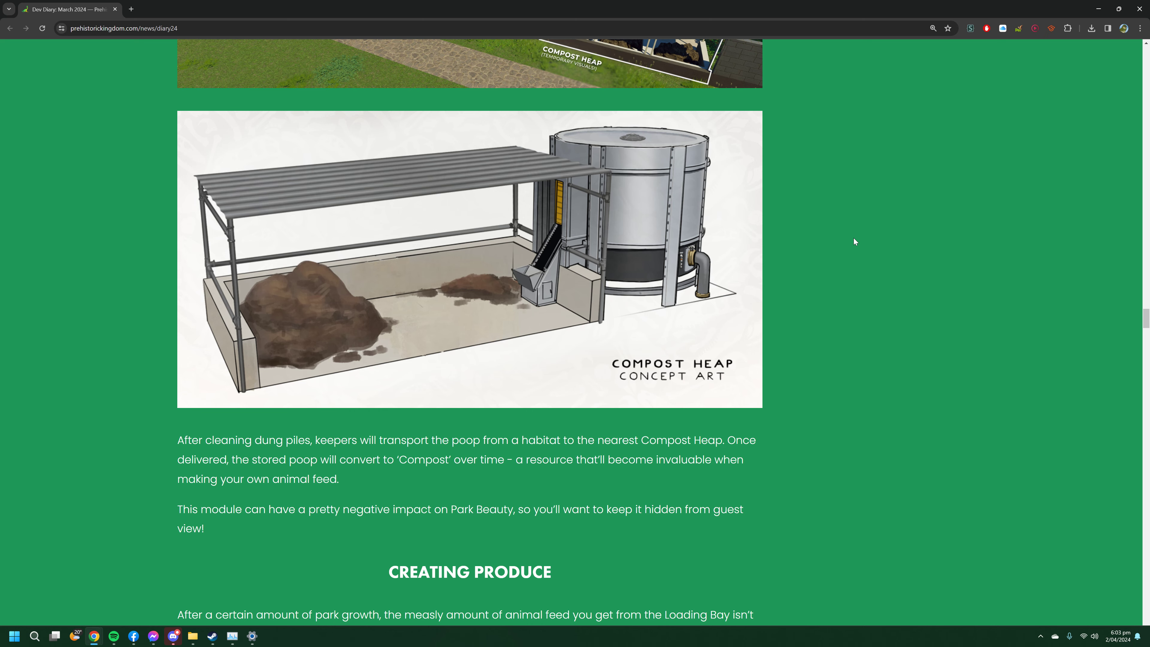
- Scroll through the Creating Produce text about Produce Stations to the work-in-progress UI screenshot
scroll(down, 3)
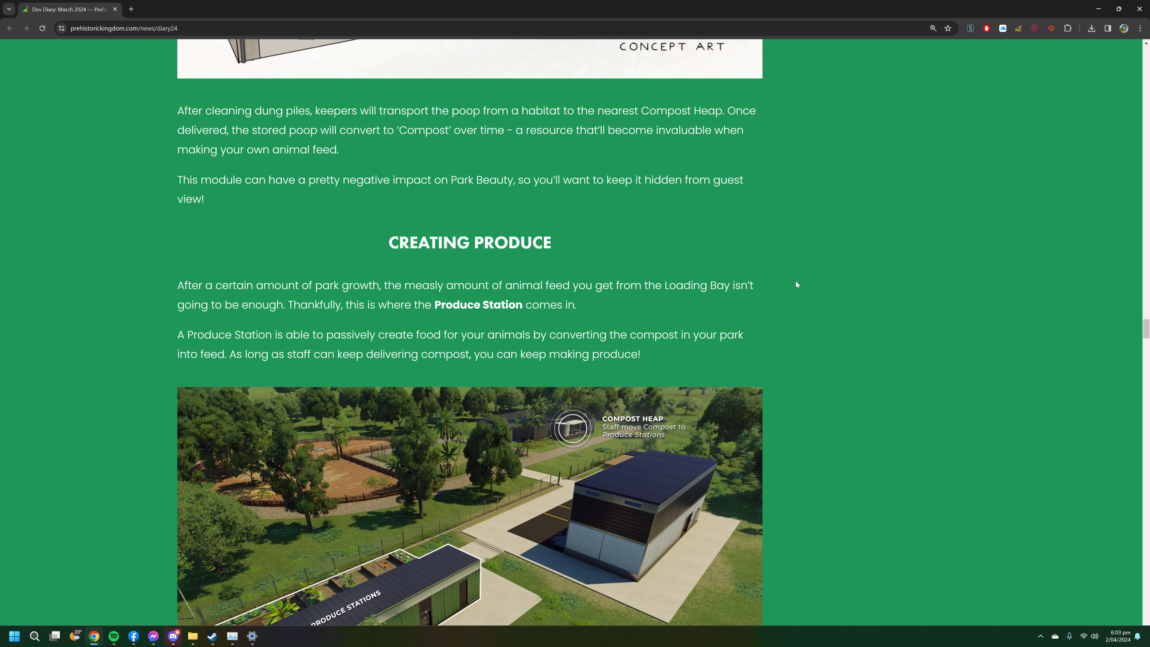
scroll(down, 3)
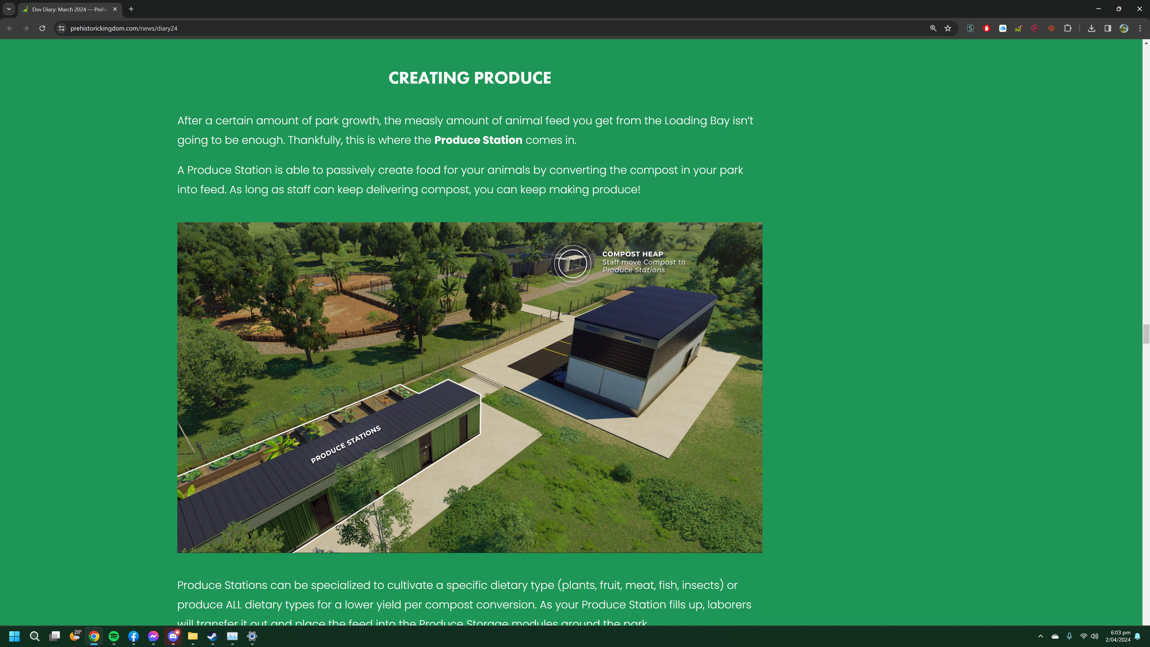
scroll(down, 3)
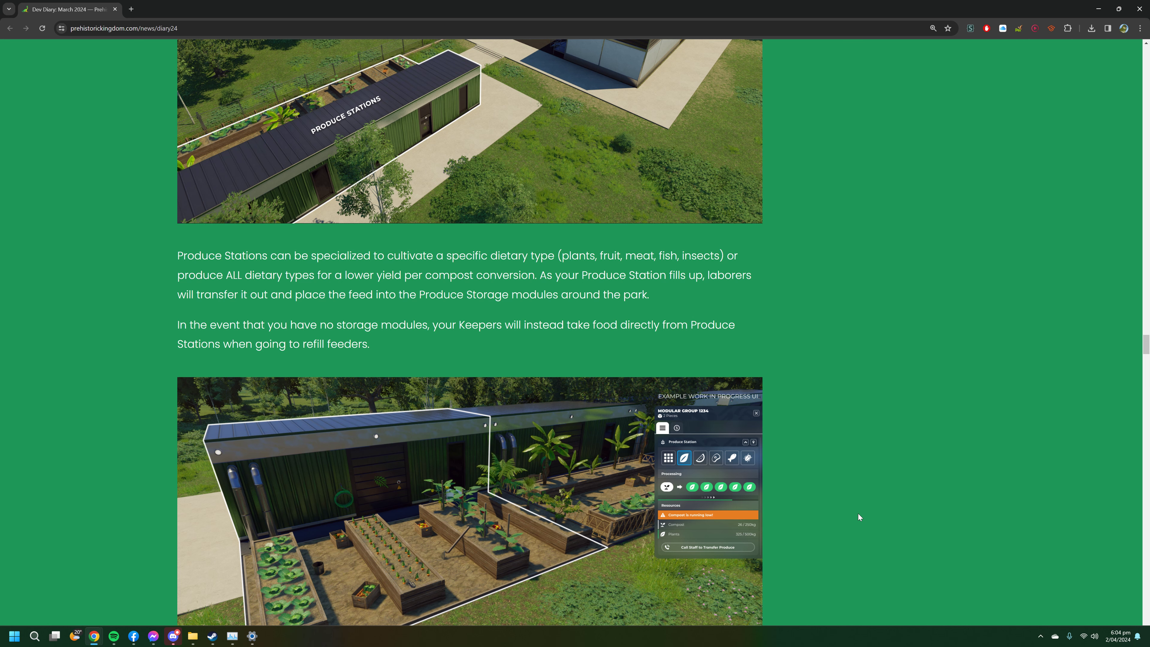
mouse_move(611, 416)
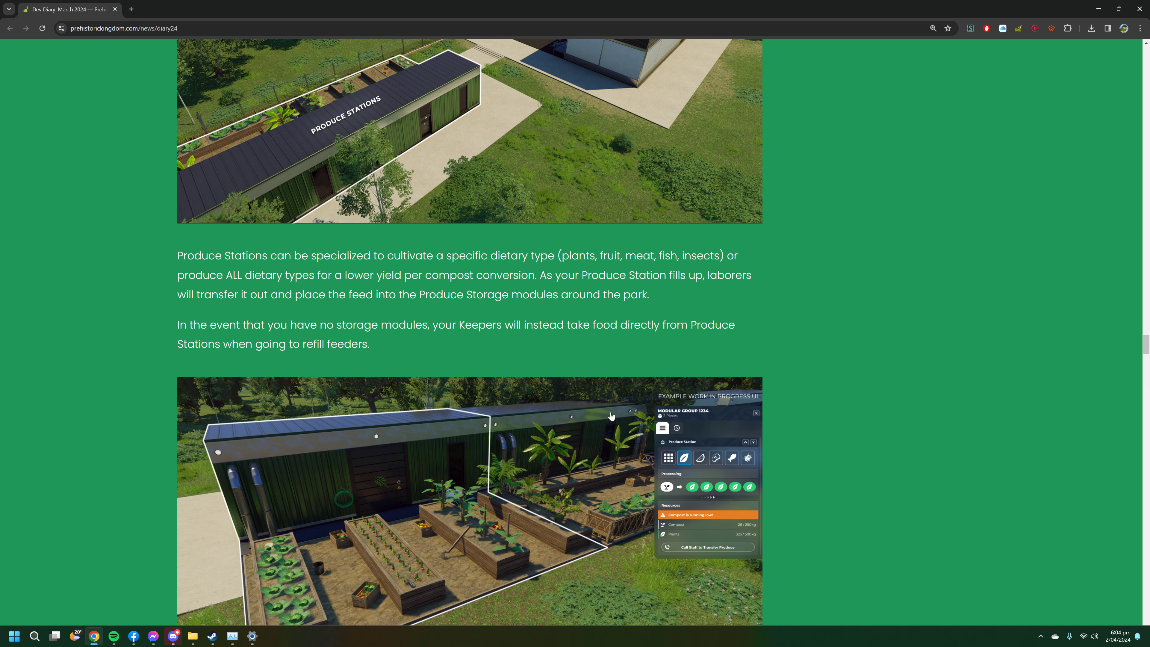
scroll(down, 3)
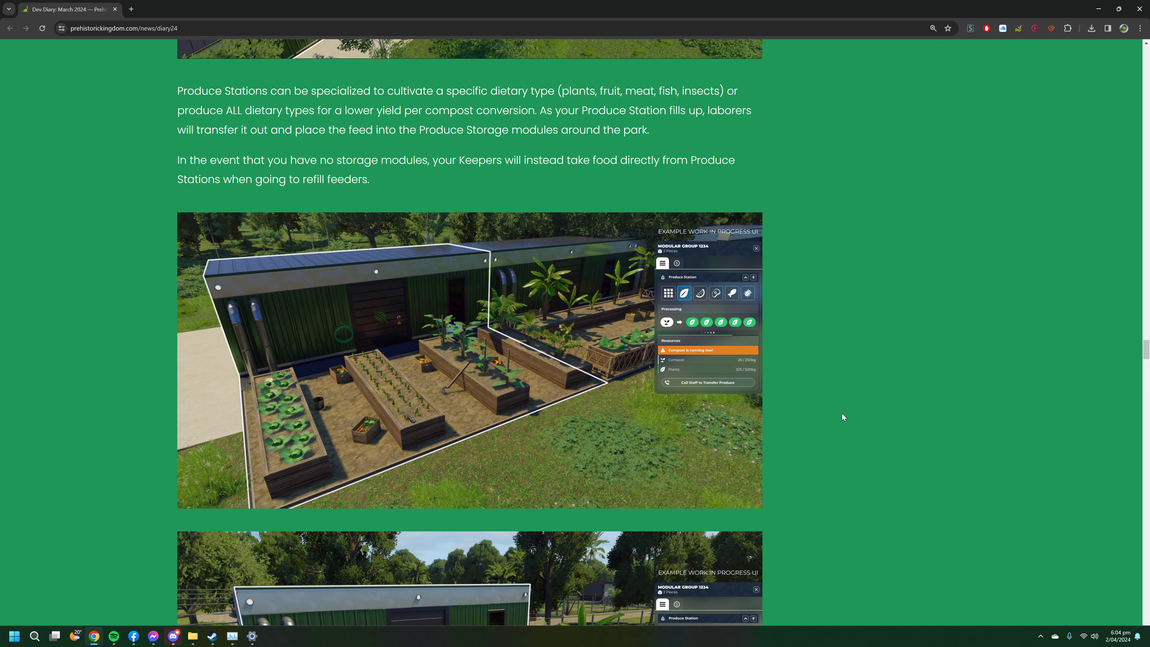
- Enlarge the Produce Station UI screenshot, then continue to the Logistics System: In Review loop diagram
click(470, 360)
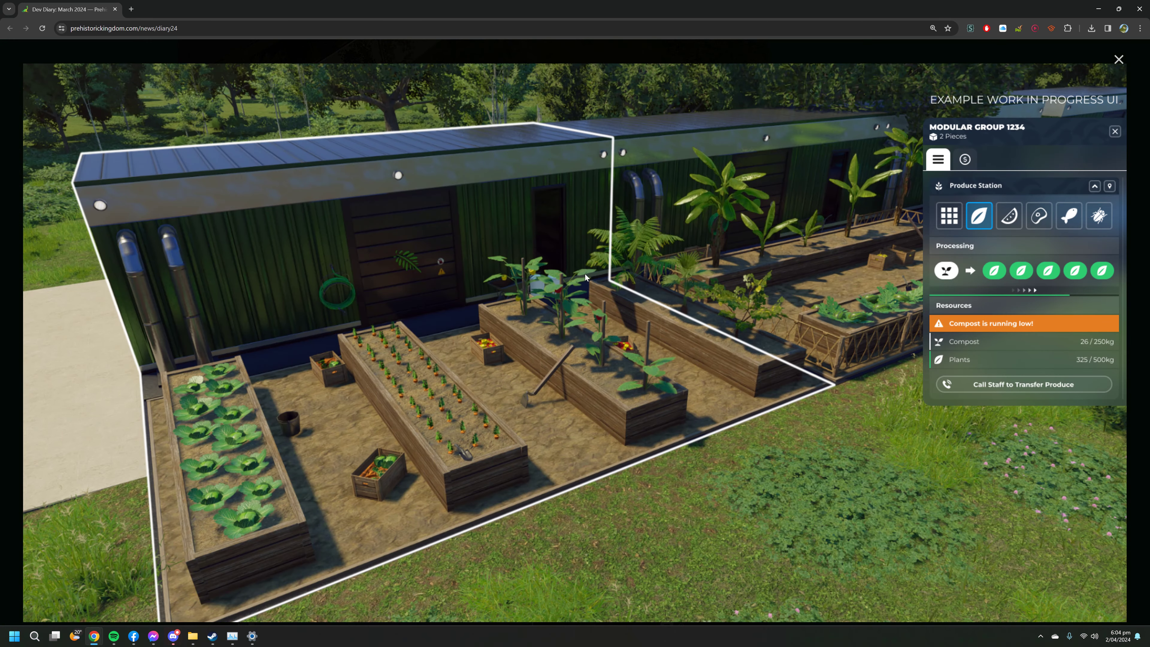
mouse_move(499, 339)
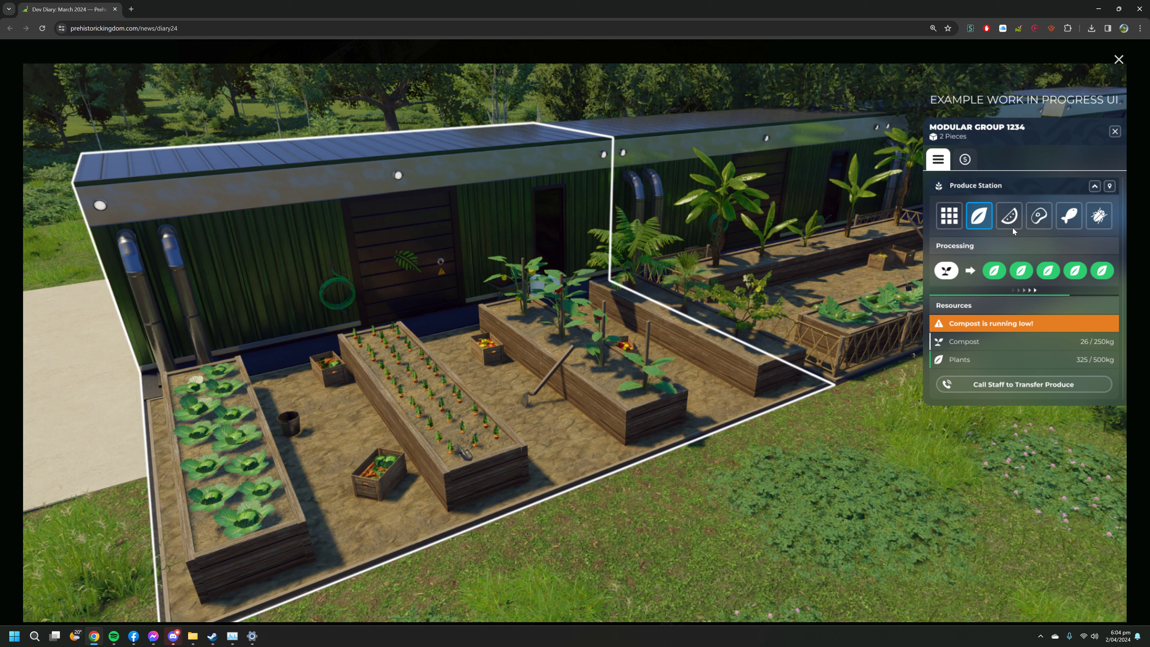
mouse_move(1089, 188)
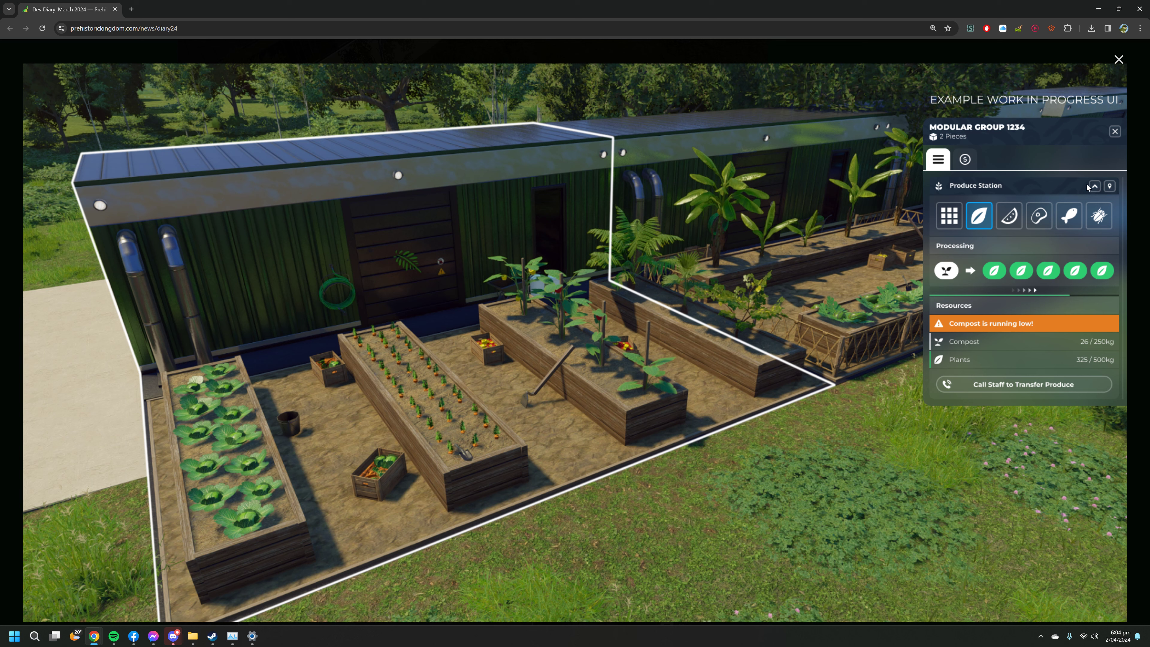
mouse_move(1065, 235)
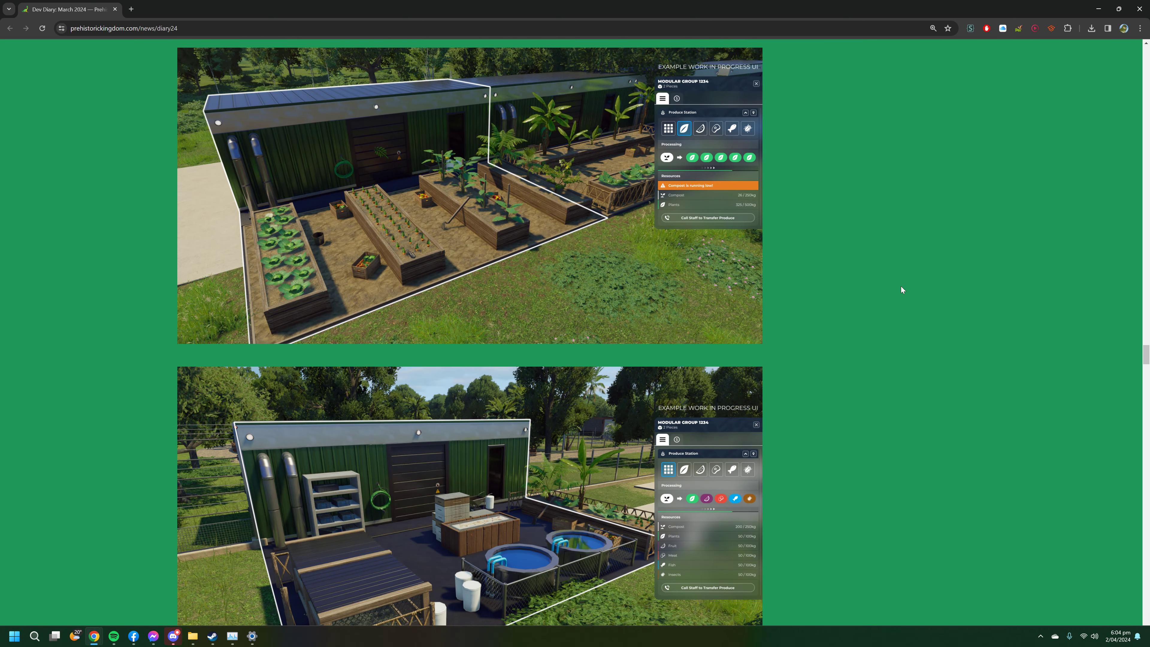
scroll(down, 3)
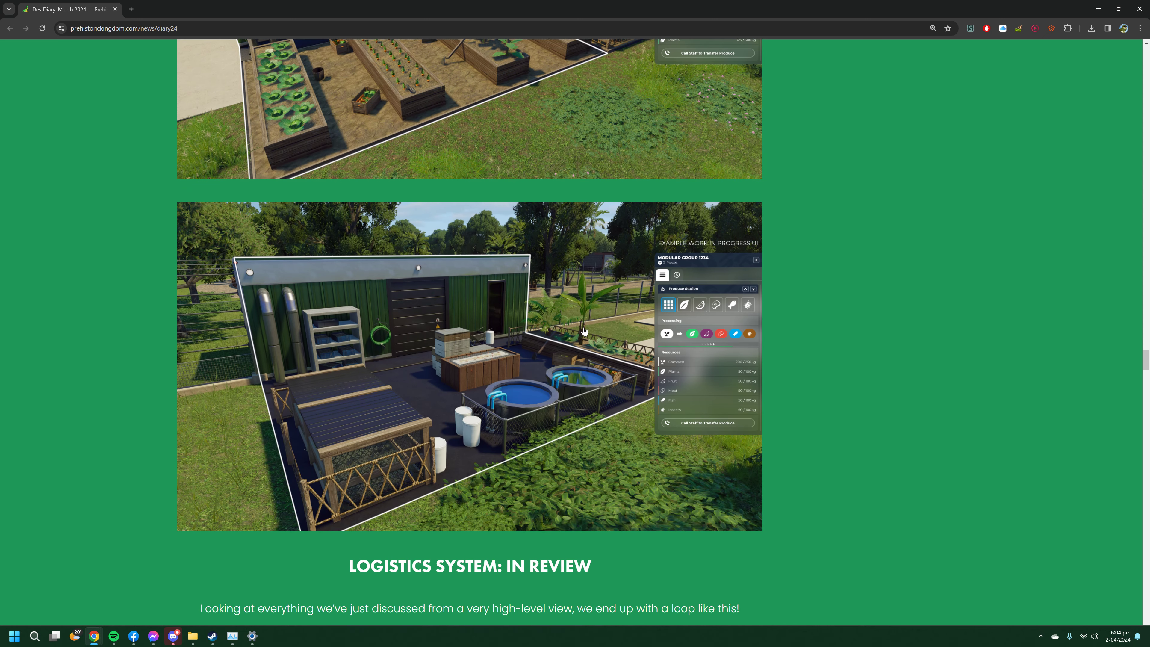
mouse_move(541, 360)
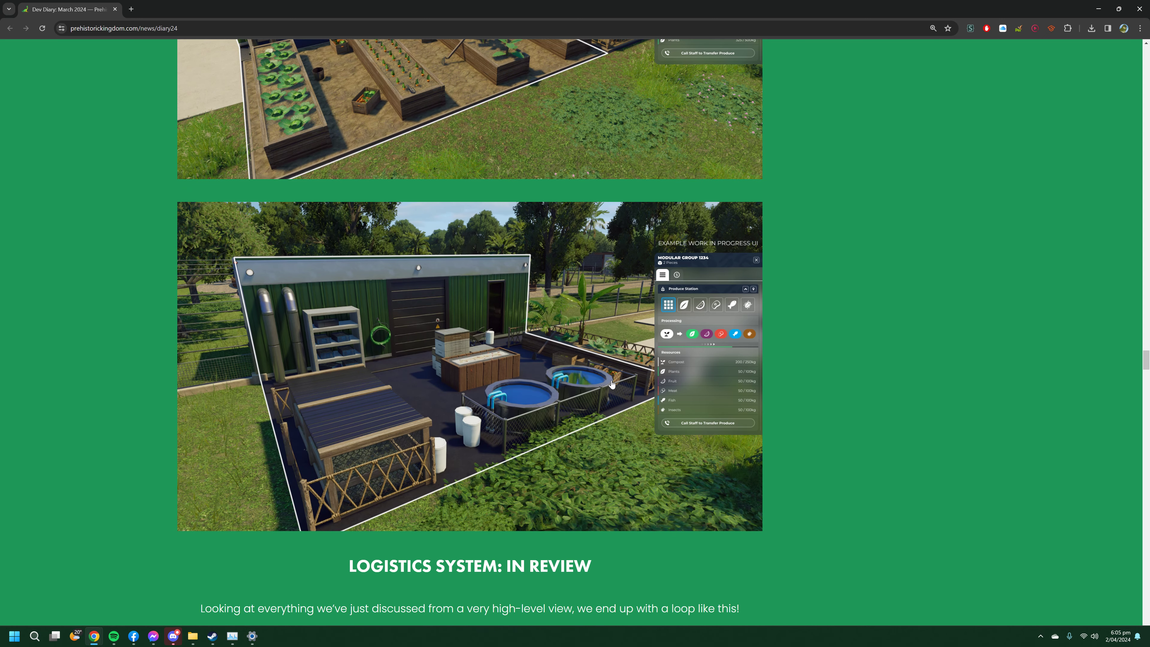
mouse_move(442, 363)
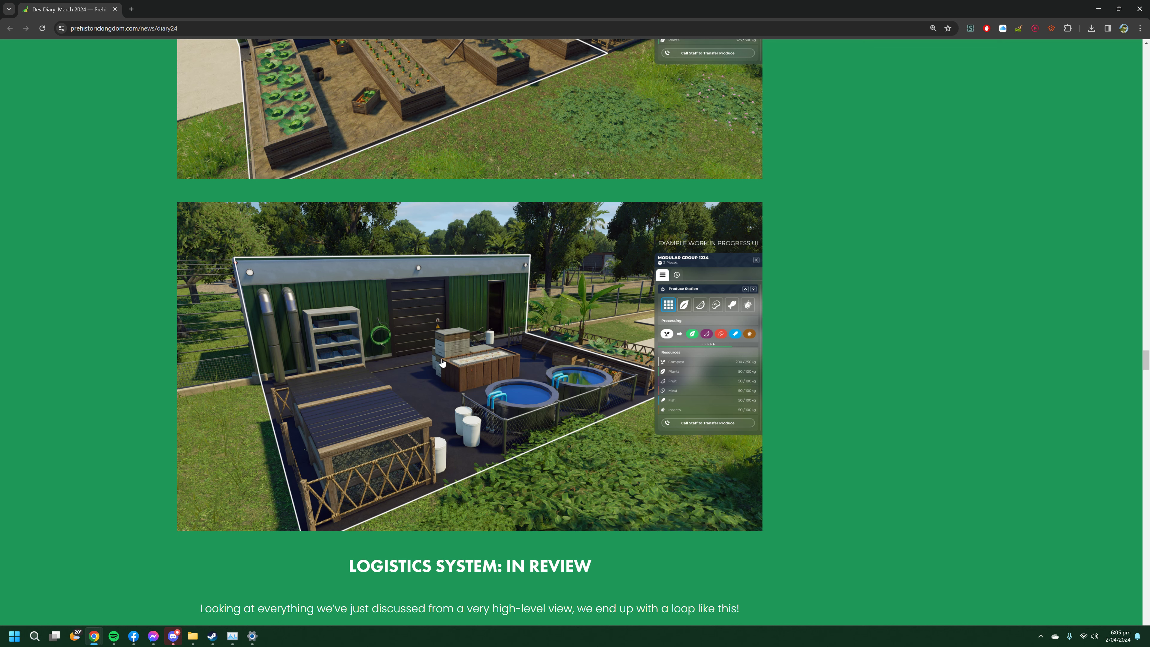
scroll(down, 3)
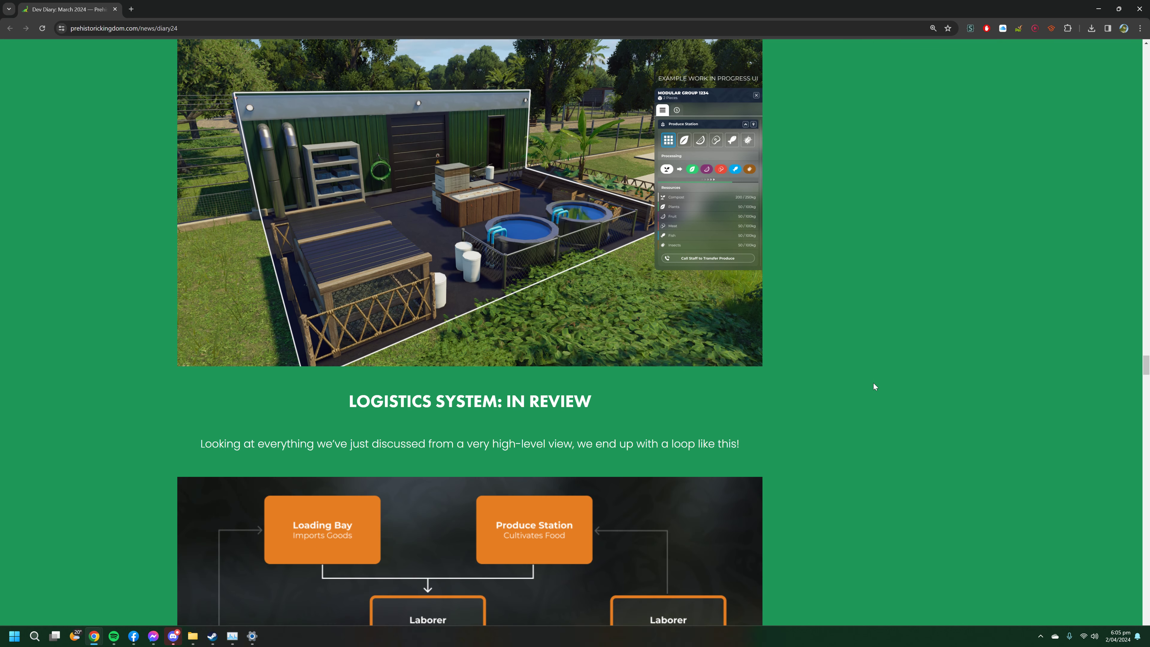
- Move past the logistics loop diagram to the Changes From January Dev Diary section
scroll(down, 3)
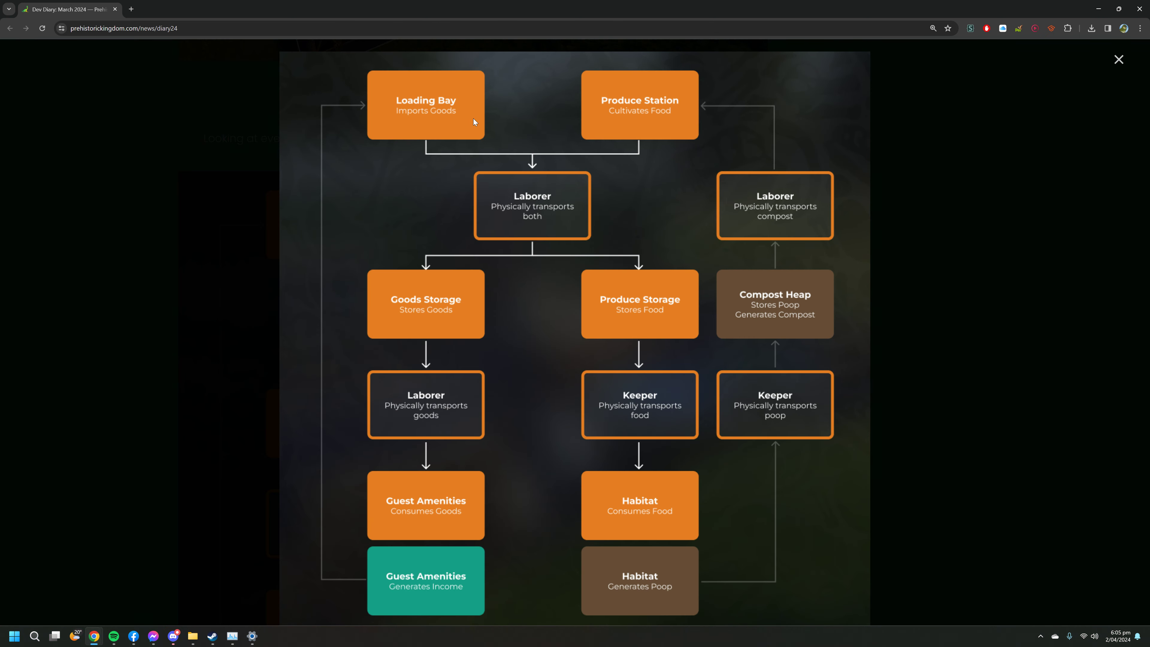
mouse_move(554, 208)
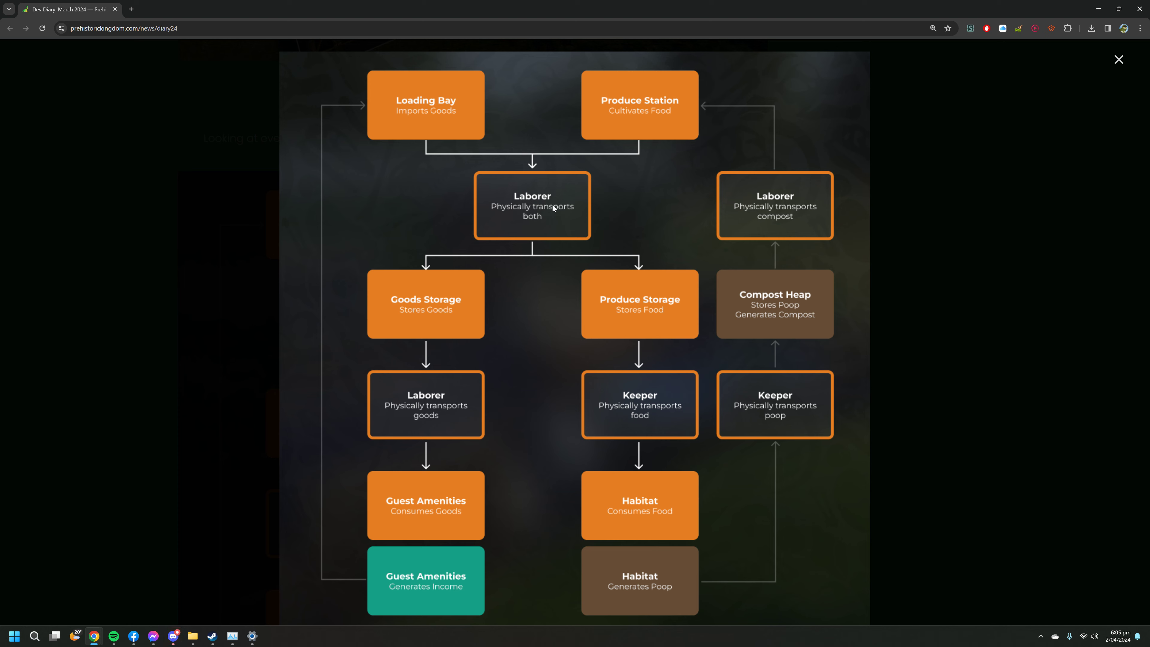
mouse_move(262, 212)
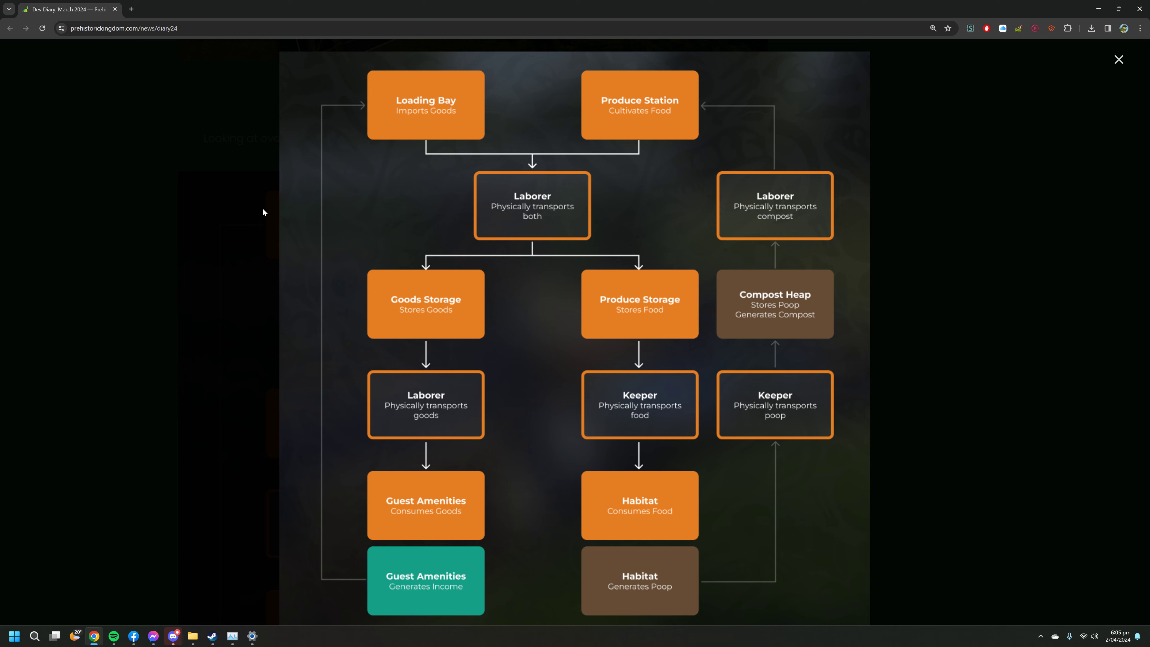
mouse_move(414, 282)
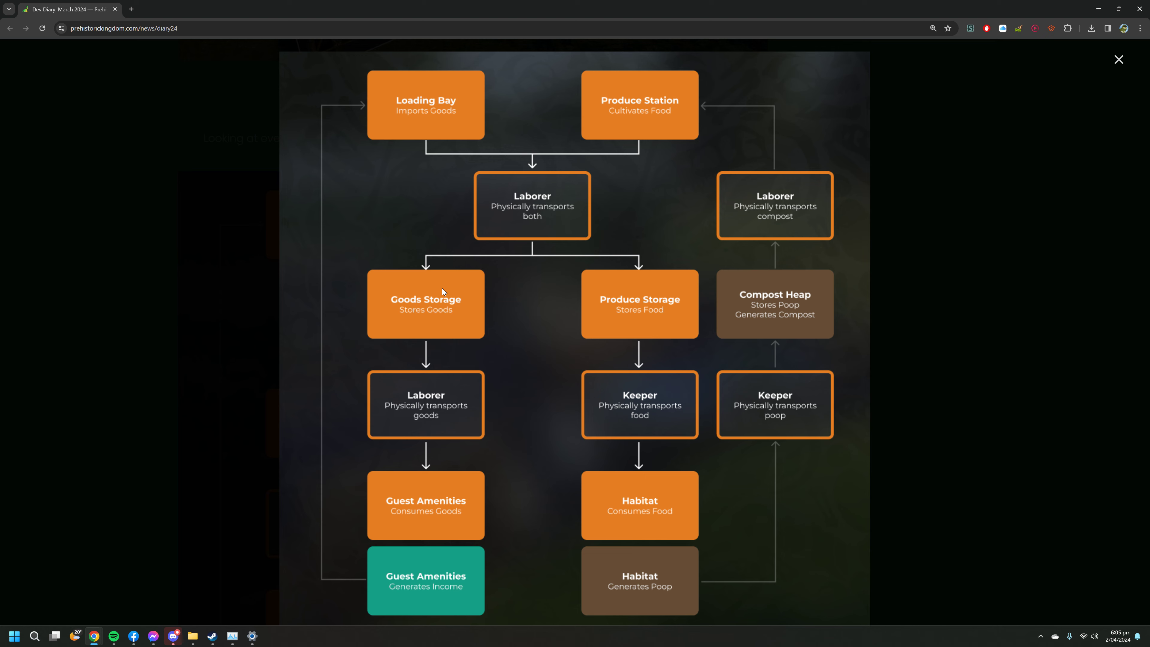
mouse_move(432, 384)
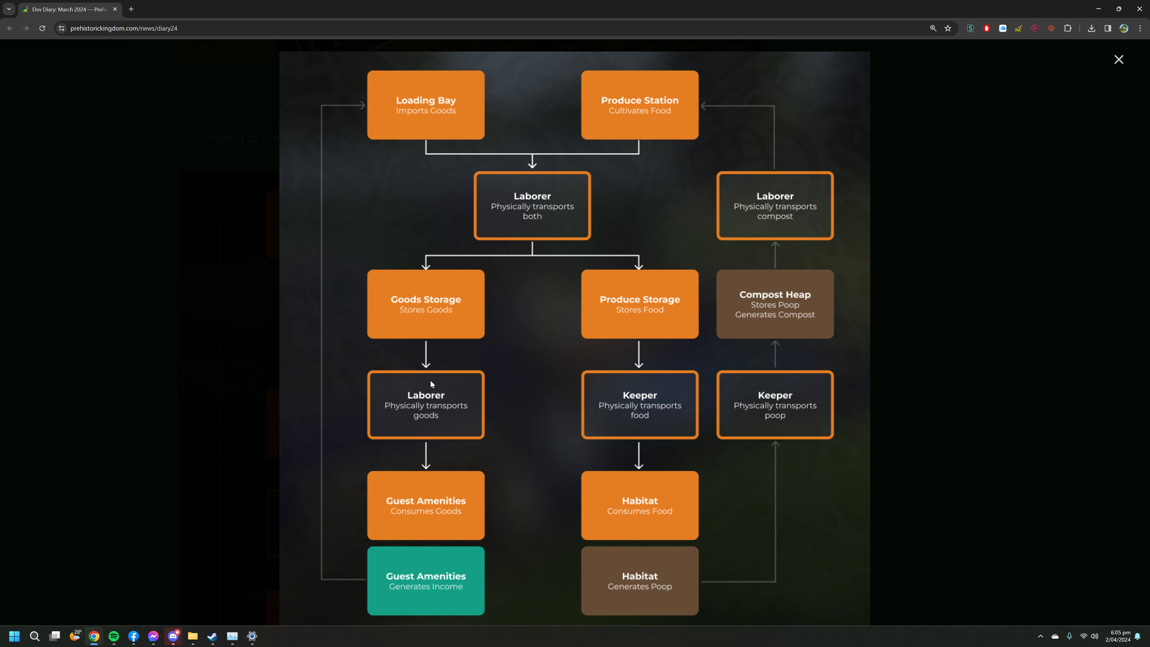
mouse_move(402, 408)
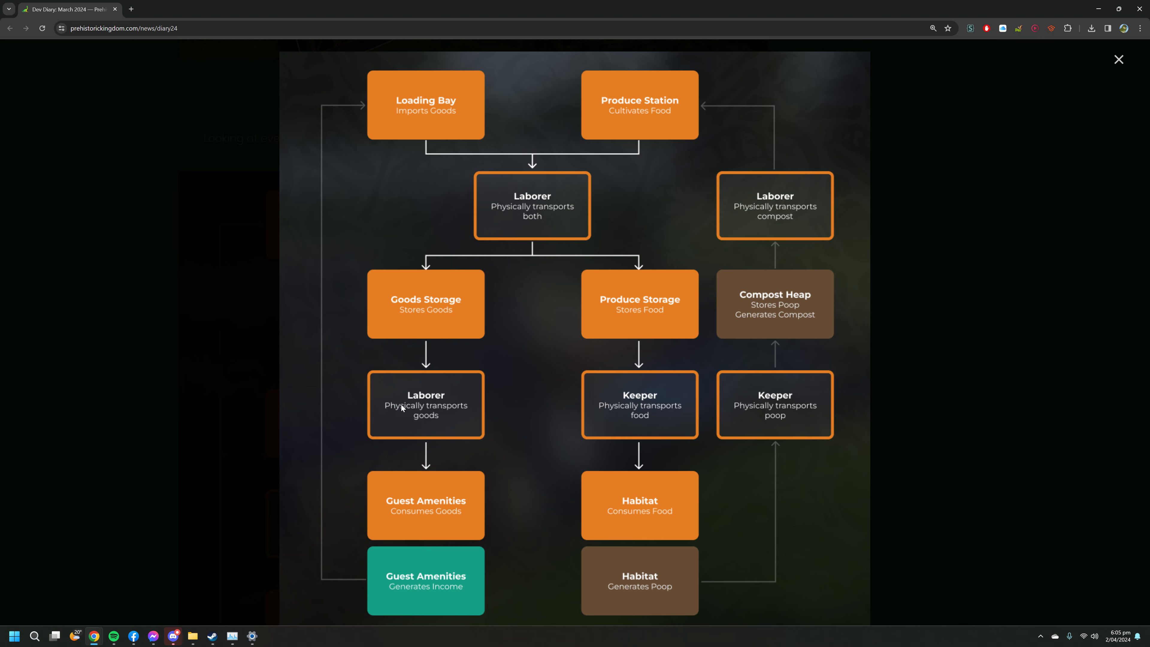
mouse_move(456, 579)
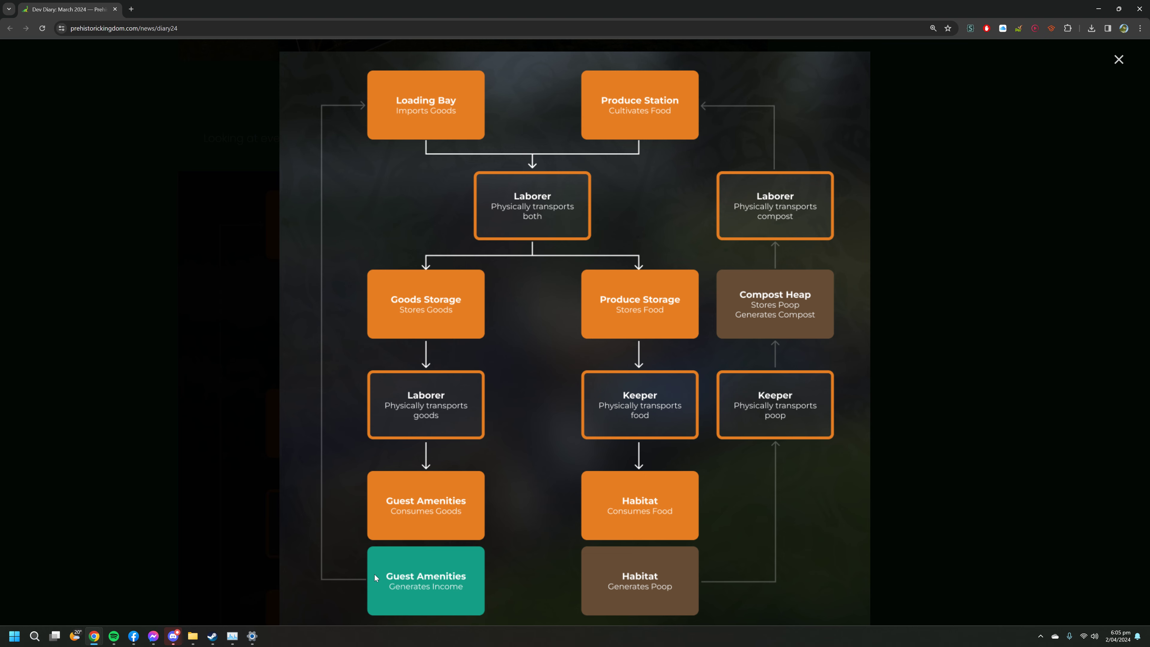
mouse_move(666, 309)
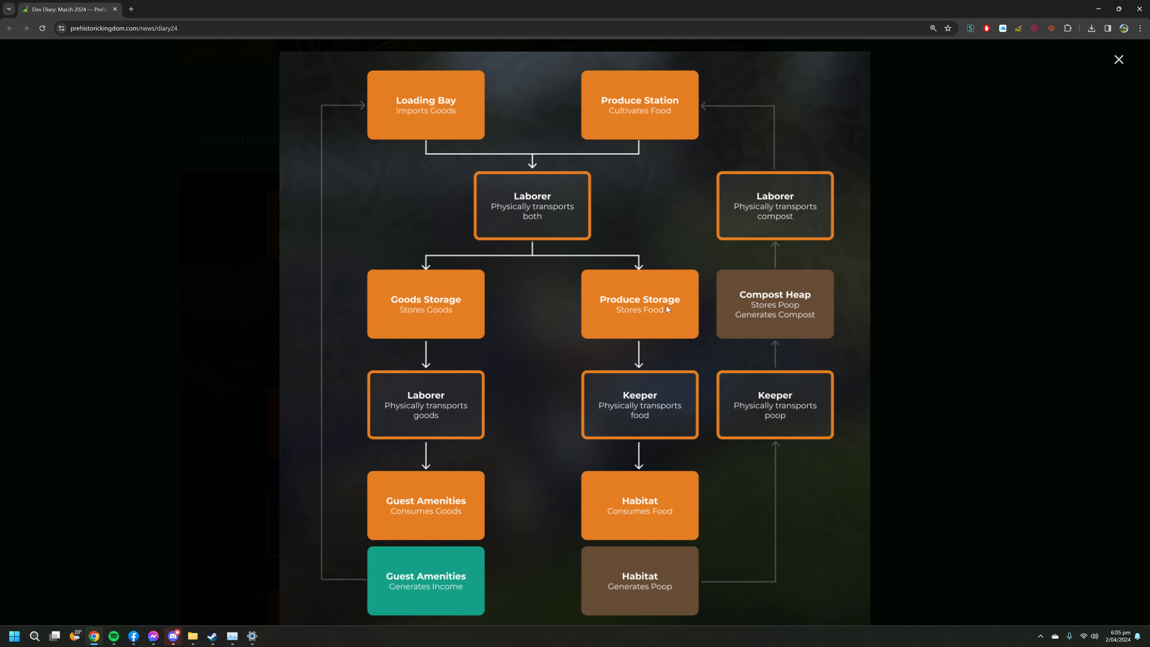
mouse_move(649, 431)
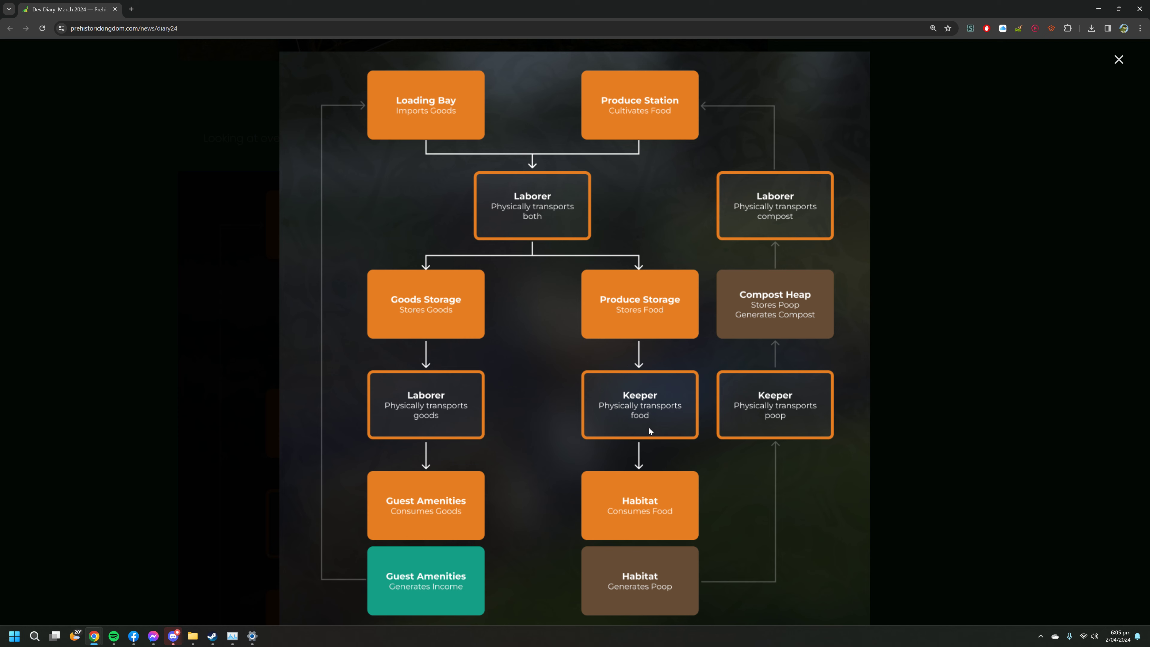
mouse_move(653, 579)
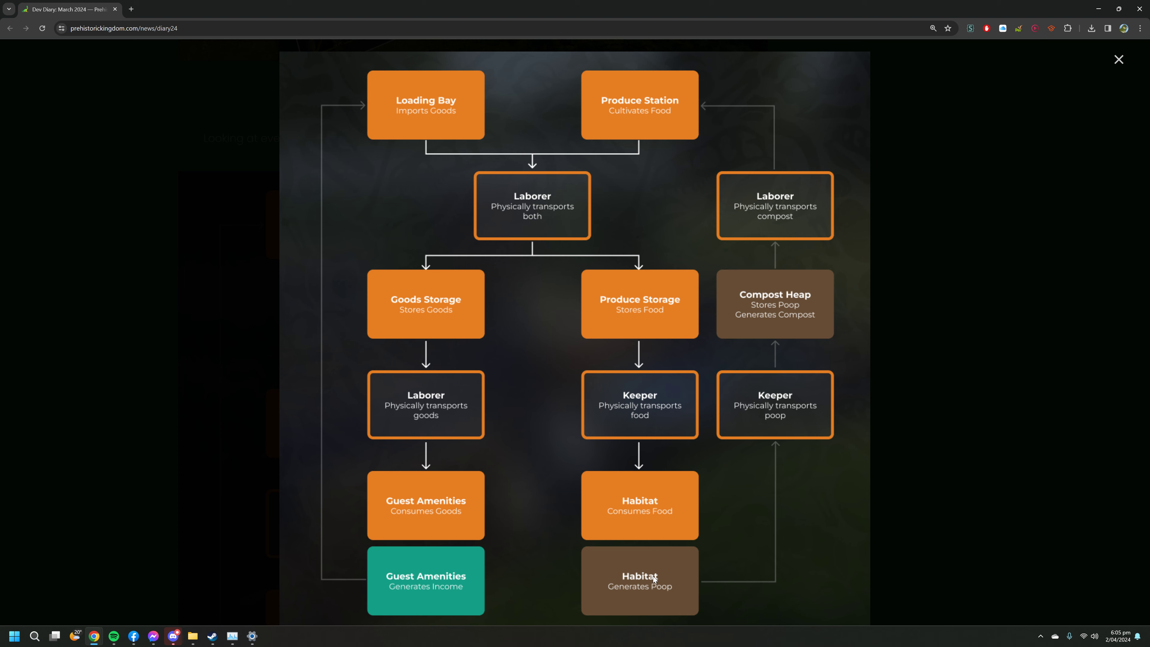
mouse_move(795, 514)
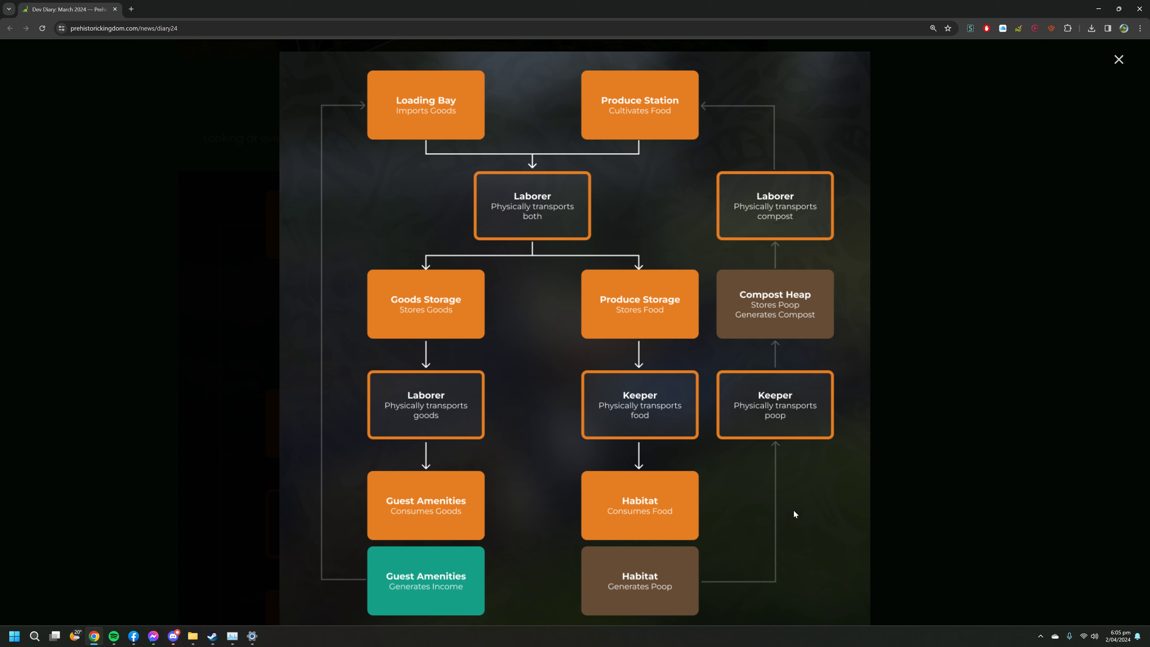
mouse_move(778, 404)
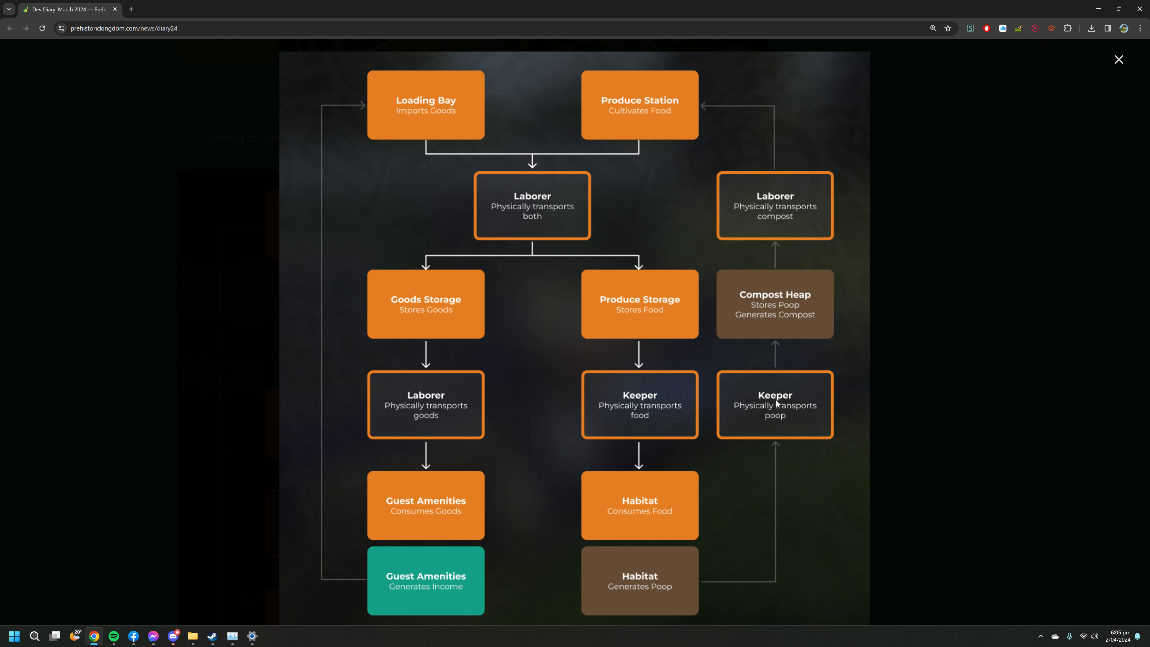
mouse_move(802, 285)
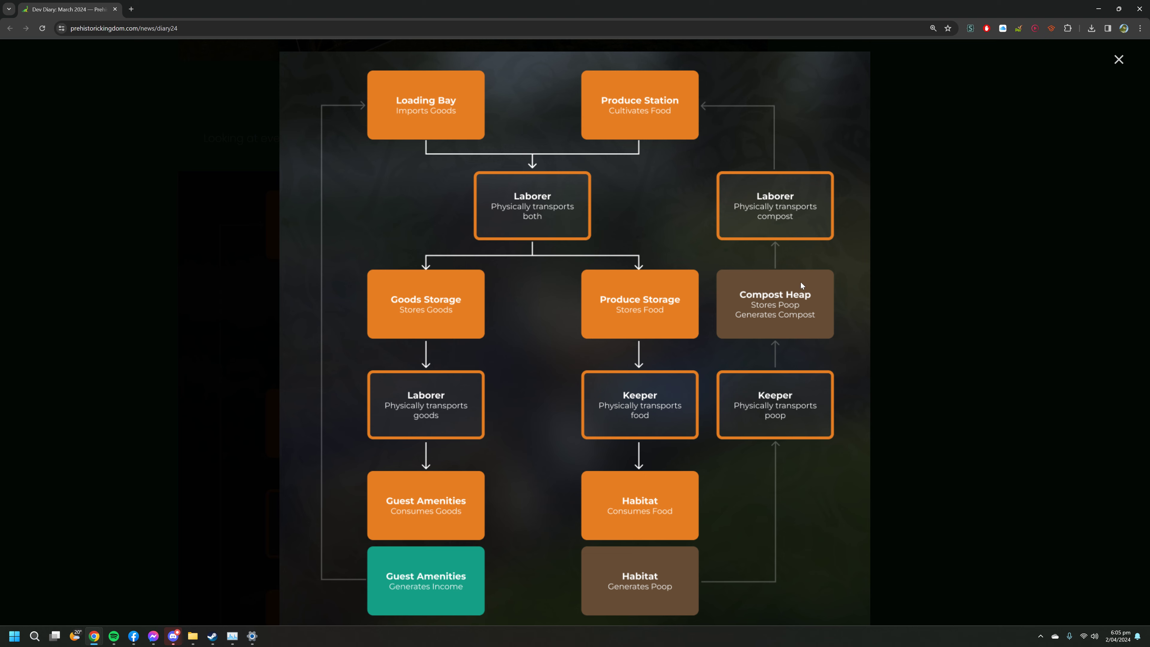
mouse_move(682, 132)
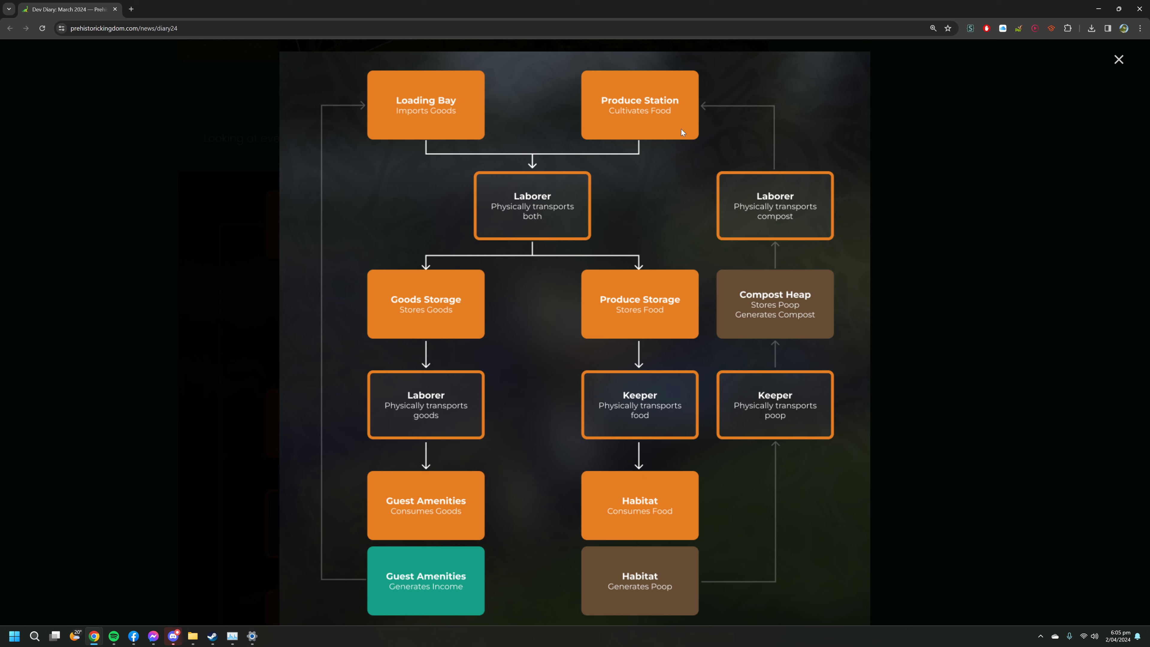
mouse_move(1105, 54)
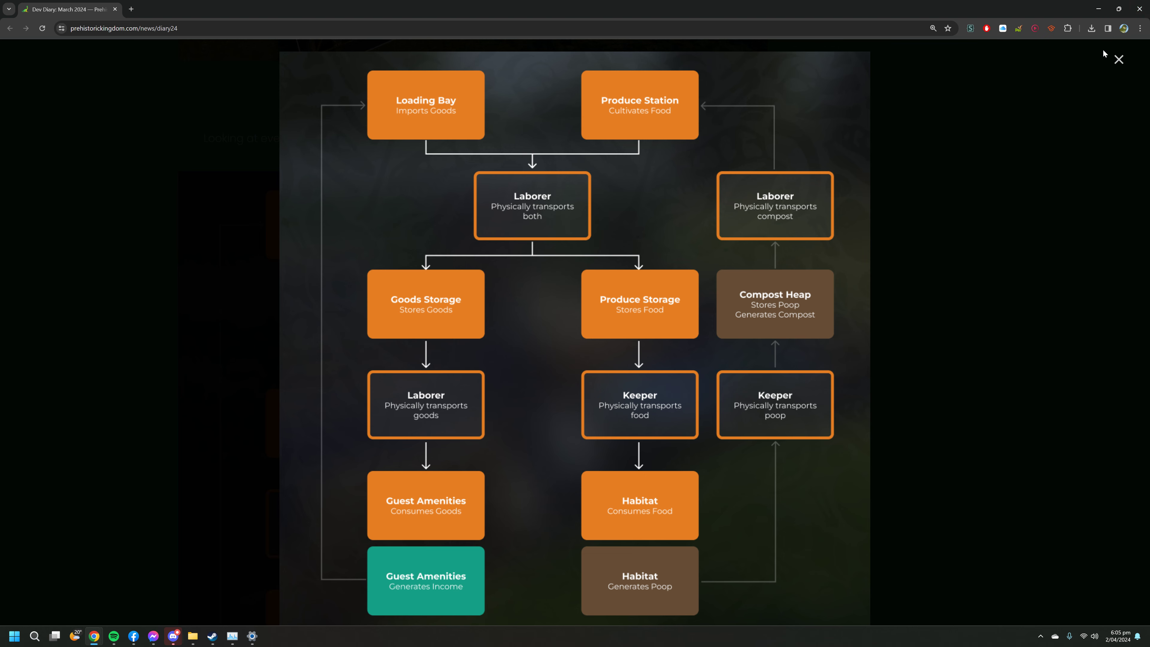
scroll(down, 3)
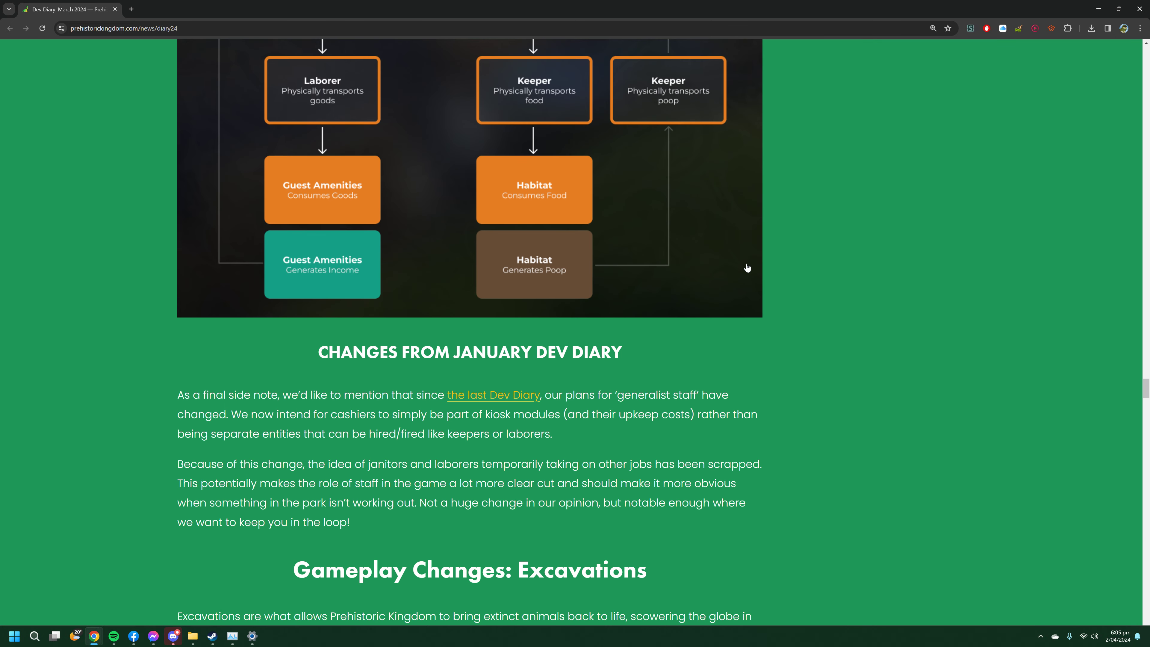
mouse_move(917, 328)
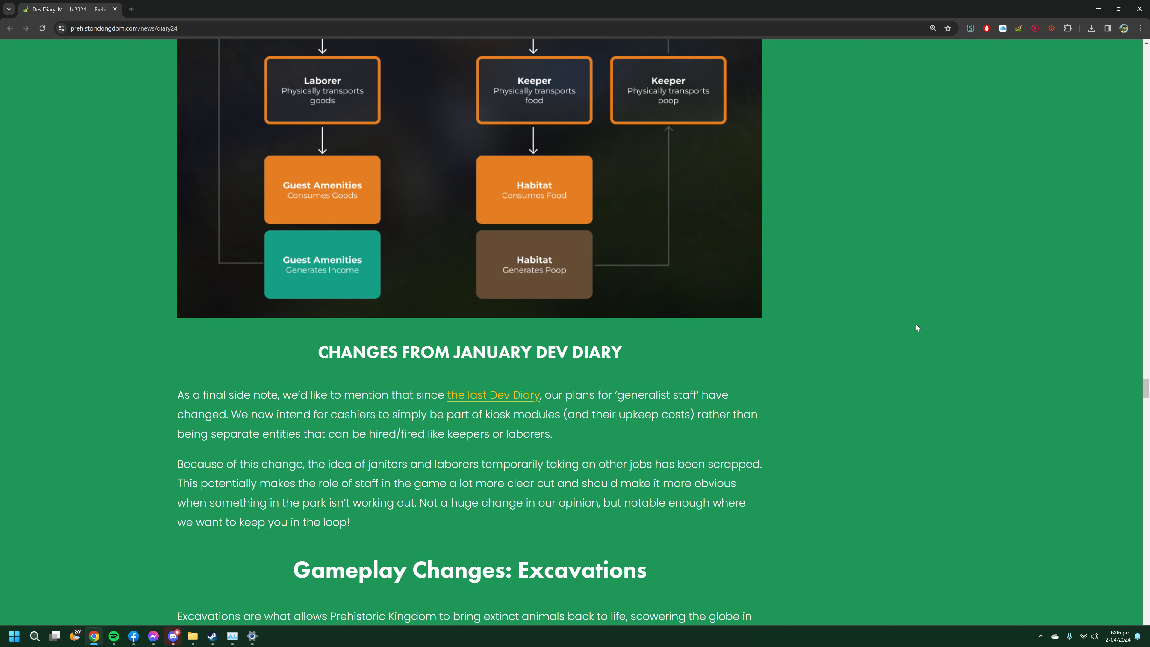
mouse_move(993, 439)
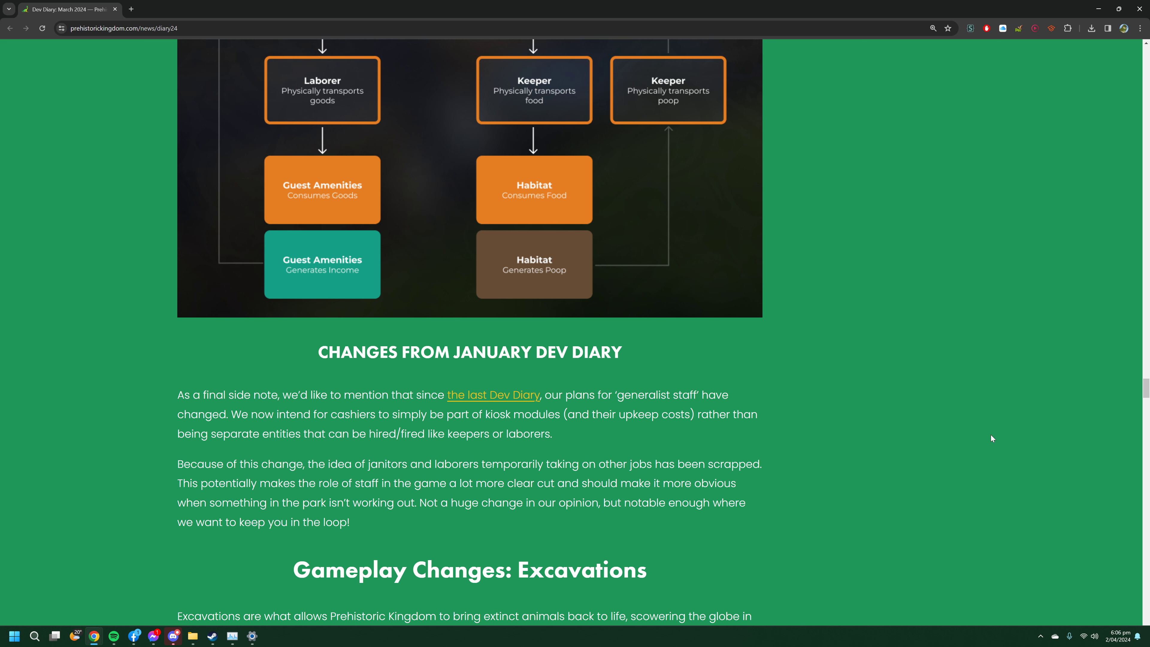
mouse_move(1001, 453)
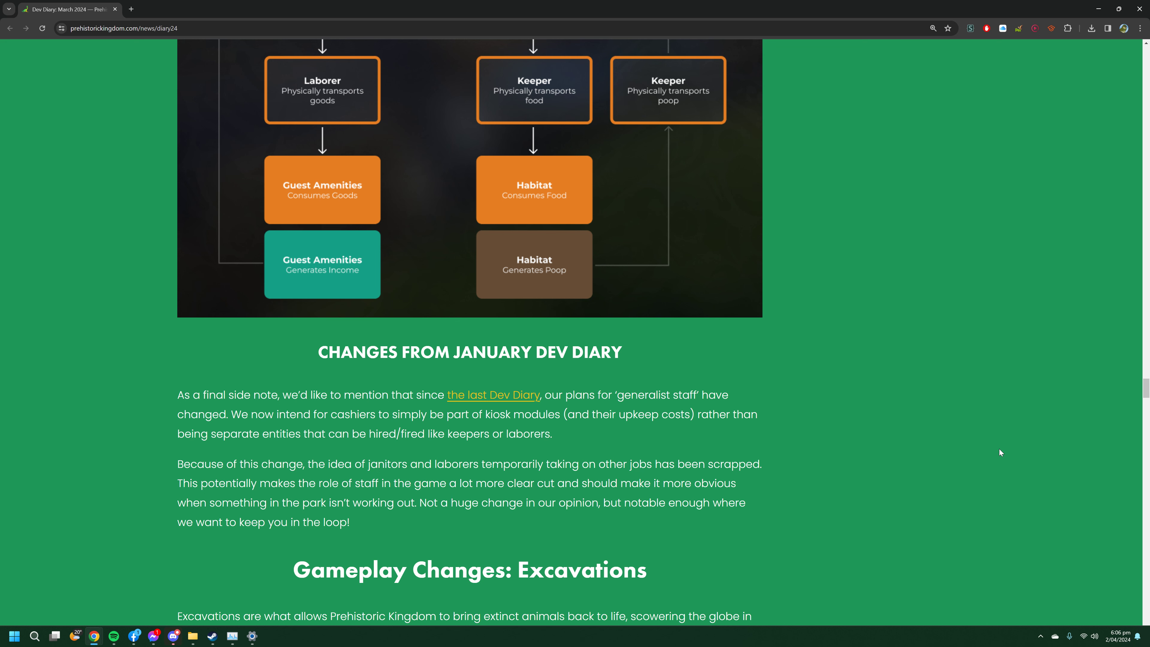
- Scroll past Gameplay Changes: Excavations to The New System text and Fossil Depot screenshot
scroll(down, 3)
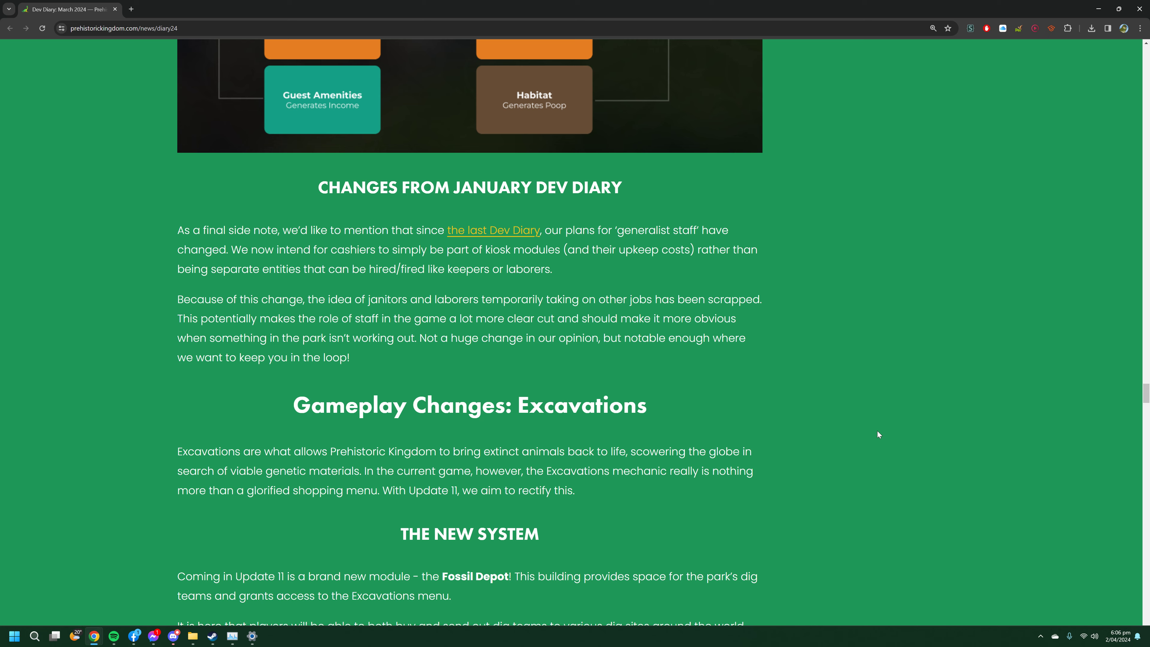
scroll(down, 3)
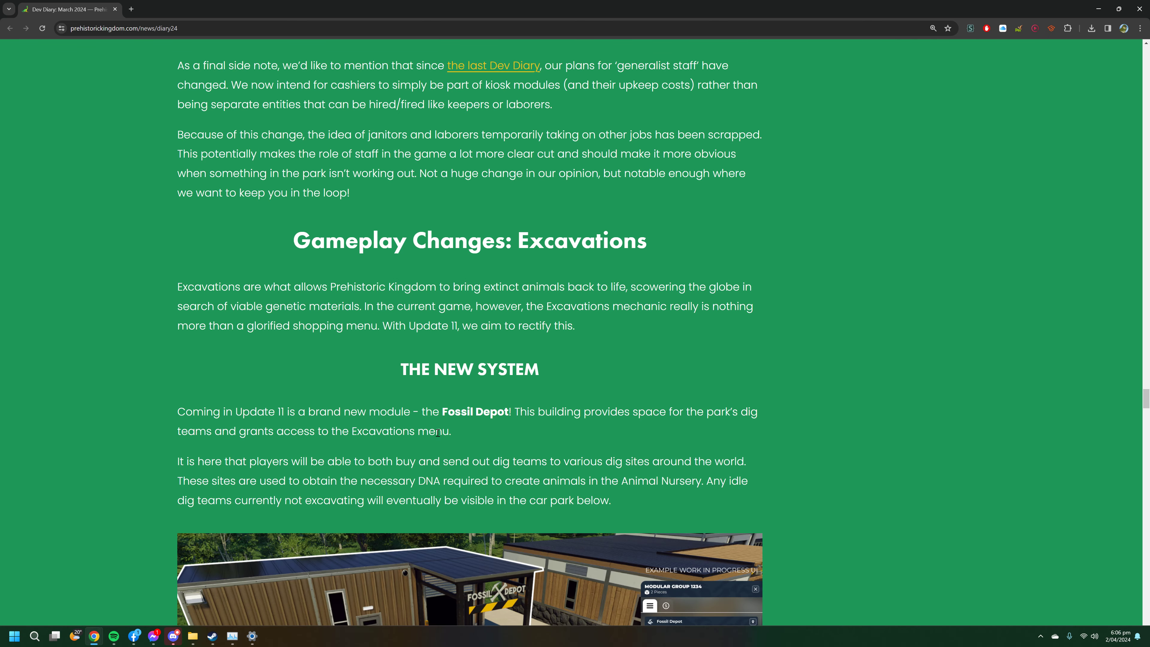
mouse_move(929, 284)
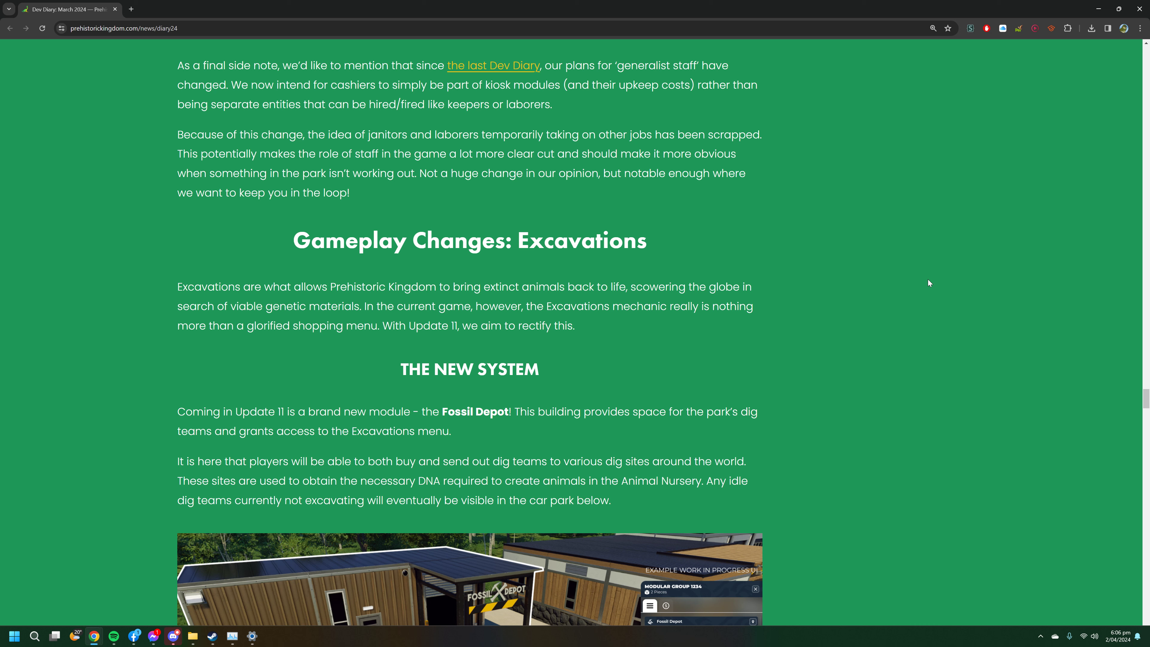
scroll(down, 3)
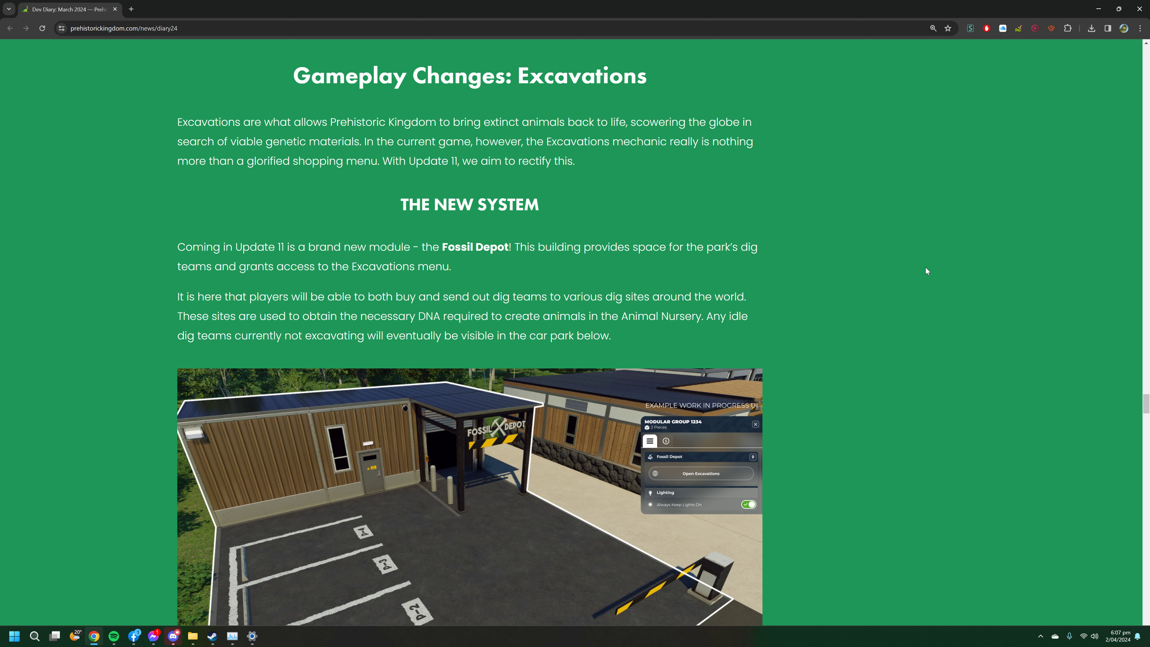
mouse_move(754, 210)
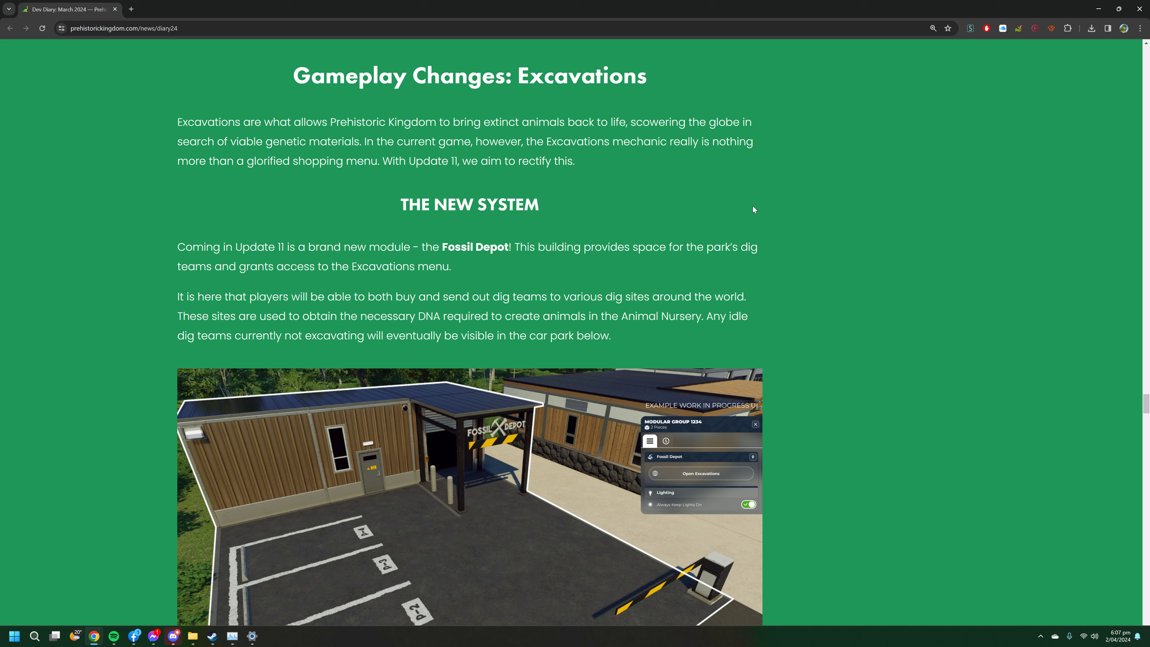
mouse_move(819, 210)
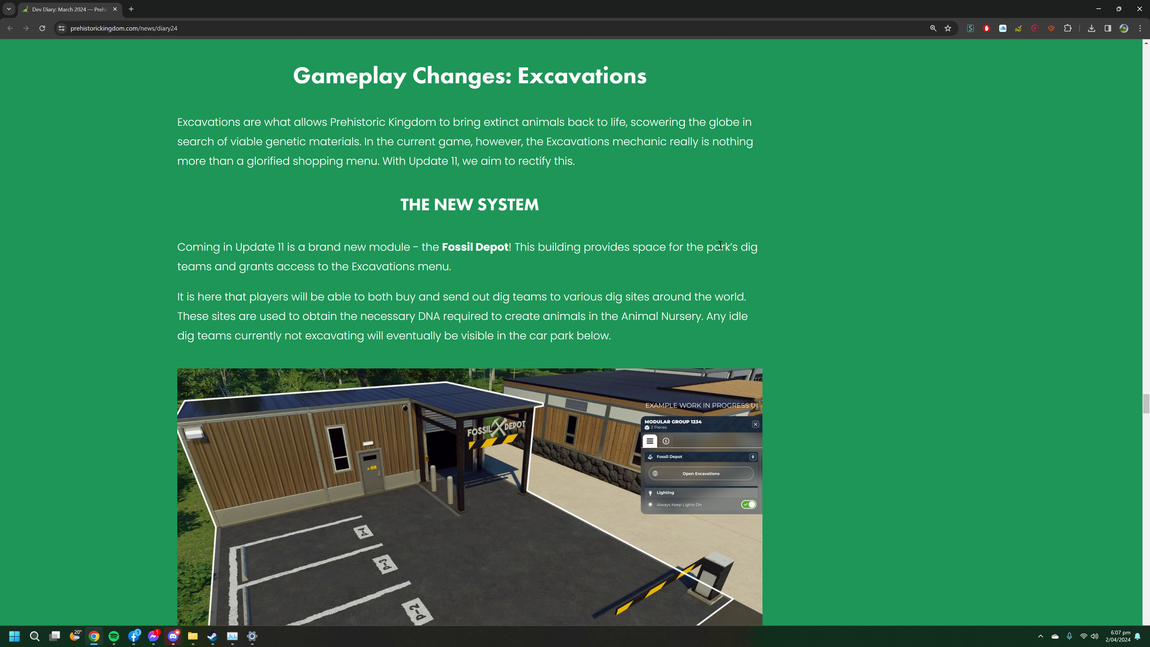
scroll(down, 3)
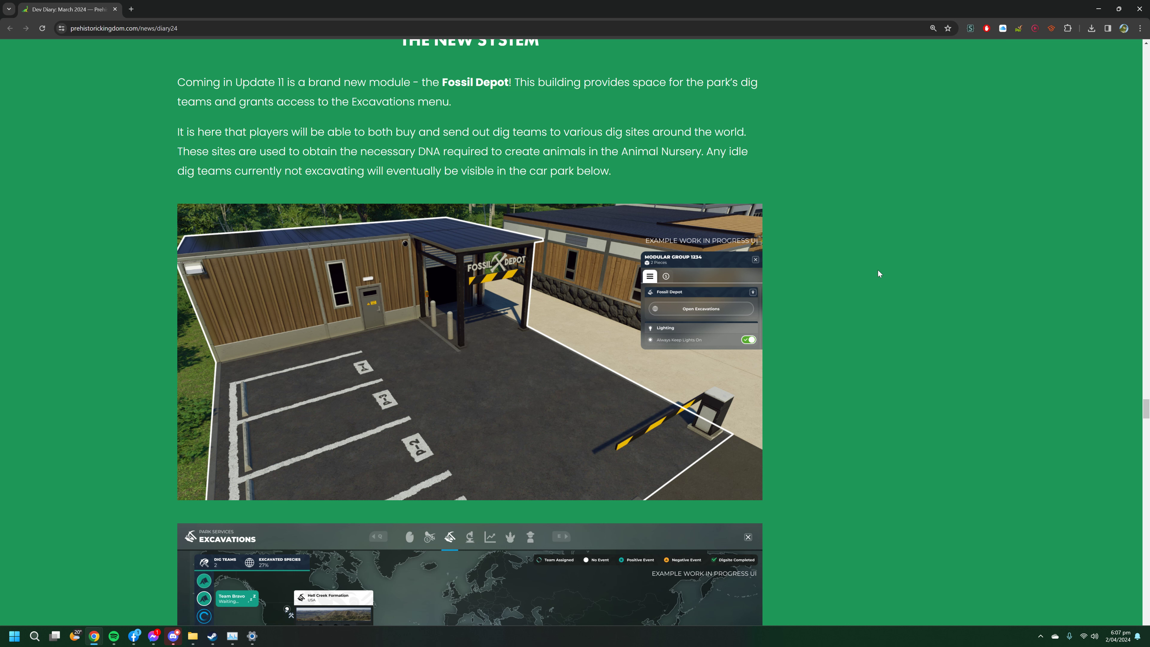
mouse_move(863, 222)
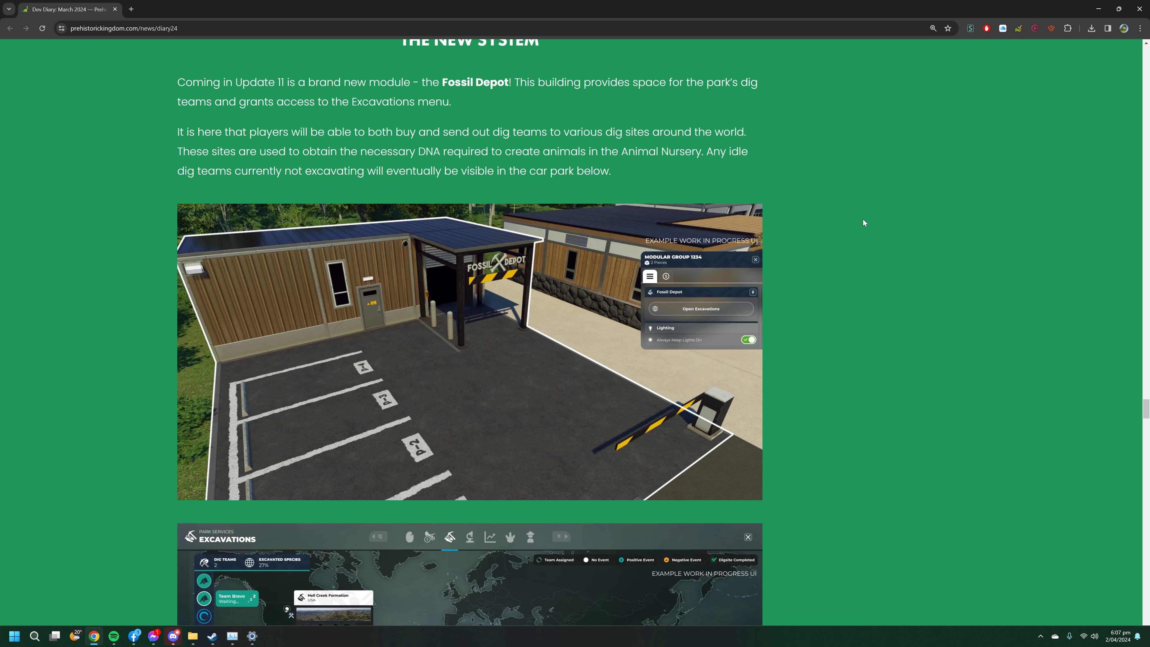
- View the excavations world map screenshot enlarged, then continue toward the Excavating heading
scroll(down, 3)
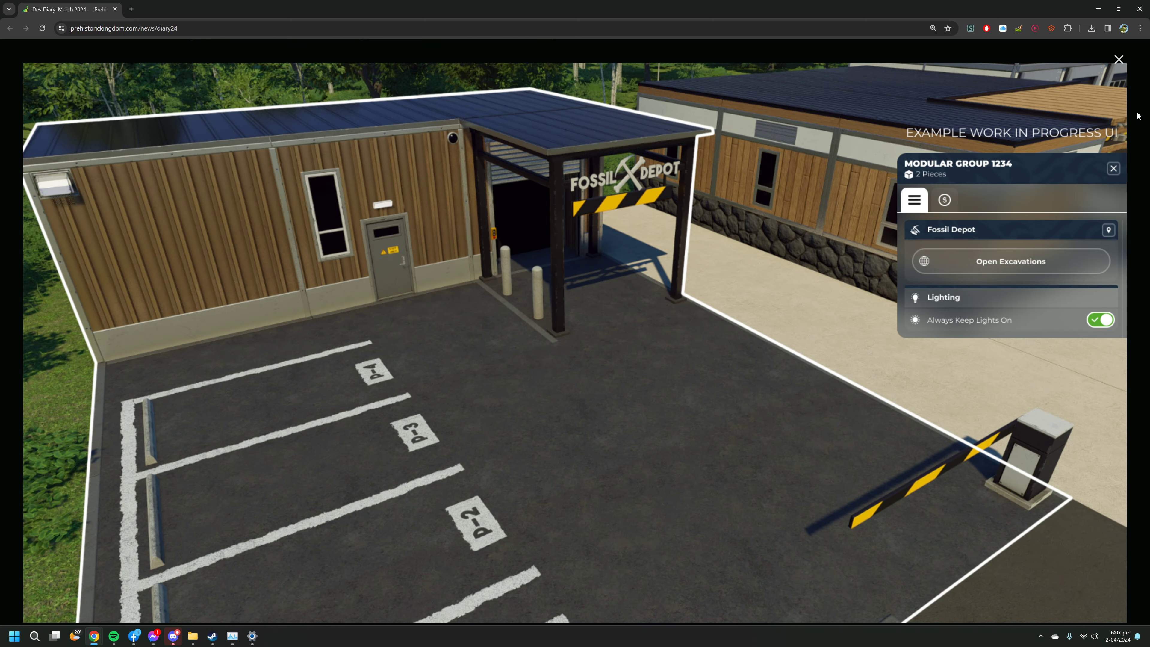
click(1011, 262)
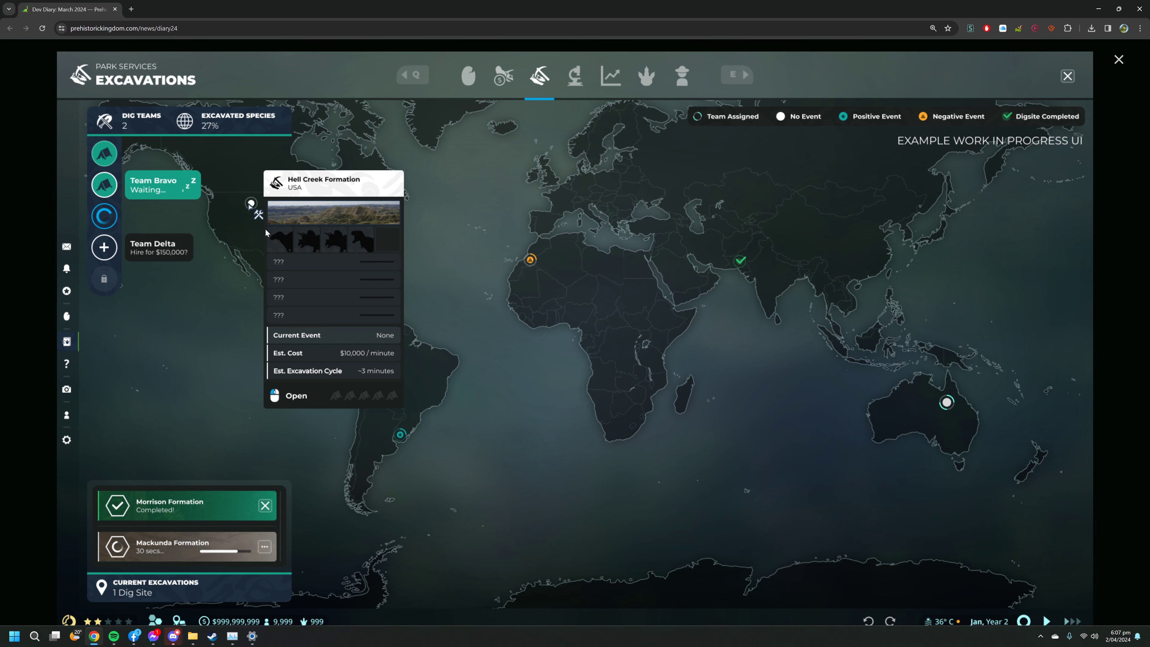
mouse_move(380, 236)
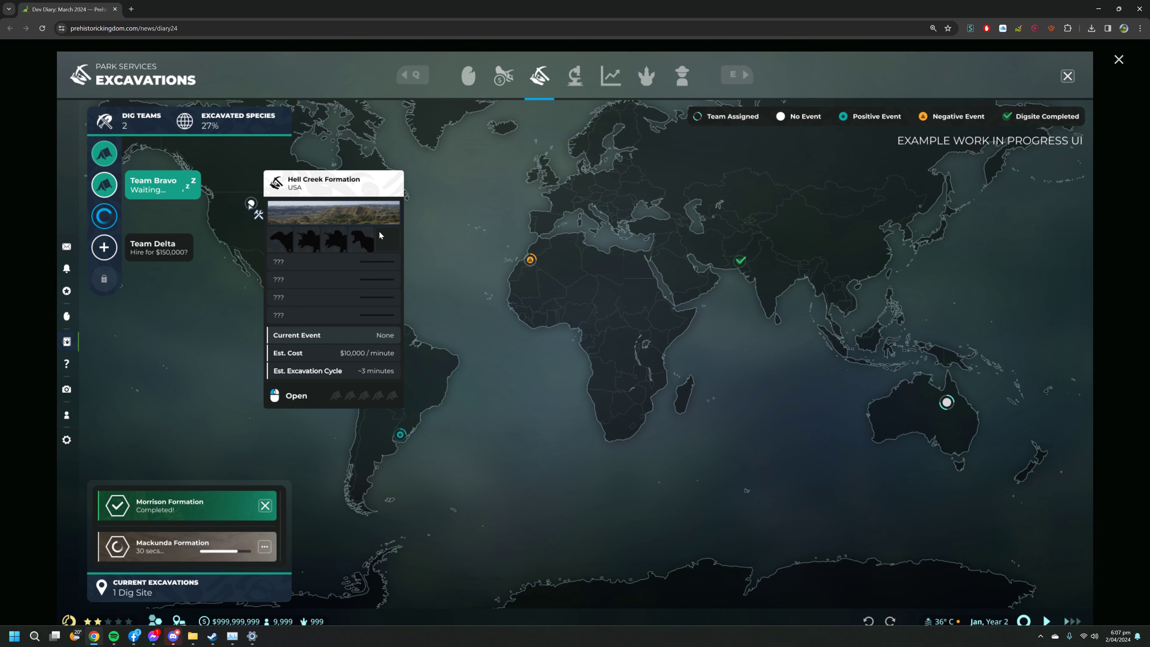
mouse_move(675, 258)
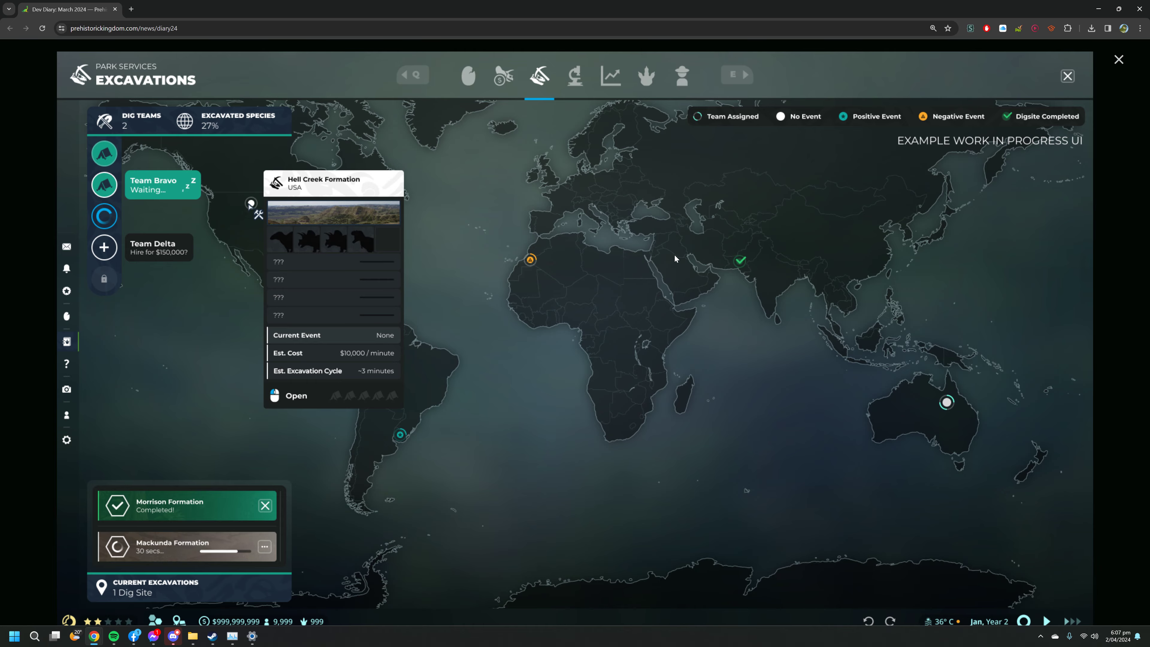
scroll(down, 3)
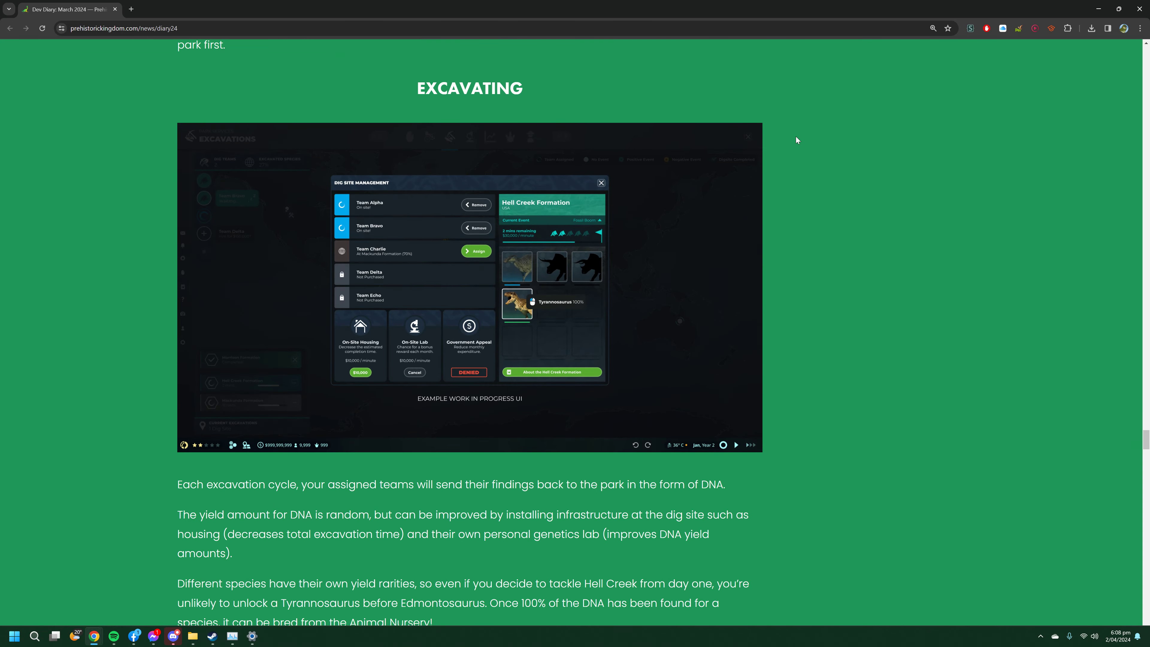
- Scroll past the dig-site hovering notes toward the Excavating heading and its screenshot
scroll(down, 3)
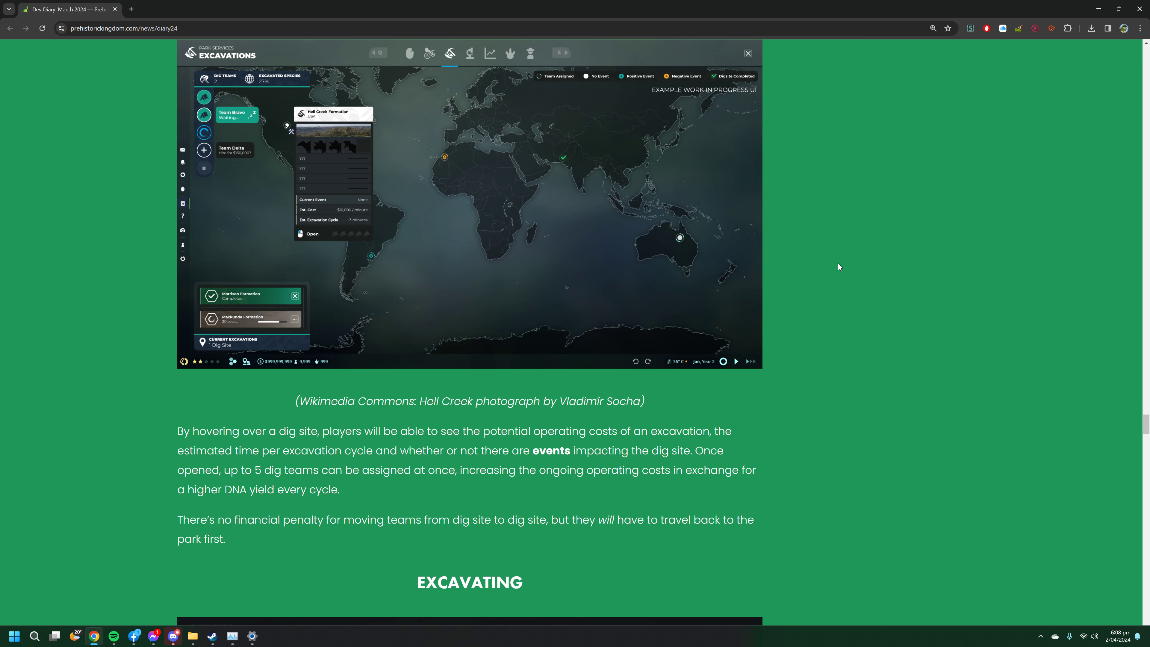
mouse_move(850, 339)
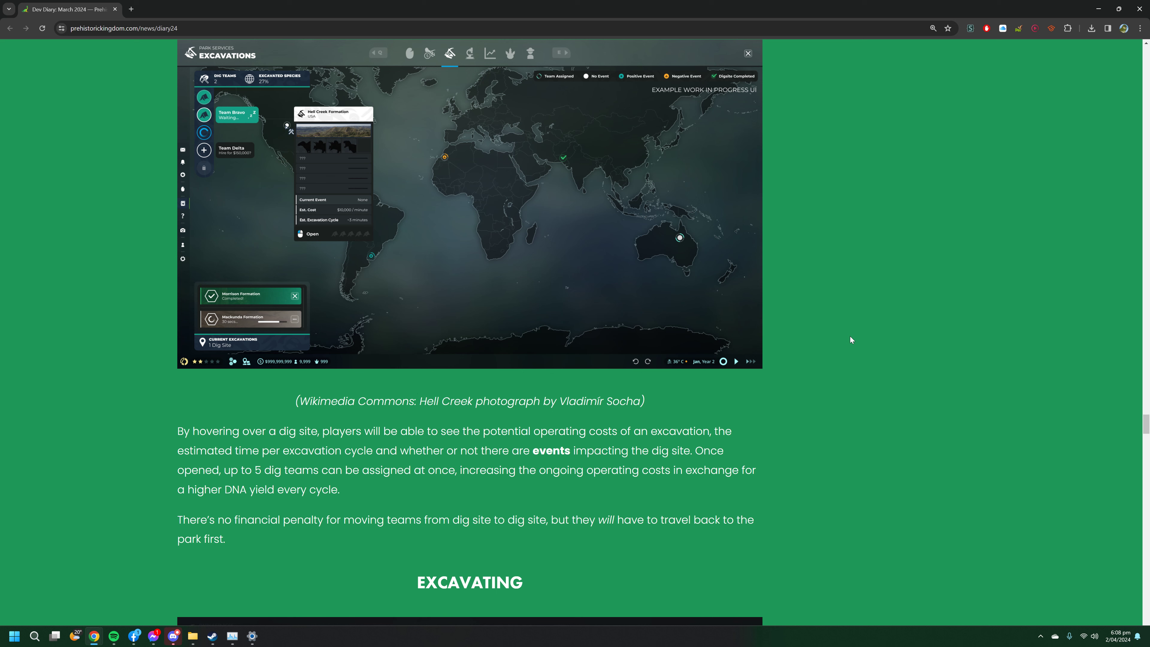
mouse_move(900, 347)
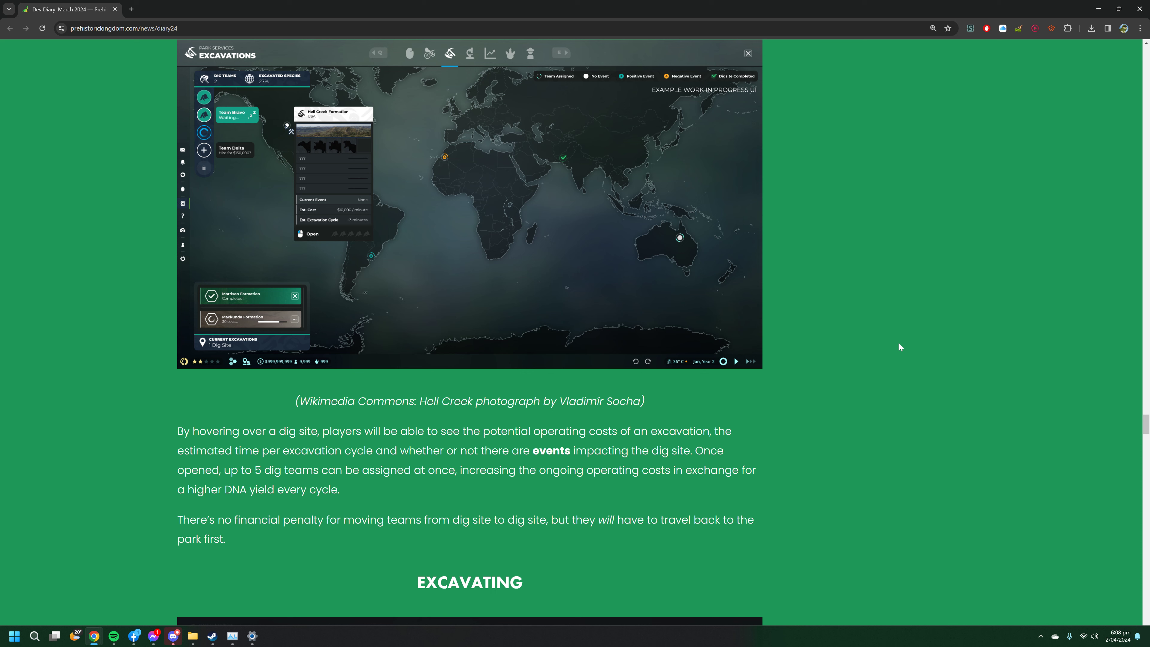
mouse_move(855, 452)
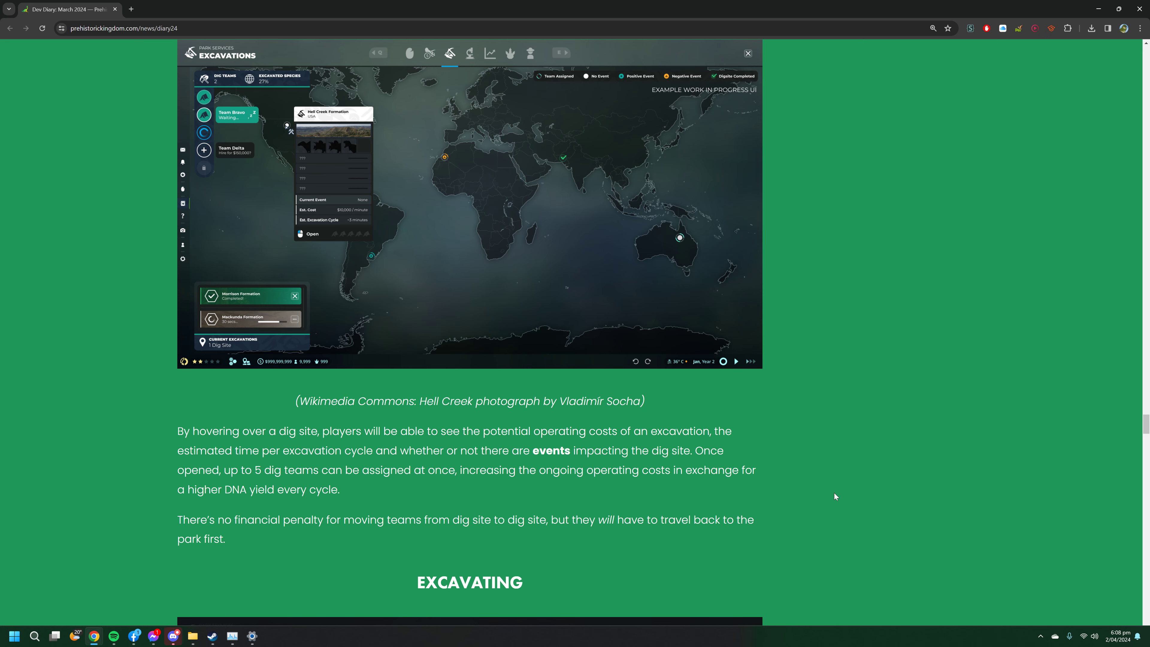
mouse_move(833, 490)
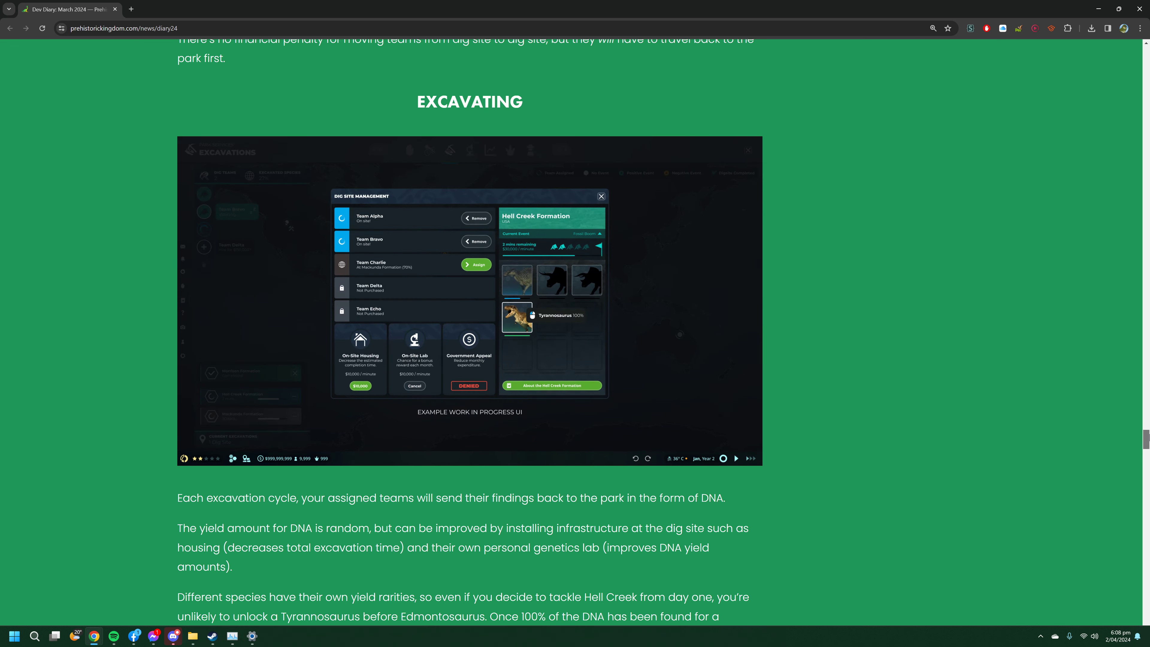
- Scroll through the Excavating paragraphs and dig site management screenshot to the Events heading
scroll(down, 3)
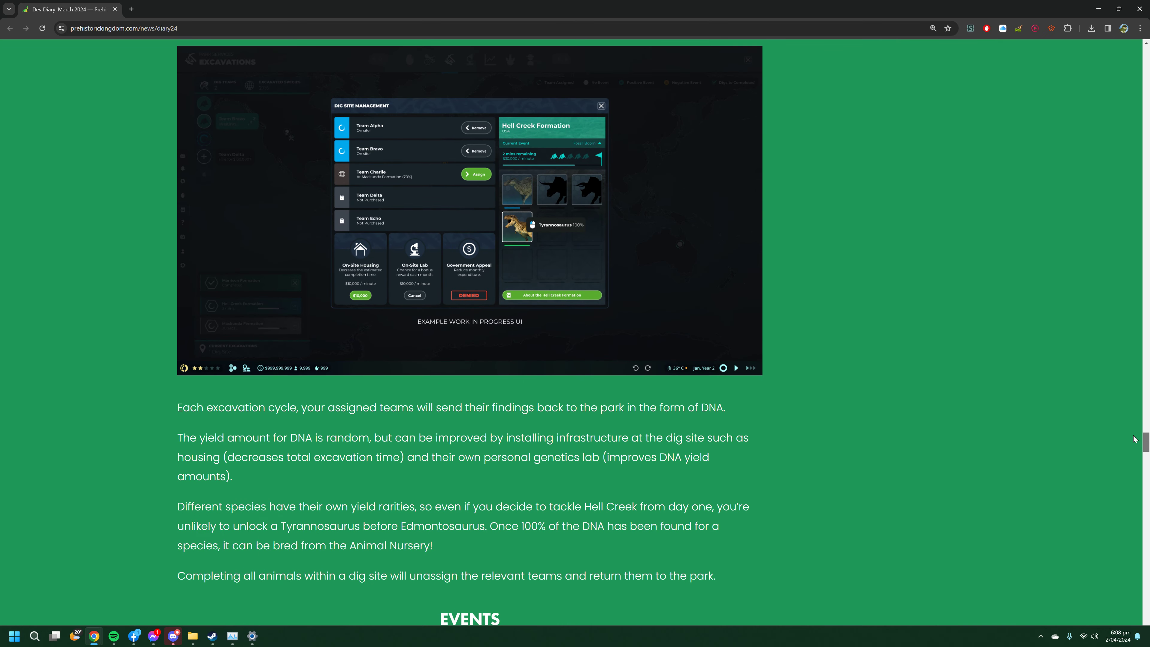
scroll(down, 3)
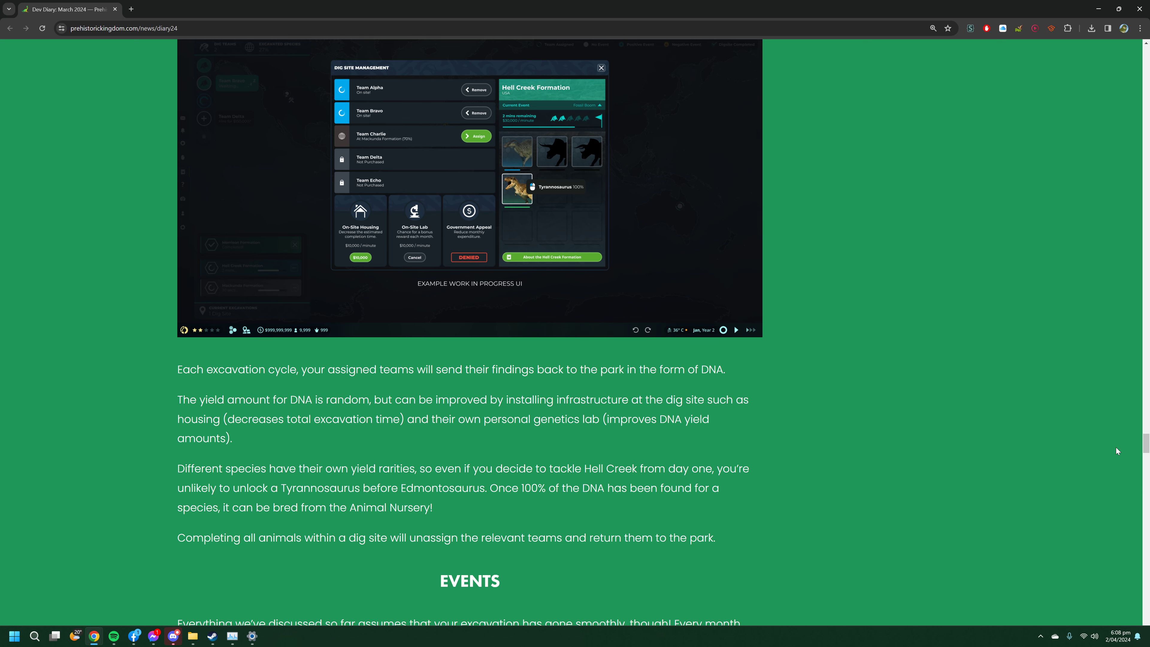
mouse_move(550, 220)
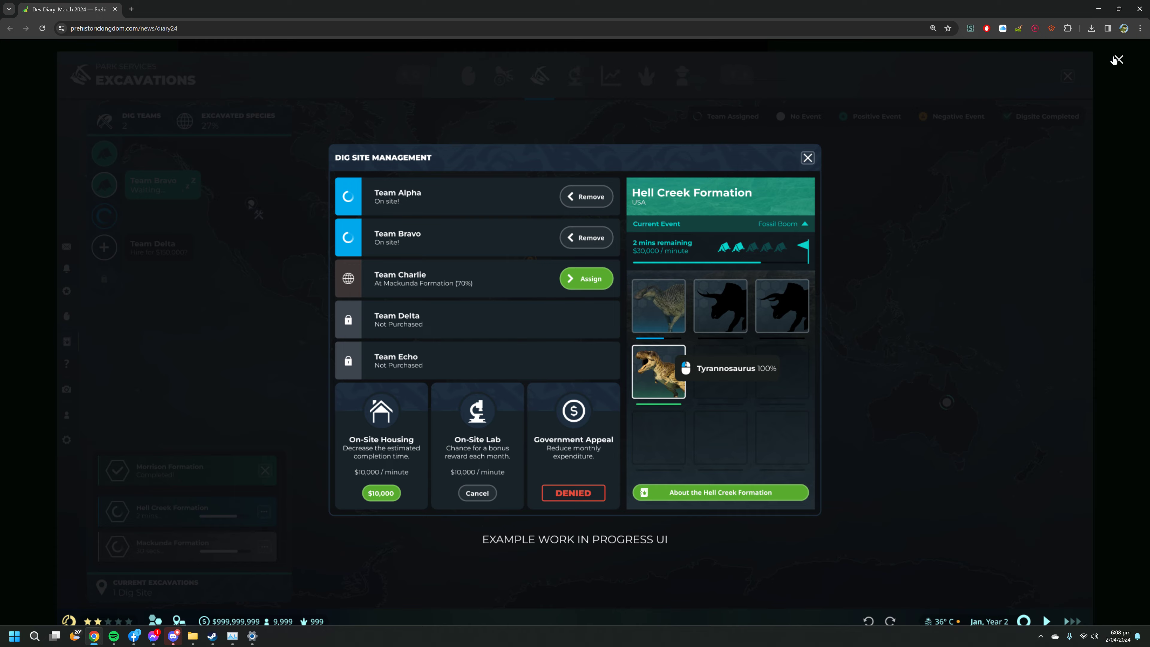
scroll(down, 3)
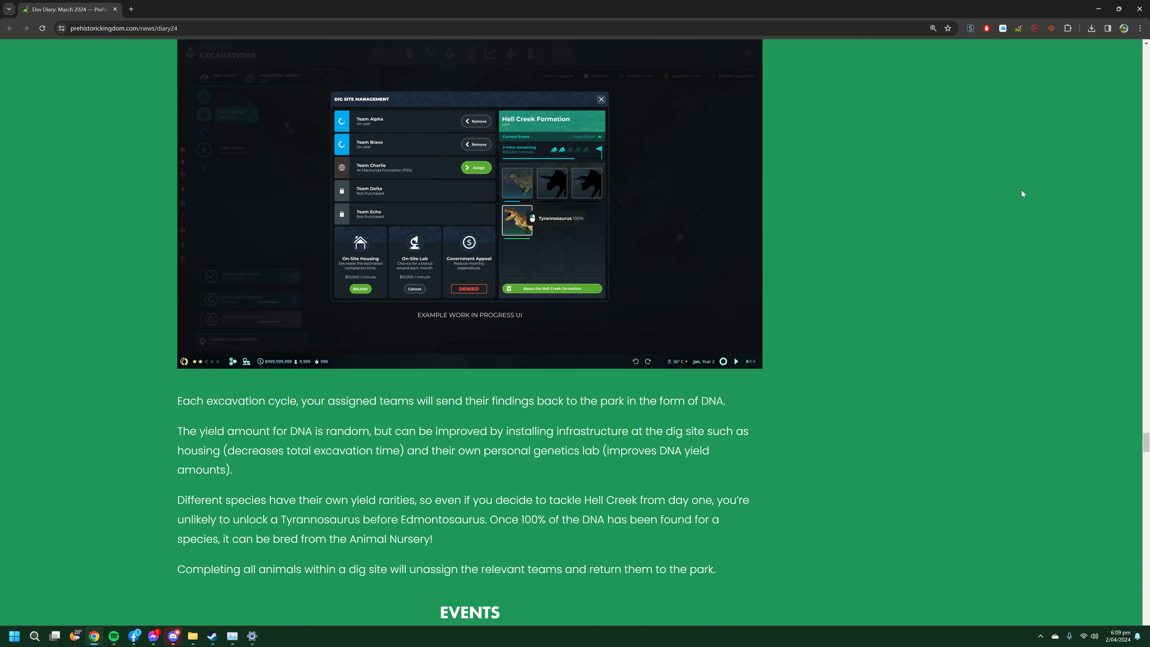
mouse_move(523, 516)
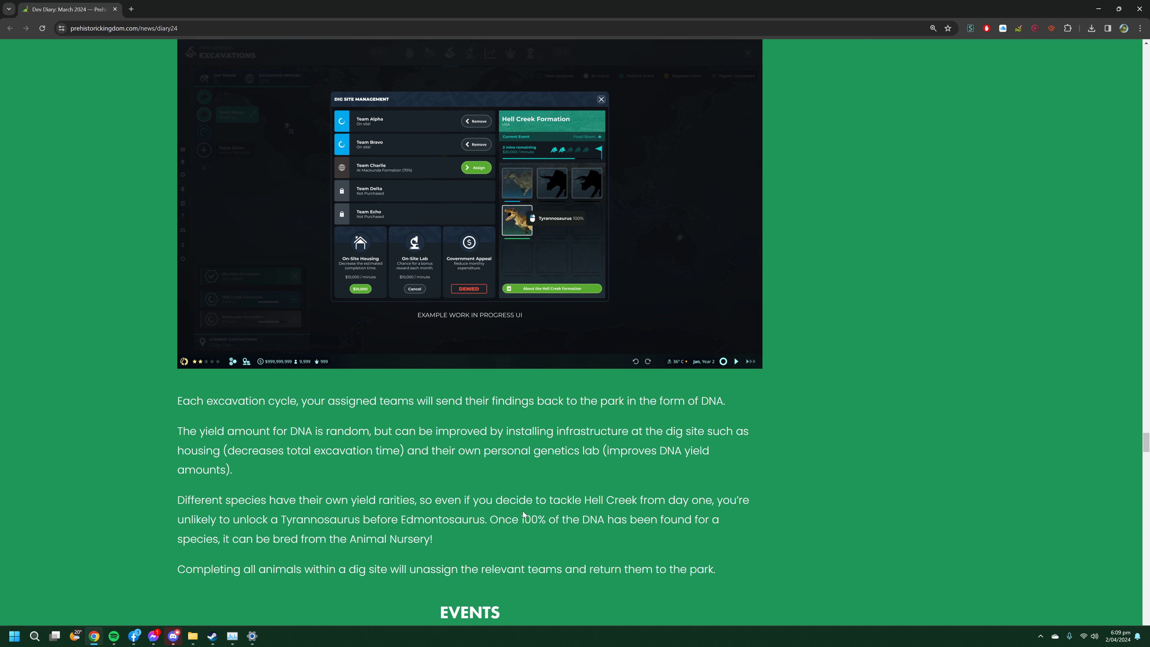
mouse_move(706, 426)
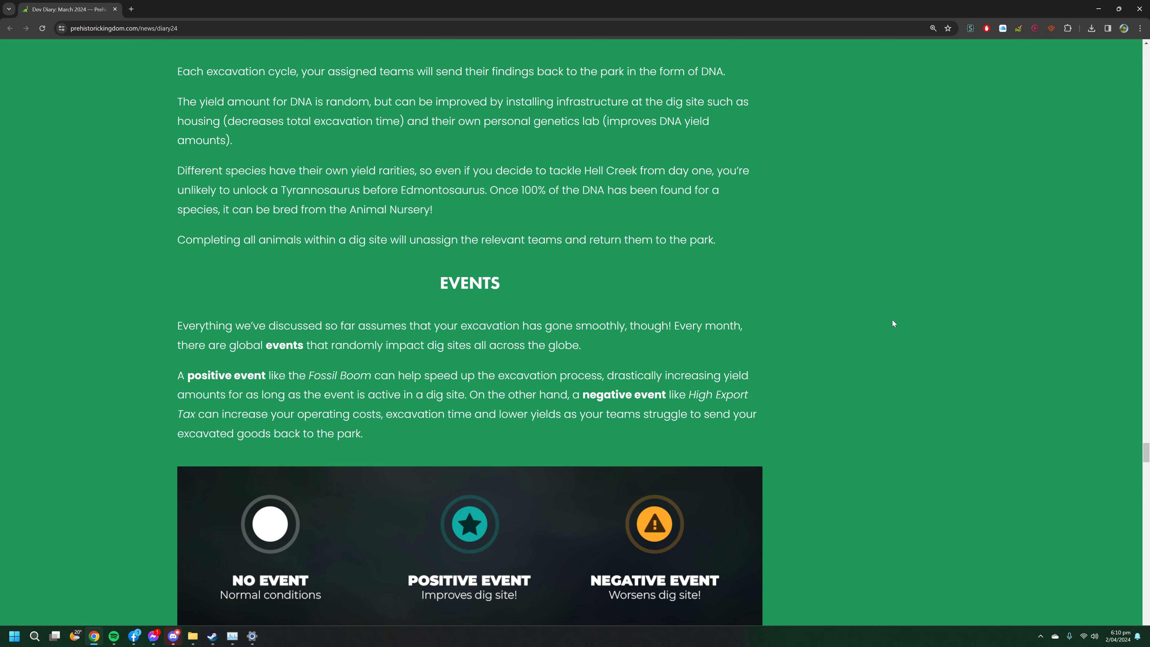
- Reach the three event types graphic, close its enlarged view before the Hell Creek Formation comparison
scroll(down, 3)
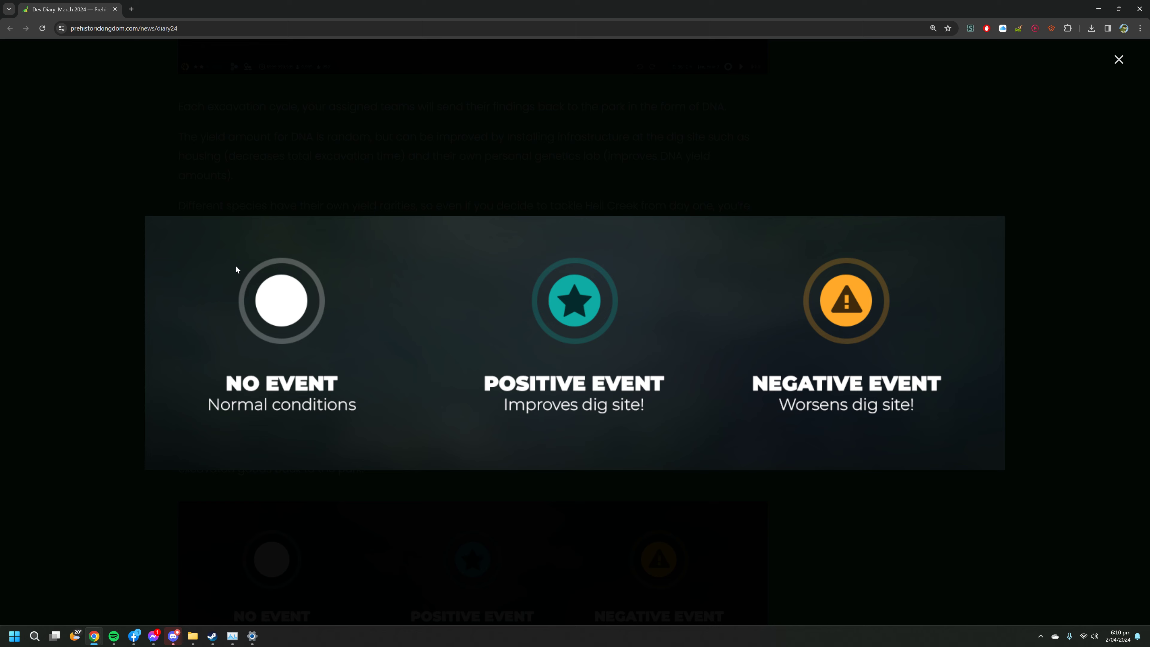
mouse_move(583, 327)
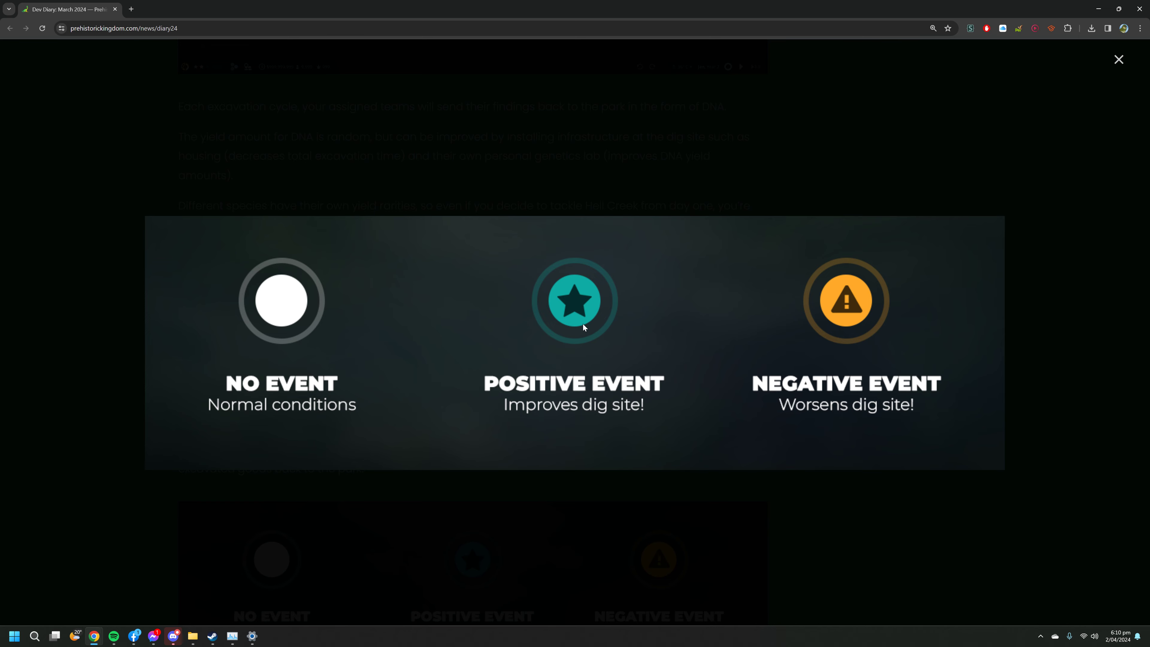
mouse_move(912, 311)
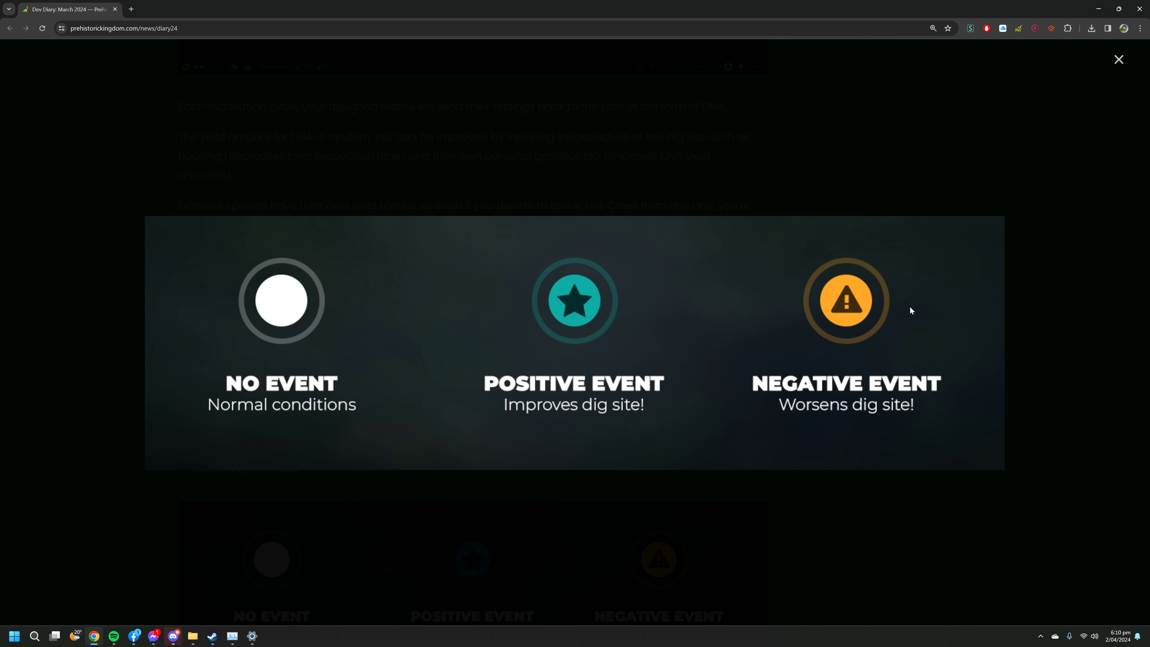
mouse_move(1118, 55)
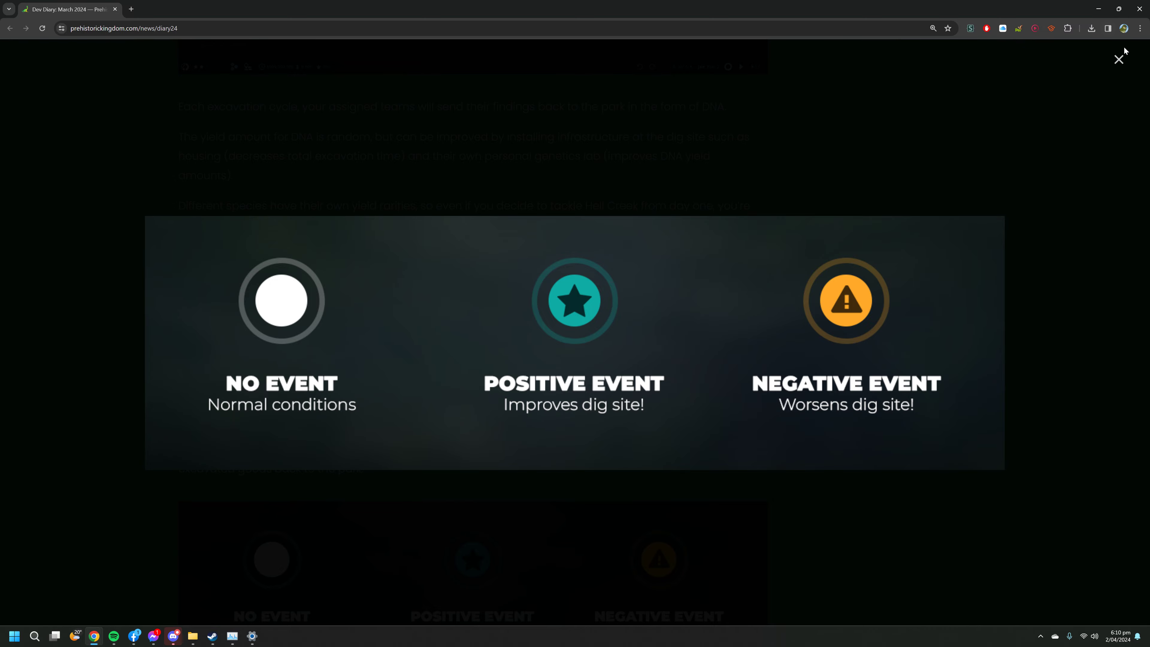
click(1118, 59)
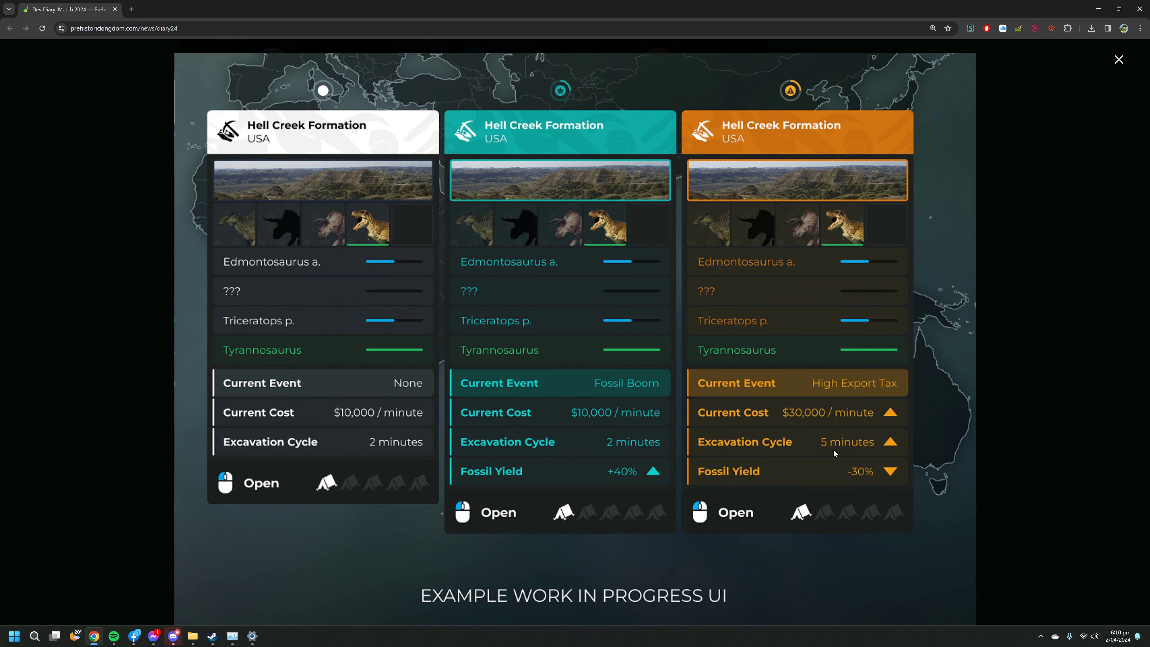
mouse_move(807, 297)
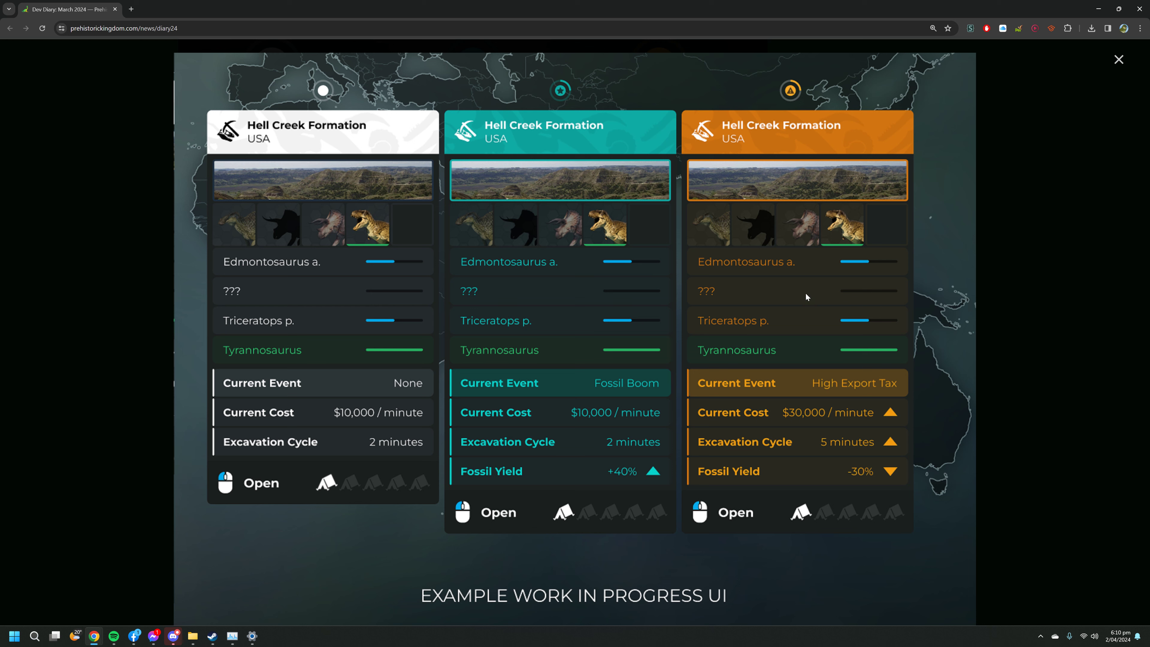
mouse_move(818, 470)
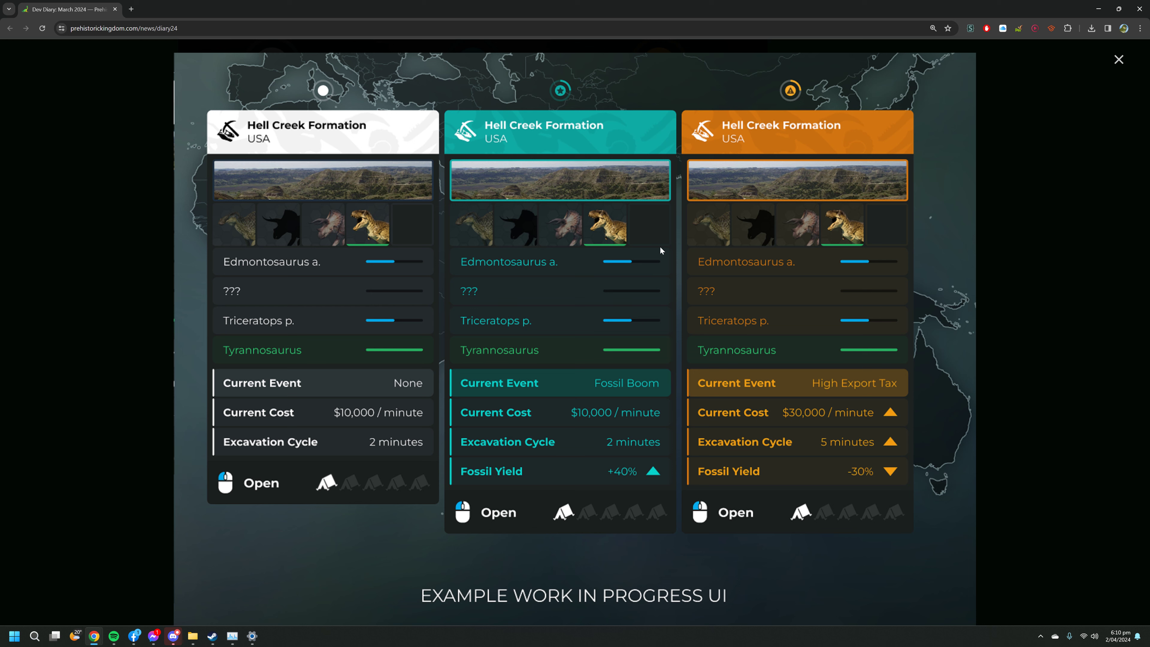
mouse_move(588, 266)
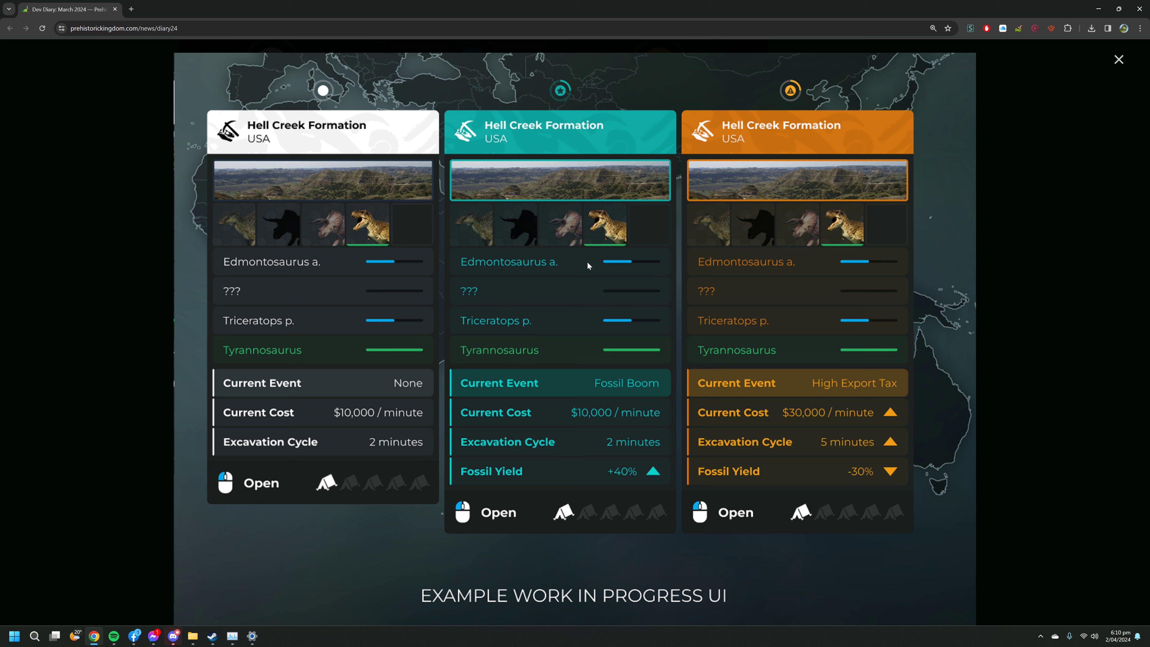
mouse_move(813, 412)
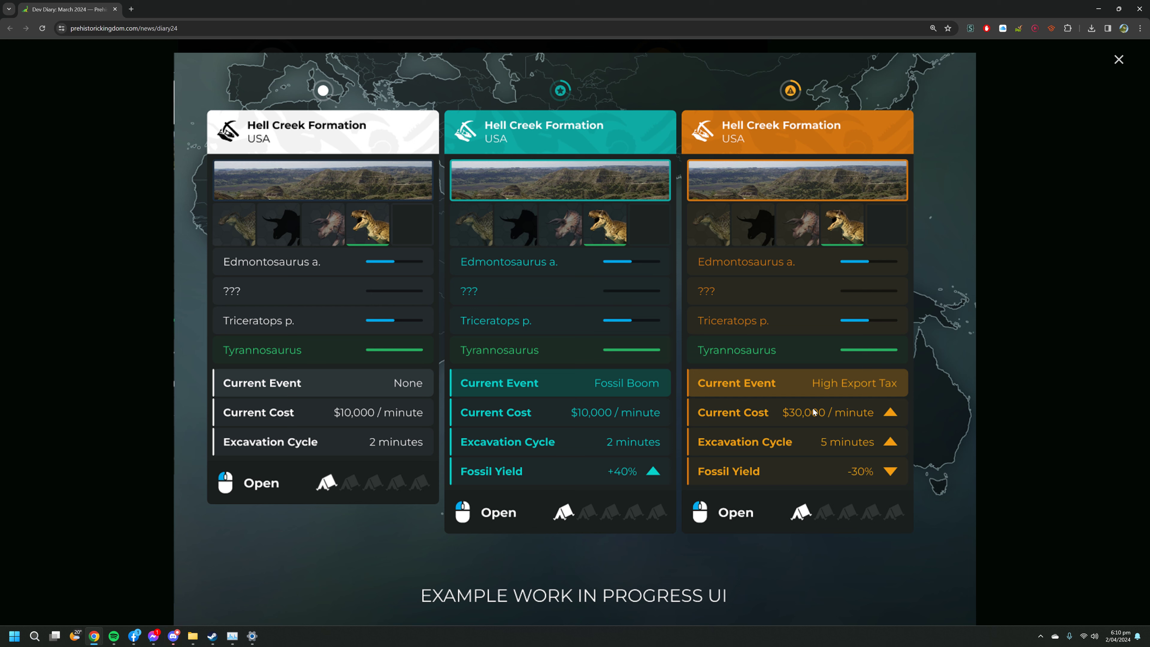
mouse_move(823, 406)
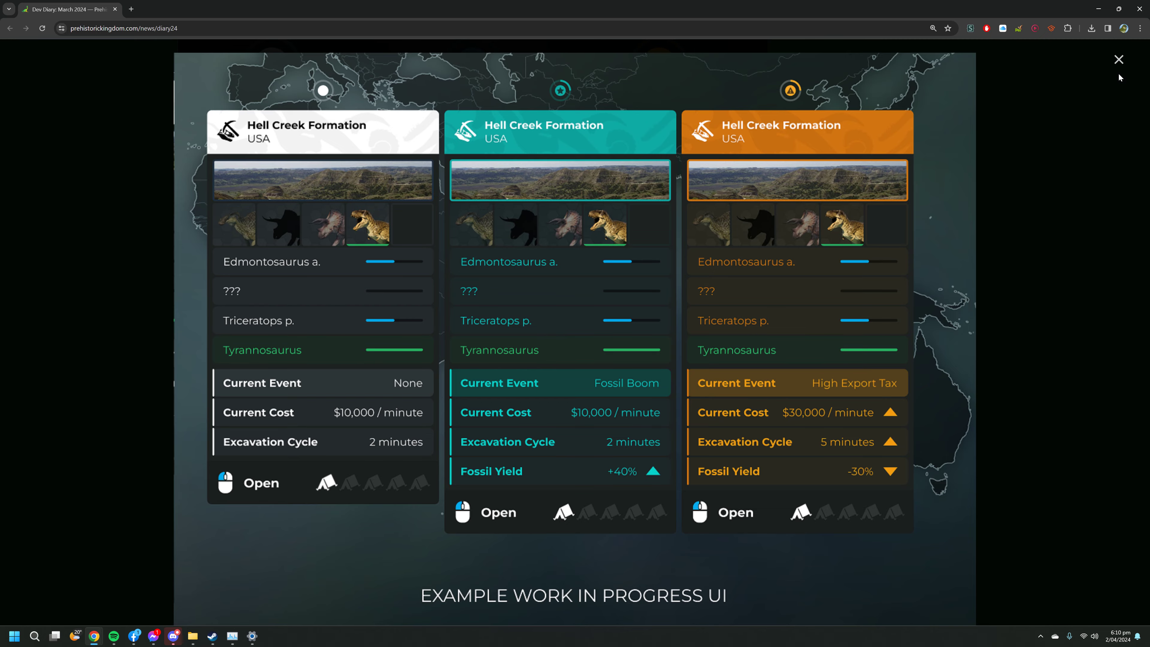
- Scroll down past the Hell Creek event cards to the Guest Art Overhaul heading
scroll(down, 3)
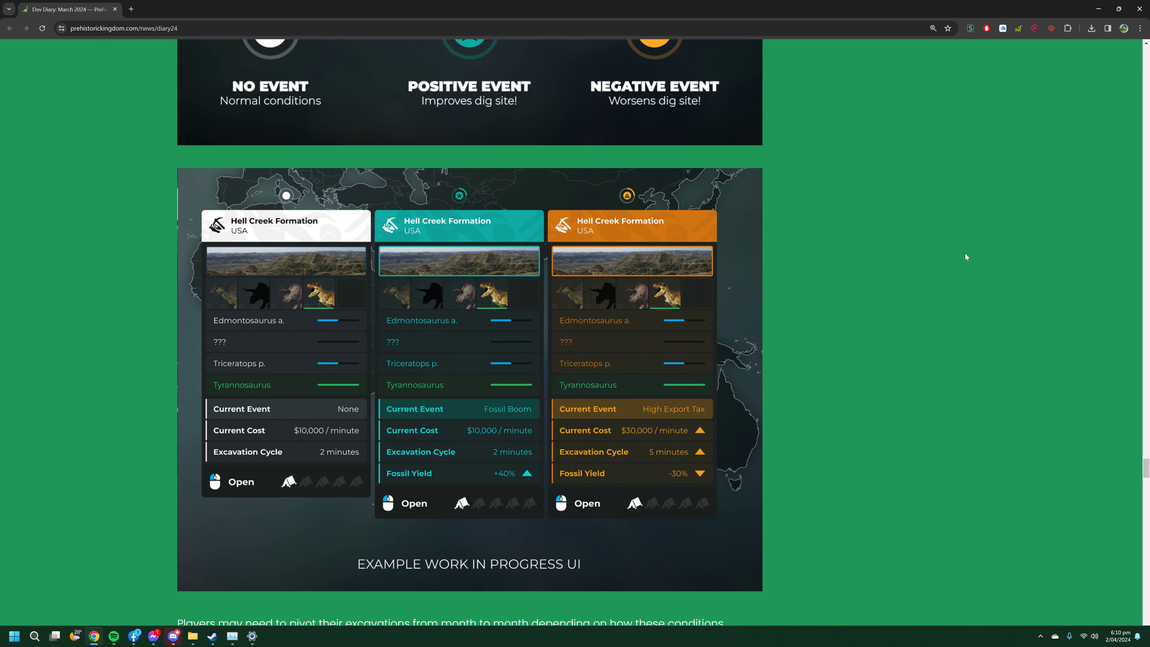
scroll(down, 3)
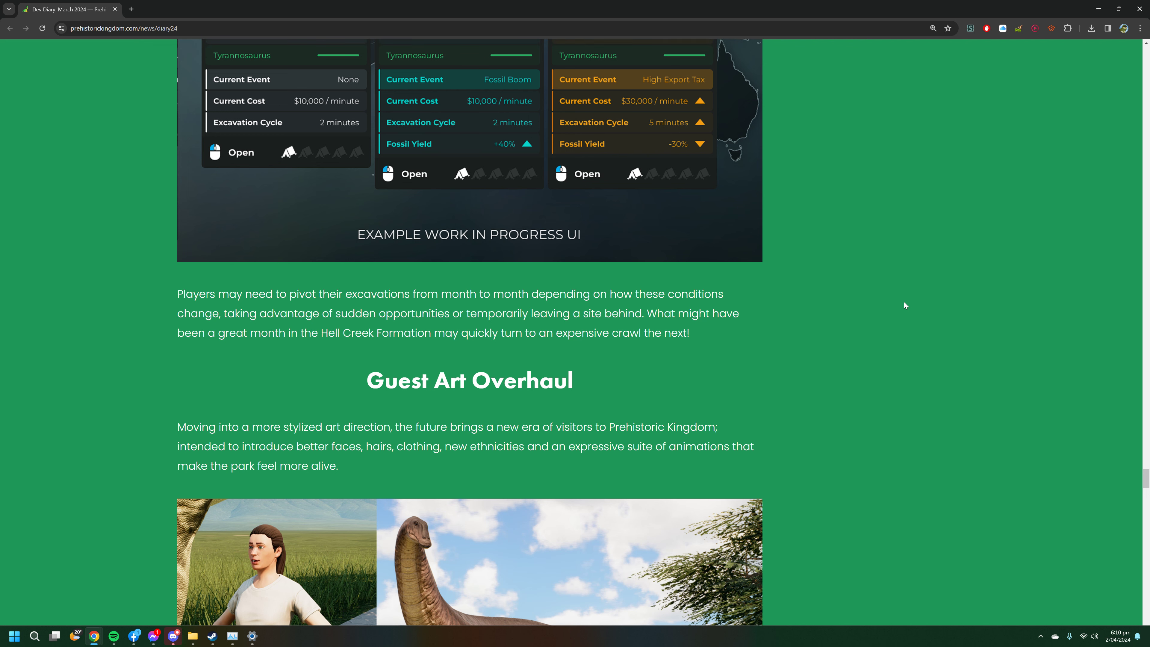
mouse_move(905, 291)
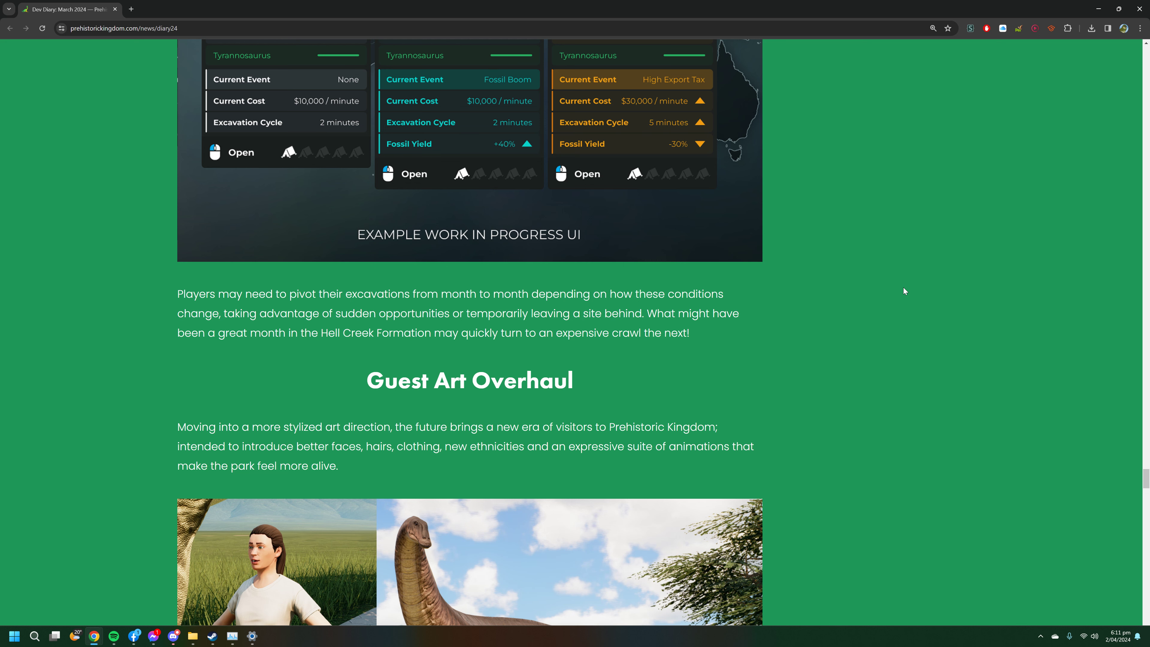
mouse_move(1126, 453)
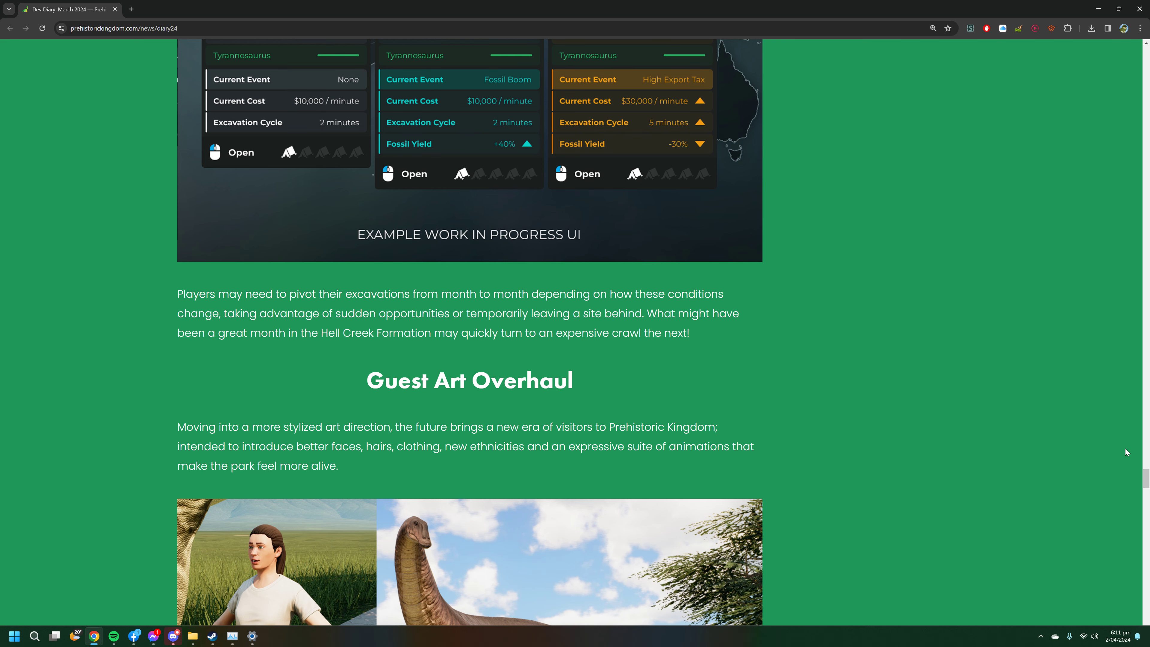
mouse_move(1050, 419)
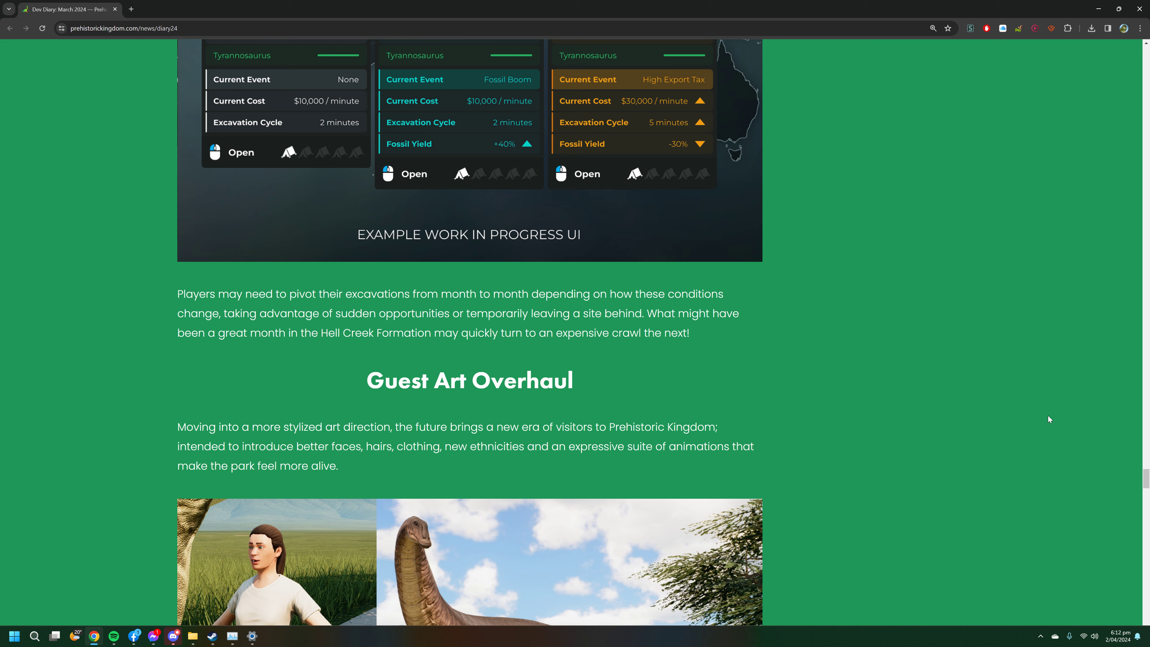
mouse_move(1068, 306)
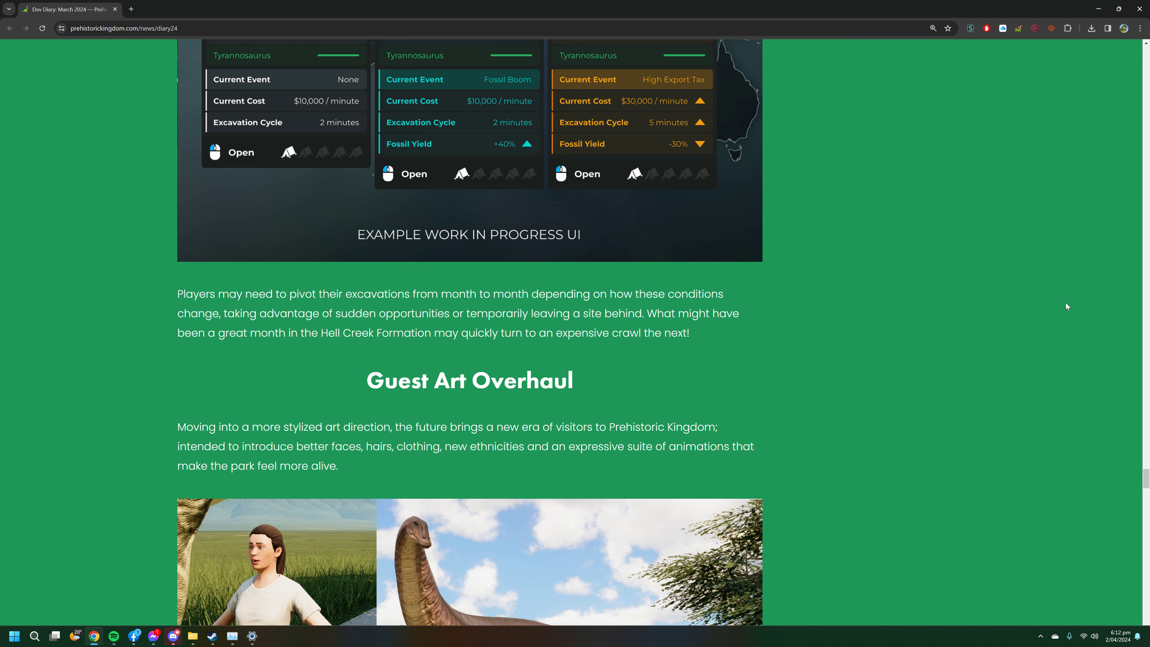
mouse_move(1127, 433)
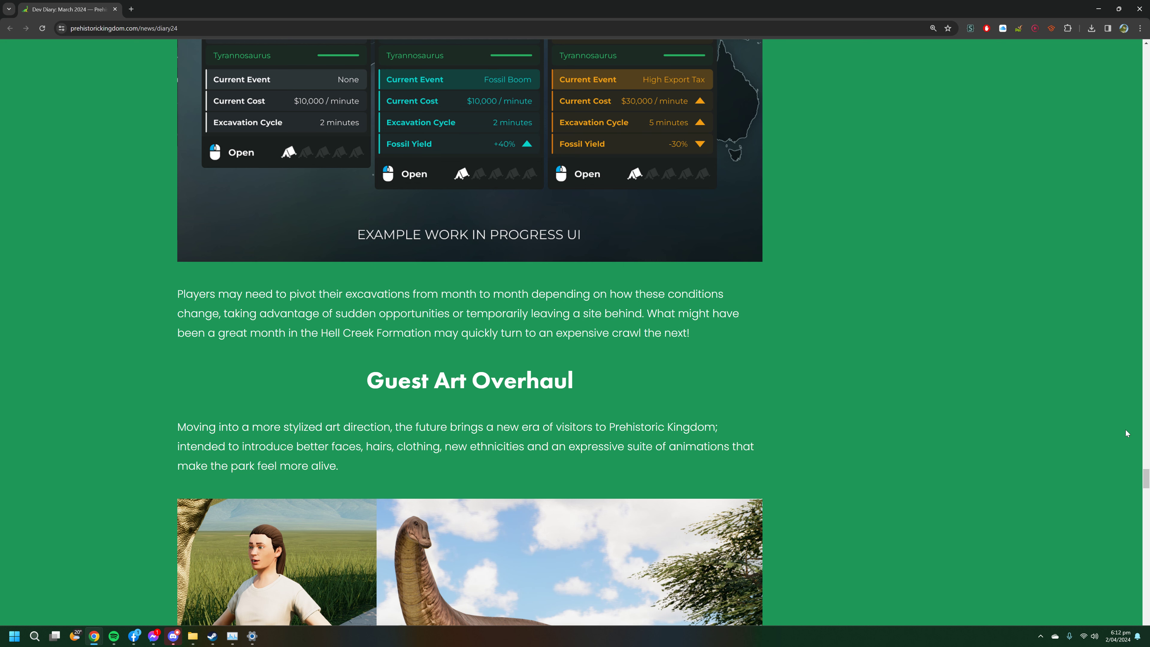
- Scroll down past the guest model comparison and face-concept sheet to the animation clips
scroll(down, 3)
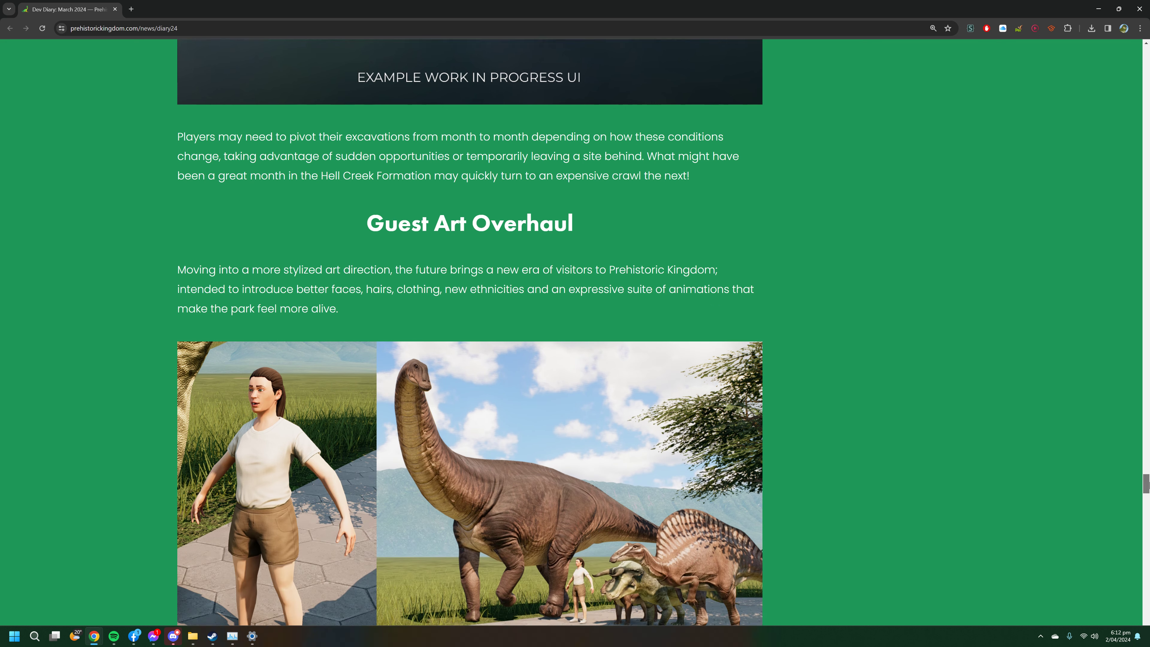
scroll(down, 3)
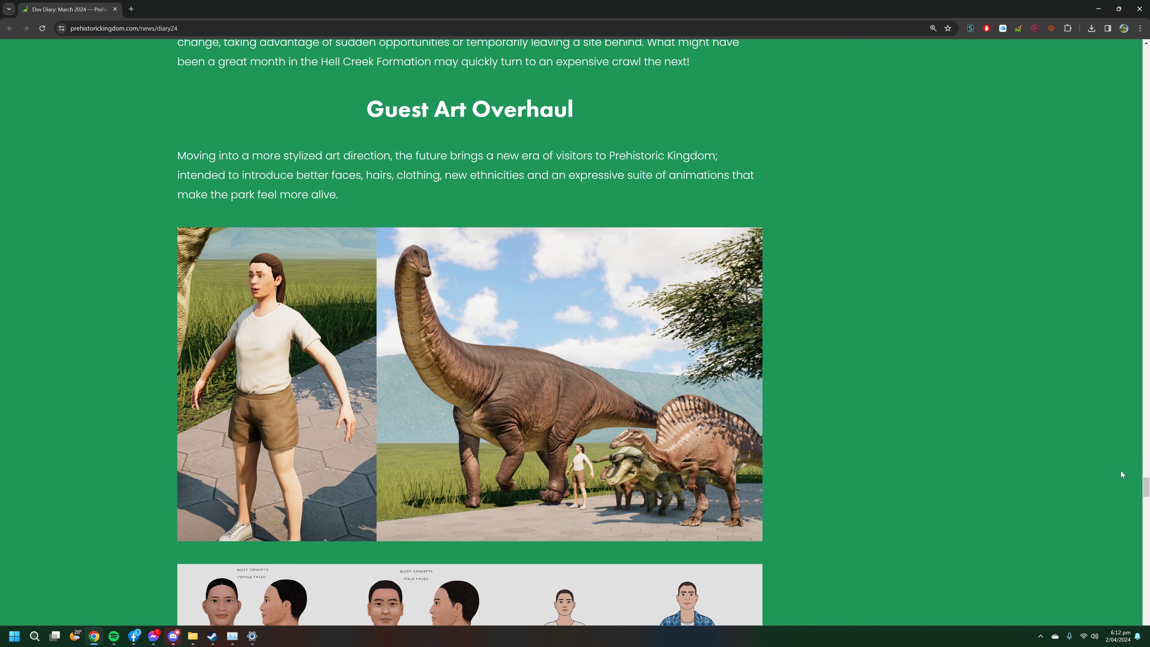
mouse_move(941, 381)
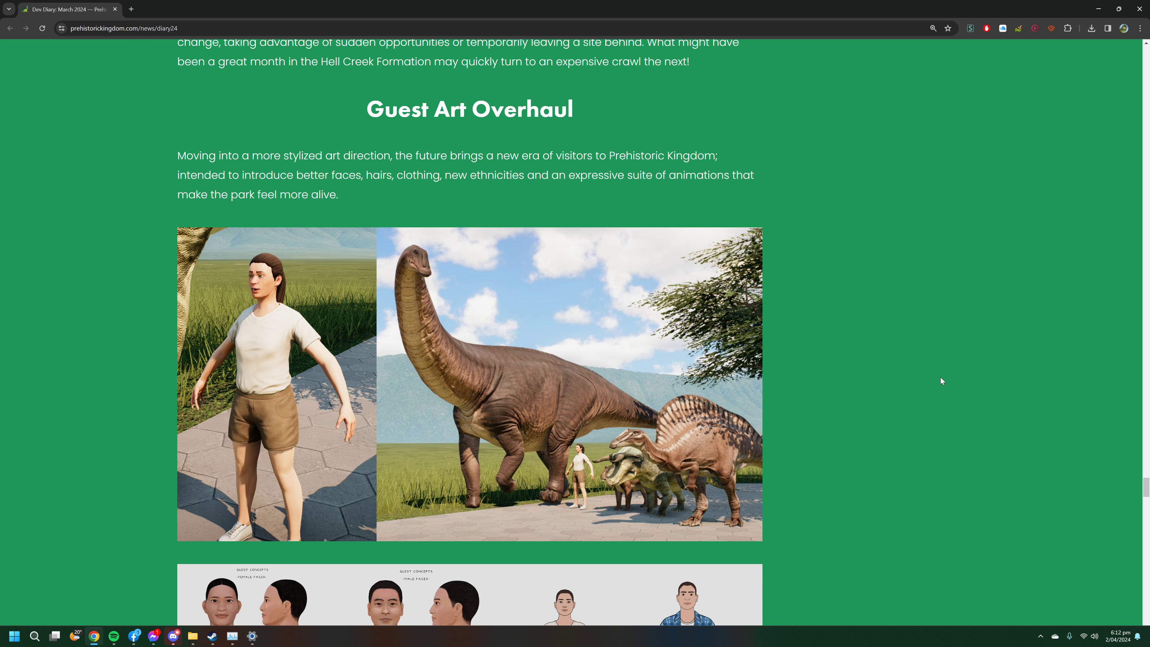
mouse_move(930, 369)
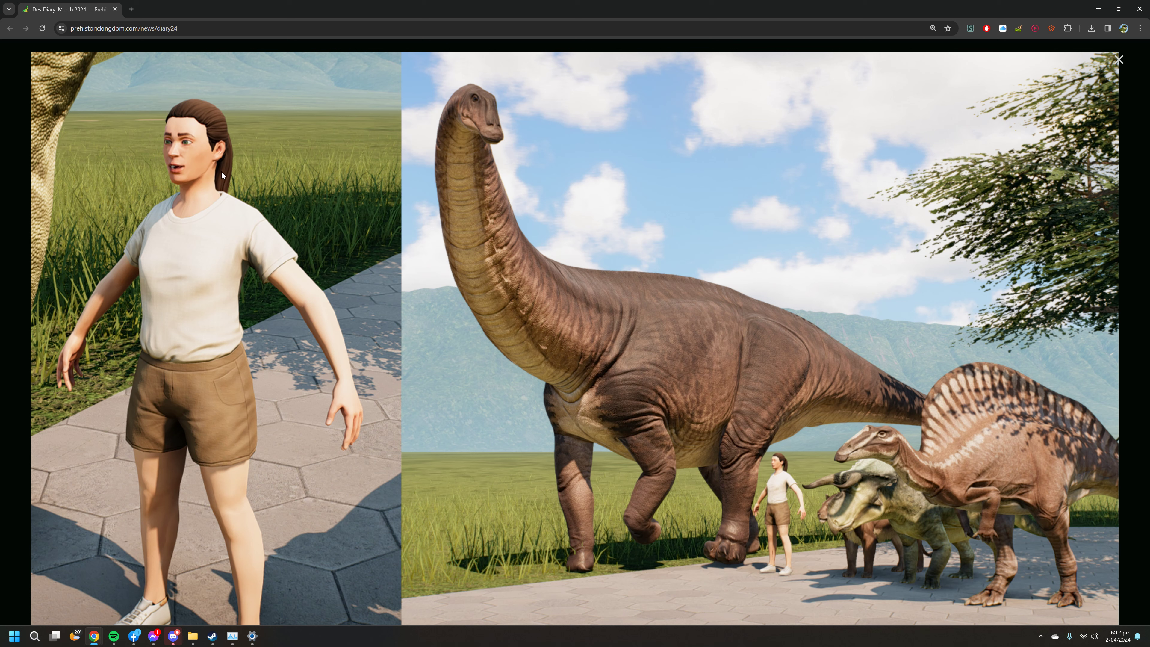
mouse_move(268, 158)
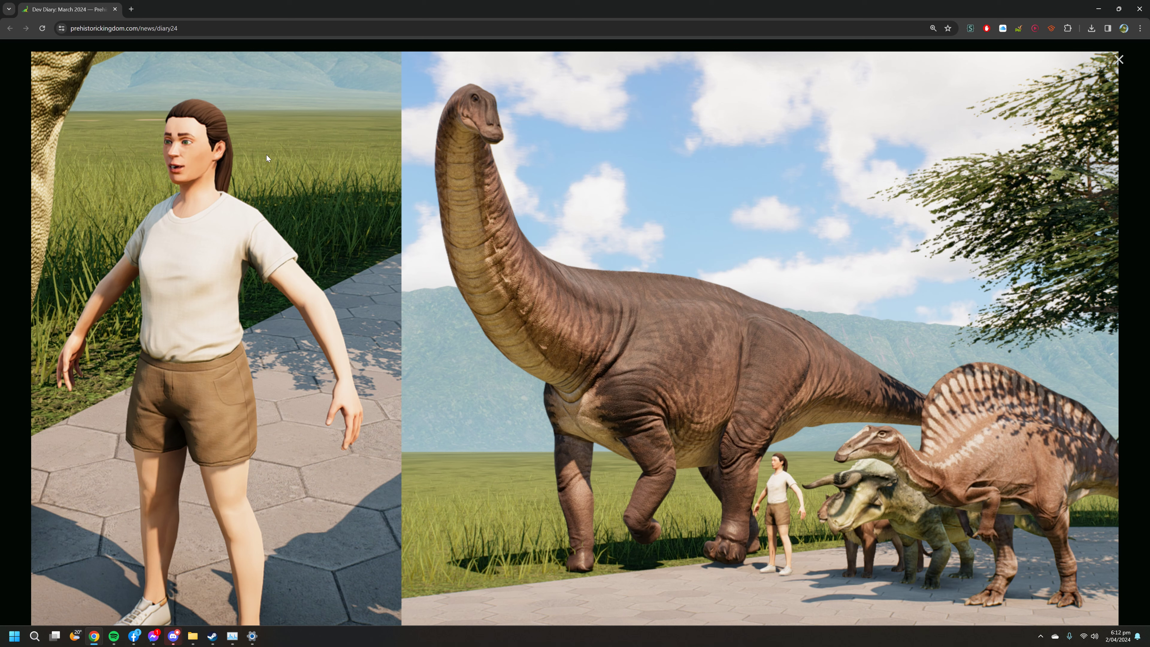
mouse_move(751, 271)
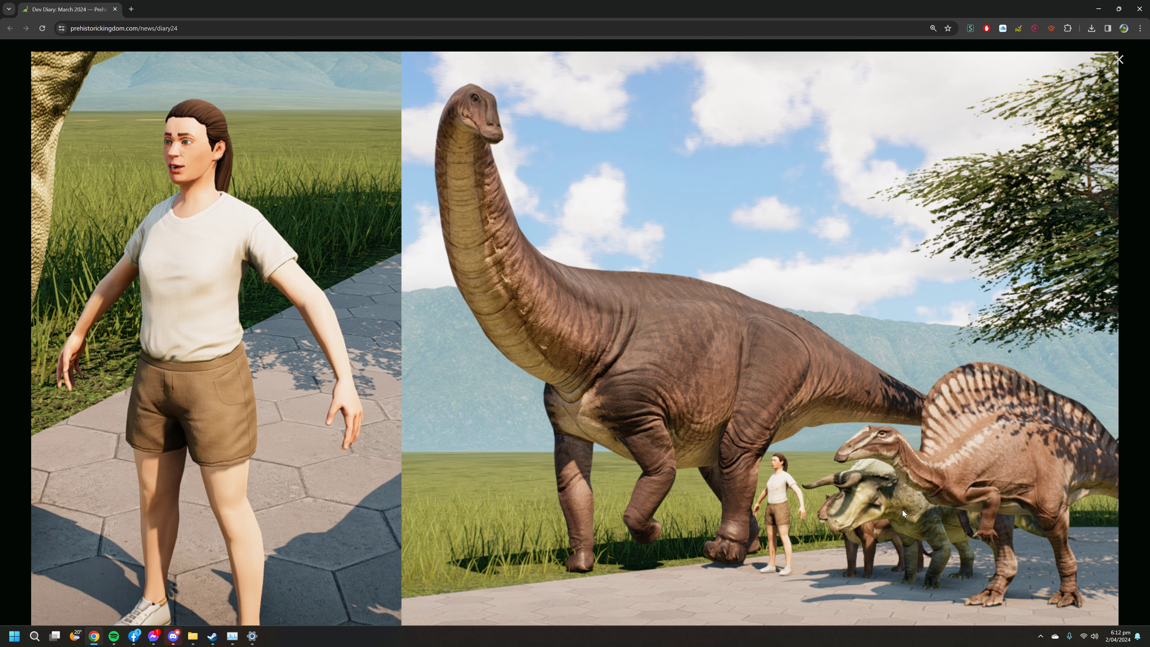
mouse_move(1120, 70)
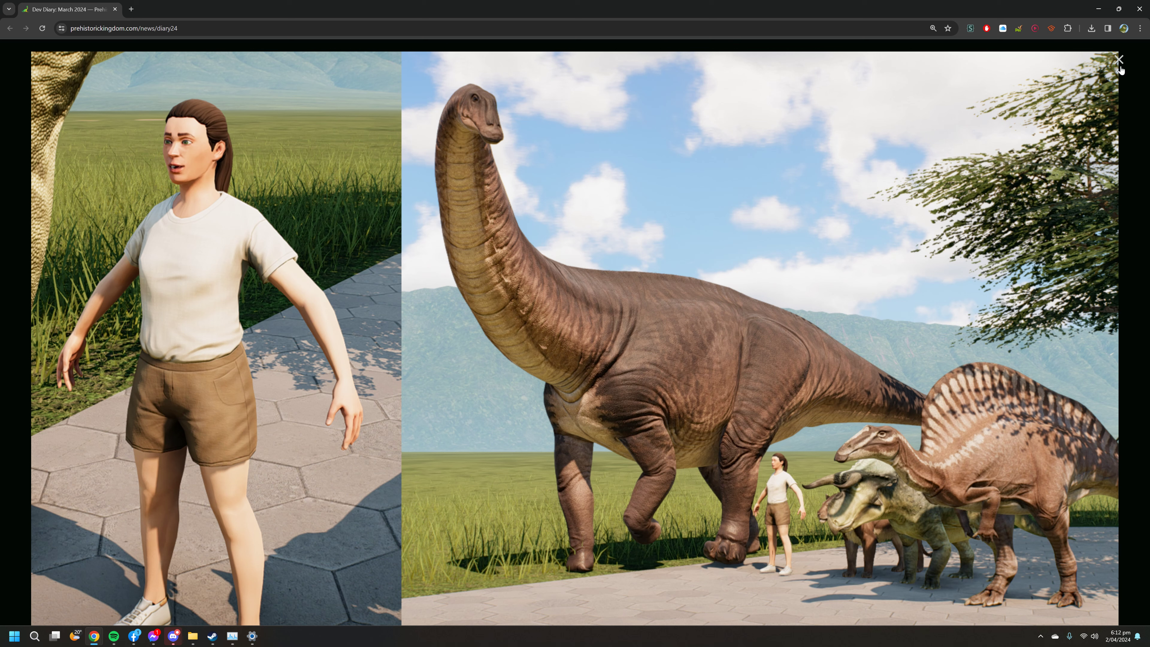
mouse_move(1115, 93)
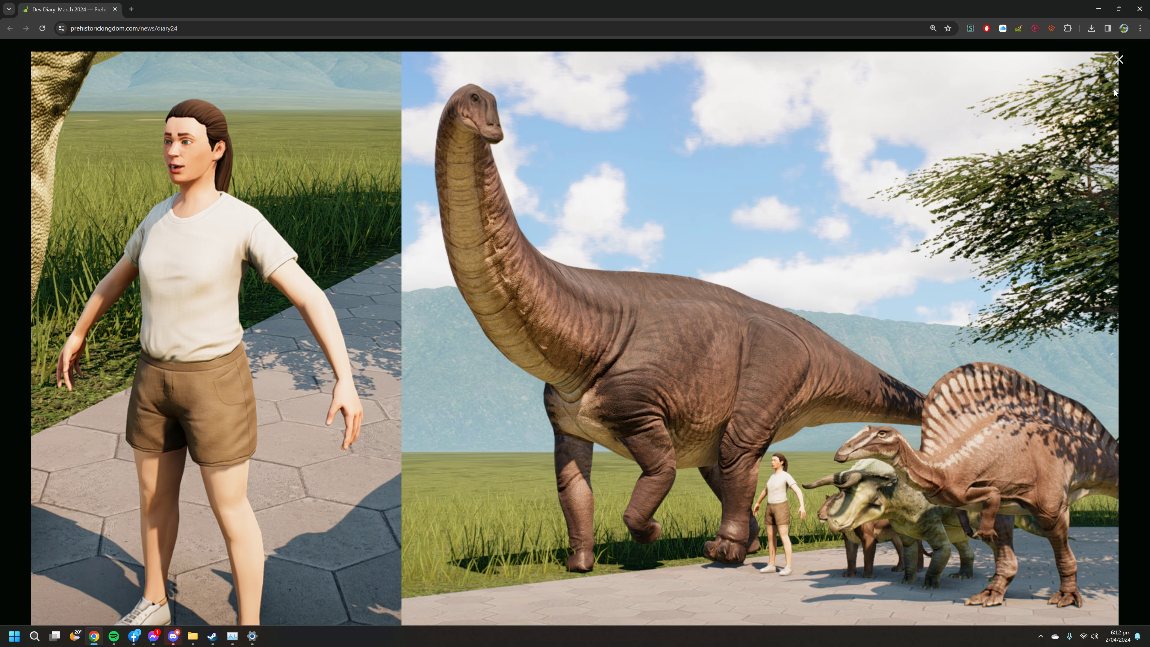
mouse_move(1118, 64)
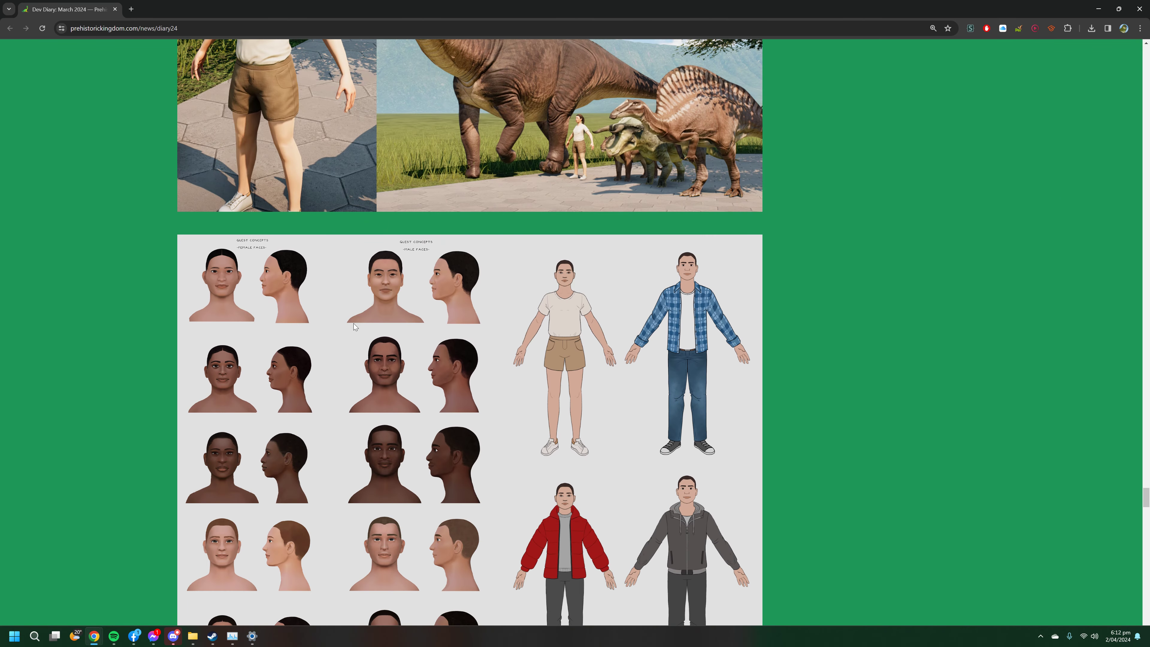
scroll(down, 3)
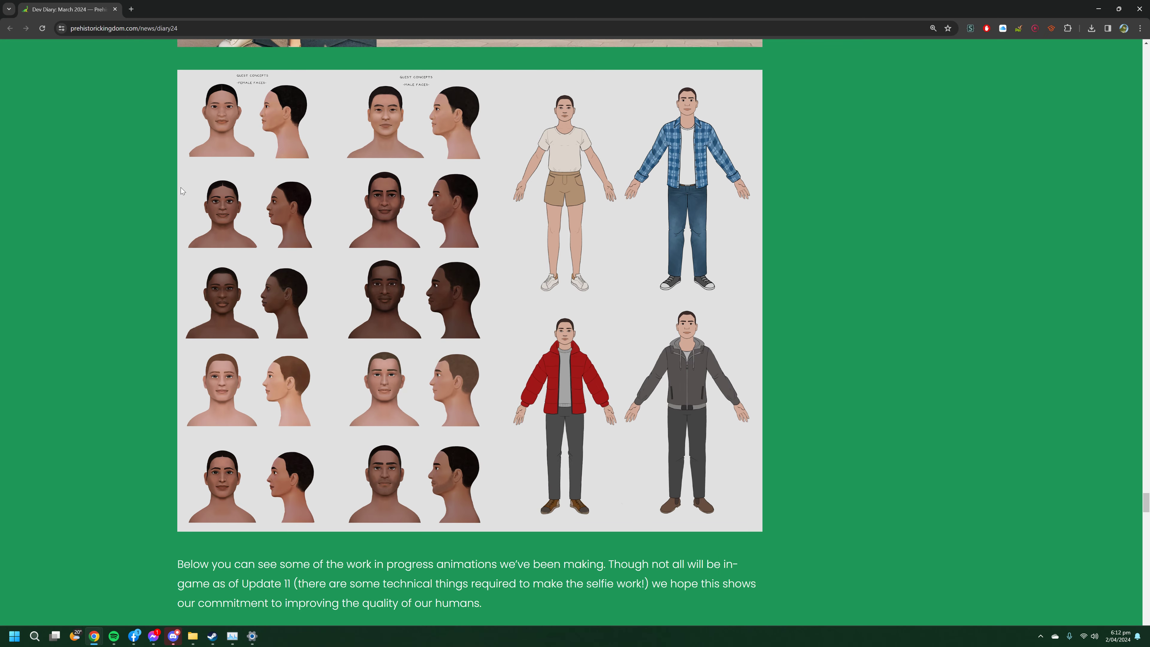
mouse_move(390, 229)
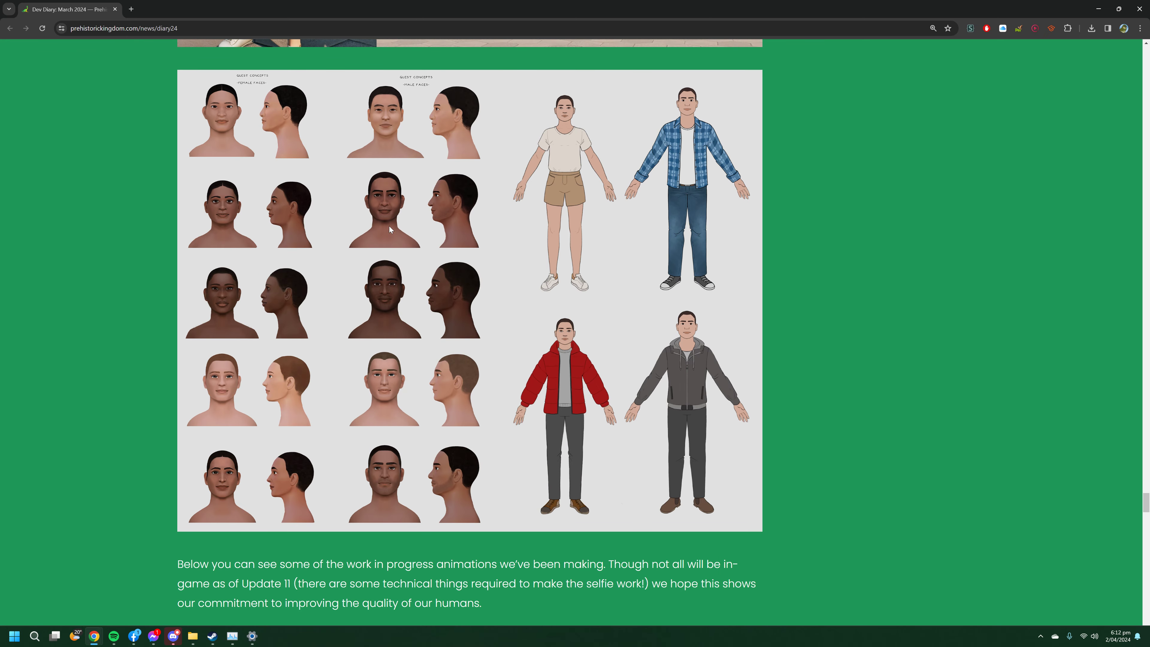
mouse_move(817, 249)
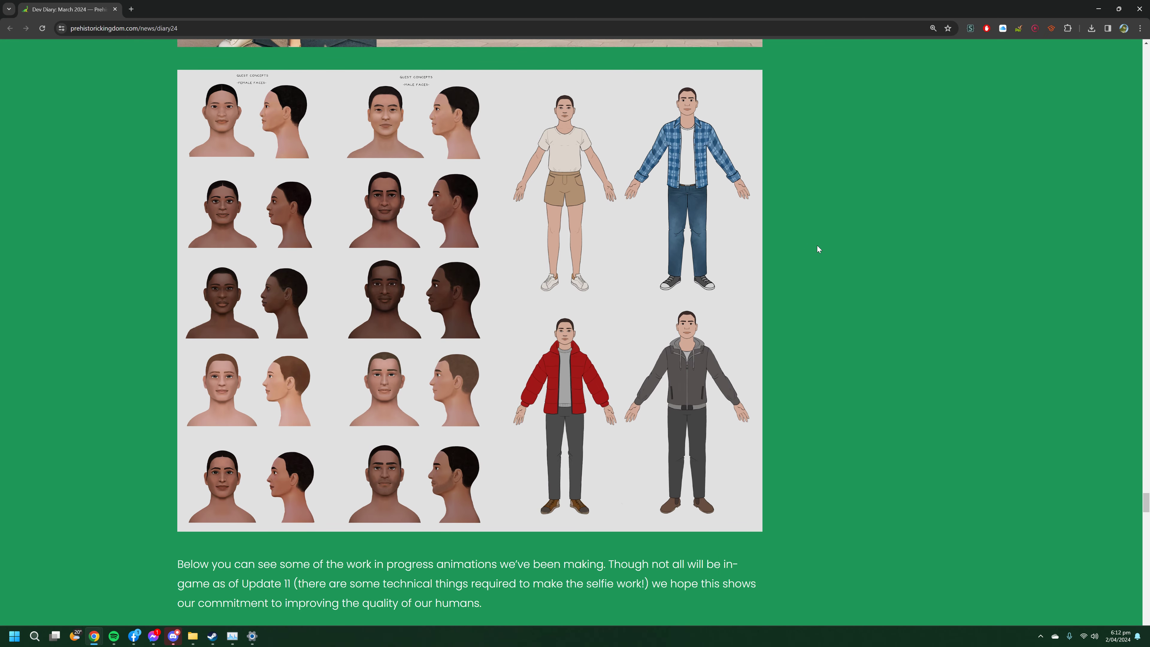
scroll(down, 3)
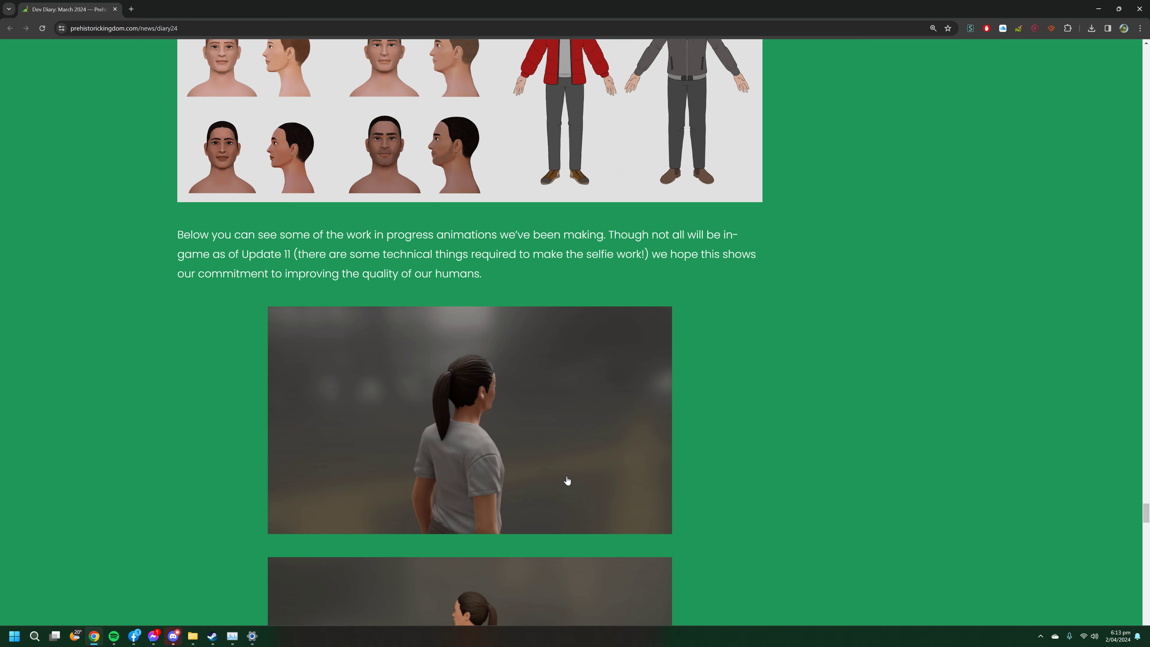
- View the first, next and pointing guest animation clips enlarged, closing each
click(469, 421)
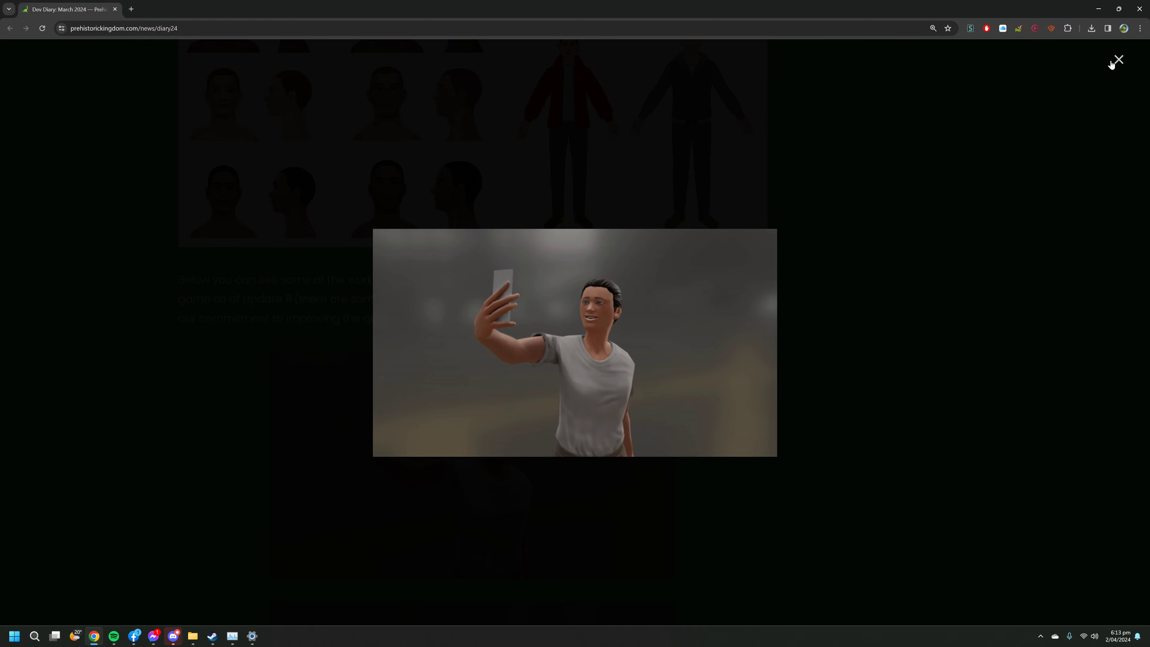
click(1118, 60)
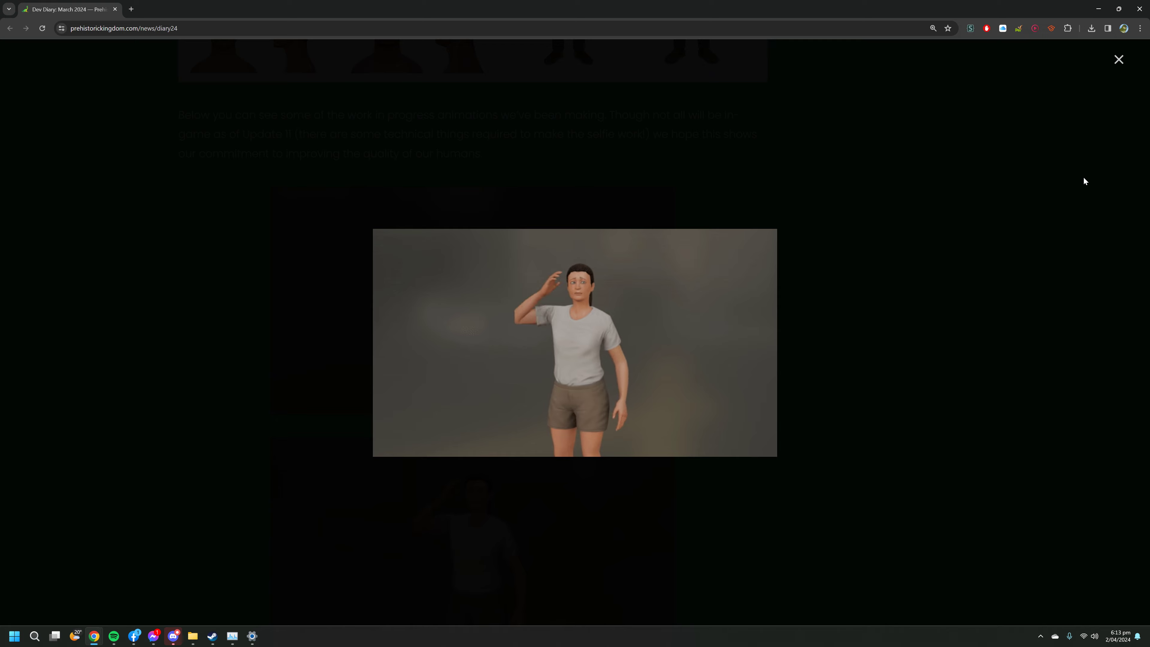
click(1118, 59)
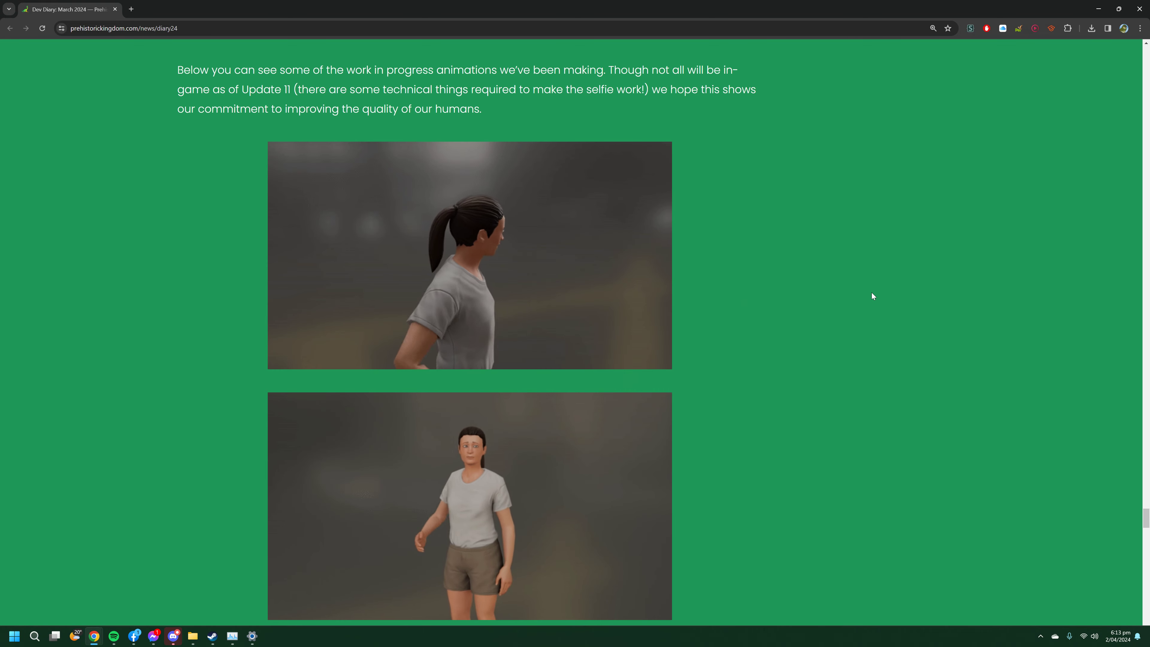
click(470, 506)
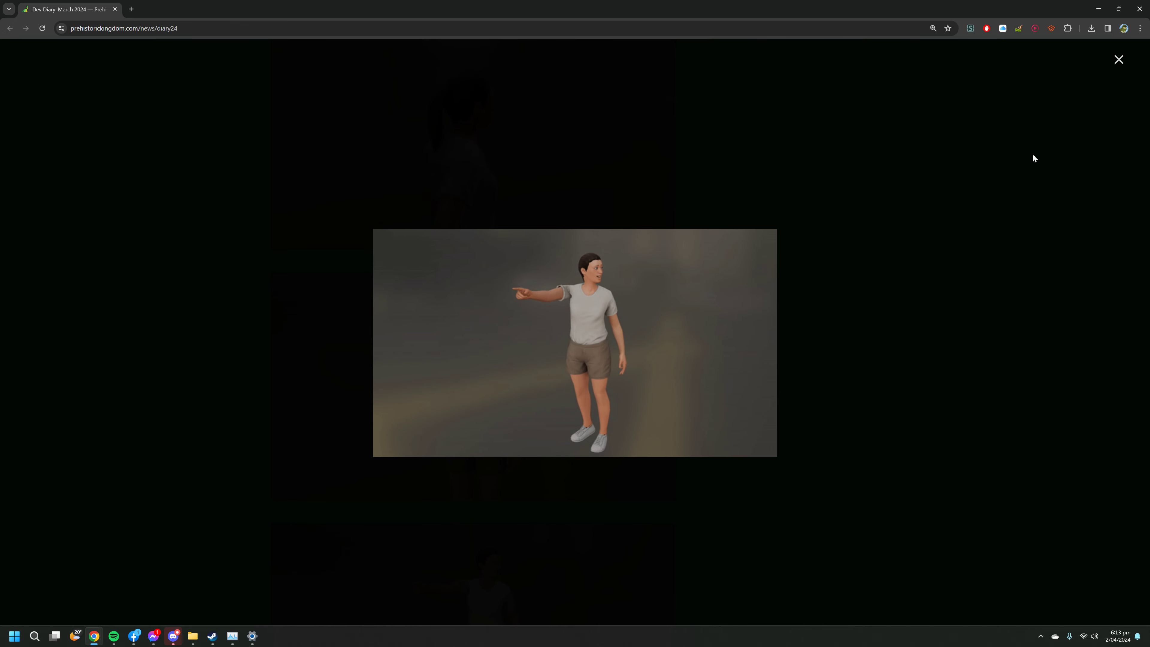
click(1118, 59)
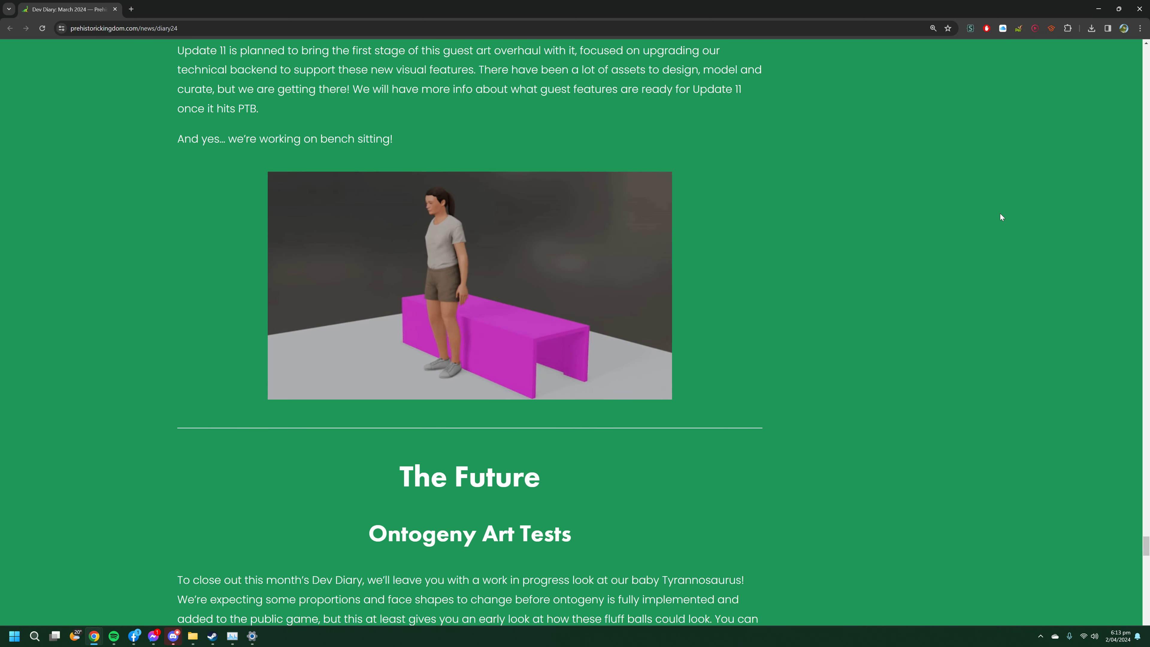
- View the bench-sitting clip above The Future heading enlarged, then close it
scroll(up, 3)
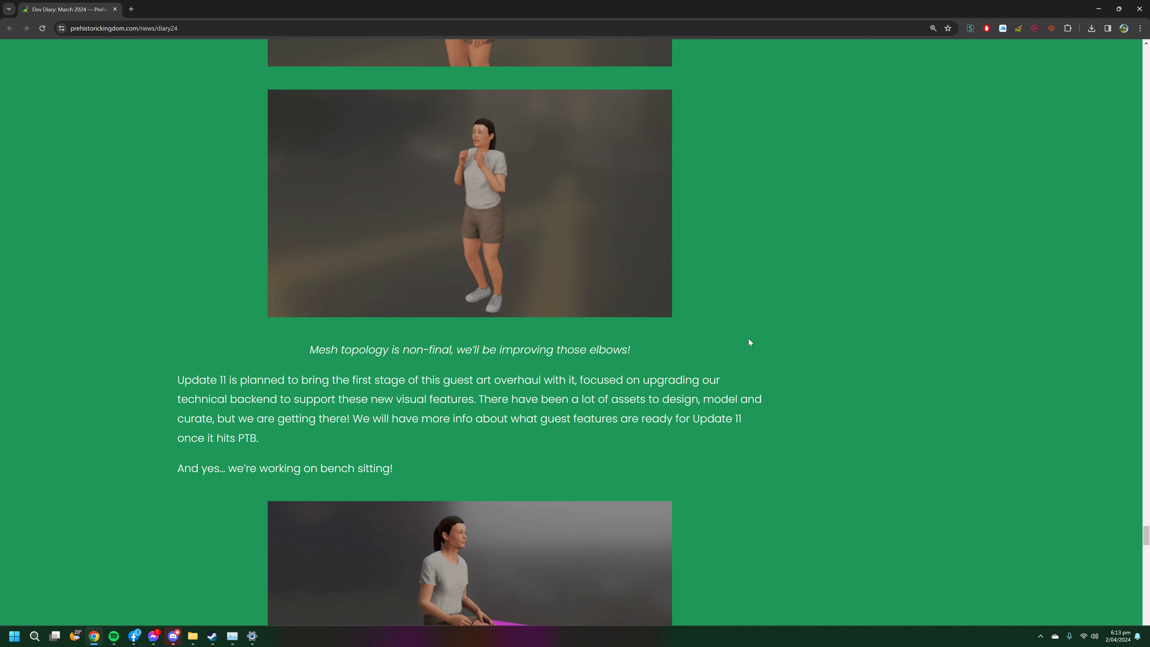
scroll(down, 3)
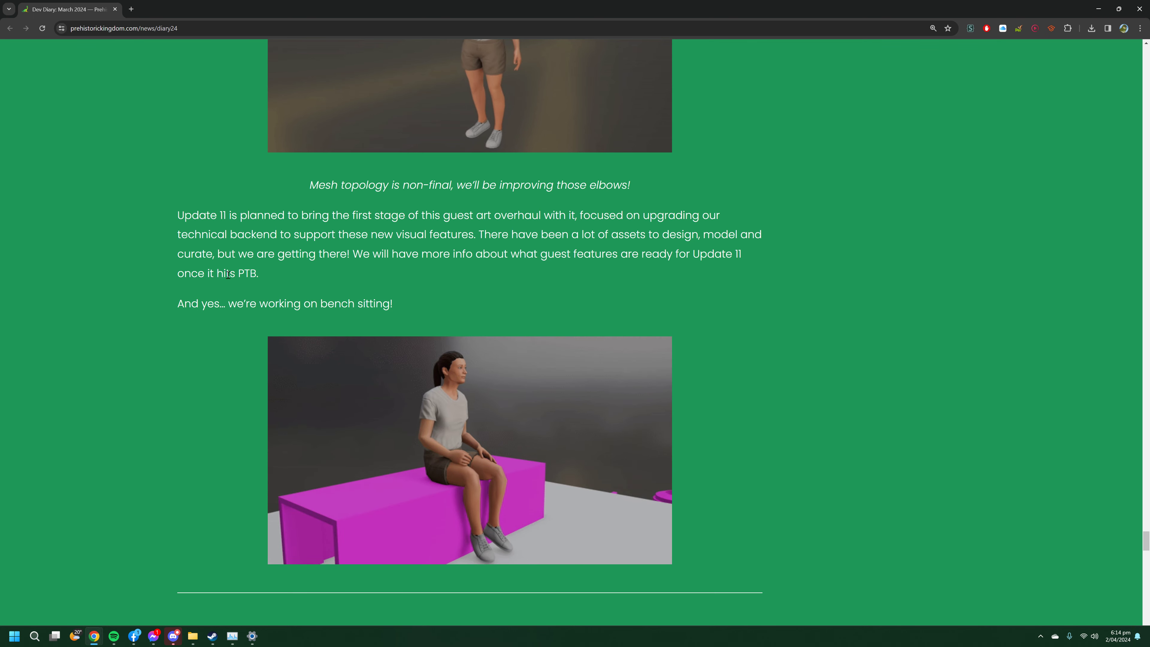
click(470, 450)
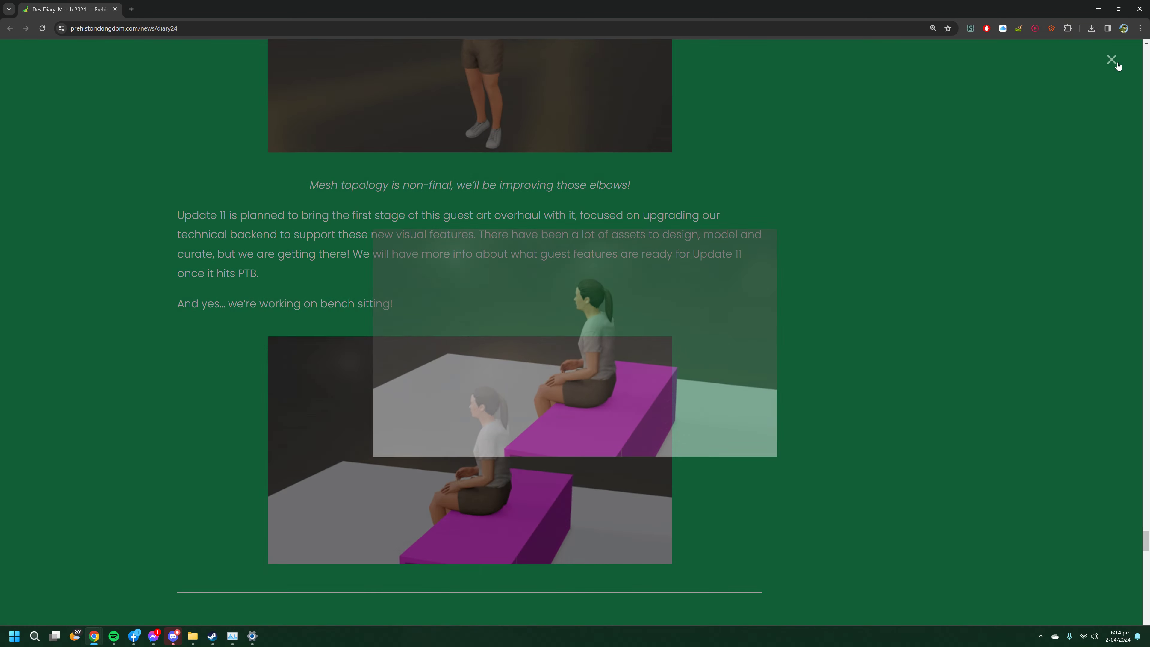
click(1112, 60)
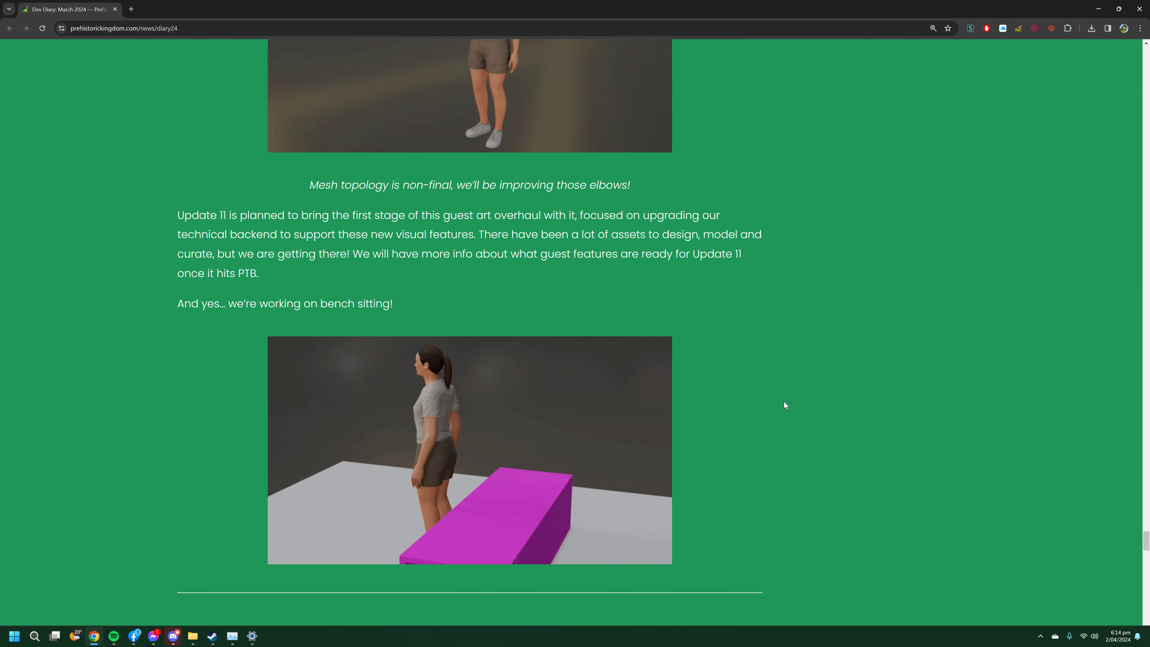
- Read through Ontogeny Art Tests and the baby Tyrannosaurus image down to the EDIT note
scroll(down, 3)
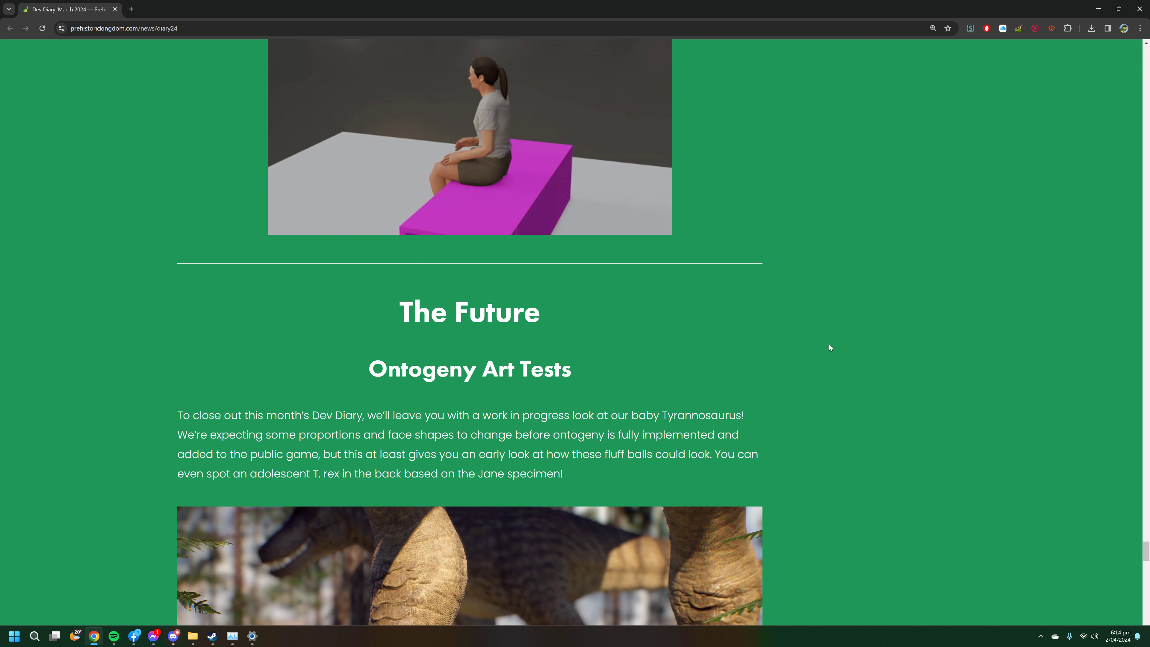
scroll(down, 3)
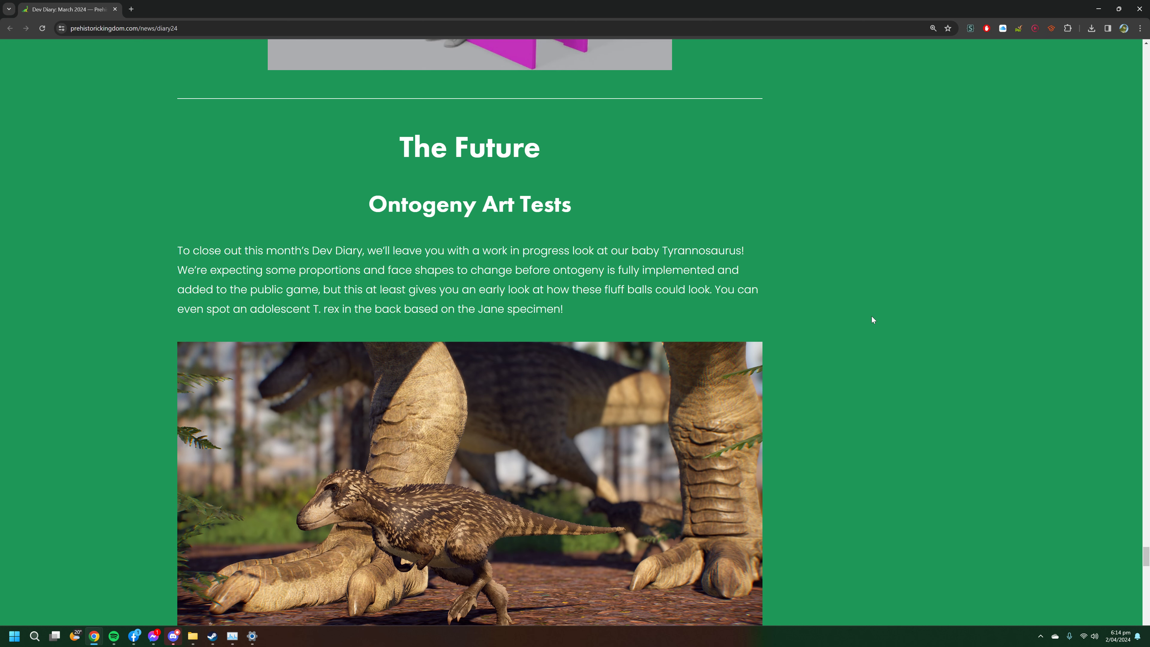
scroll(up, 3)
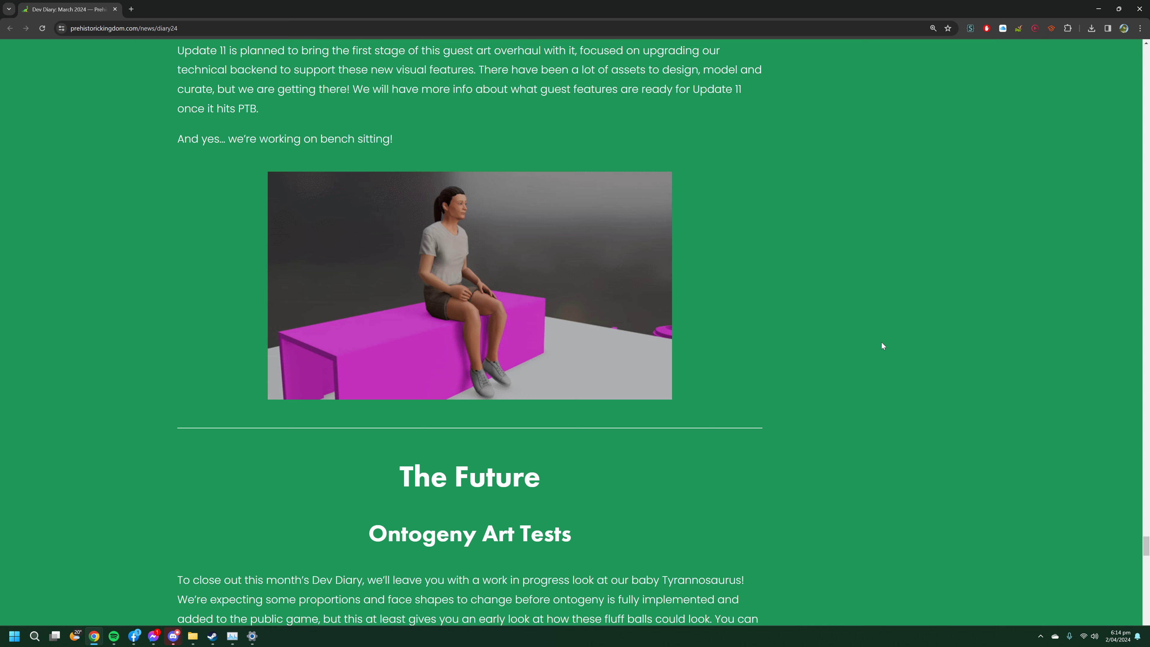
scroll(down, 3)
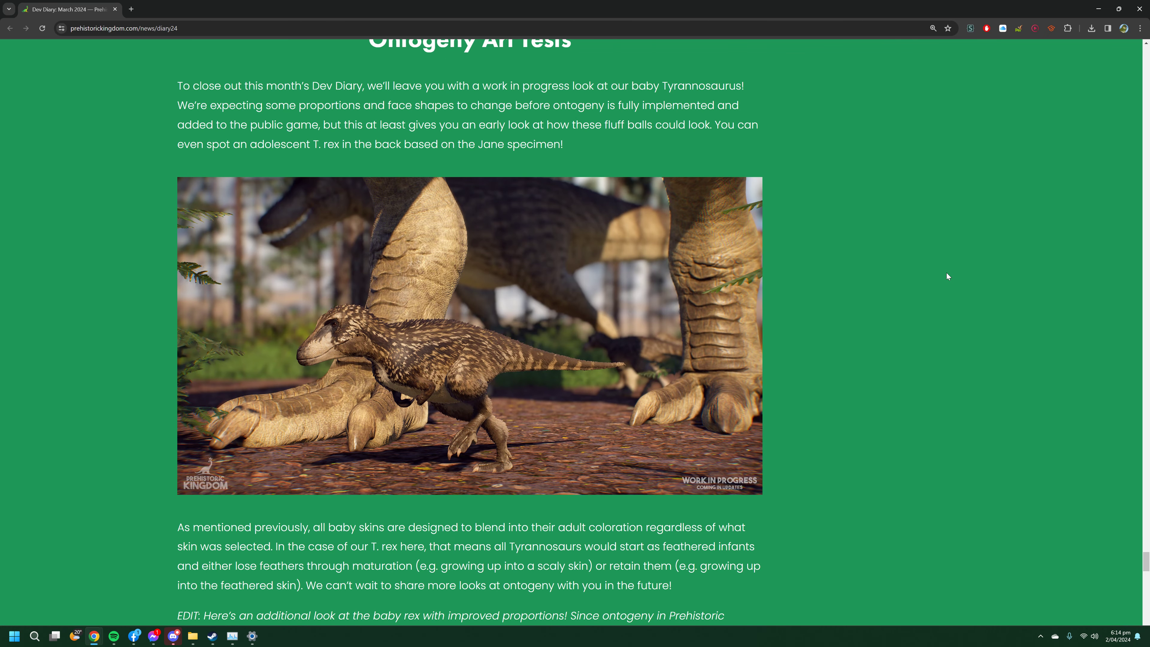
mouse_move(999, 294)
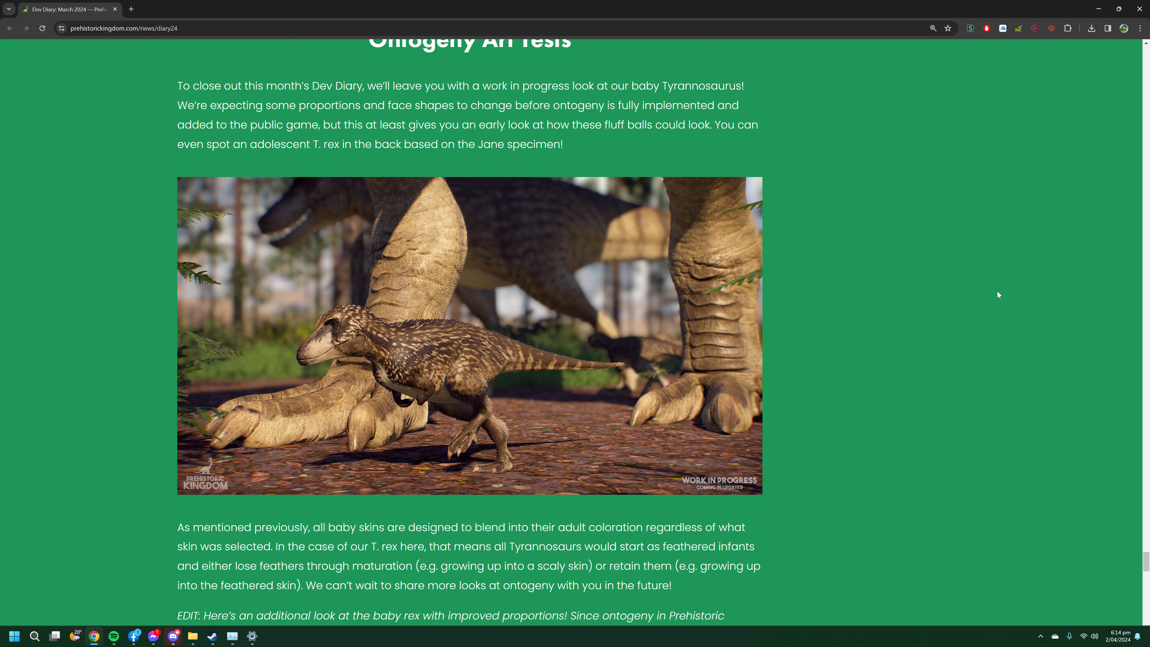
mouse_move(626, 389)
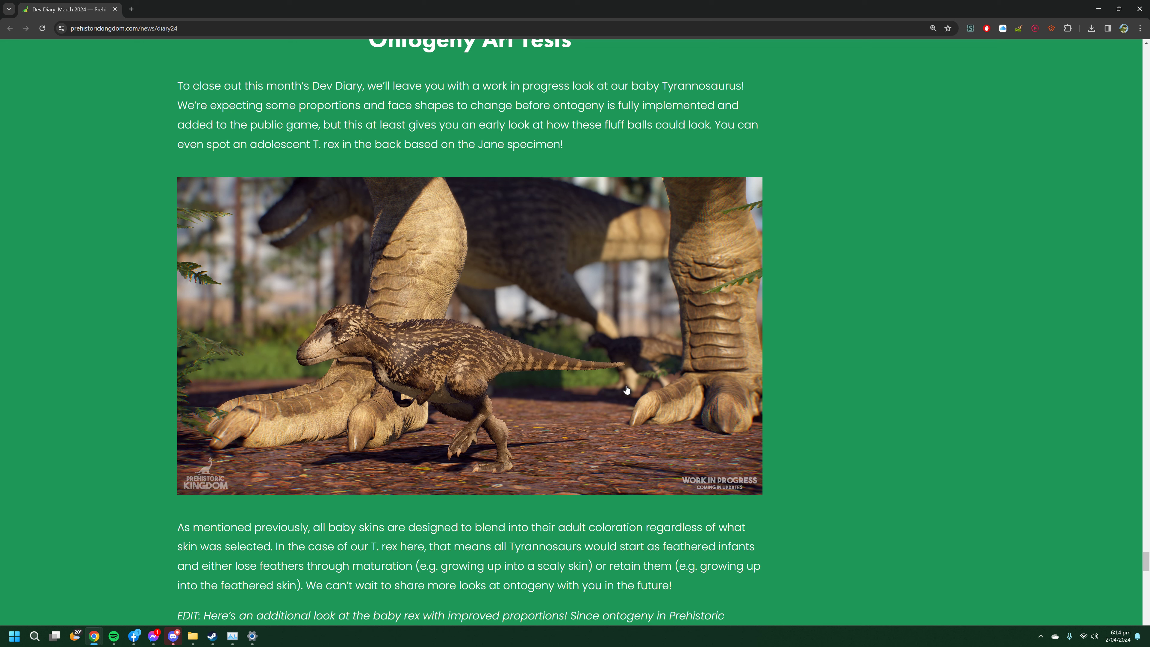
mouse_move(575, 268)
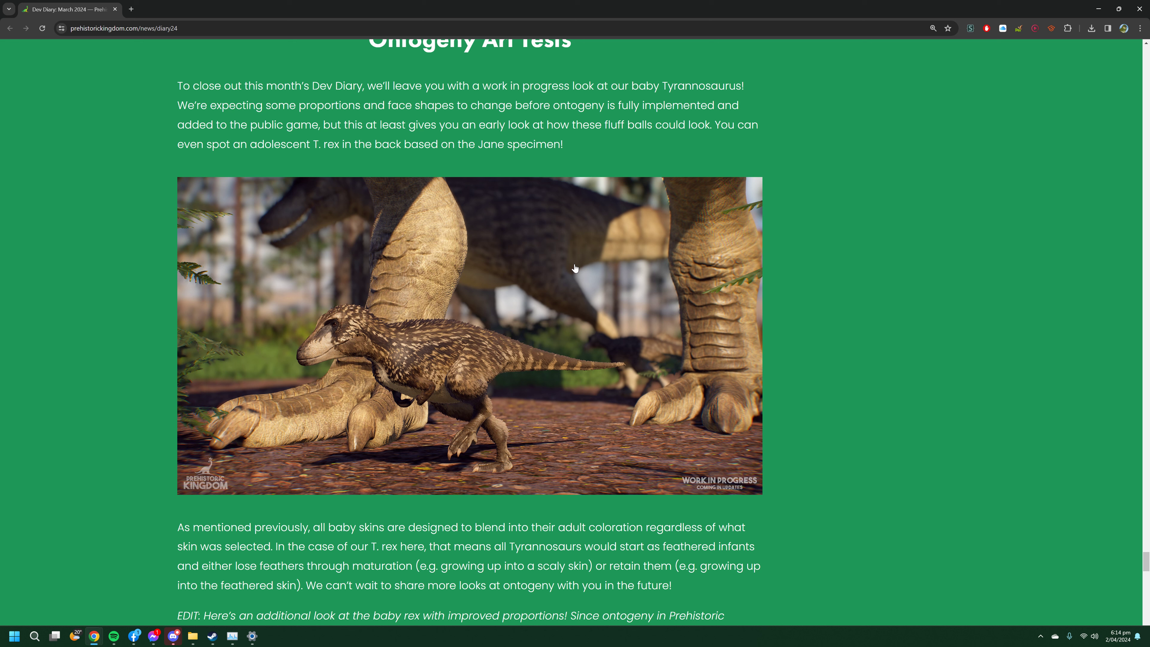
mouse_move(398, 327)
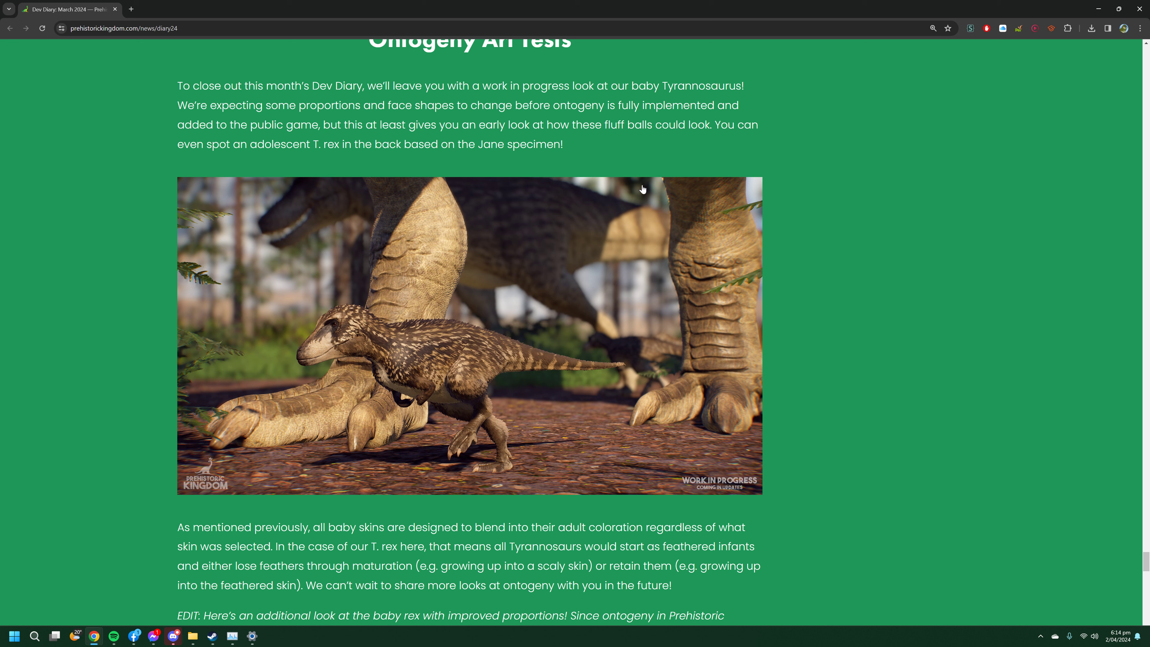
mouse_move(746, 216)
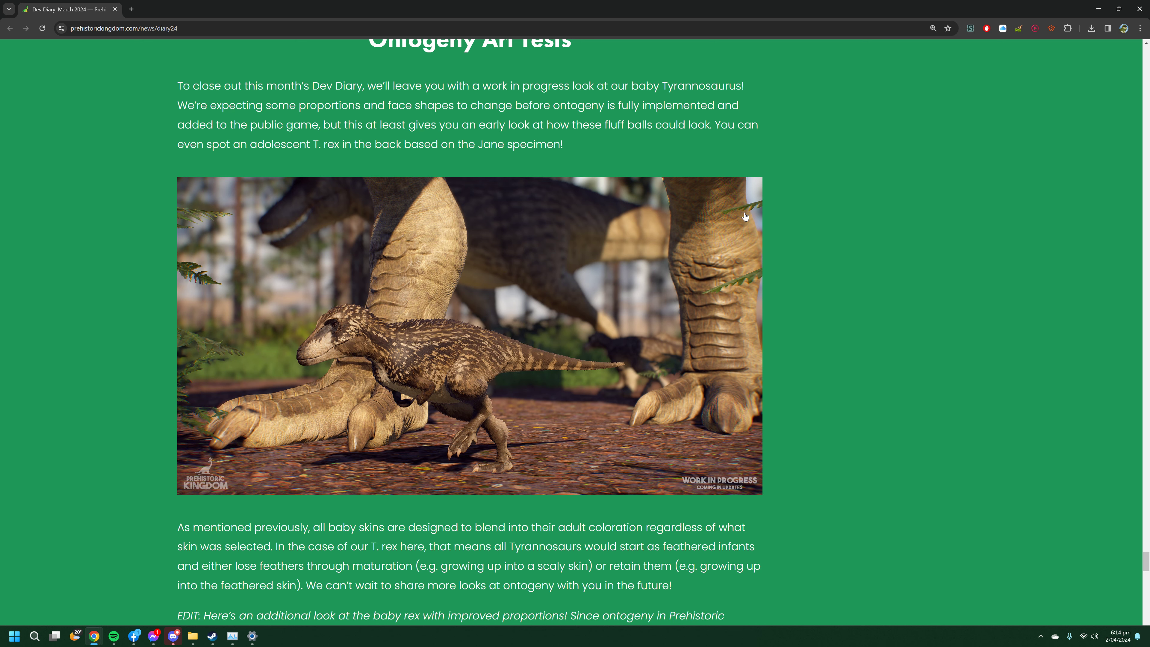
mouse_move(844, 377)
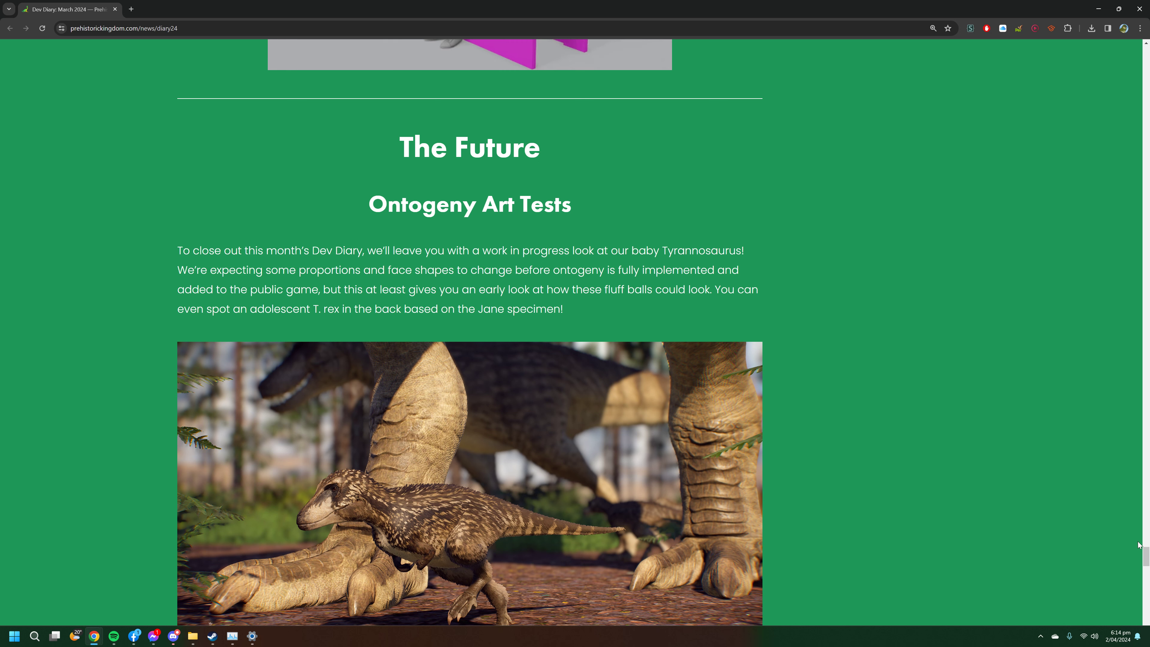
scroll(down, 3)
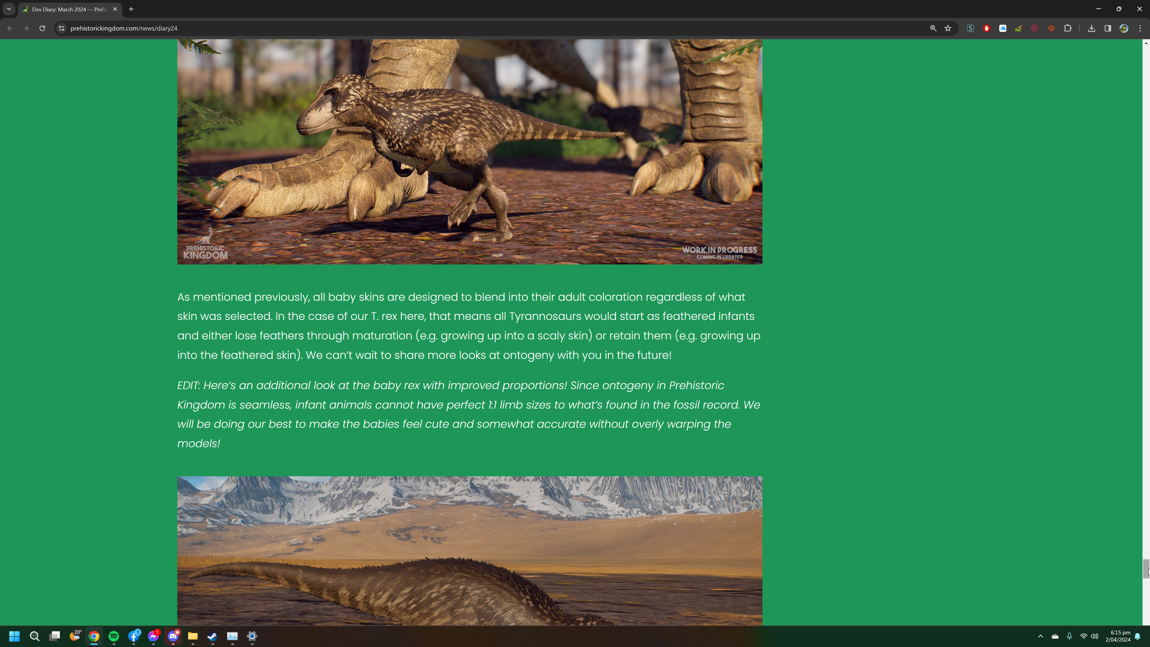
- Scroll until the second baby rex image with improved proportions is fully visible
scroll(down, 3)
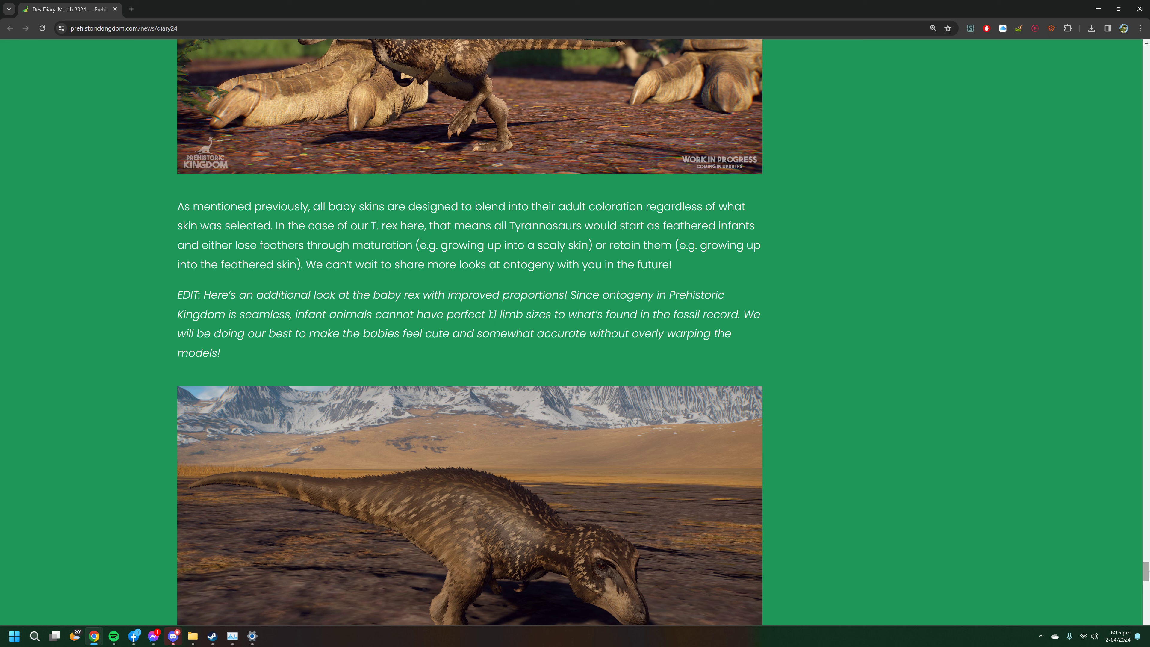
scroll(down, 3)
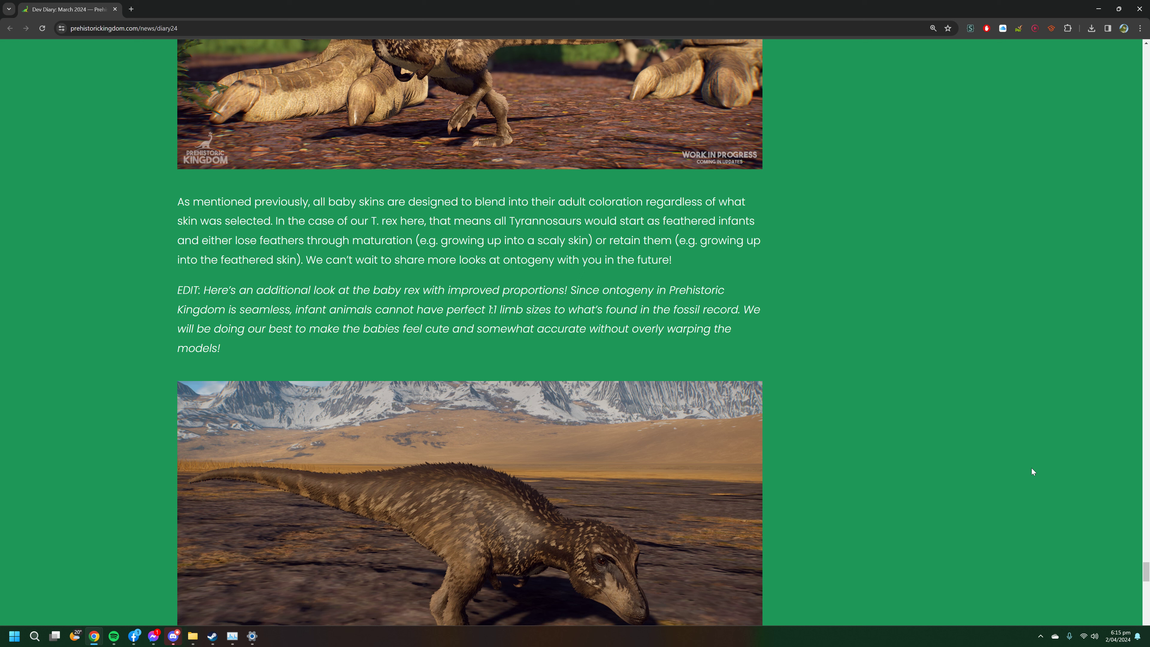
mouse_move(971, 444)
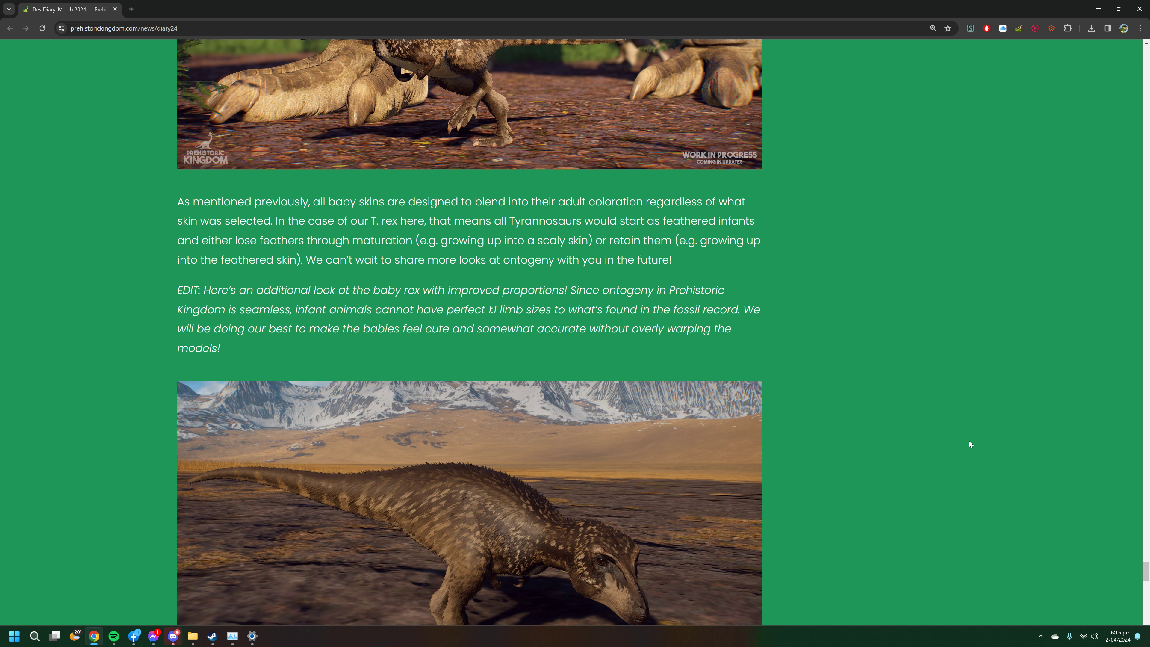
mouse_move(1147, 556)
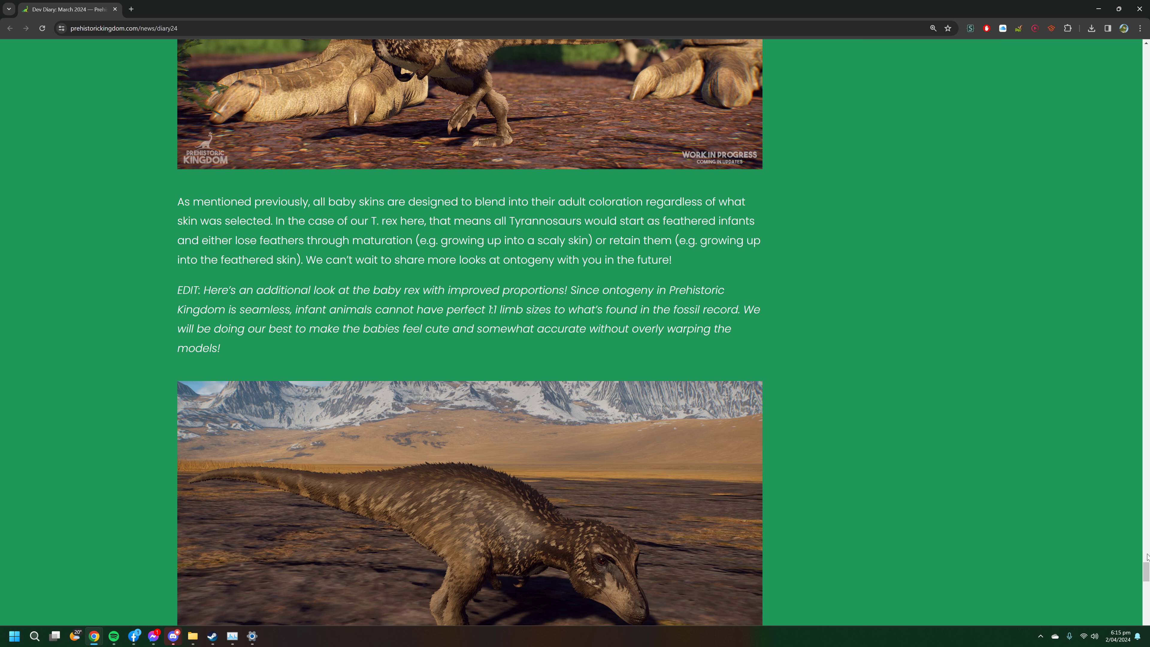
scroll(down, 3)
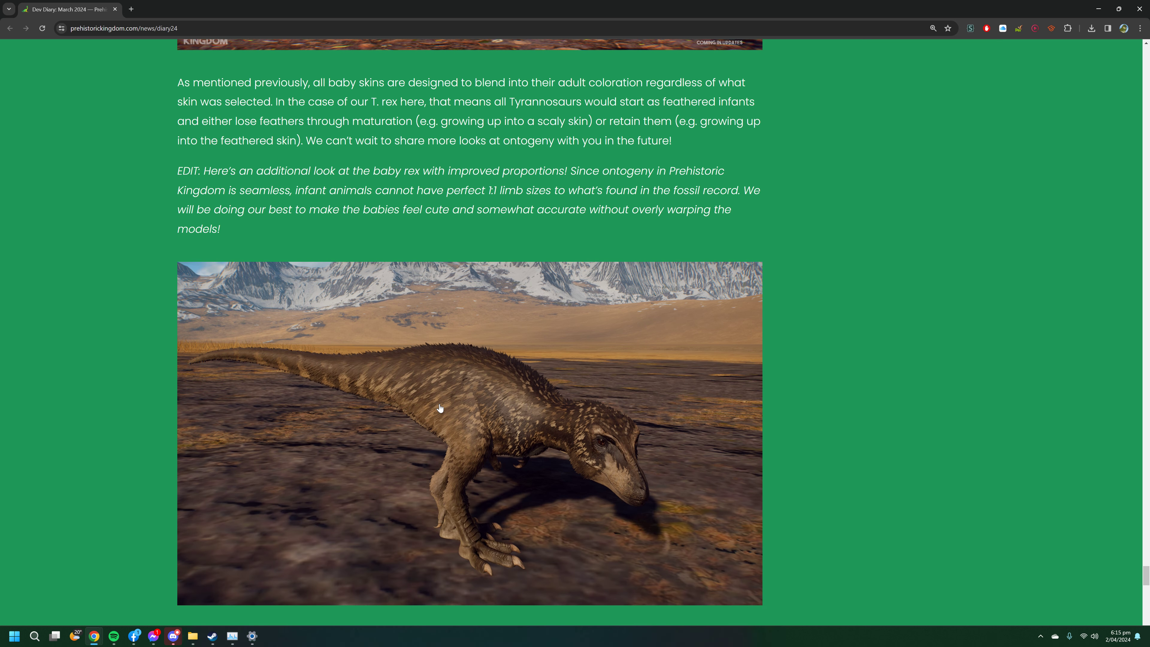
mouse_move(779, 414)
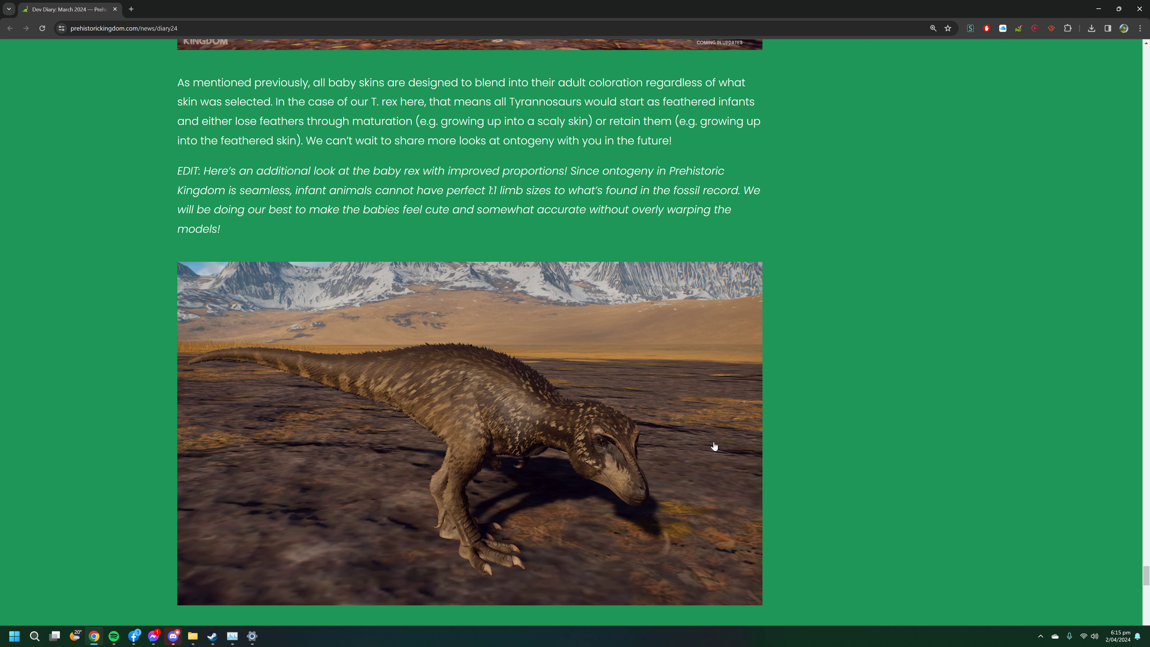
- View the improved baby rex screenshot enlarged twice, then continue to the Community Spotlight banner
click(470, 433)
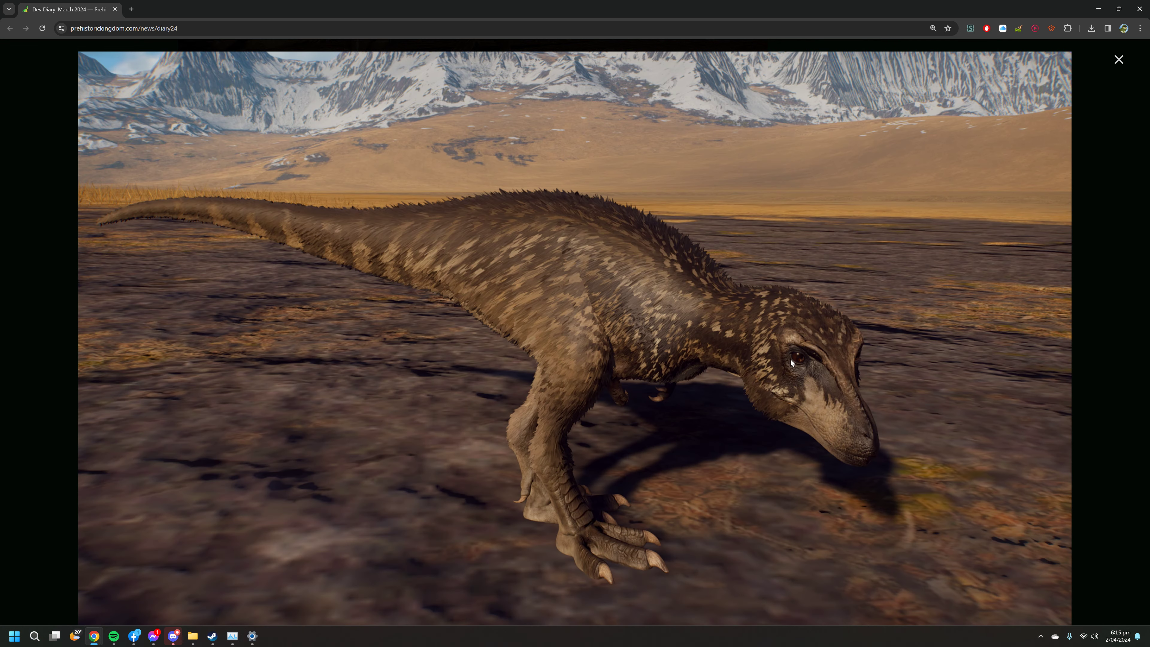
mouse_move(1118, 115)
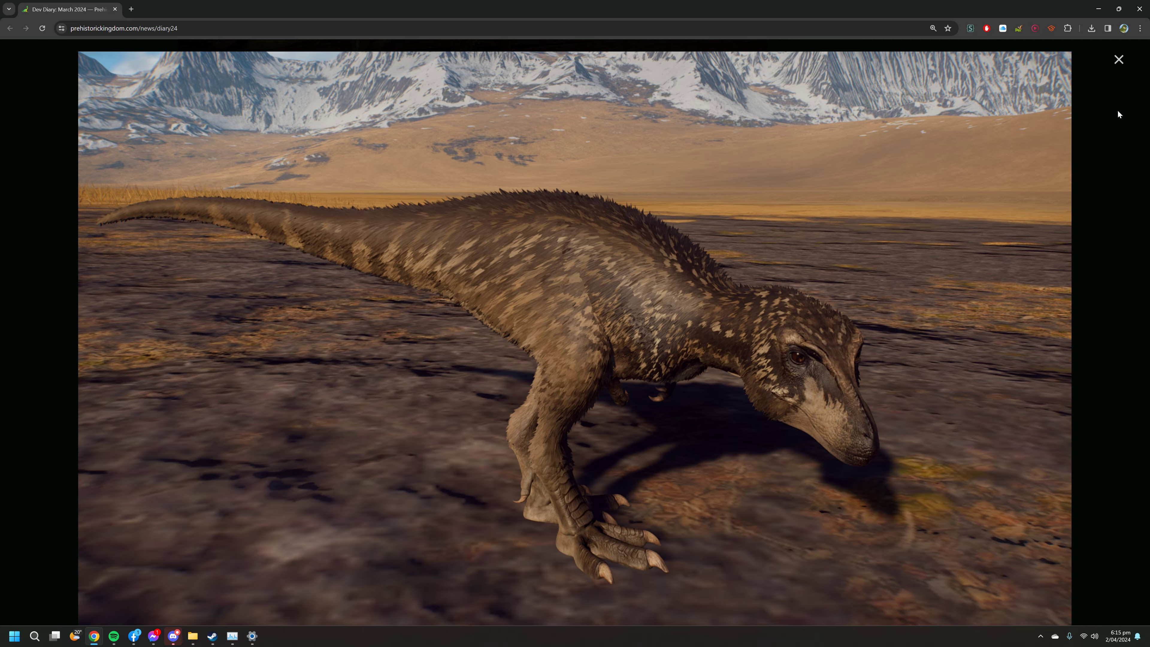
click(1118, 59)
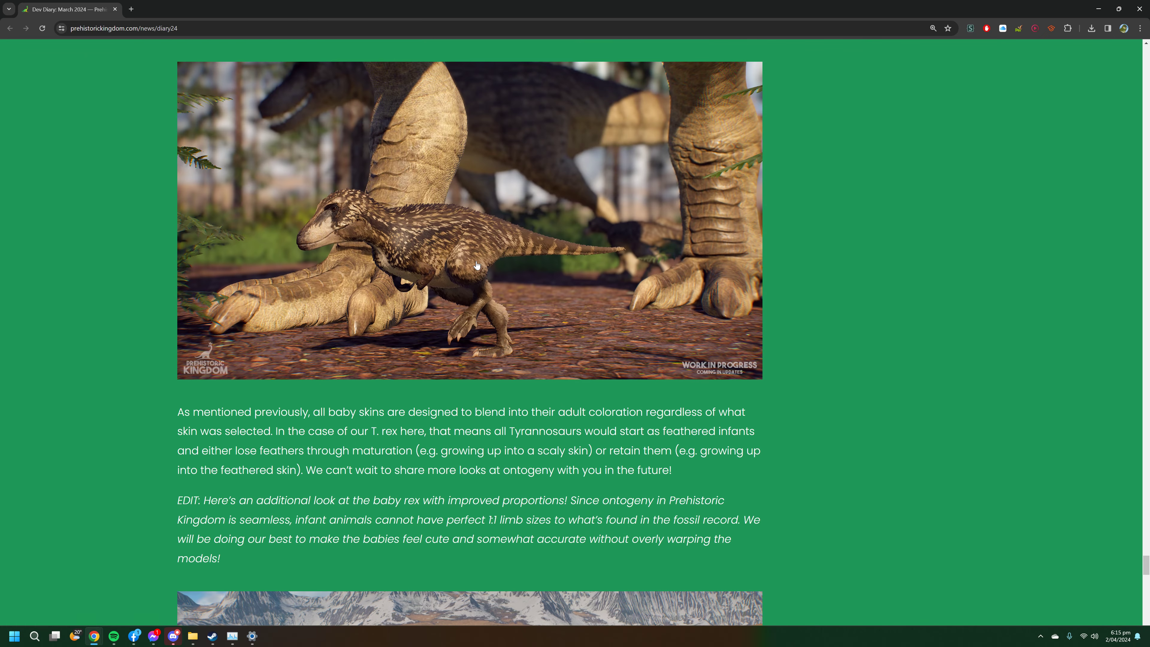
scroll(down, 3)
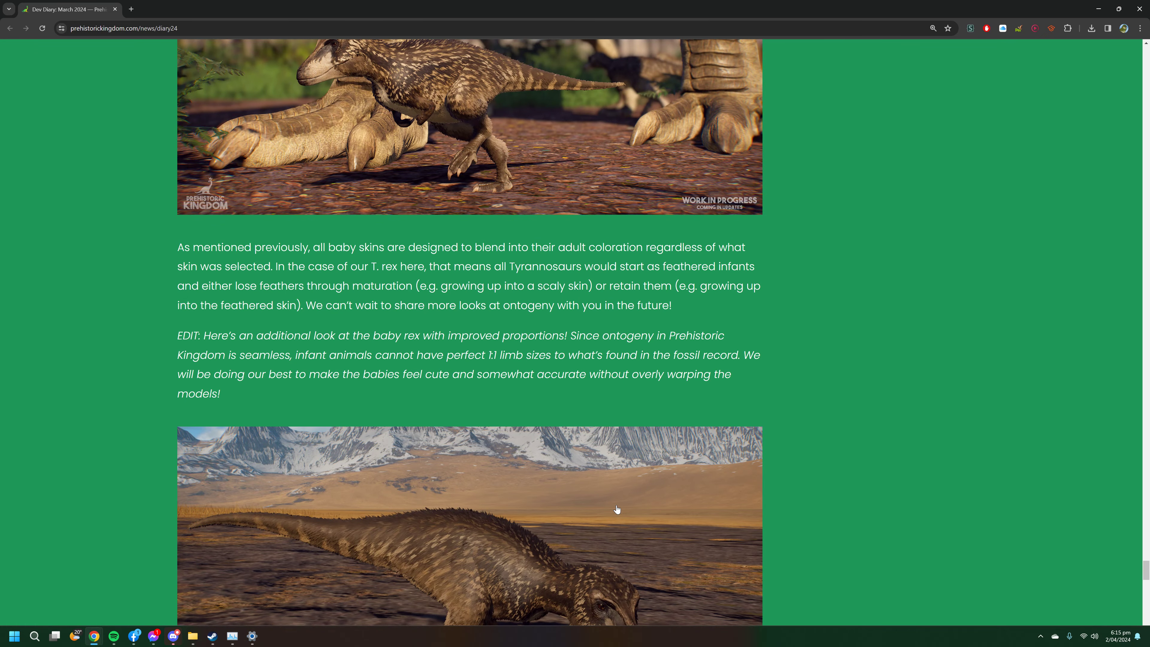
click(471, 526)
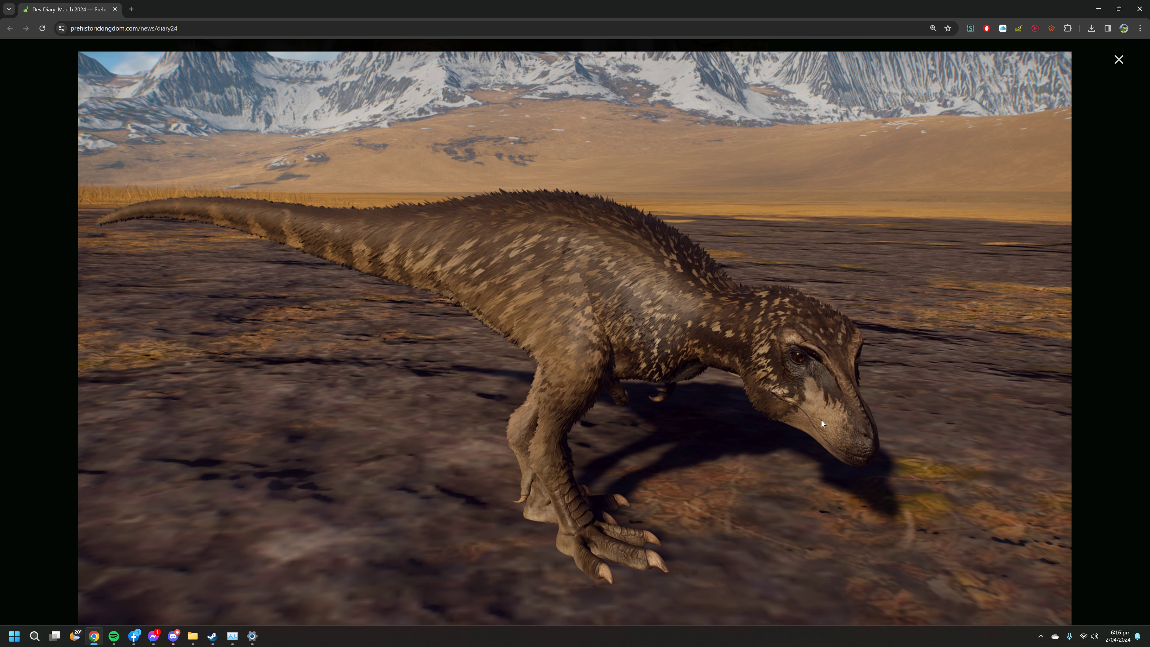
mouse_move(1013, 228)
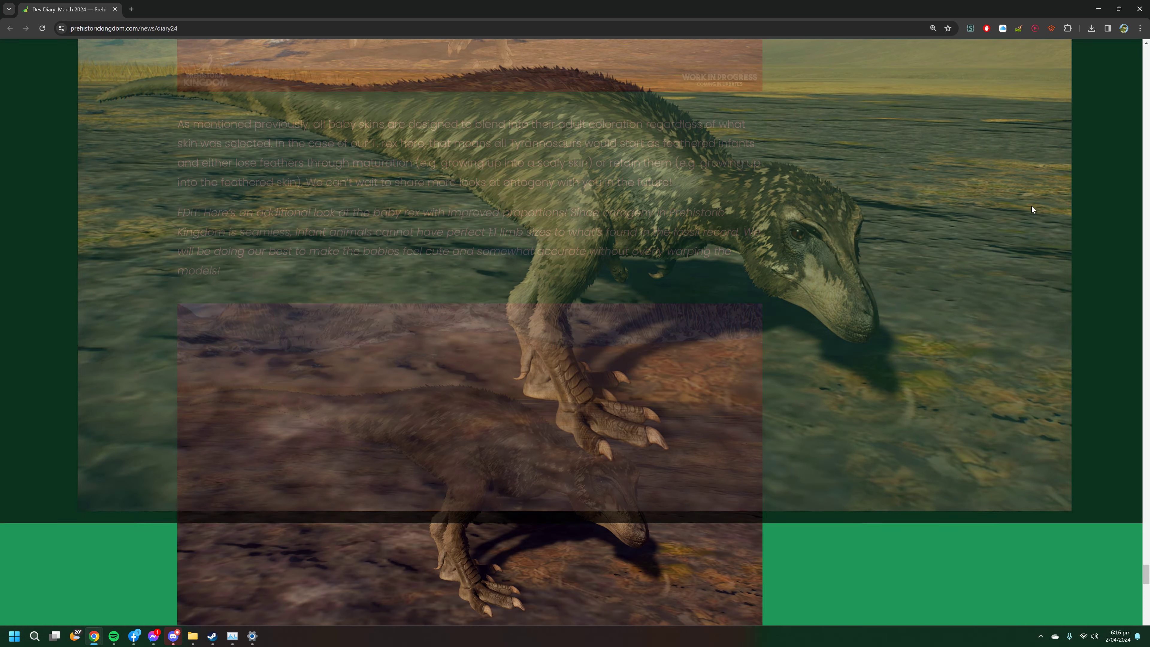
scroll(down, 3)
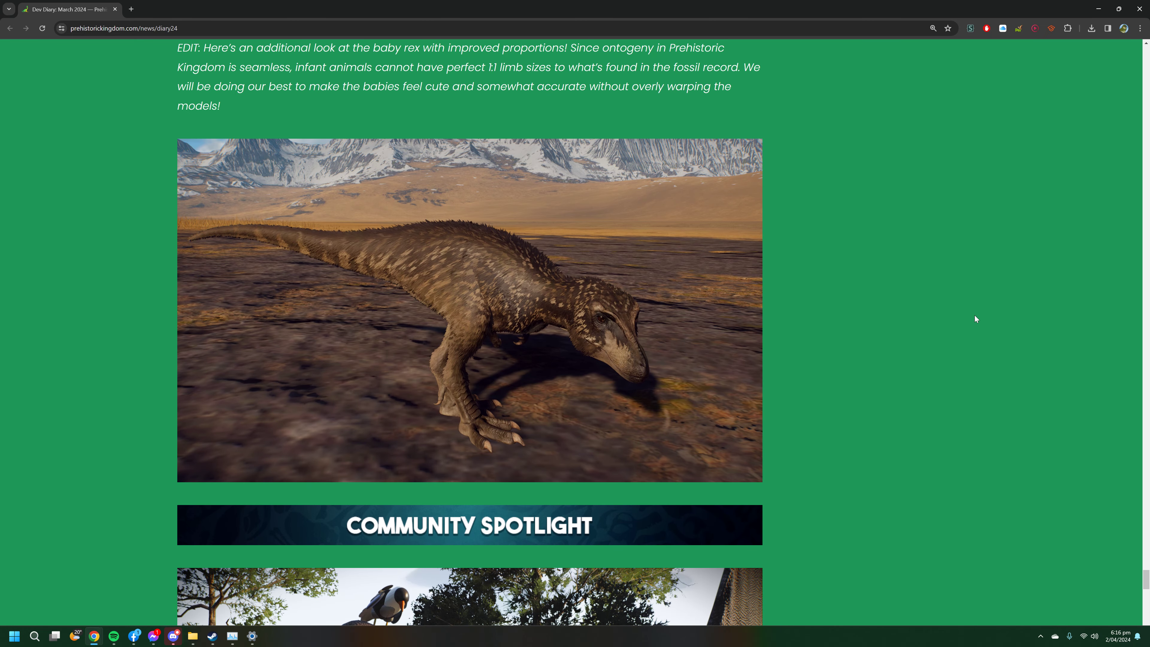
- Scroll into Community Spotlight and enlarge Incog's spinosaur-with-birds screenshot
scroll(down, 3)
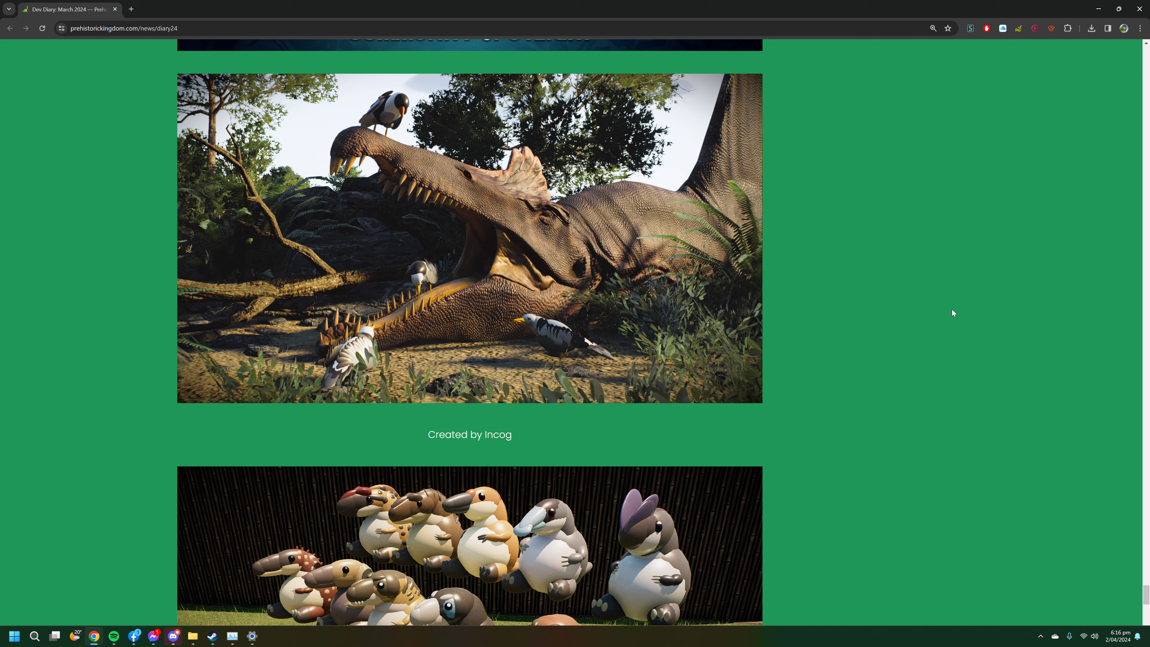
mouse_move(640, 229)
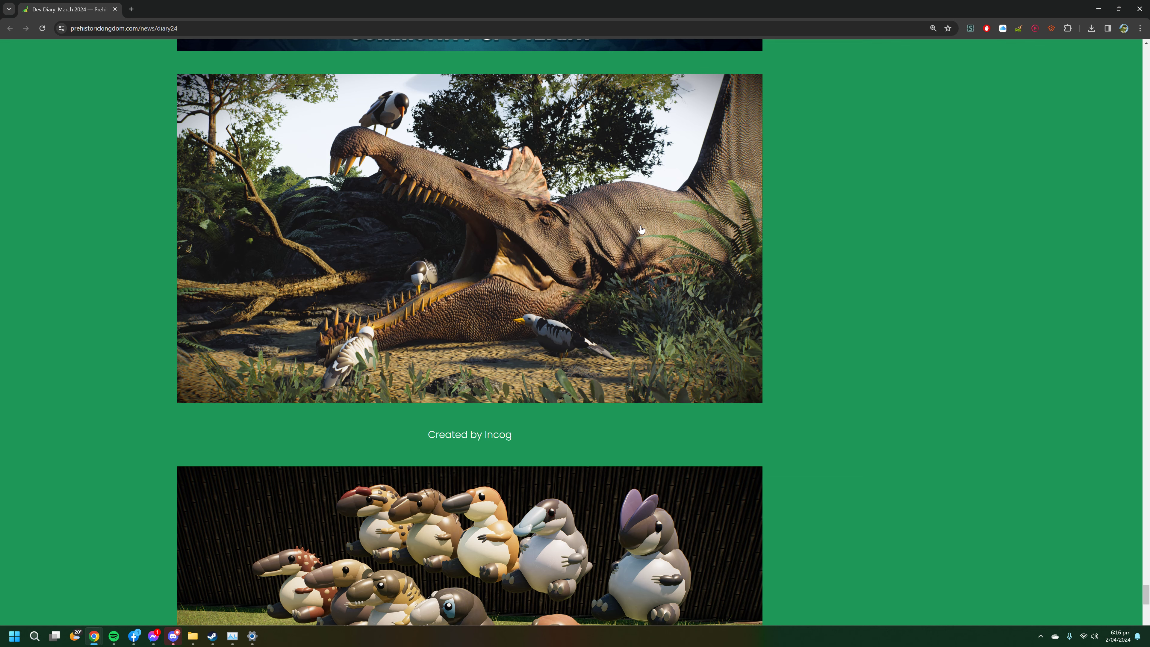
click(469, 237)
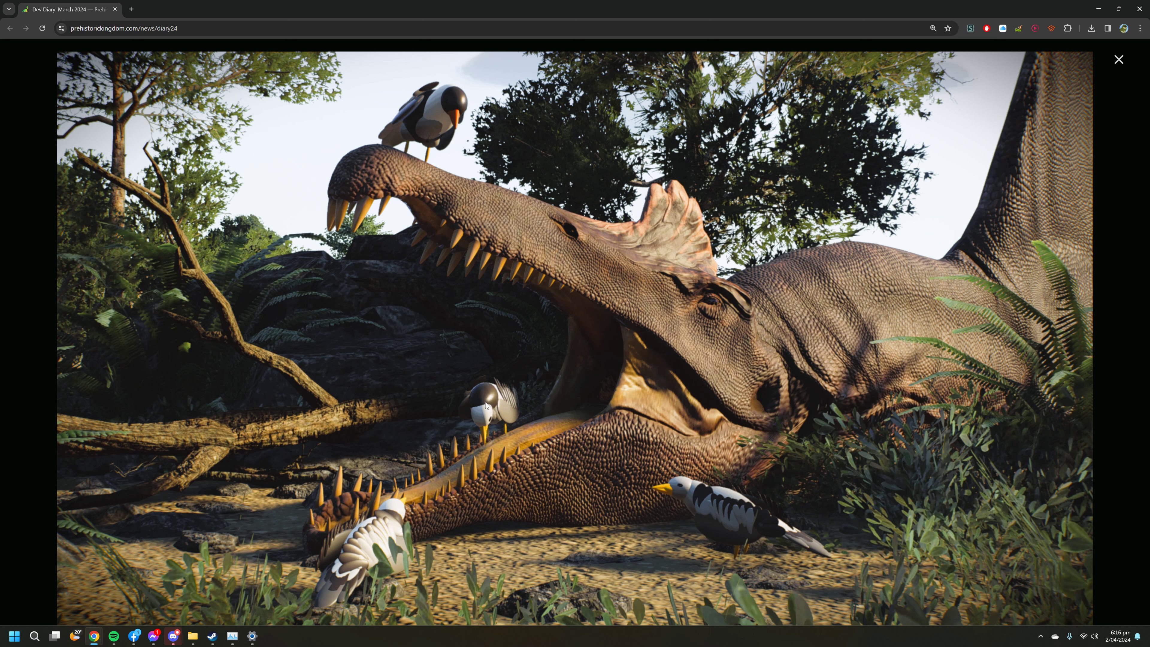
mouse_move(781, 419)
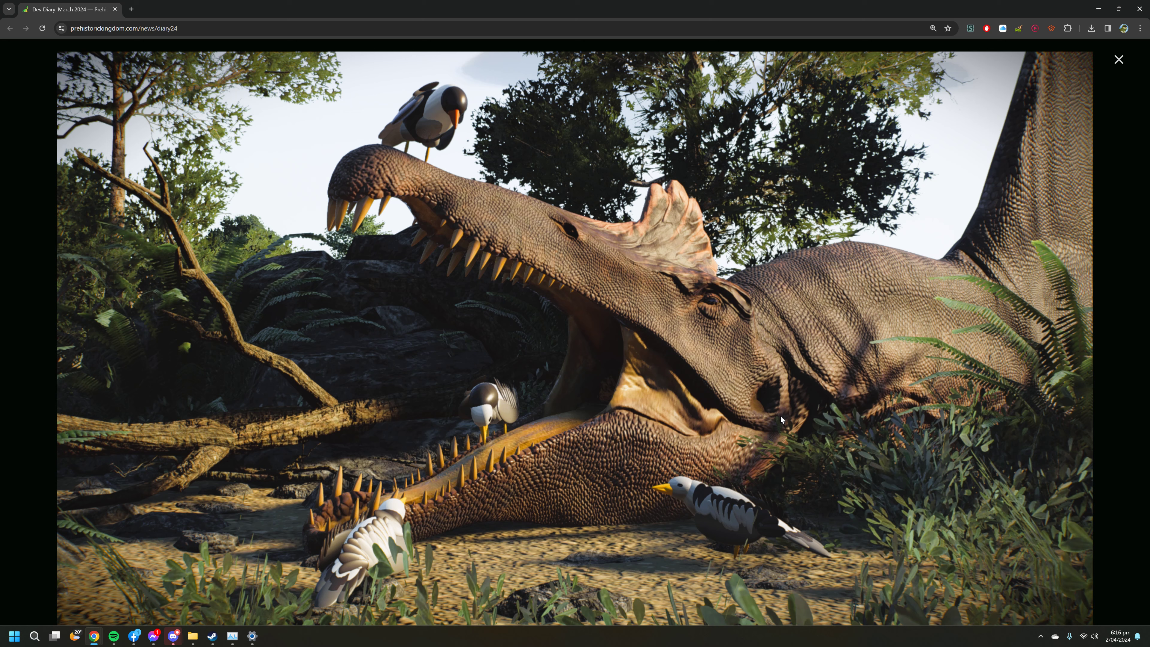
mouse_move(985, 417)
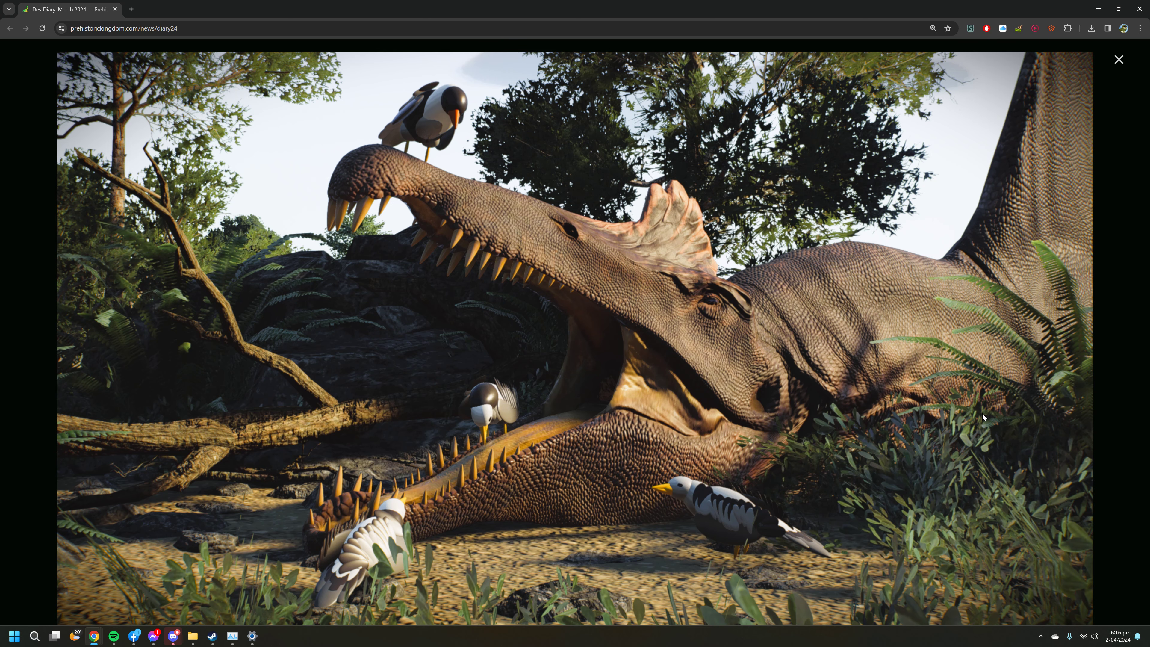
mouse_move(1118, 60)
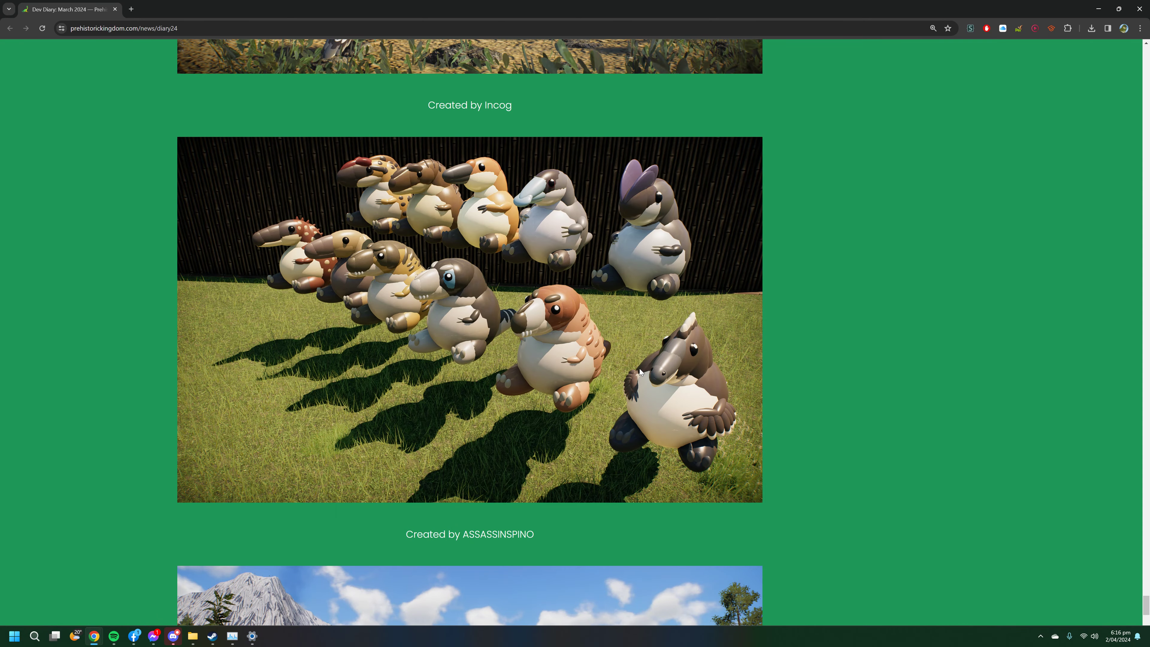
mouse_move(701, 347)
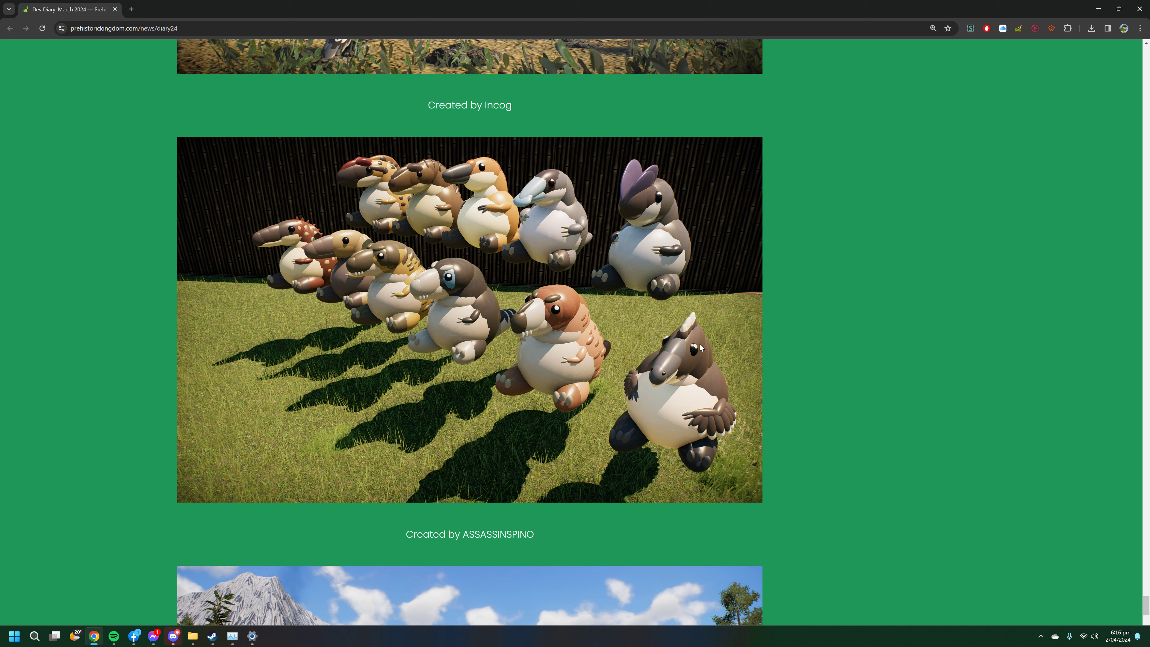
mouse_move(676, 295)
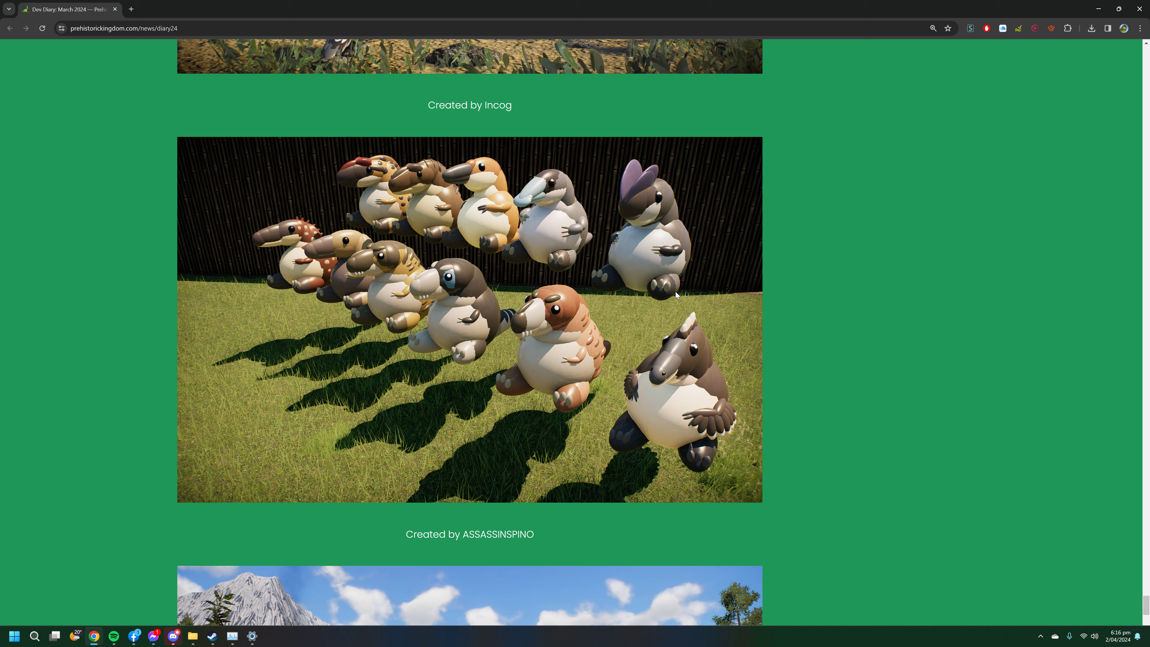
mouse_move(634, 301)
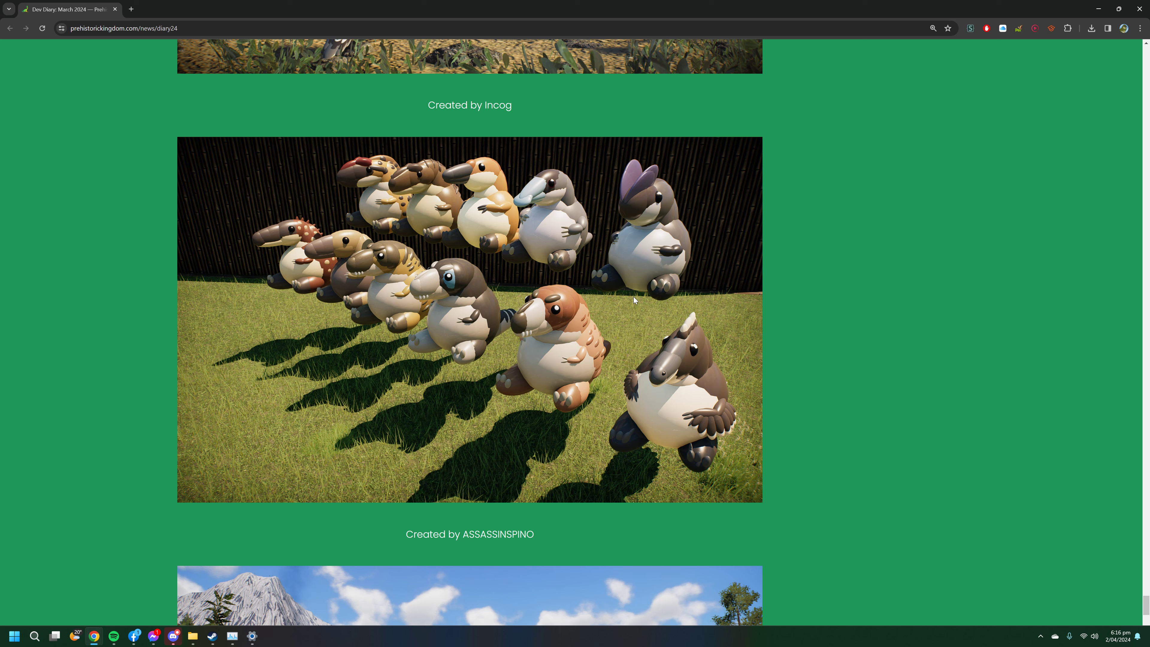
mouse_move(566, 229)
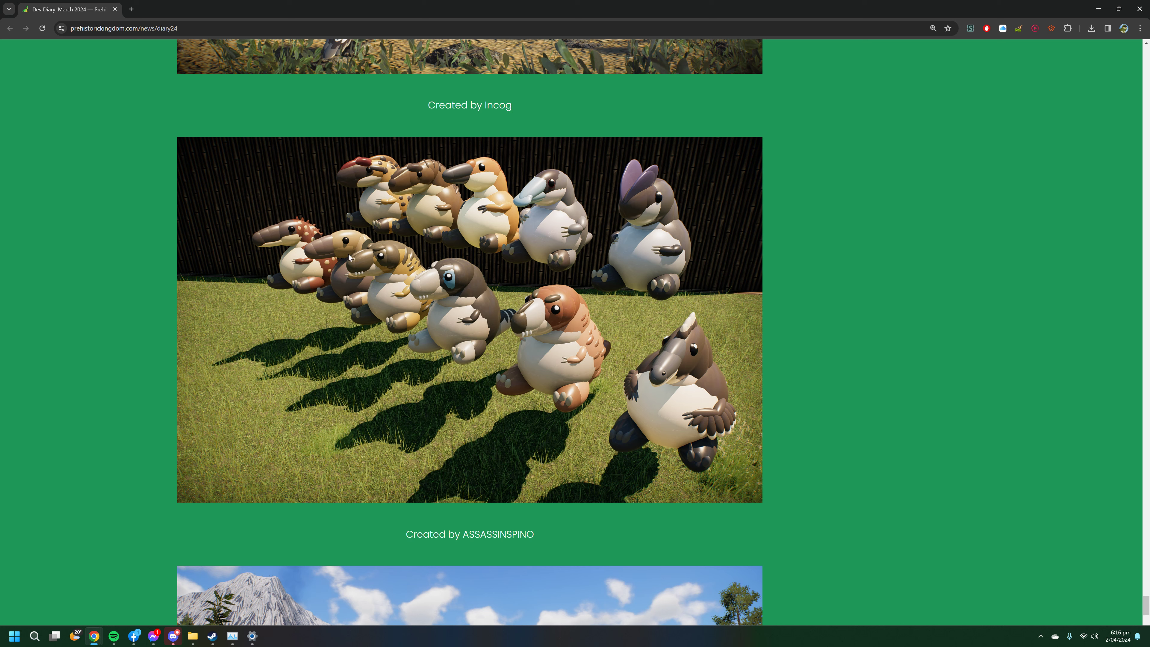
mouse_move(682, 344)
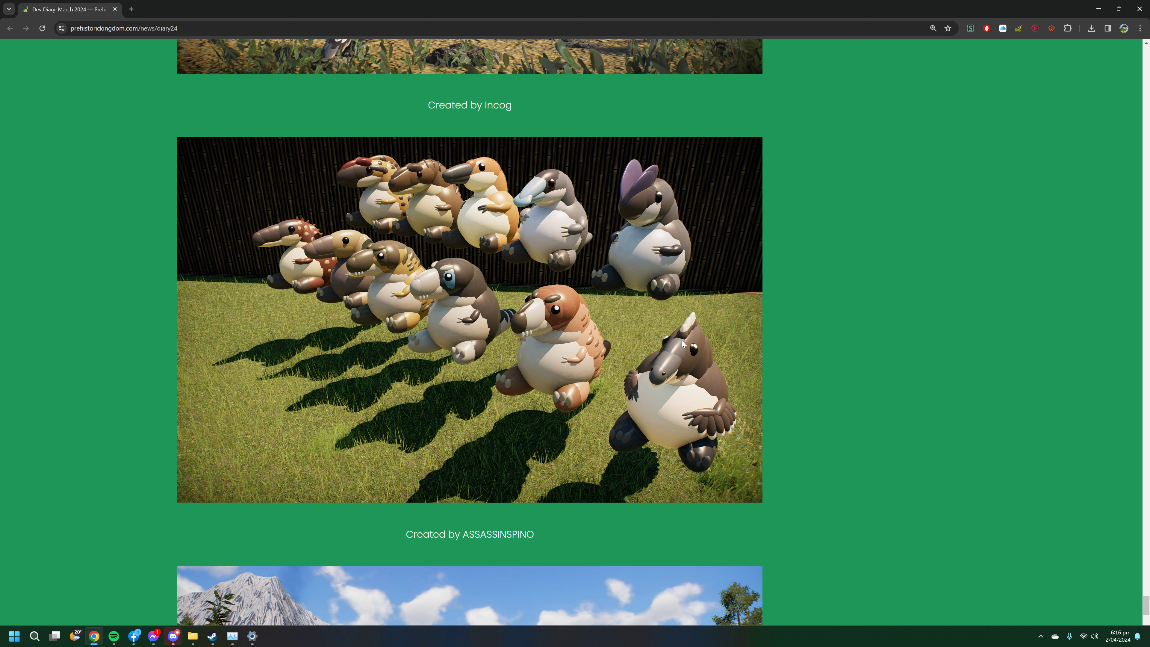
mouse_move(630, 421)
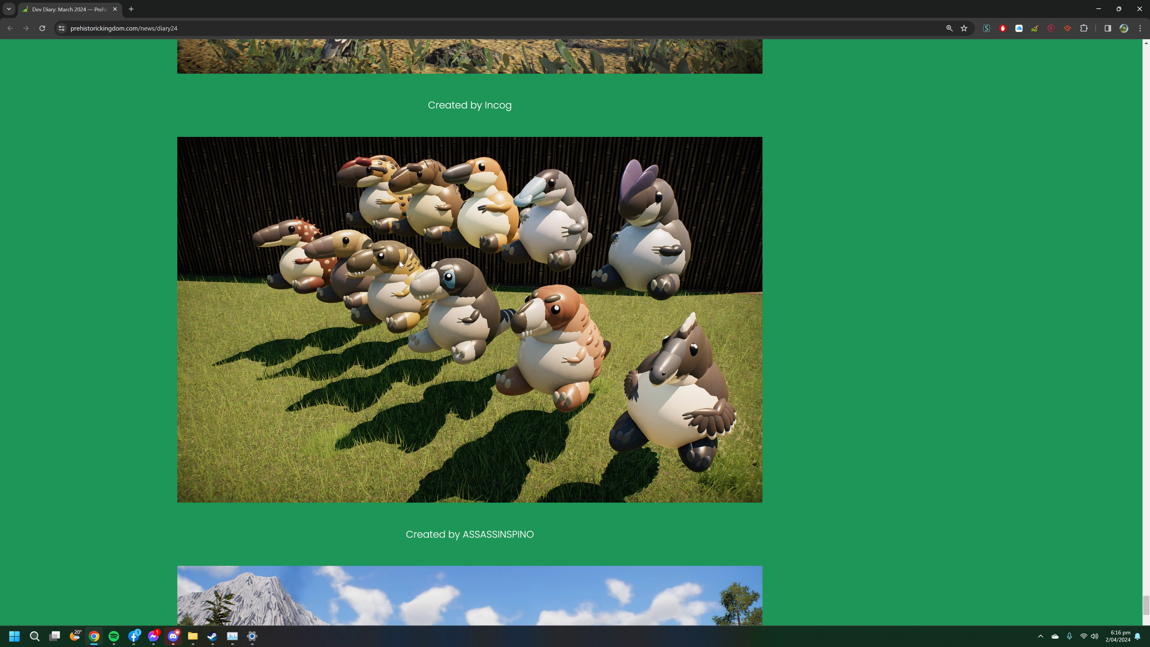
mouse_move(855, 280)
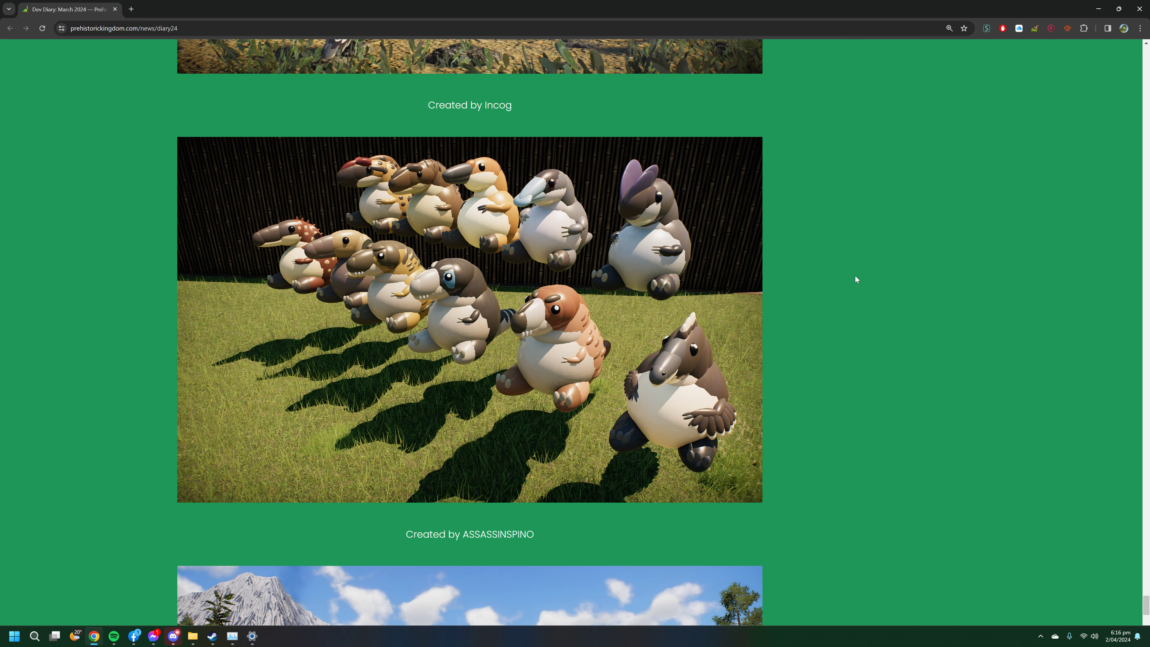
- Scroll past the CarlosG72 screenshot to the 'Thank you for reading' PK Team sign-off
scroll(down, 3)
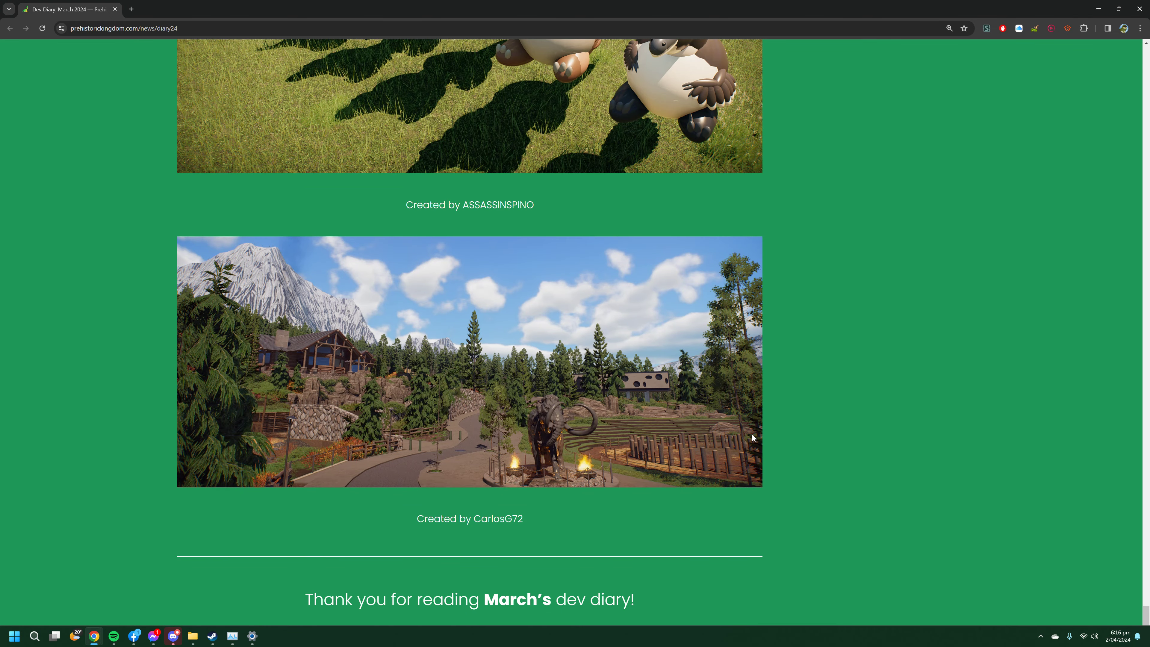
mouse_move(888, 405)
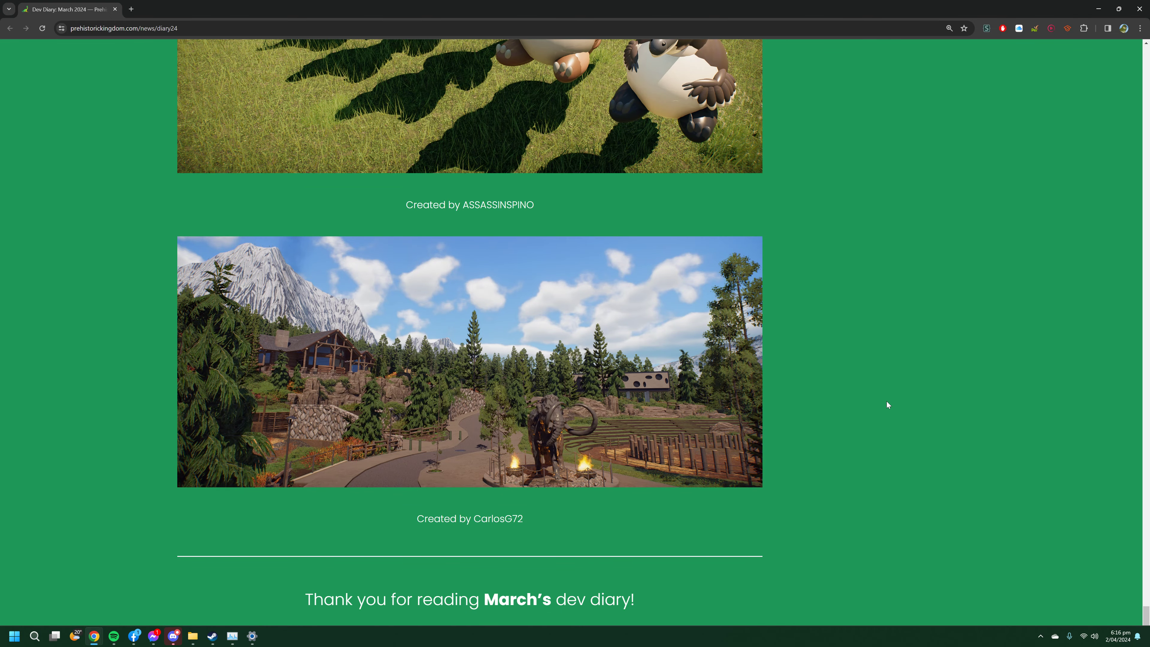
mouse_move(551, 276)
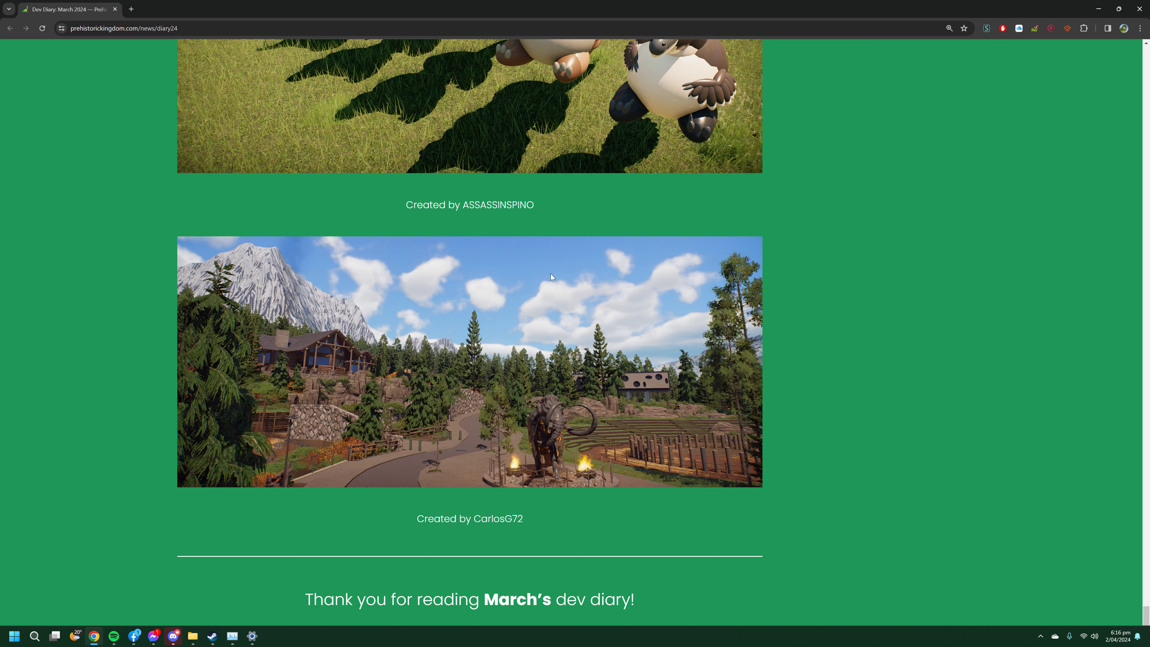
mouse_move(498, 422)
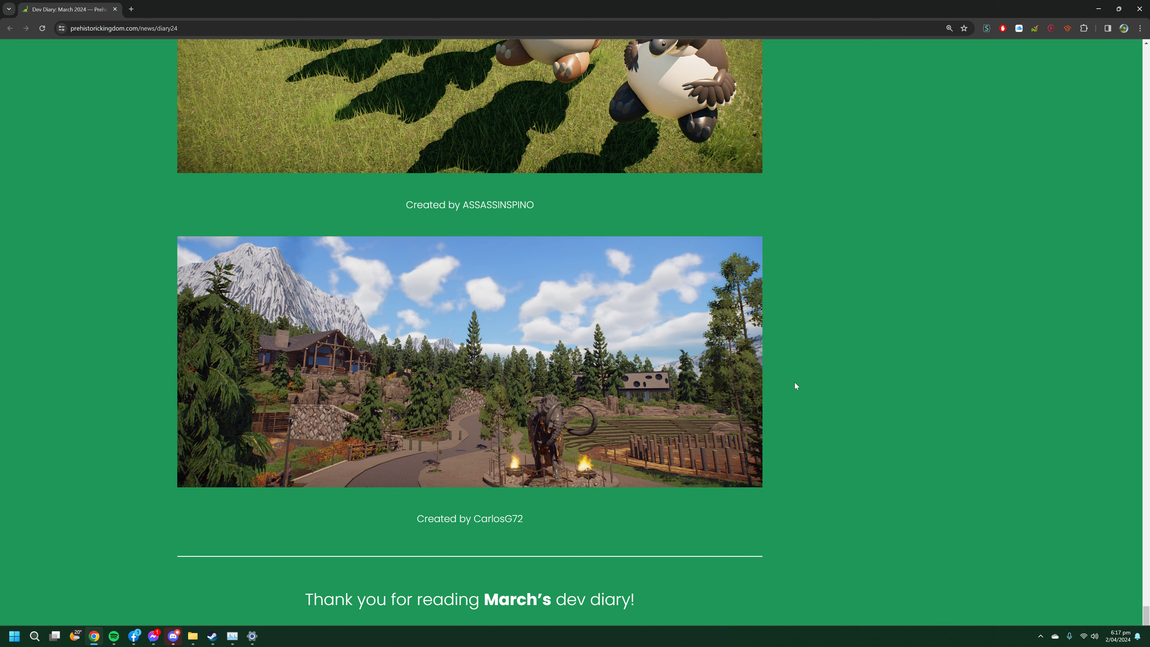
scroll(down, 3)
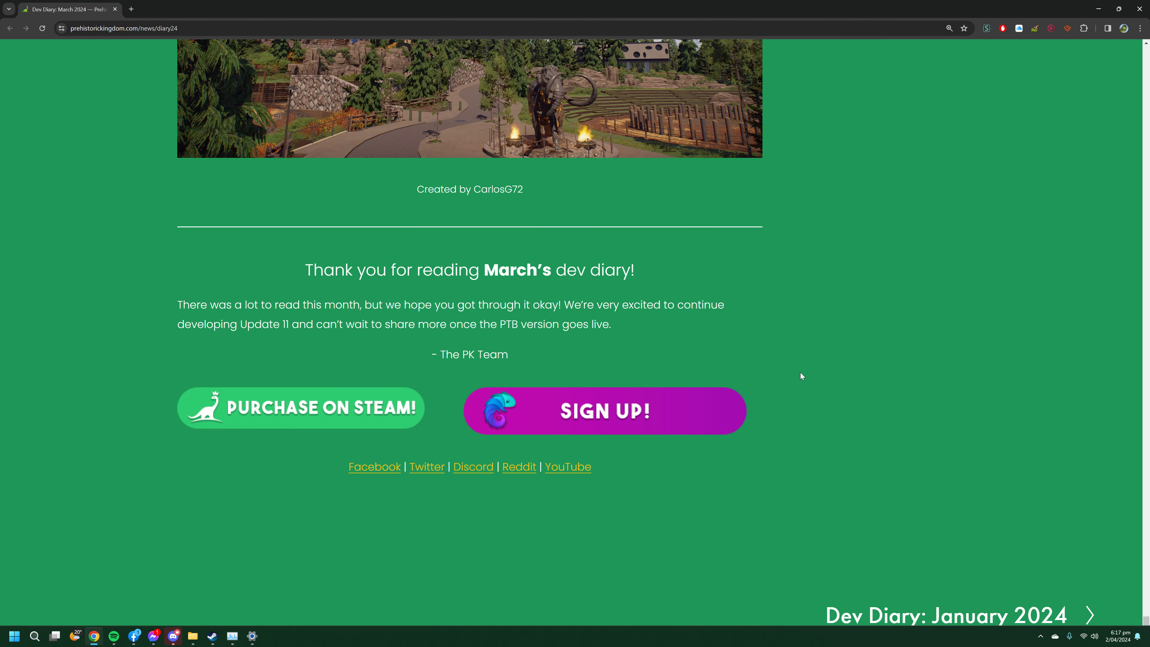